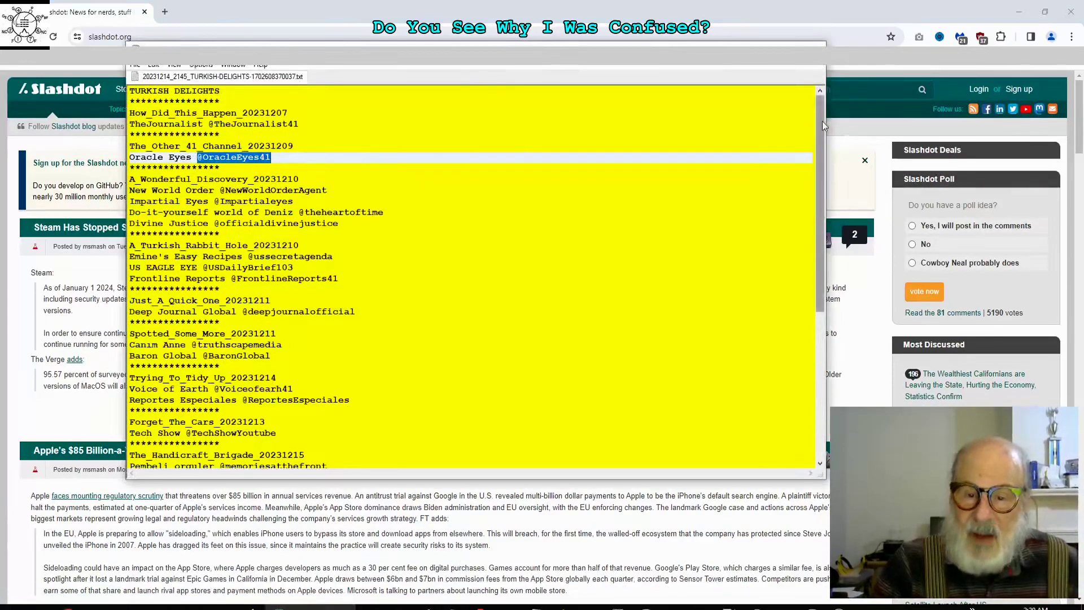
mouse_move(583, 118)
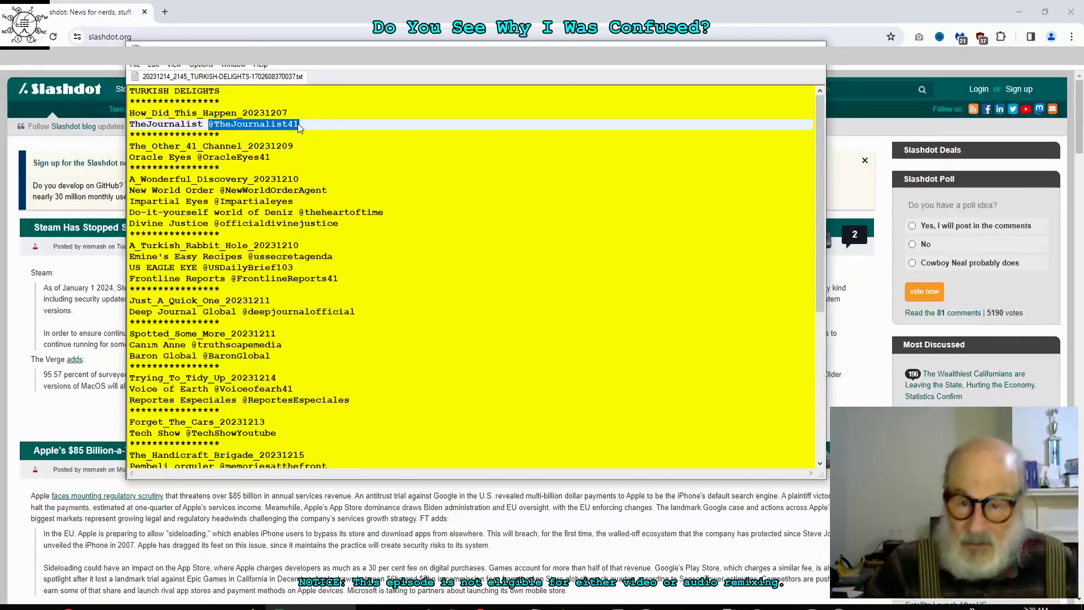
mouse_move(119, 29)
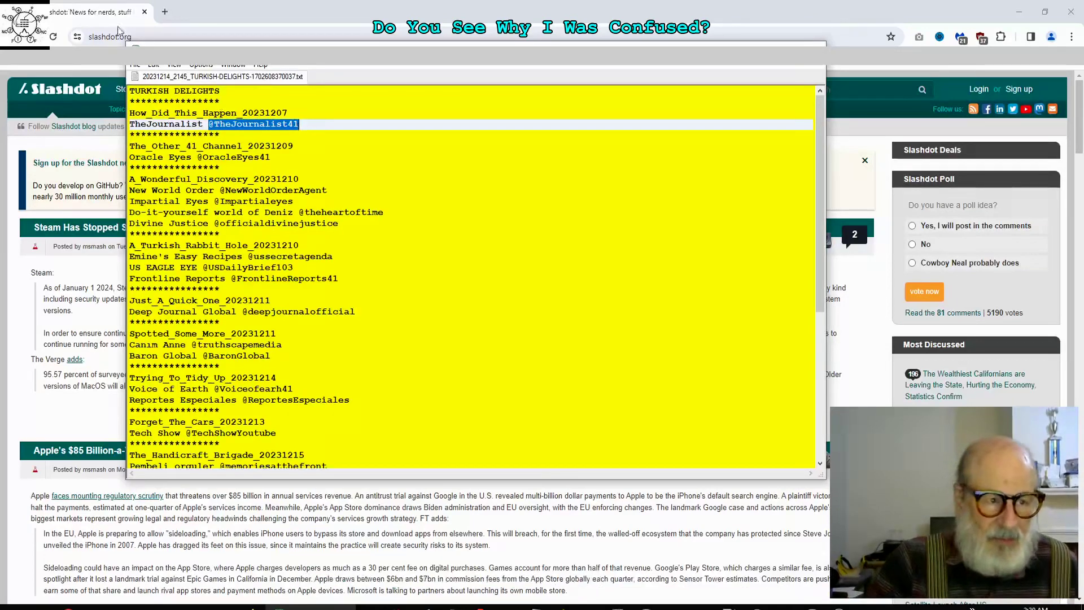
left_click(164, 12)
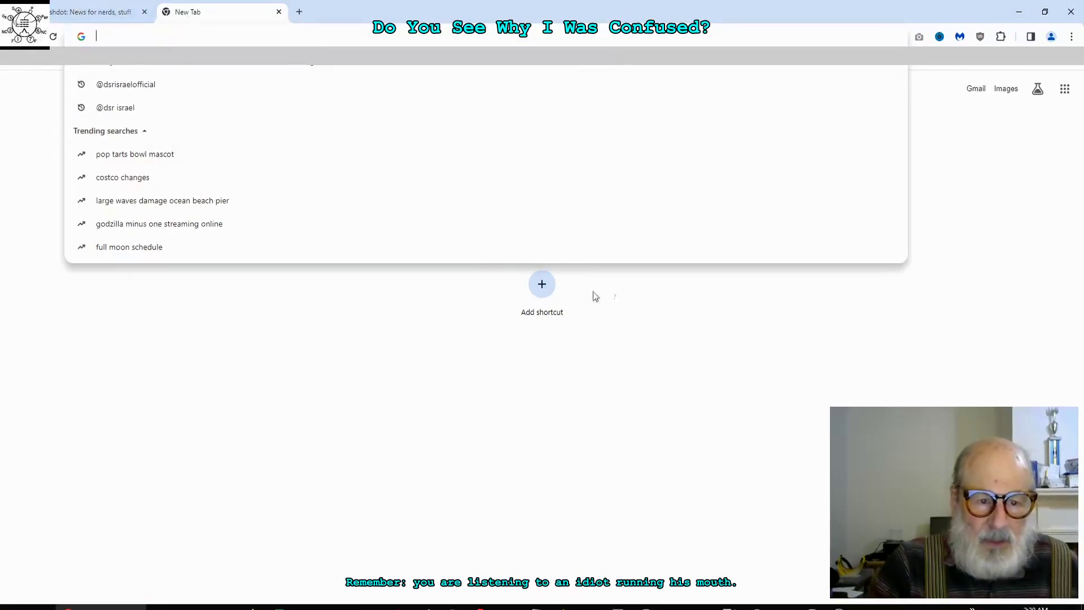
left_click(483, 237)
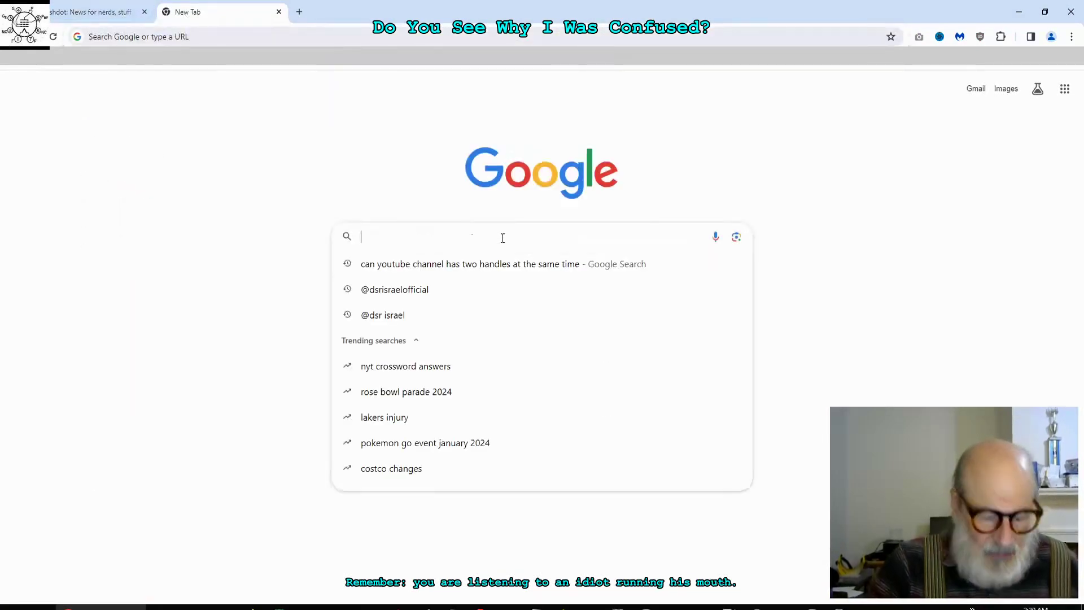
type("@TheJournalist41")
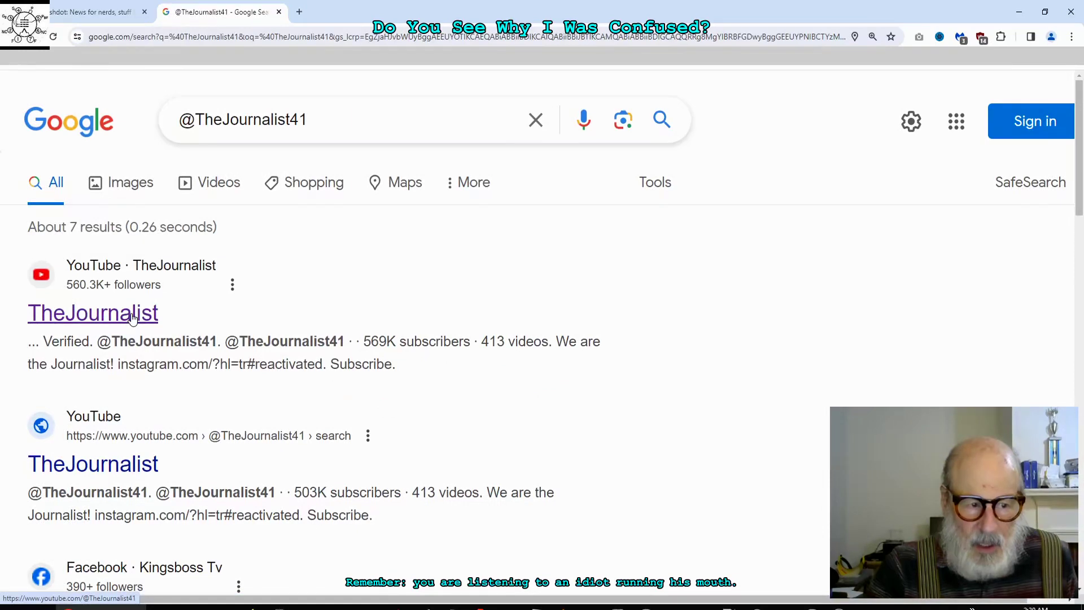
mouse_move(163, 314)
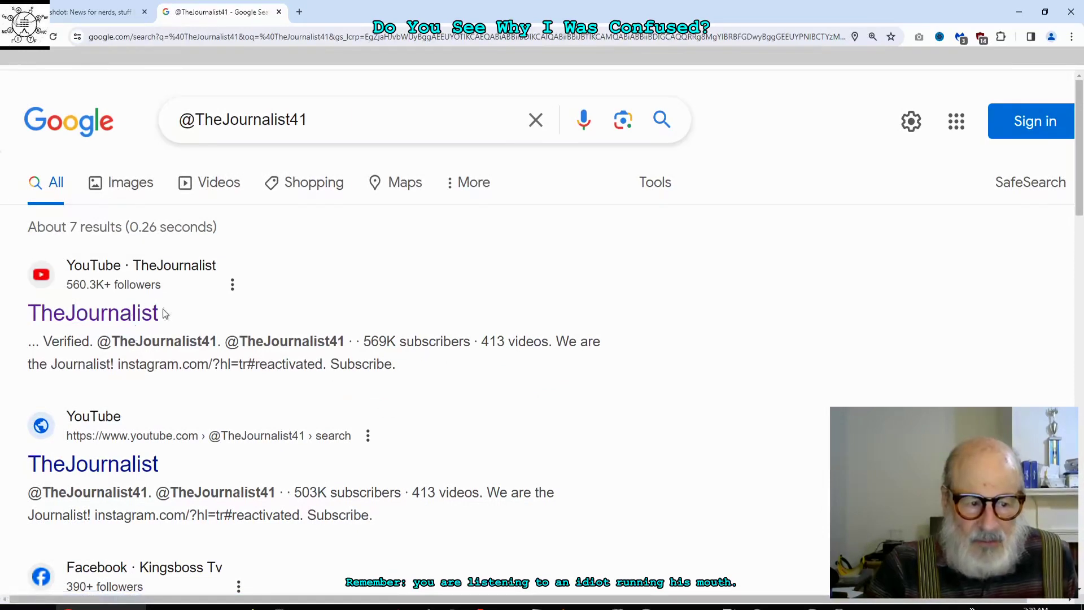
Step: Open TheJournalist's channel videos and sort them Oldest first
left_click(92, 312)
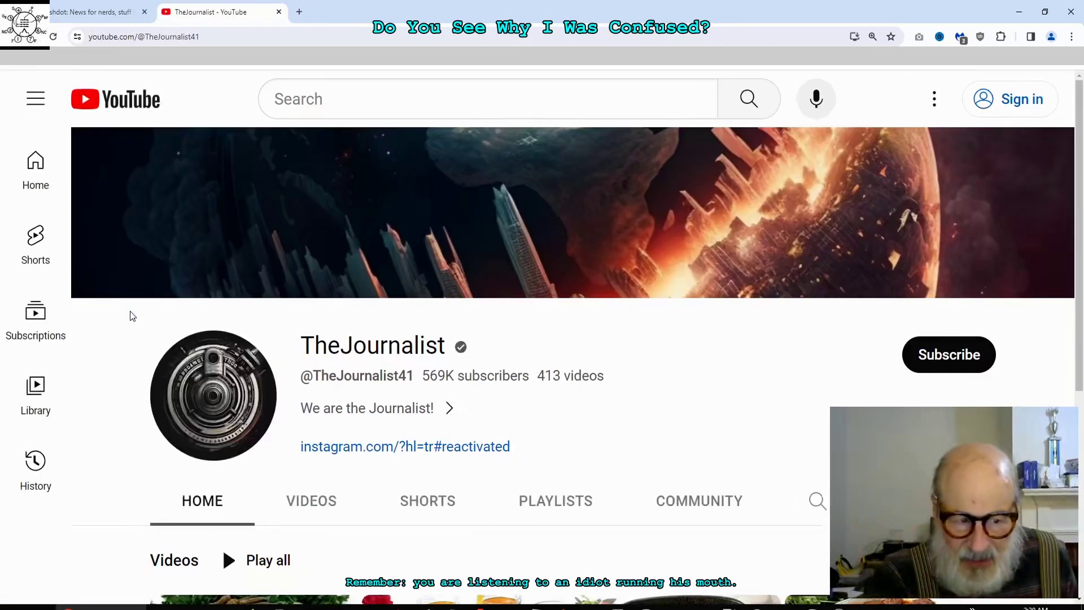
mouse_move(717, 350)
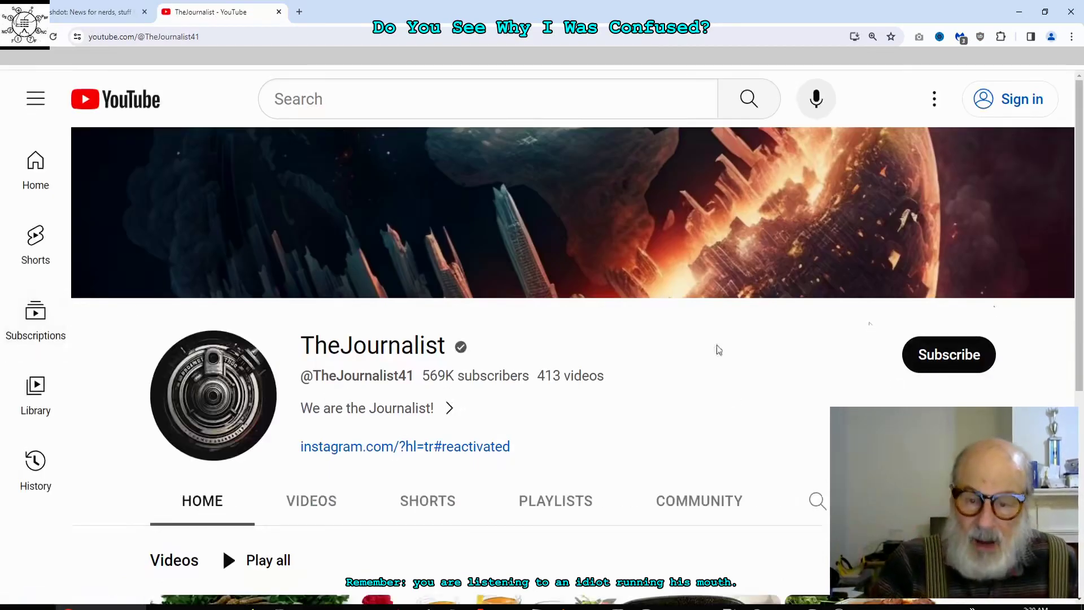
left_click(311, 501)
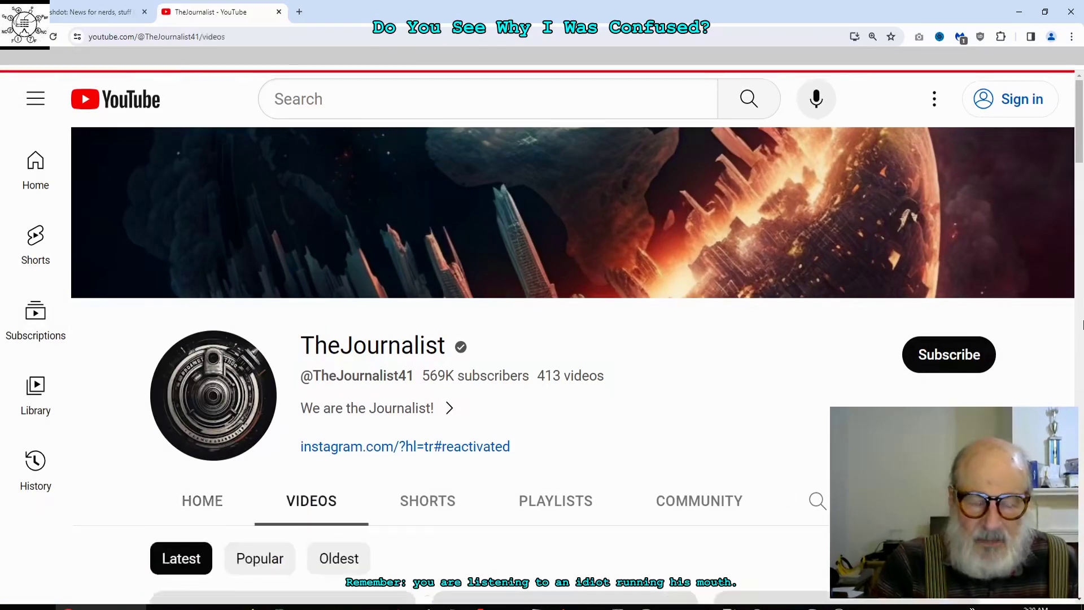
scroll("down", 3)
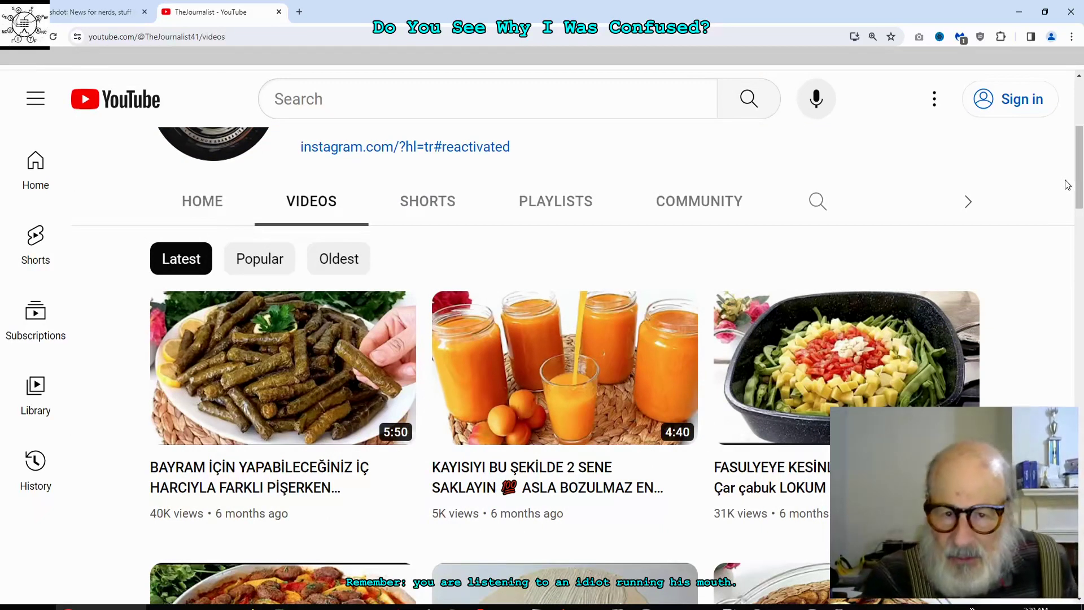
mouse_move(145, 225)
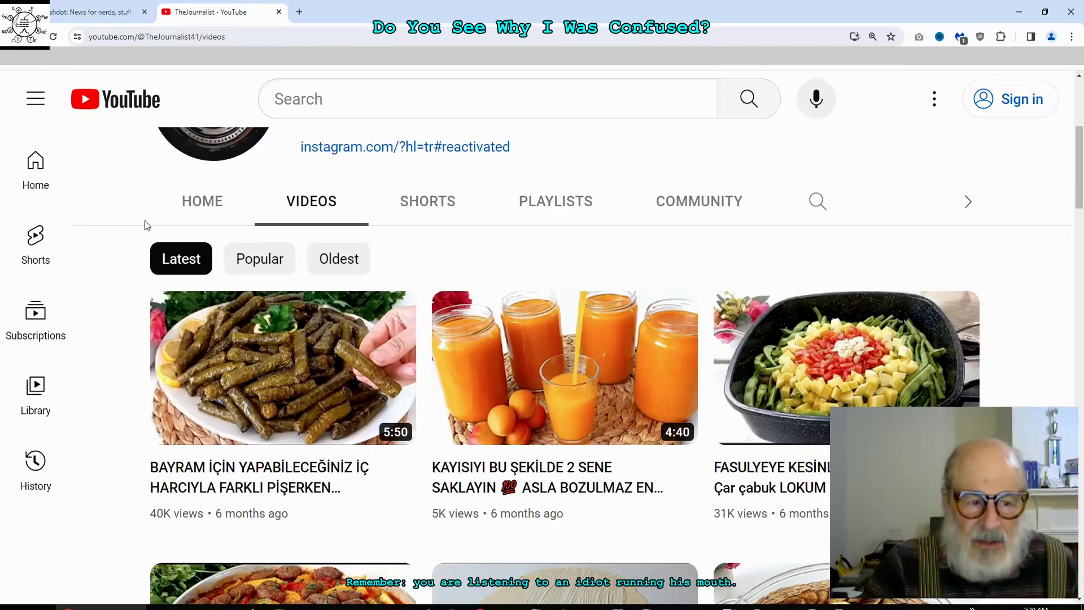
left_click(259, 258)
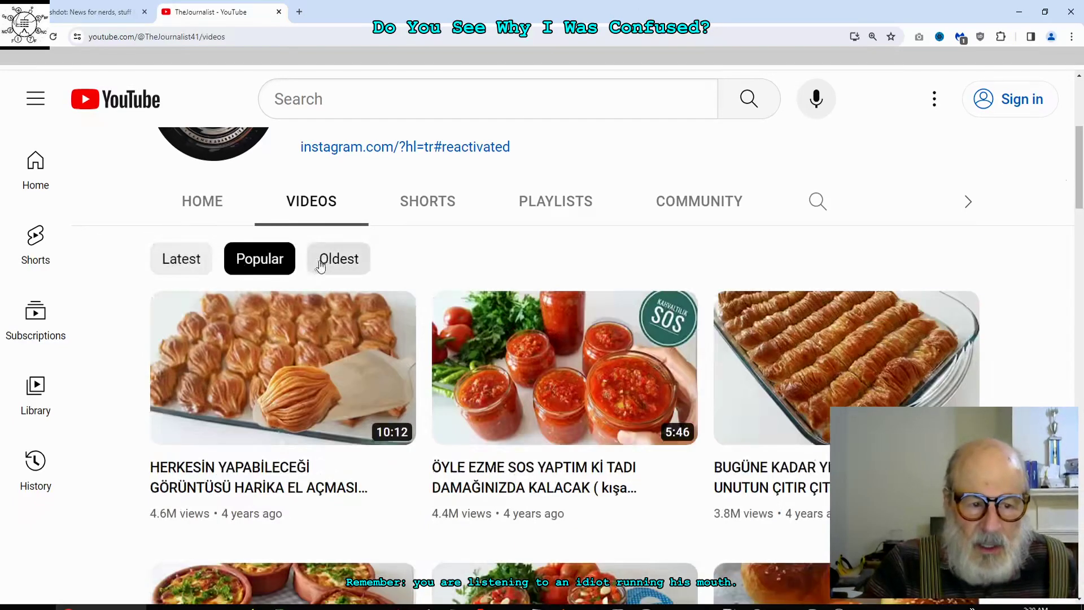
left_click(339, 259)
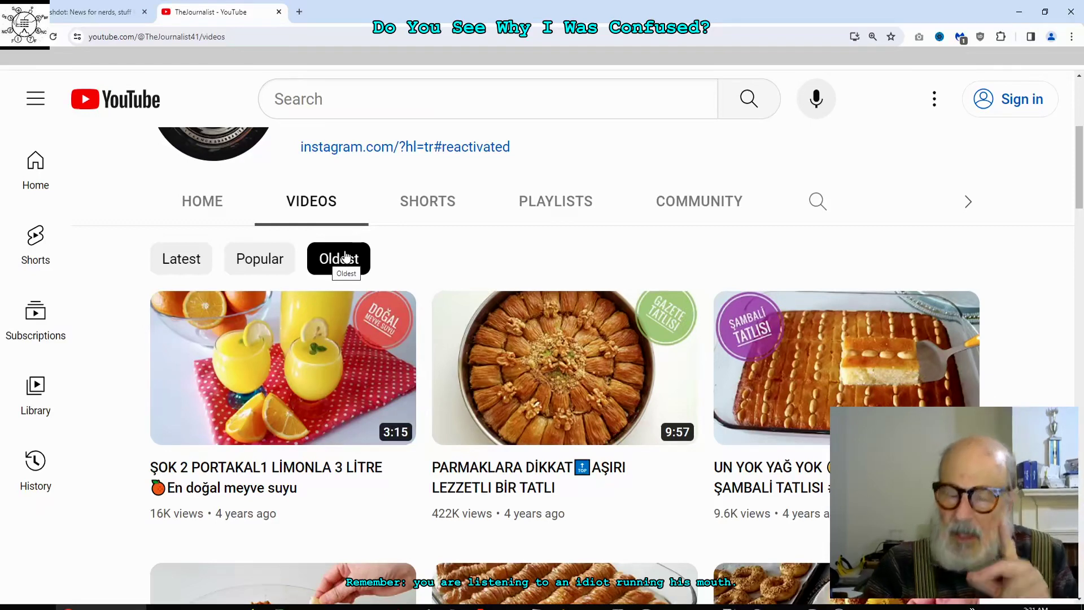
mouse_move(181, 258)
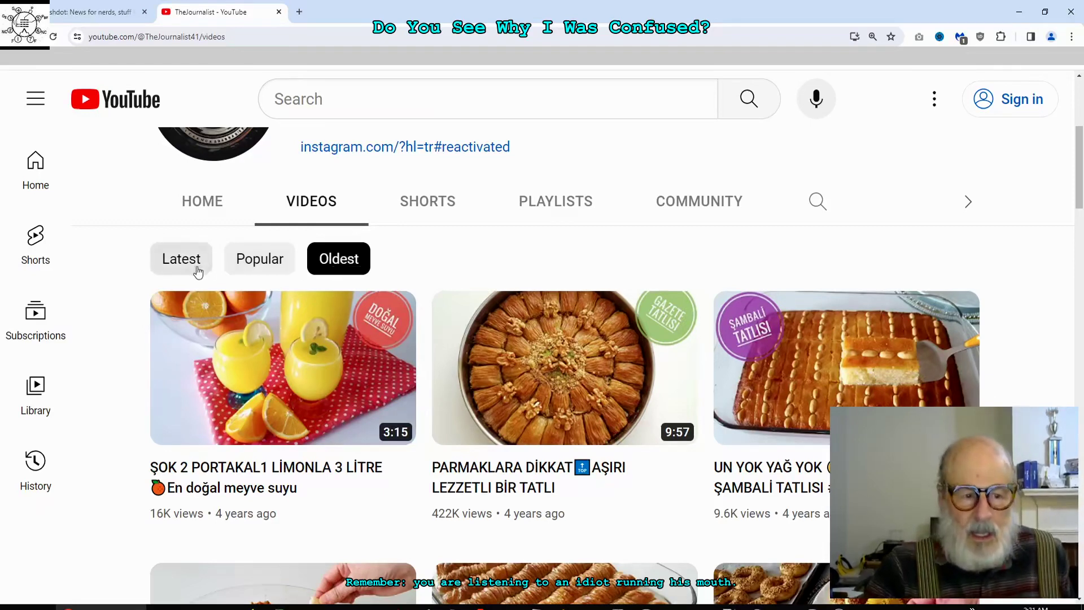
mouse_move(182, 258)
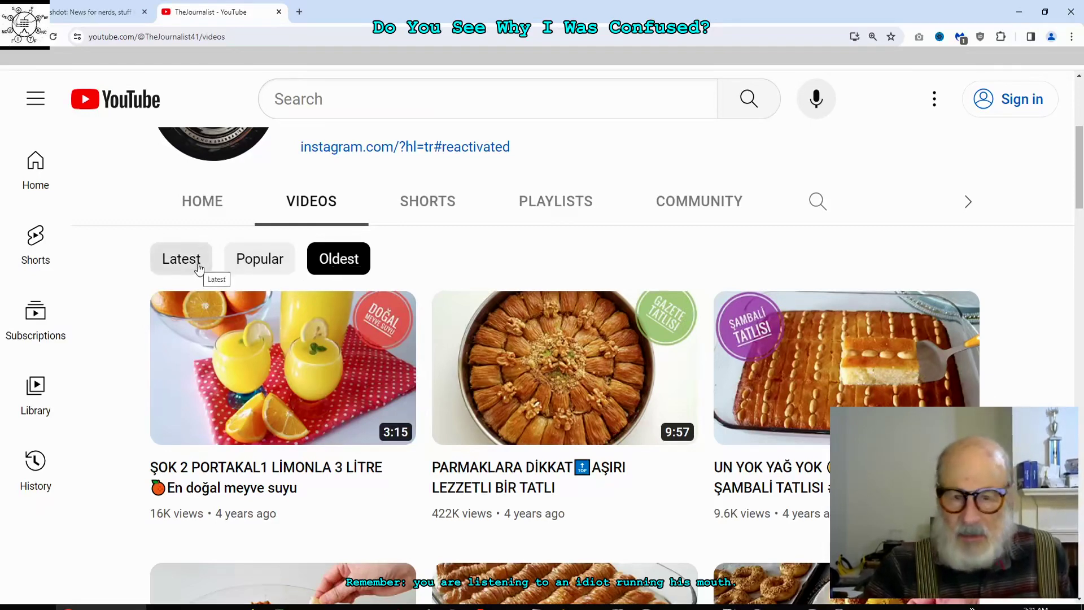
mouse_move(1072, 170)
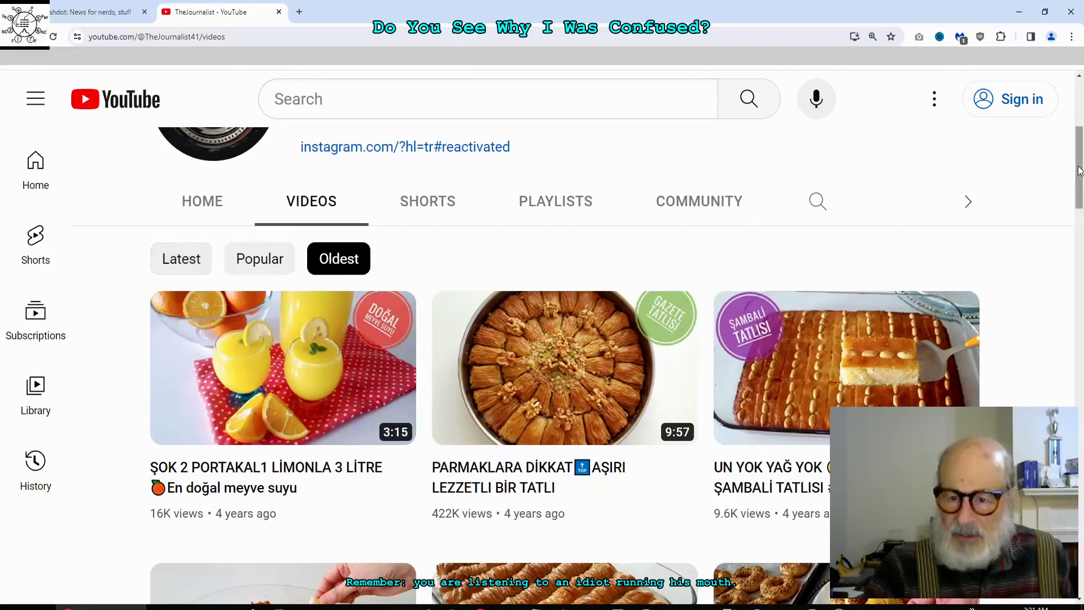
scroll("up", 3)
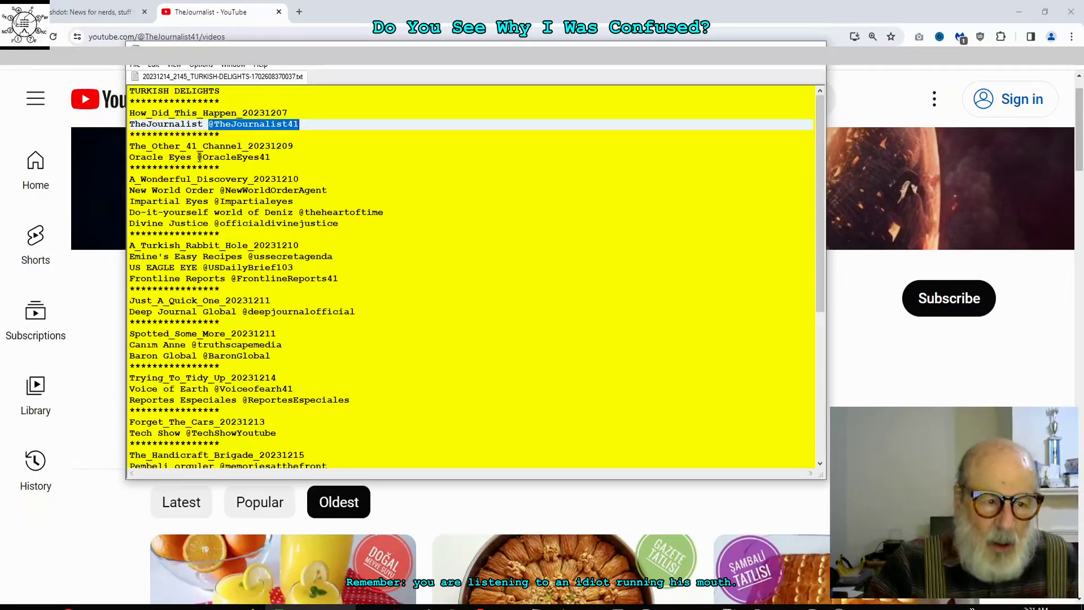
double_click(234, 157)
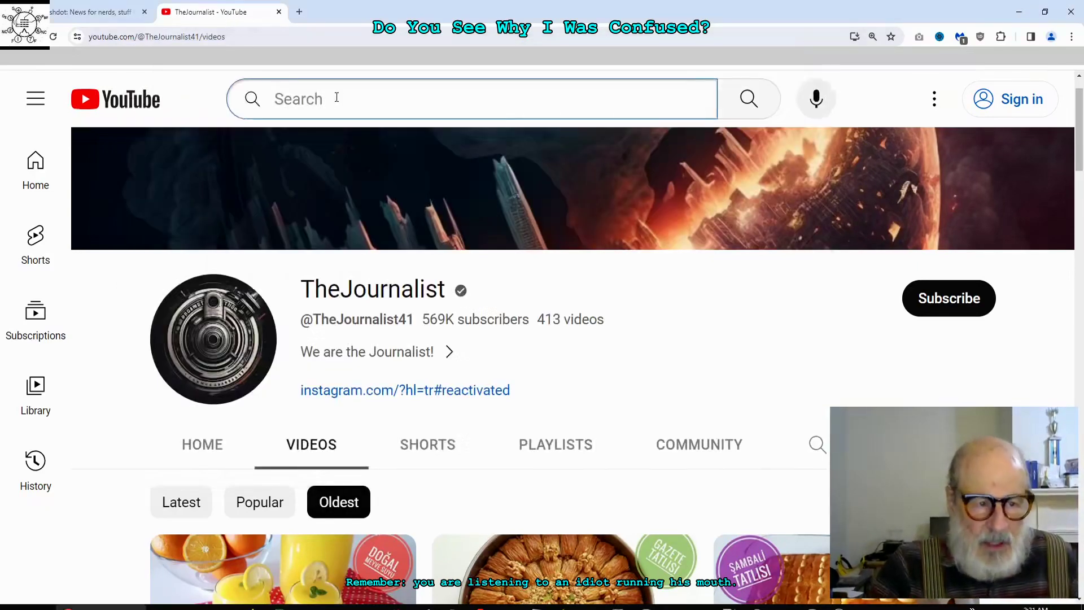
type("@OracleEyes41")
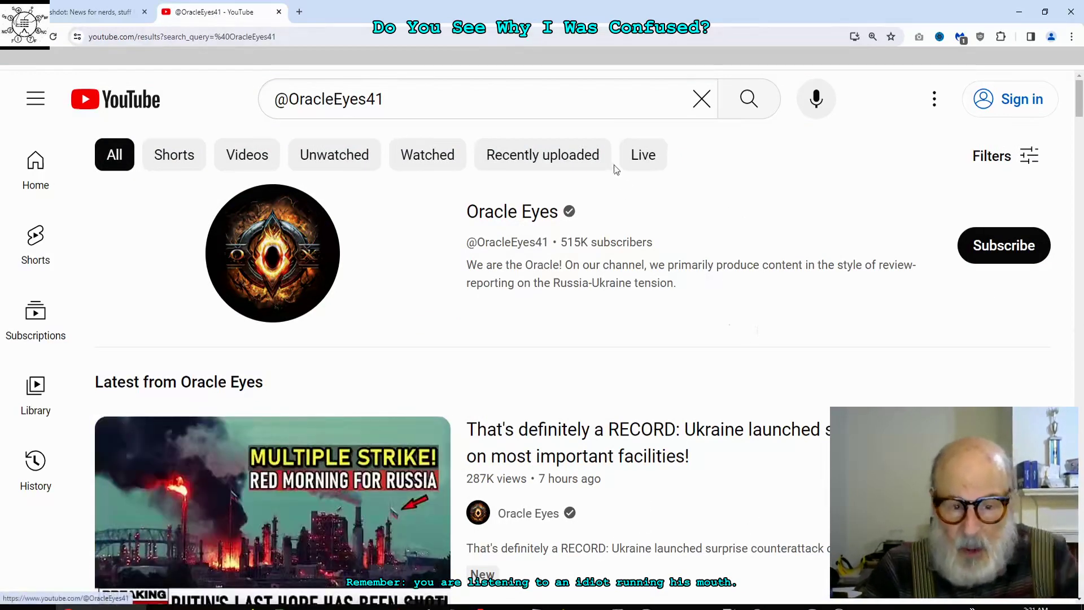
Step: Open the Oracle Eyes channel page and its Videos tab
left_click(512, 211)
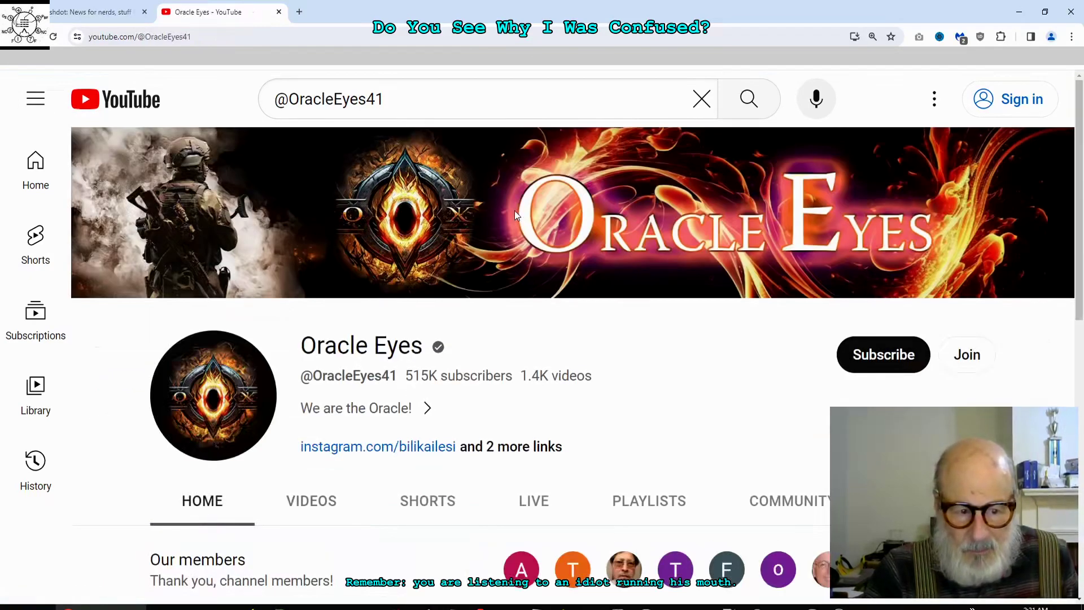
scroll("down", 3)
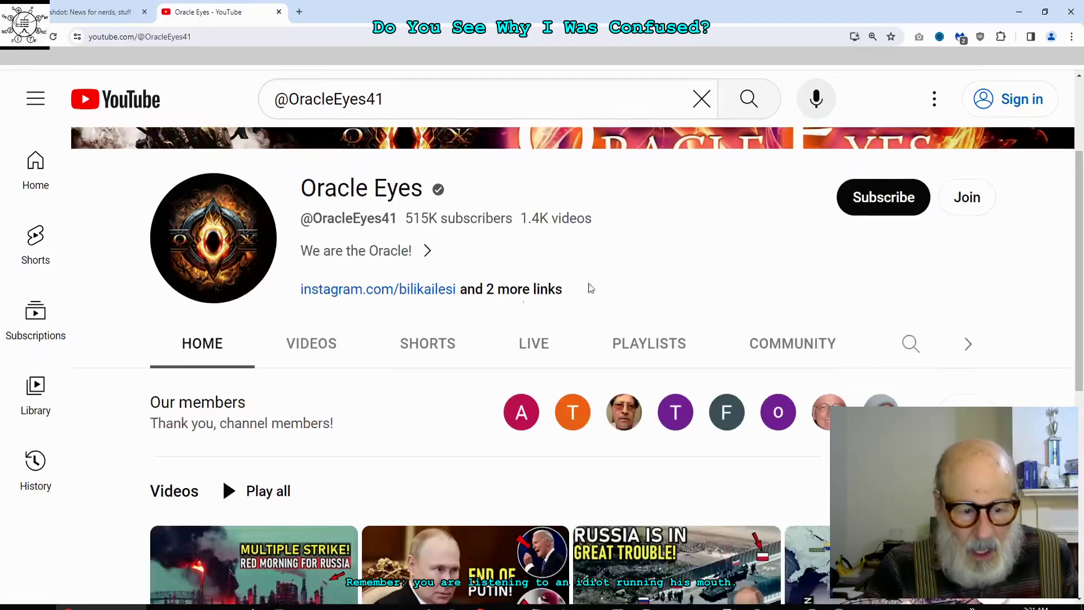
left_click(311, 343)
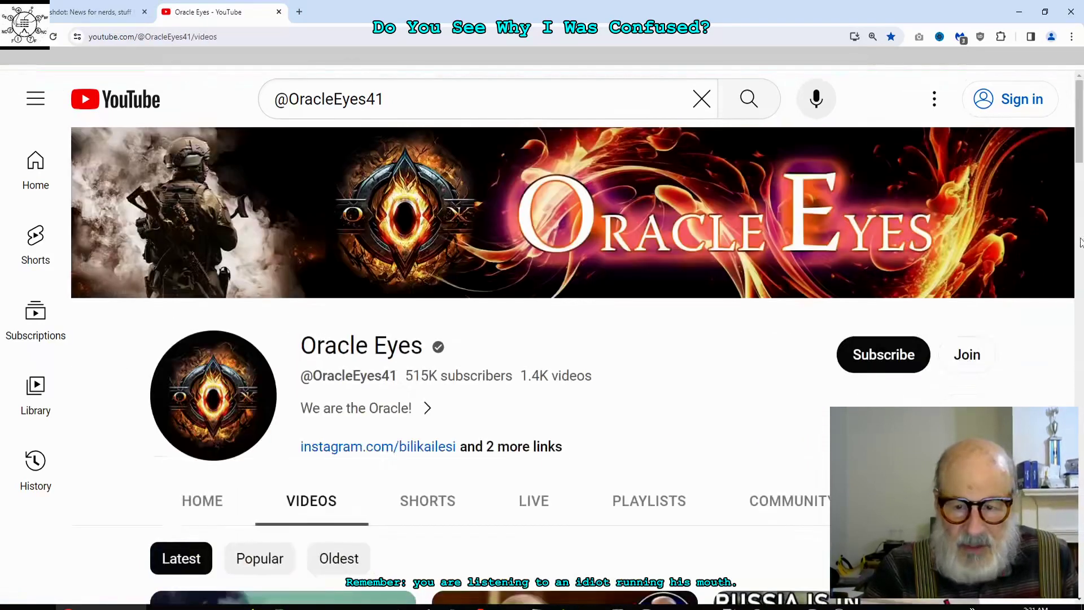
Step: Scroll past recent Ukraine war uploads to year-old Turkish cooking videos
scroll("down", 3)
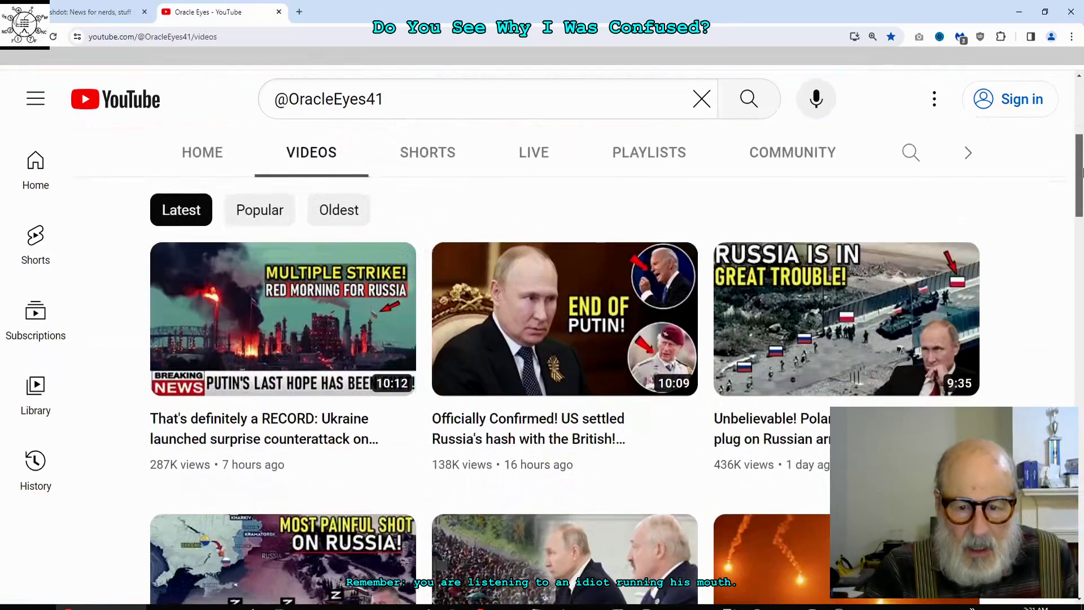
scroll("down", 3)
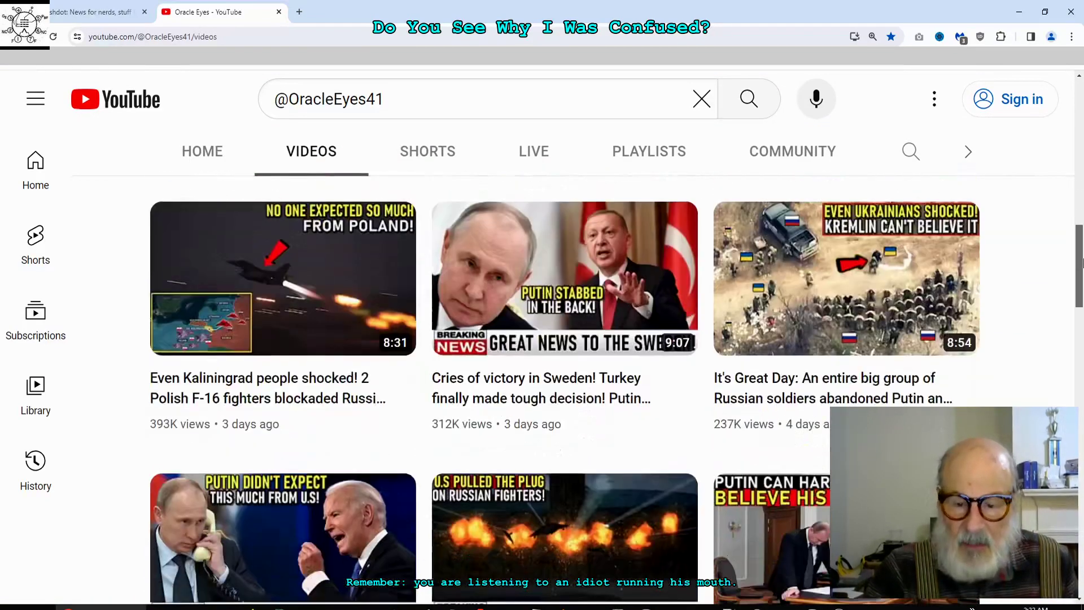
scroll("down", 3)
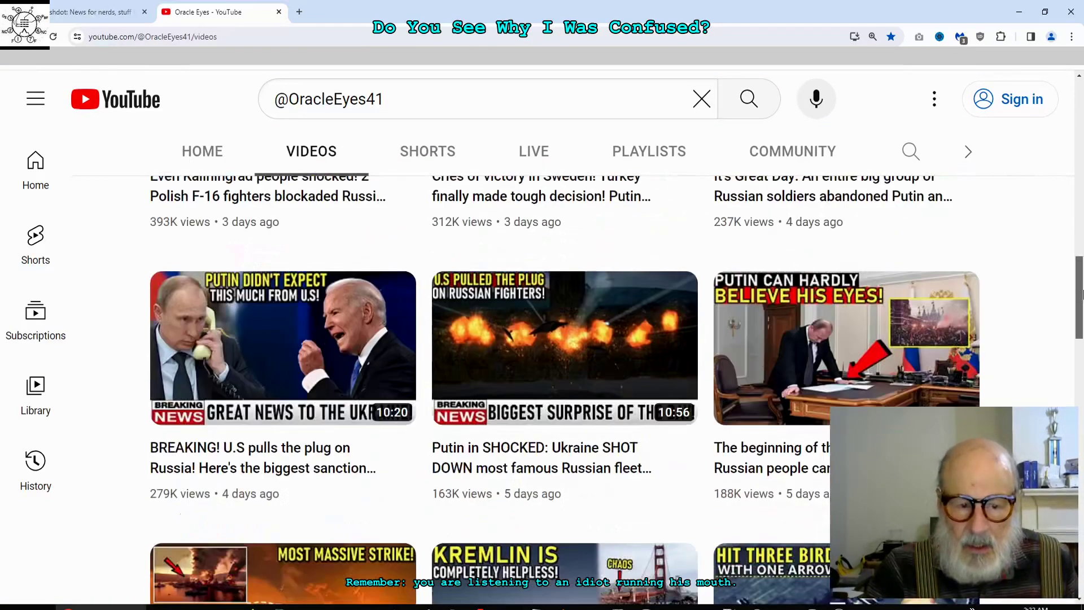
scroll("down", 3)
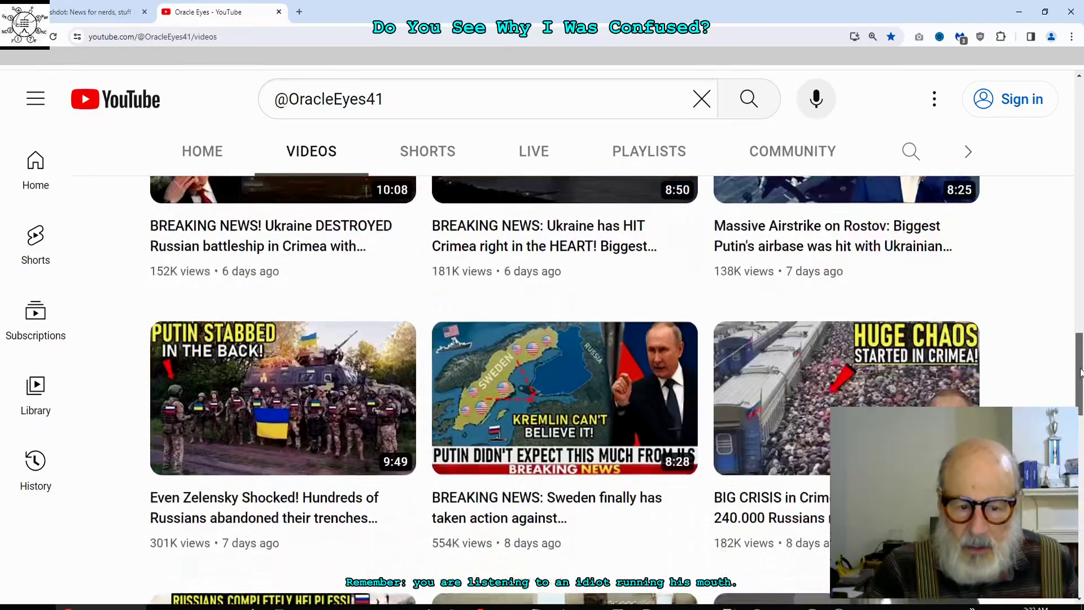
scroll("down", 3)
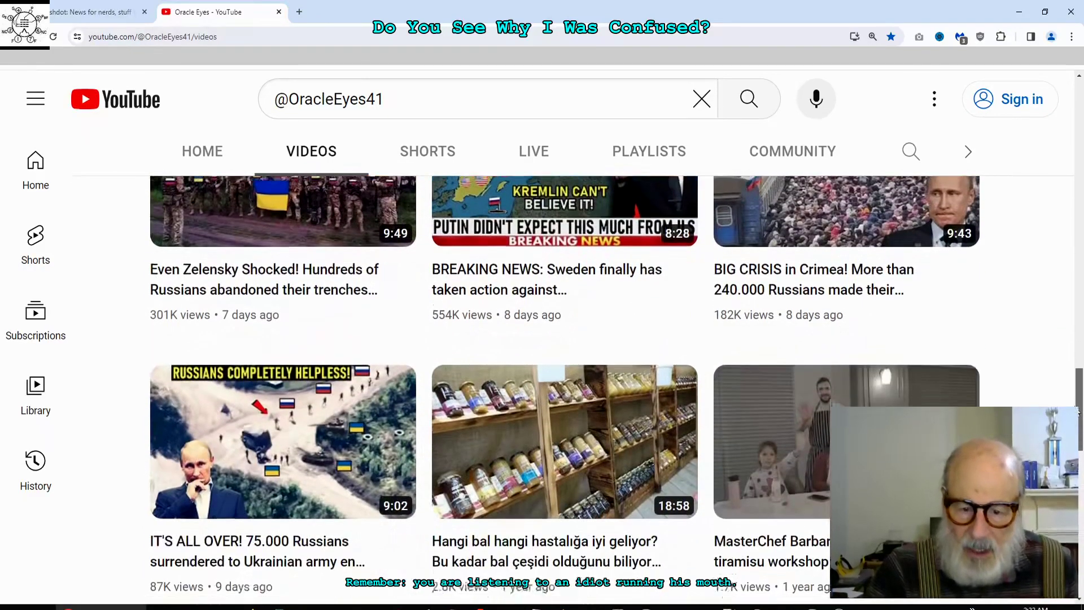
scroll("down", 3)
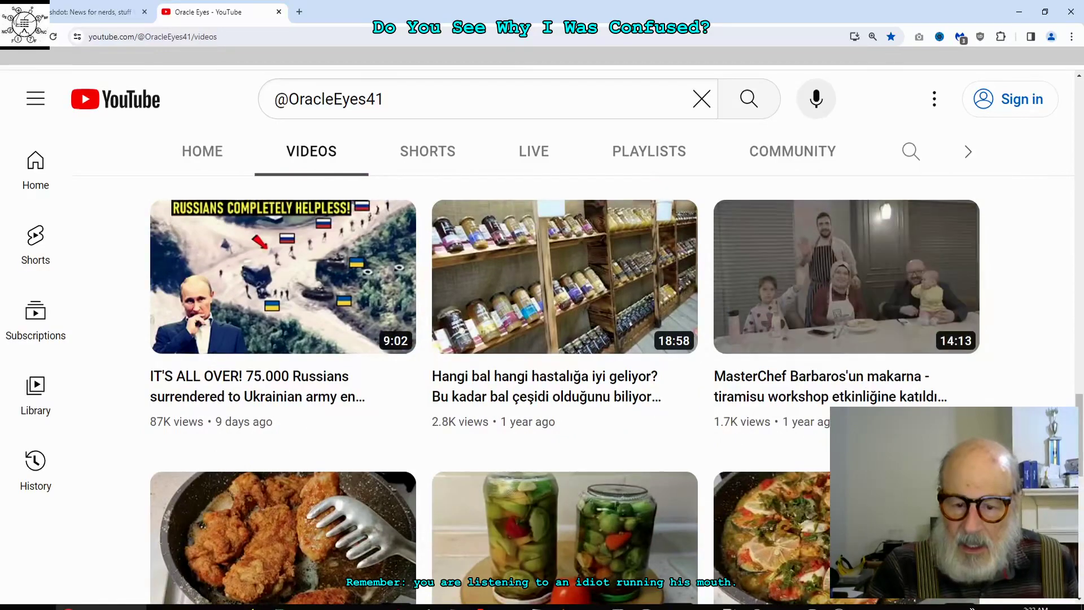
scroll("down", 3)
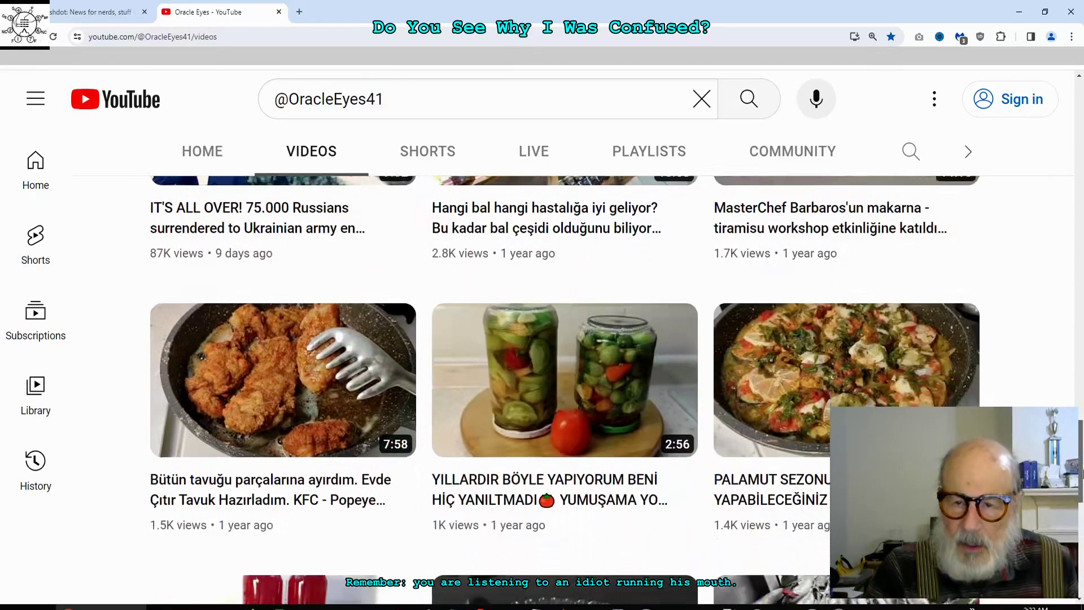
scroll("up", 3)
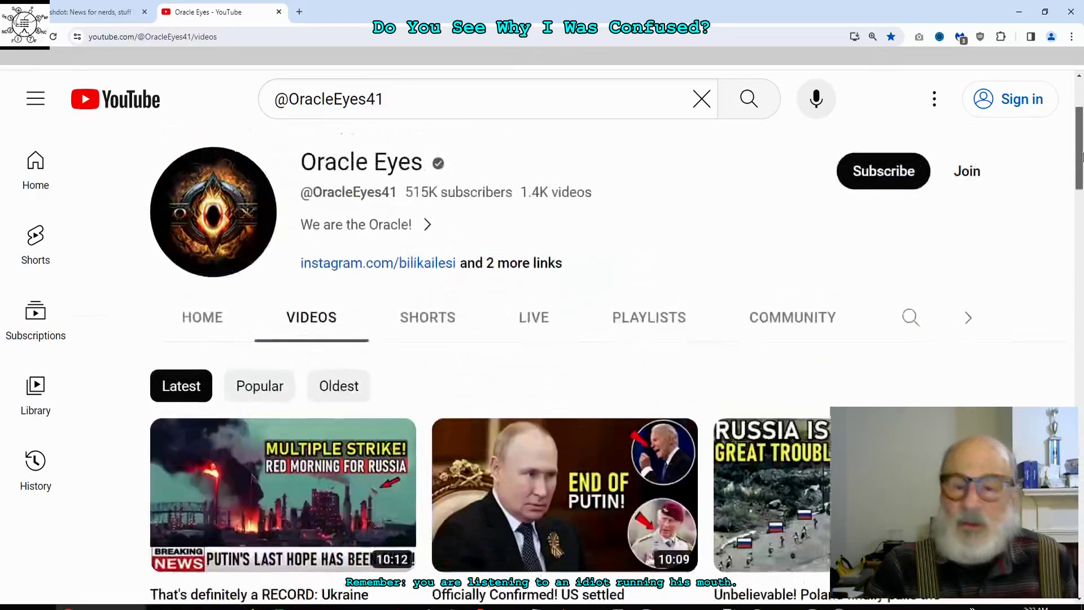
scroll("down", 3)
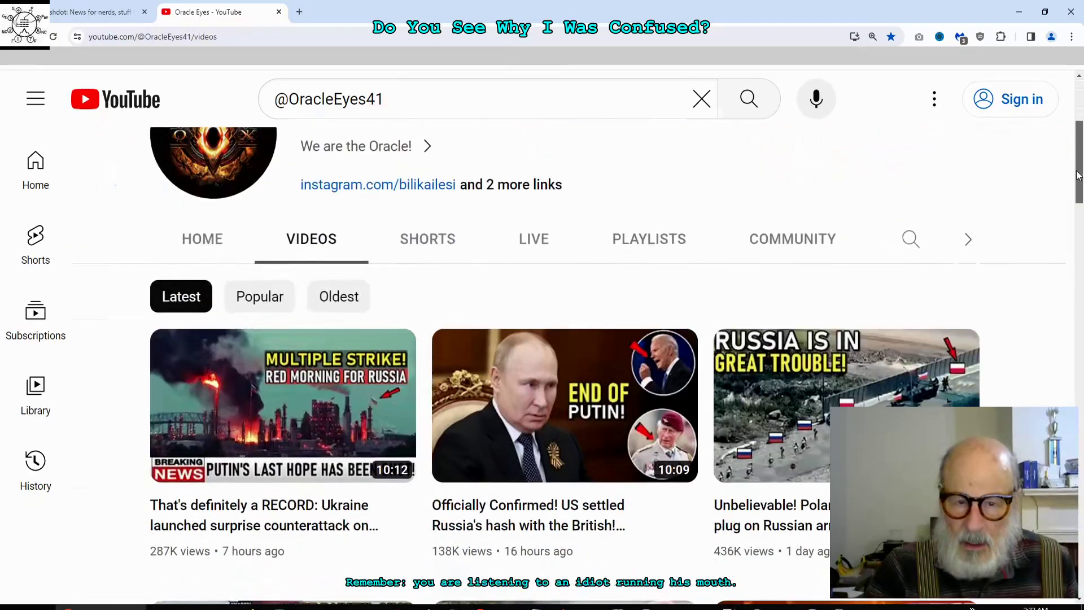
mouse_move(740, 192)
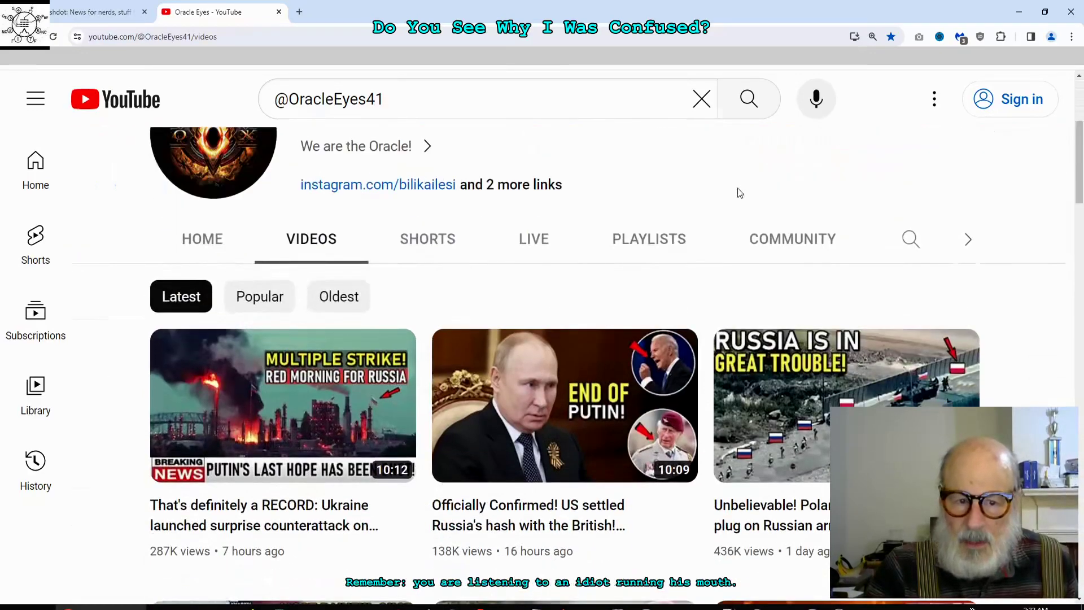
Step: Browse Oracle Eyes' Community posts, including year-old Turkish polls
left_click(792, 238)
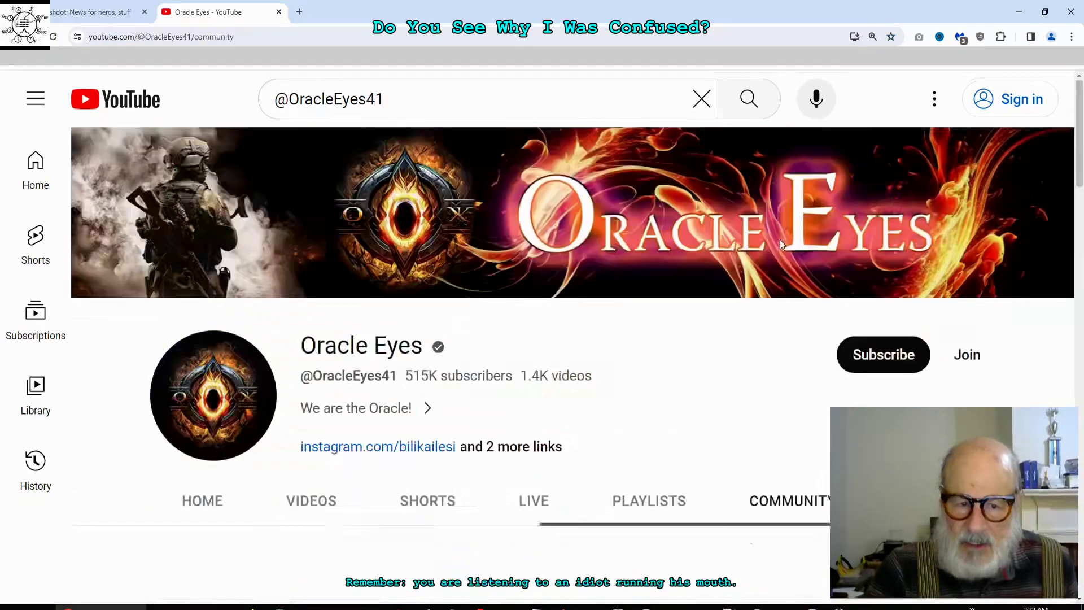
scroll("down", 3)
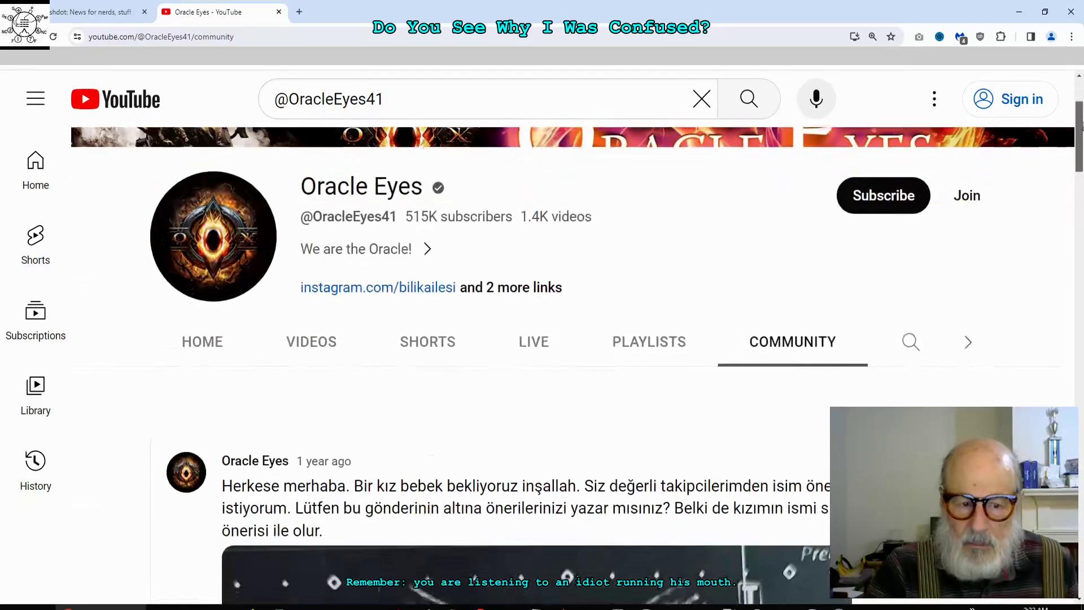
scroll("down", 3)
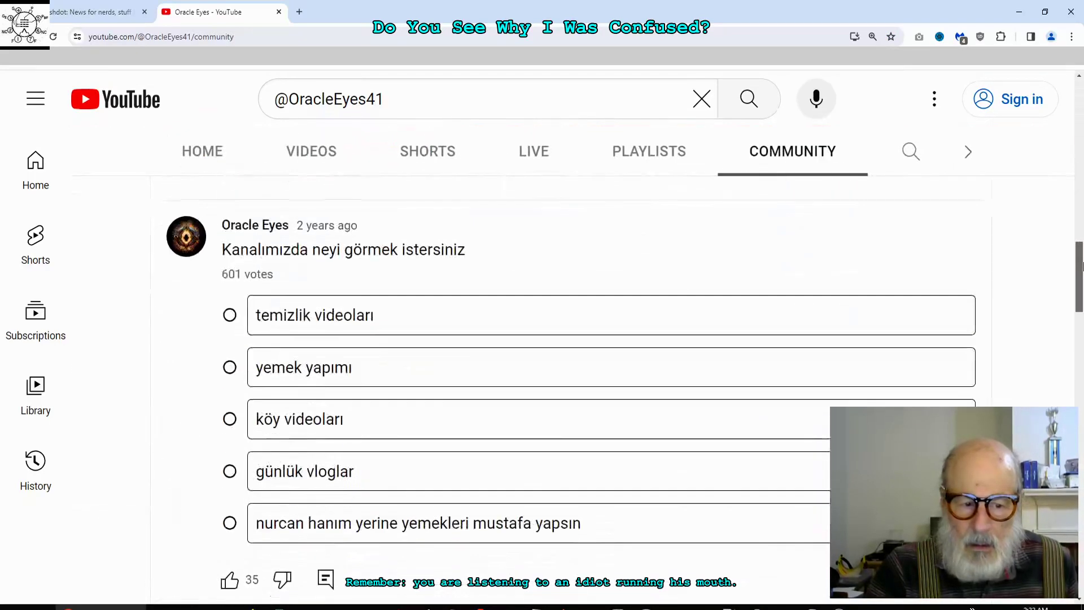
scroll("up", 3)
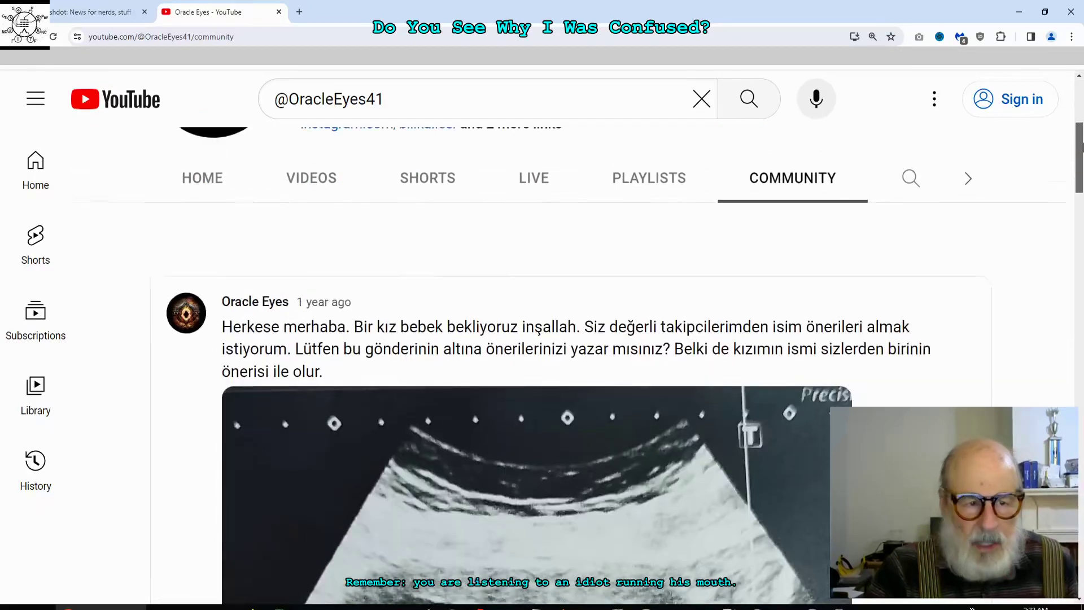
scroll("up", 3)
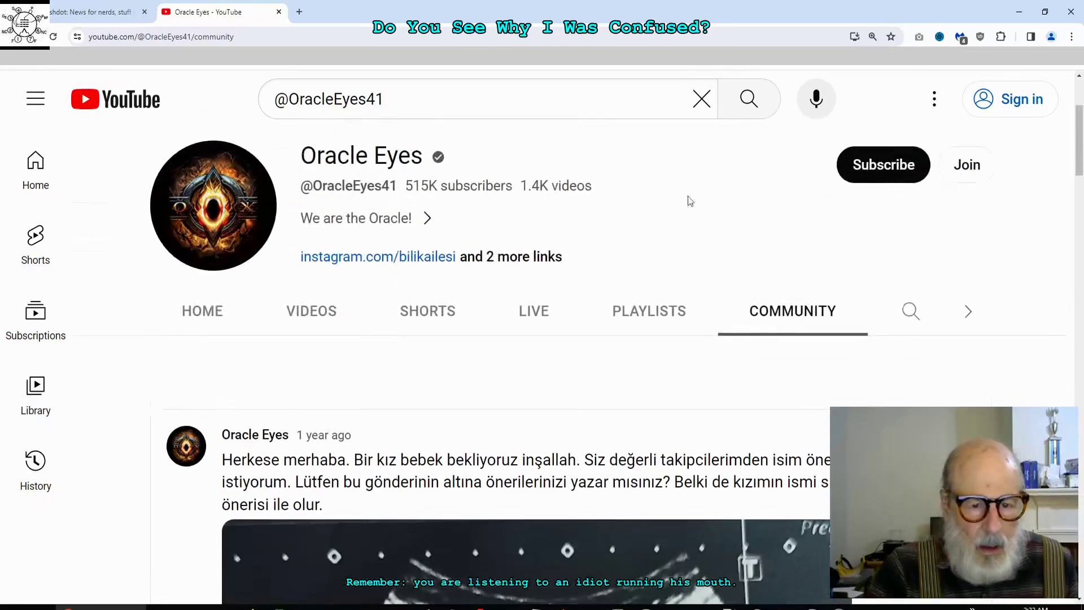
mouse_move(486, 267)
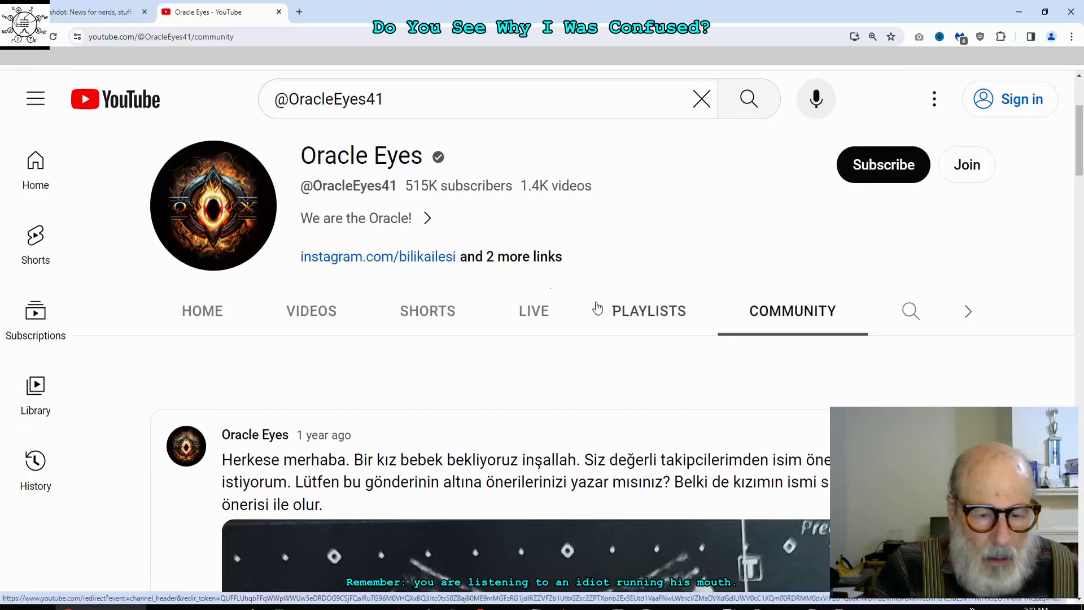
mouse_move(631, 311)
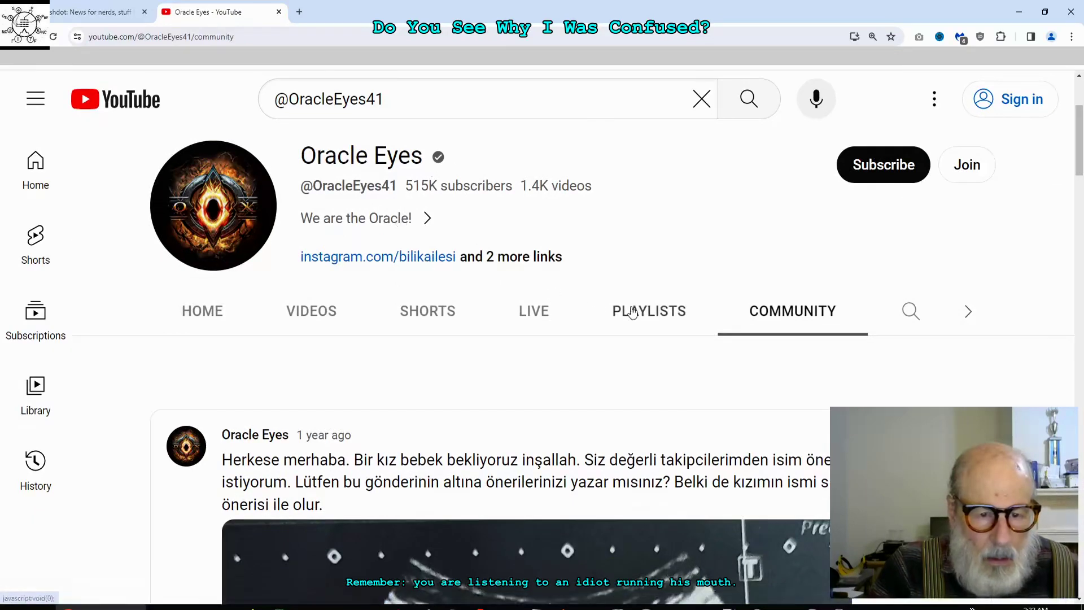
Step: Look through the channel's Playlists
left_click(648, 310)
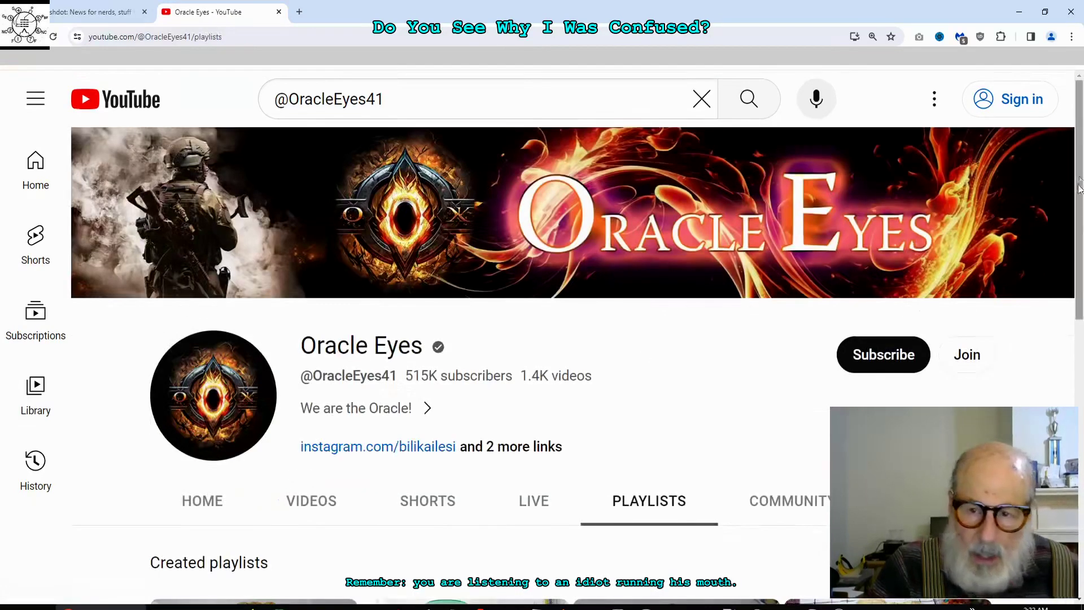
scroll("down", 3)
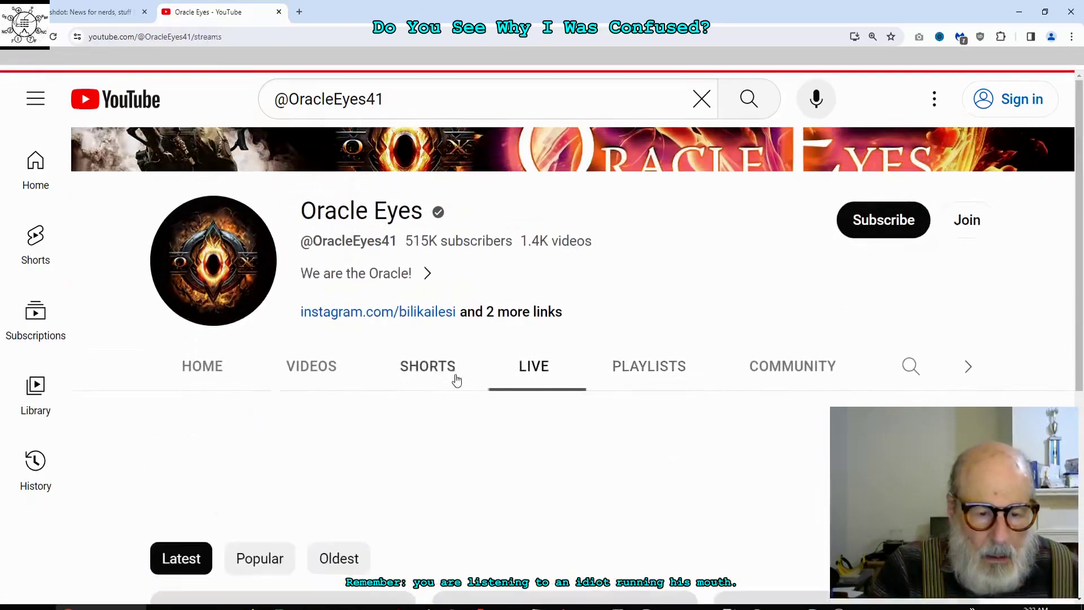
scroll("up", 3)
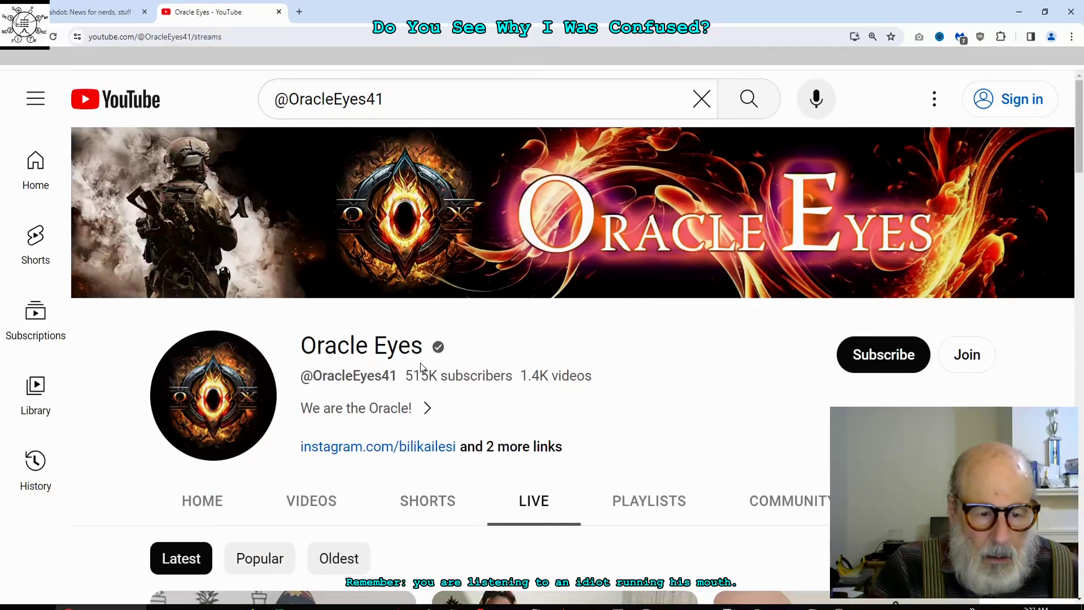
mouse_move(422, 457)
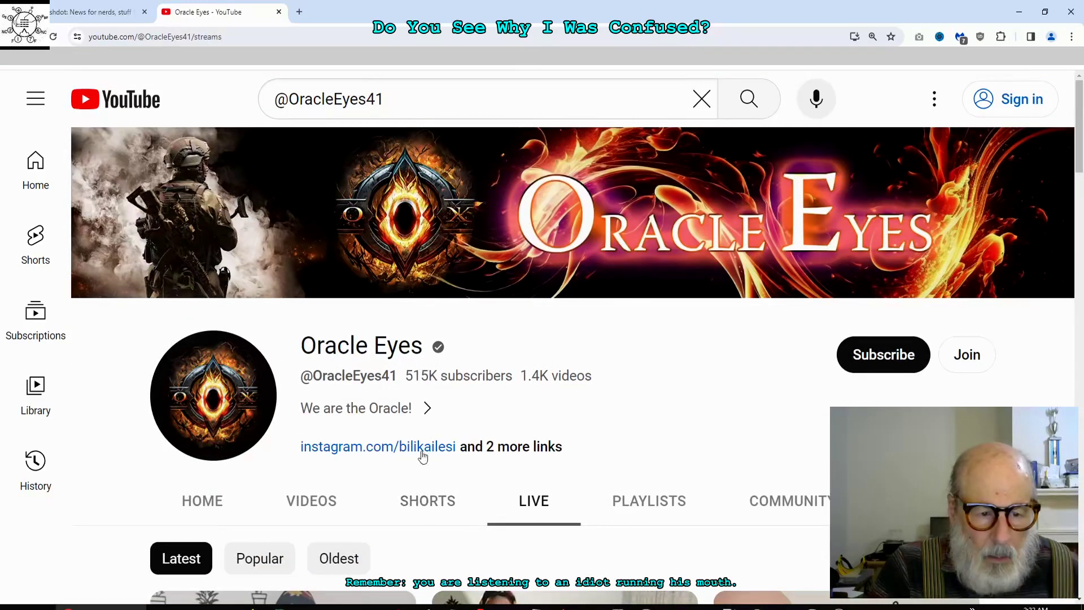
left_click(510, 446)
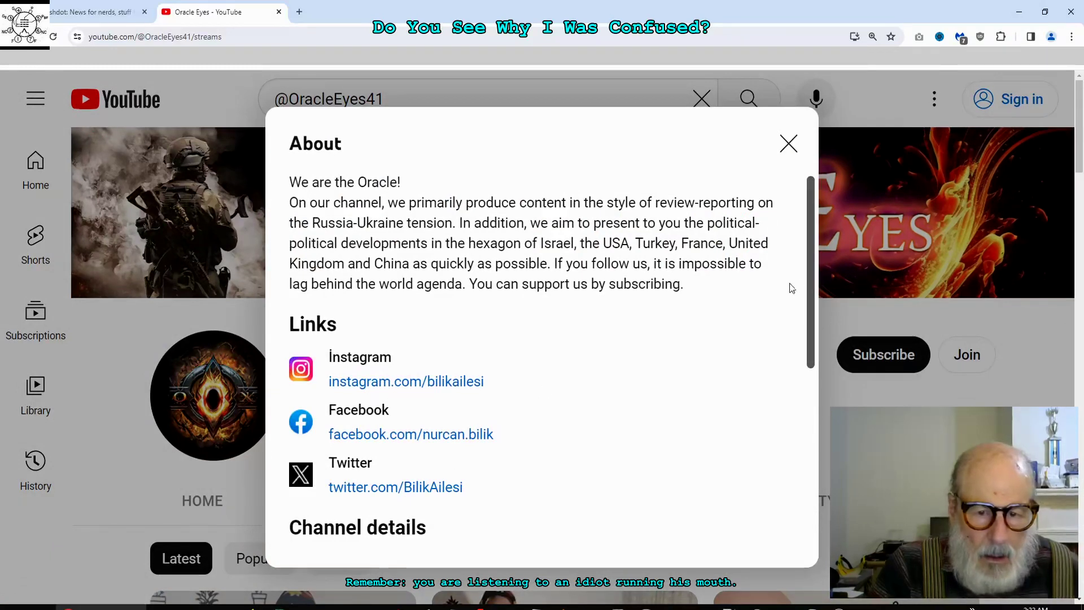
scroll("down", 3)
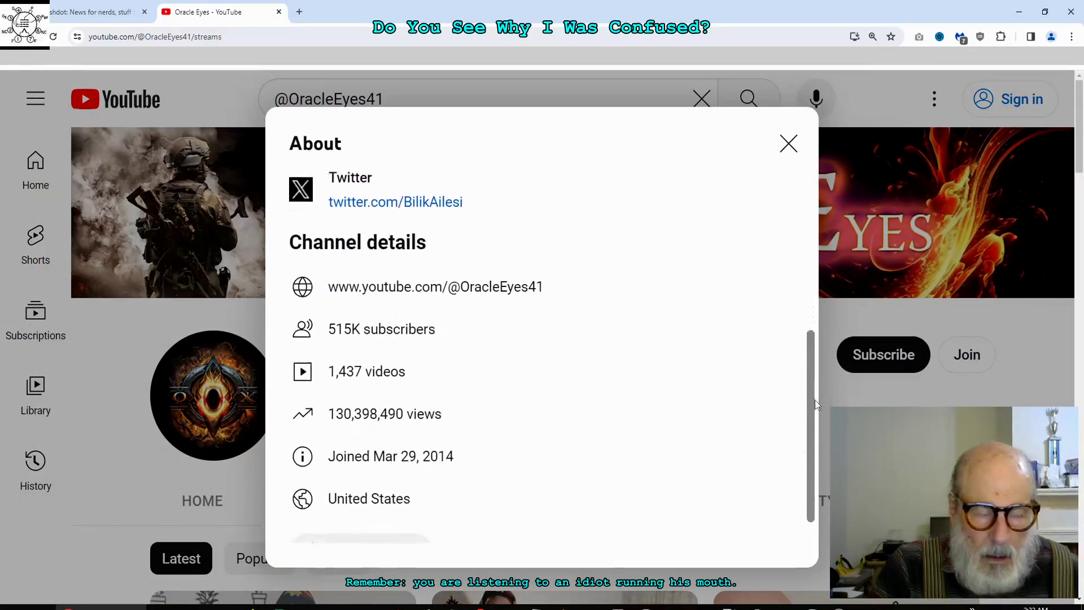
left_click(788, 144)
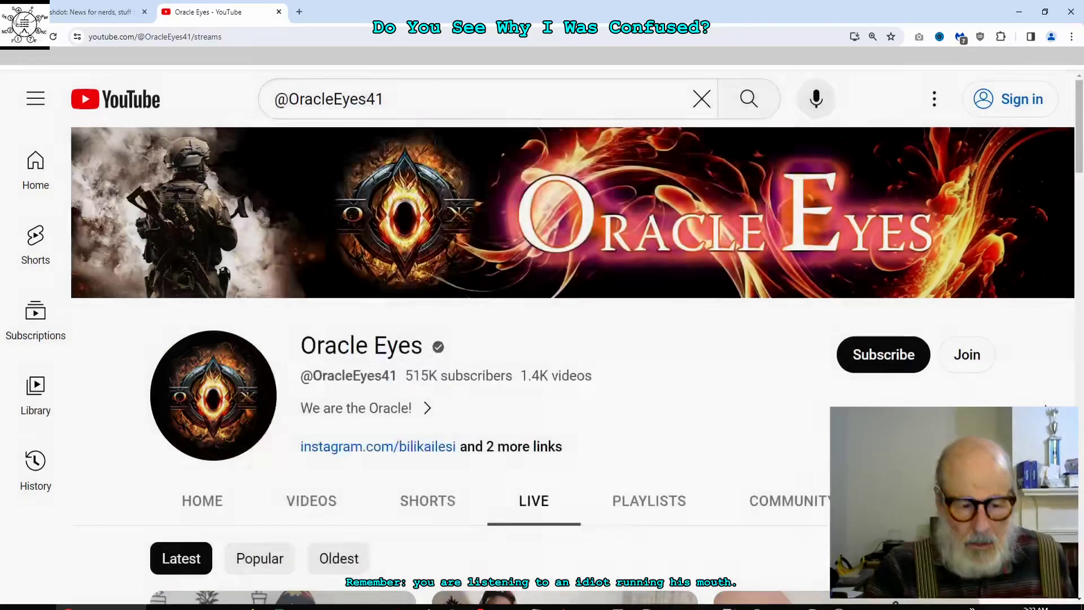
scroll("down", 3)
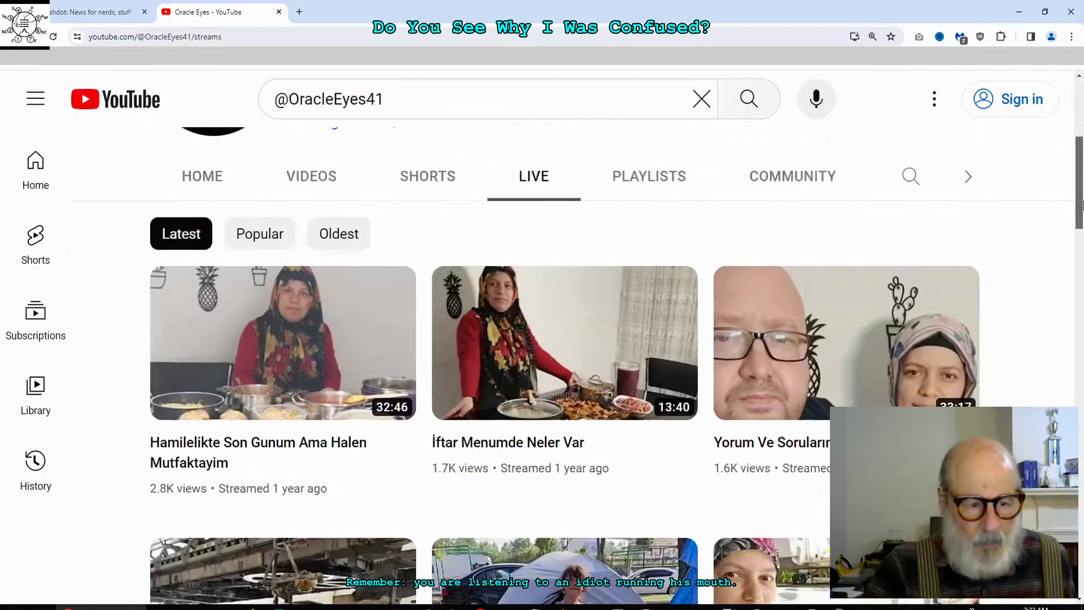
scroll("up", 3)
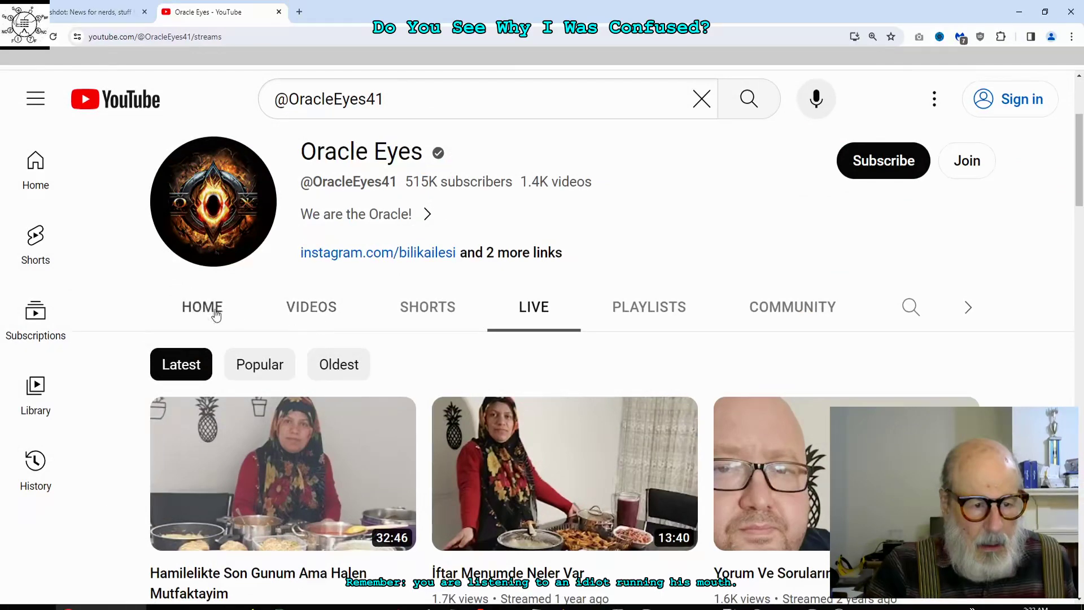
Step: Scroll Oracle Eyes' Home page to featured channels GefechtslageTV, Oczy Wyroczni, USS Wizard
left_click(202, 306)
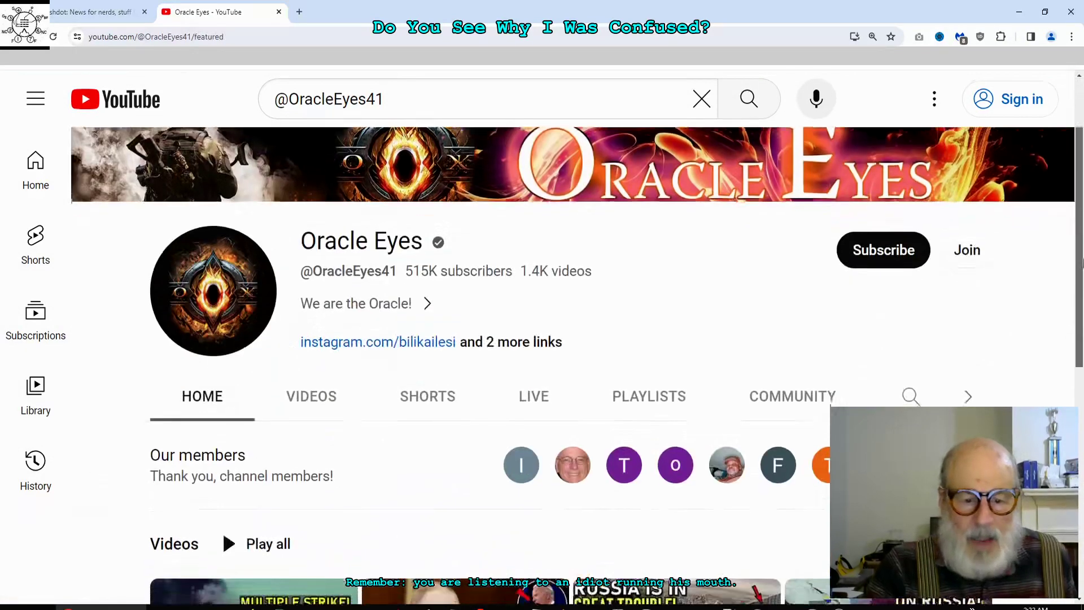
scroll("down", 3)
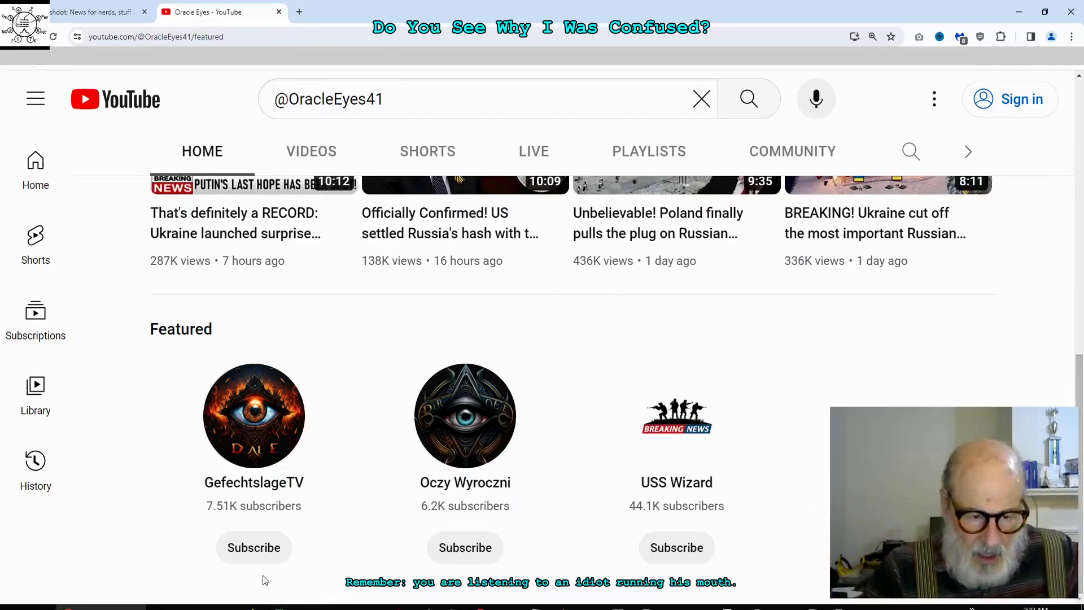
mouse_move(264, 503)
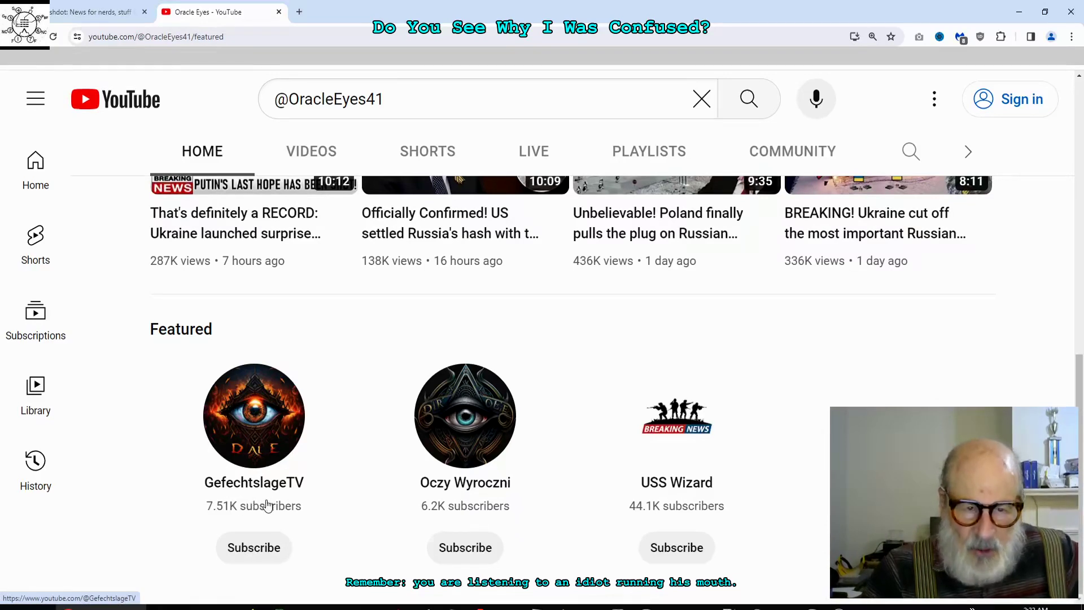
mouse_move(465, 498)
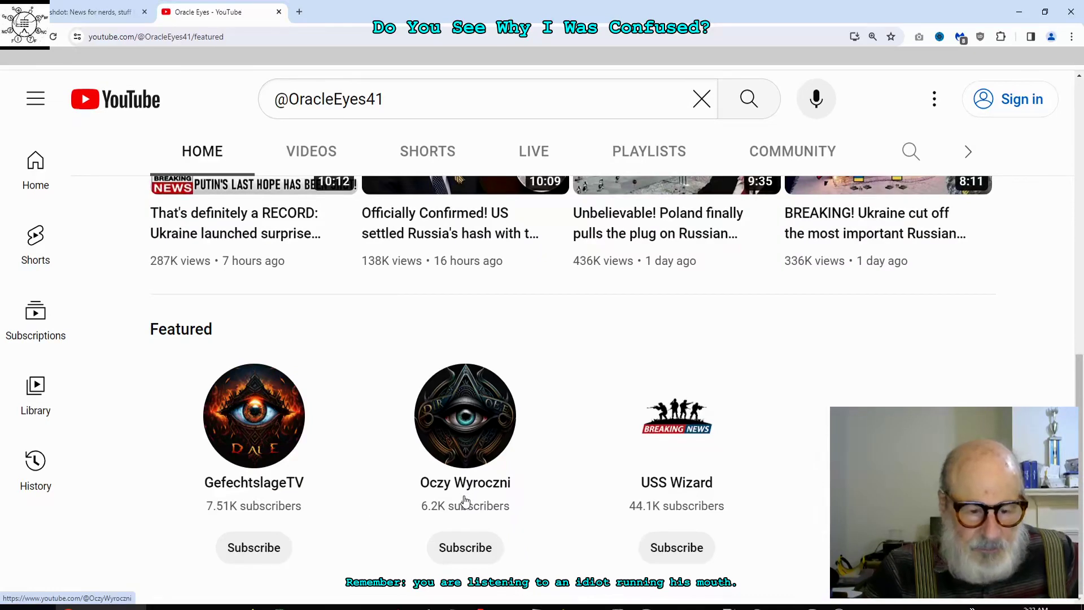
mouse_move(649, 526)
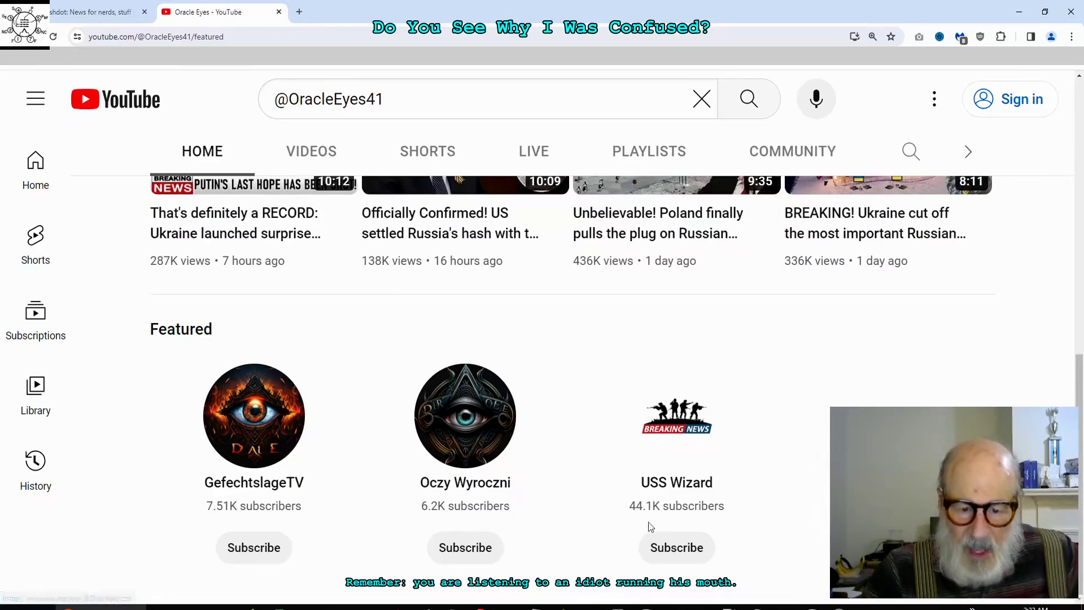
mouse_move(717, 555)
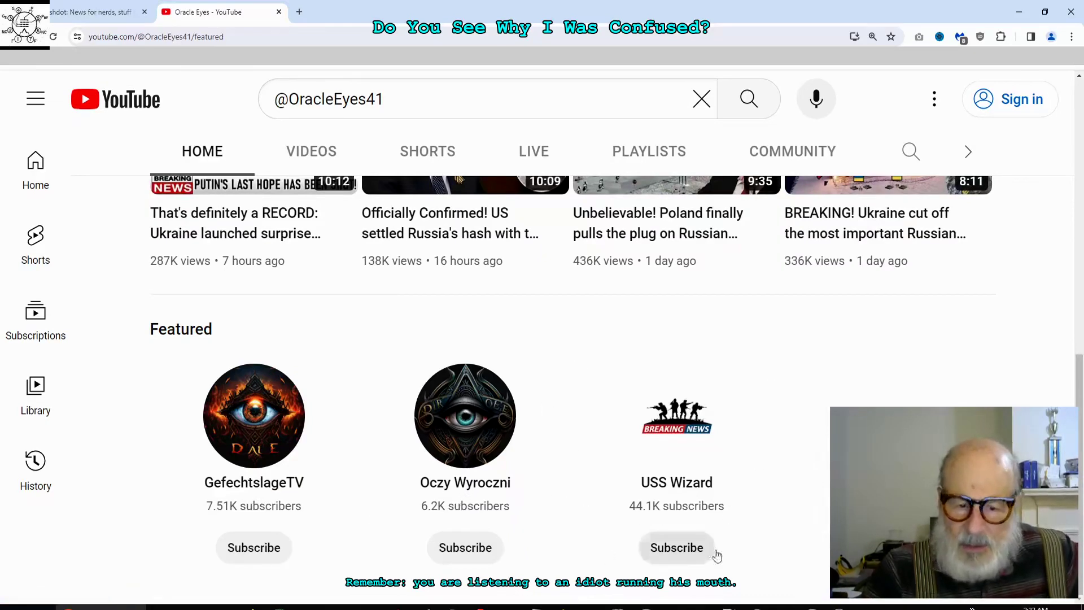
mouse_move(745, 450)
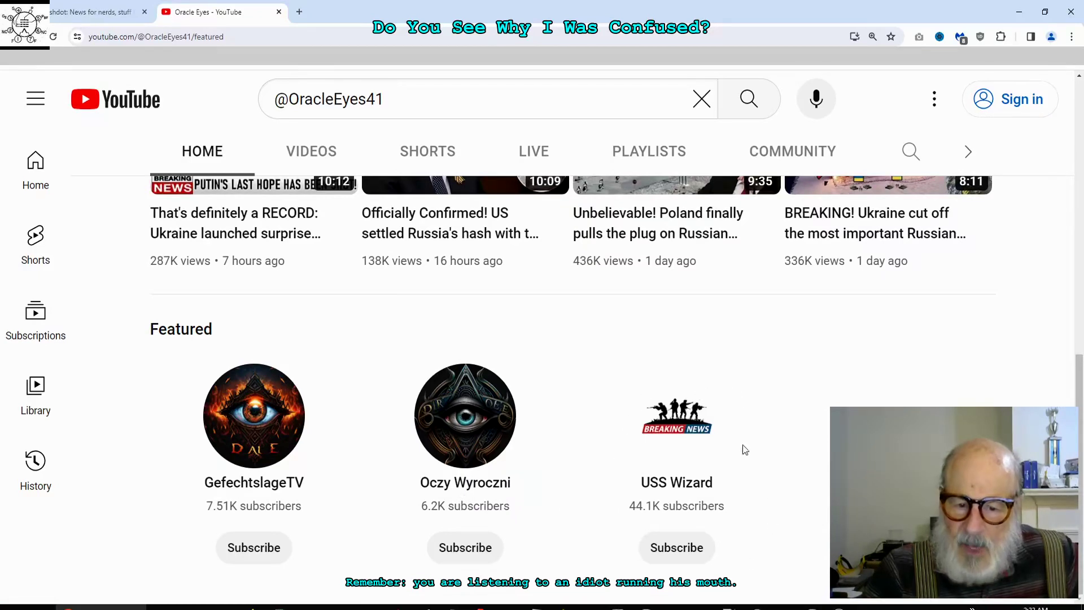
mouse_move(660, 498)
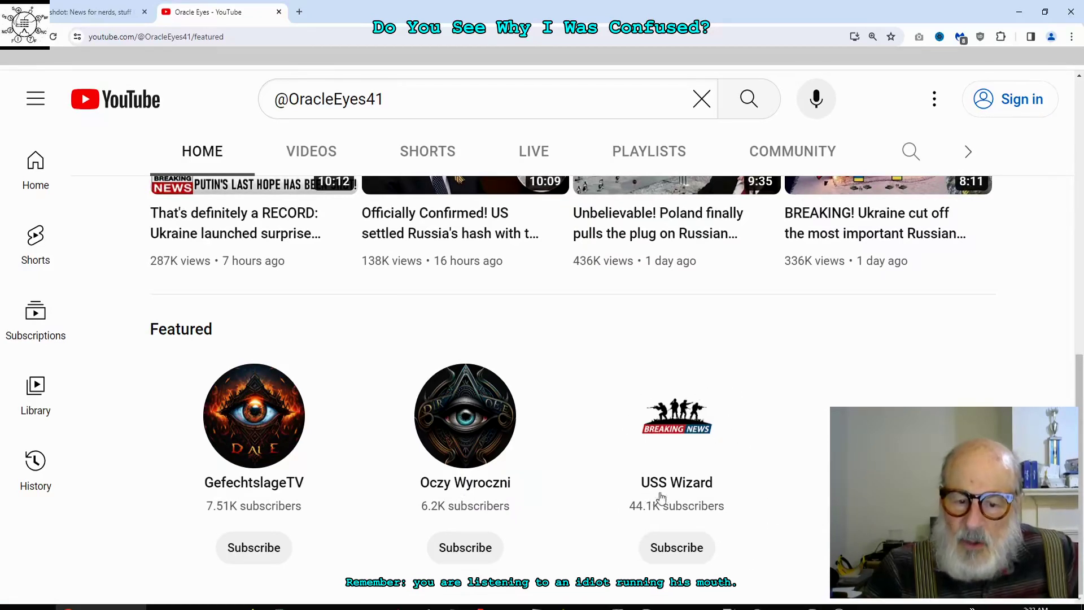
mouse_move(681, 498)
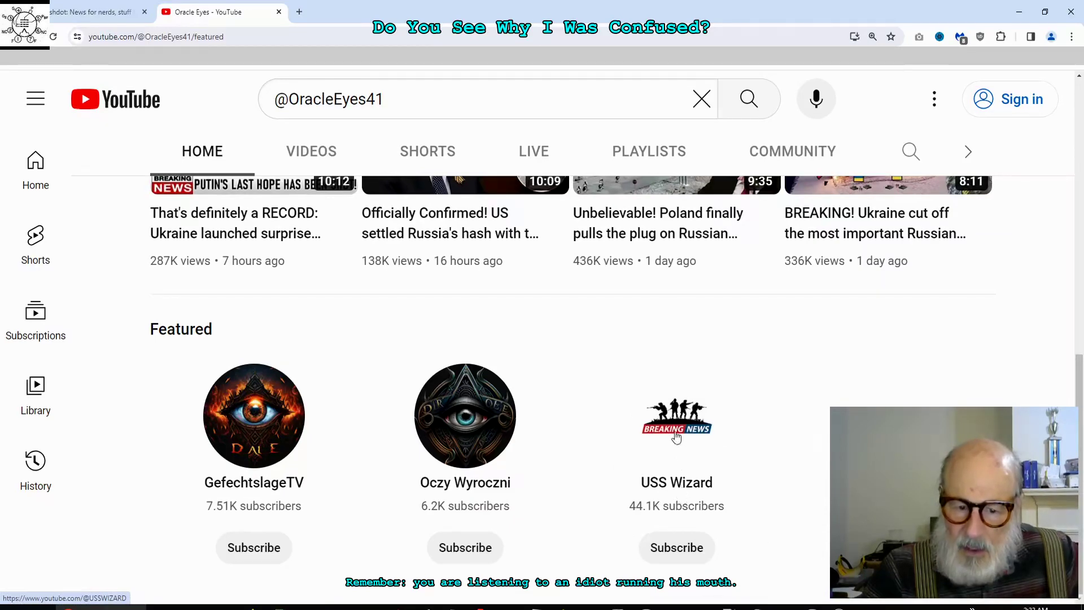
left_click(676, 415)
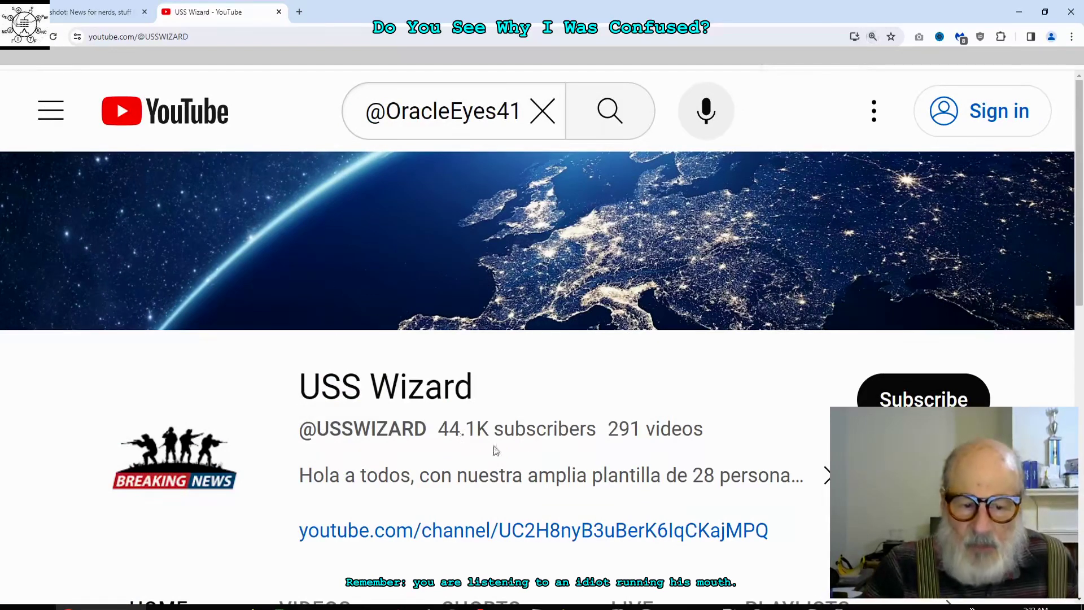
mouse_move(616, 454)
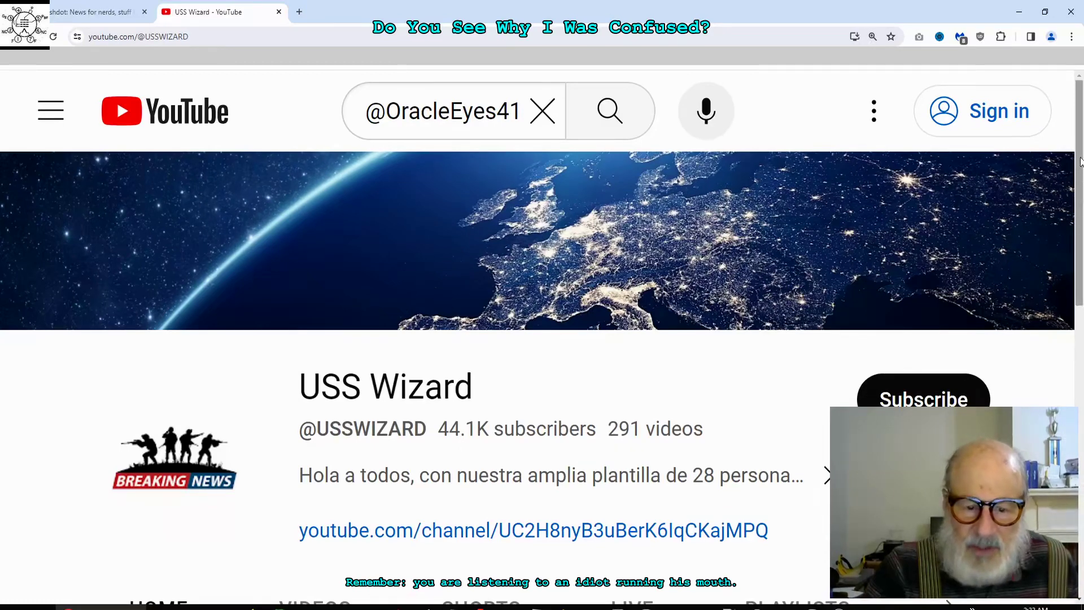
scroll("down", 3)
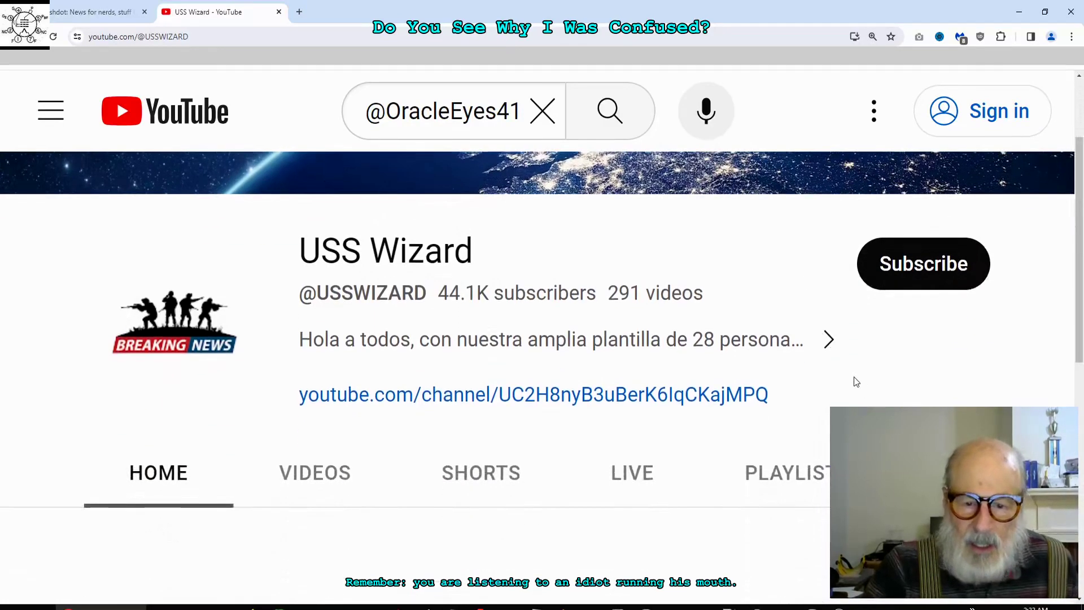
Step: Open USS Wizard's About dialog with its full Spanish description
left_click(827, 339)
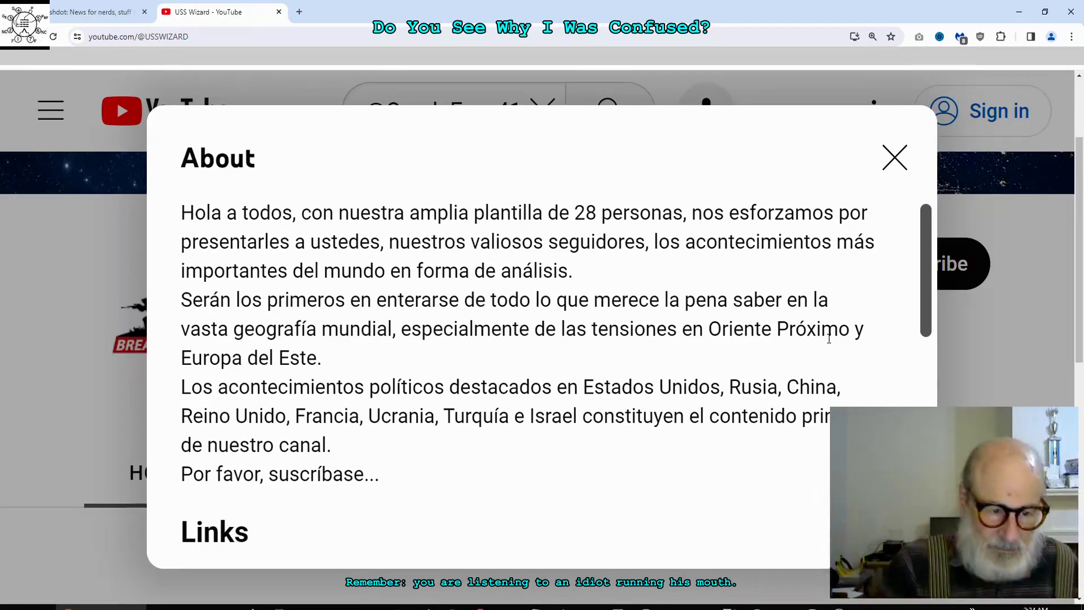
mouse_move(688, 408)
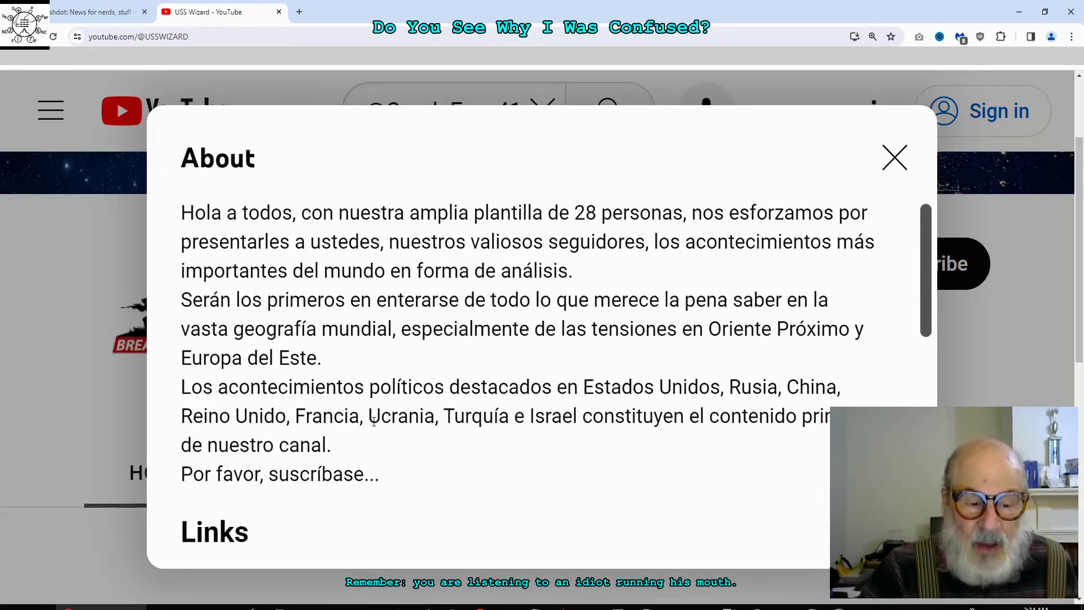
mouse_move(420, 436)
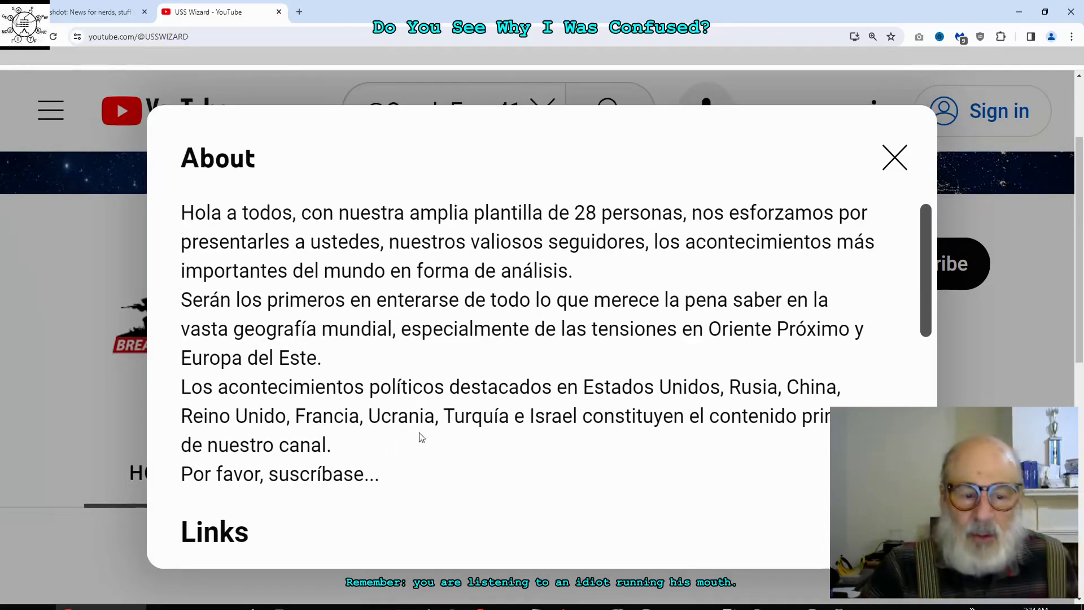
mouse_move(583, 428)
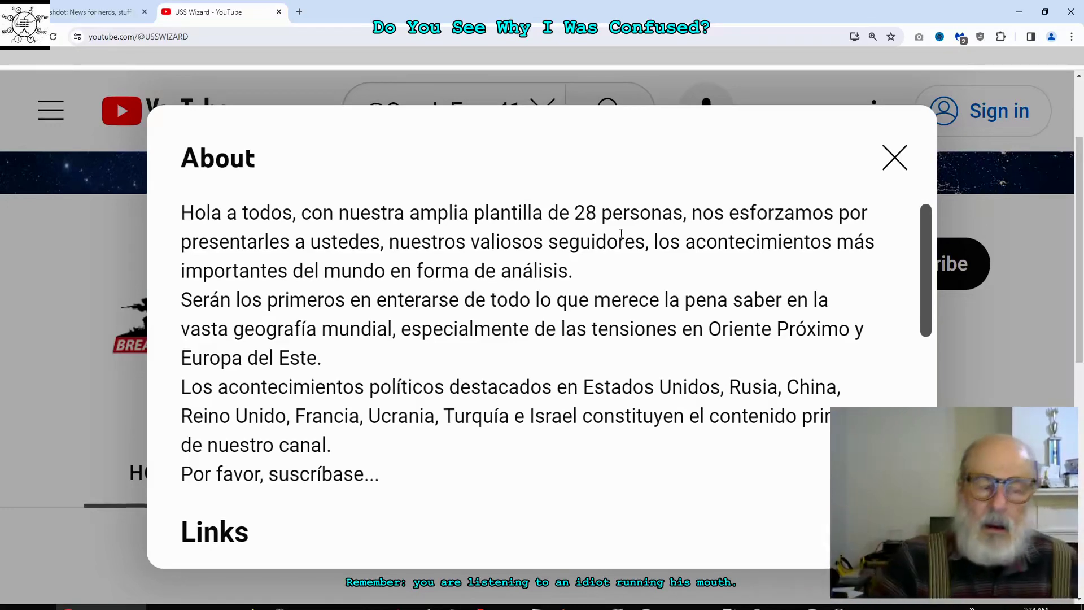
mouse_move(894, 157)
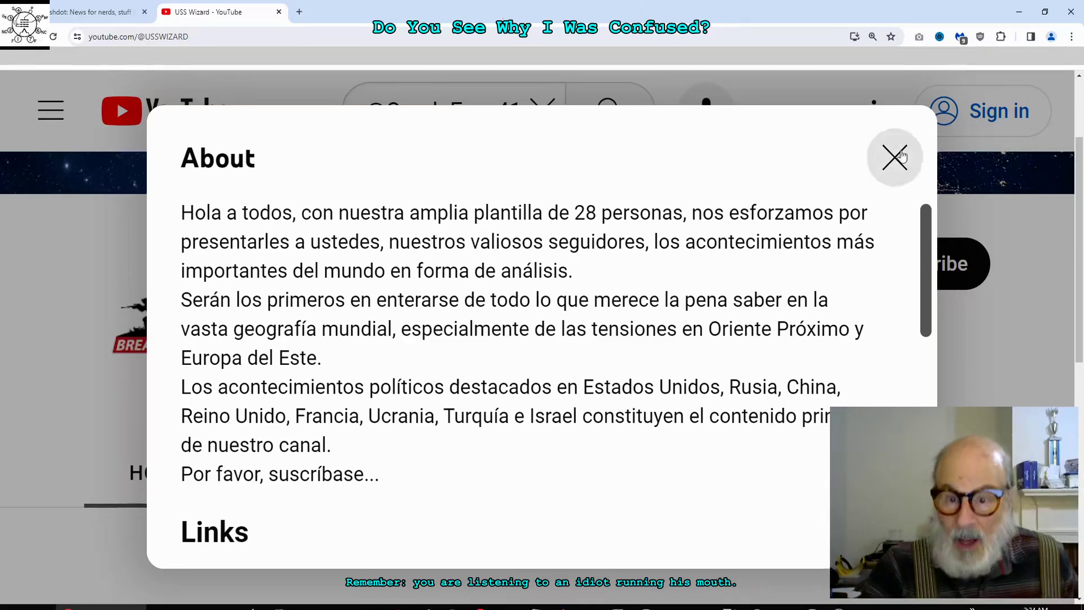
Step: Close About, open USS Wizard's videos and select the newest video's German title
left_click(894, 157)
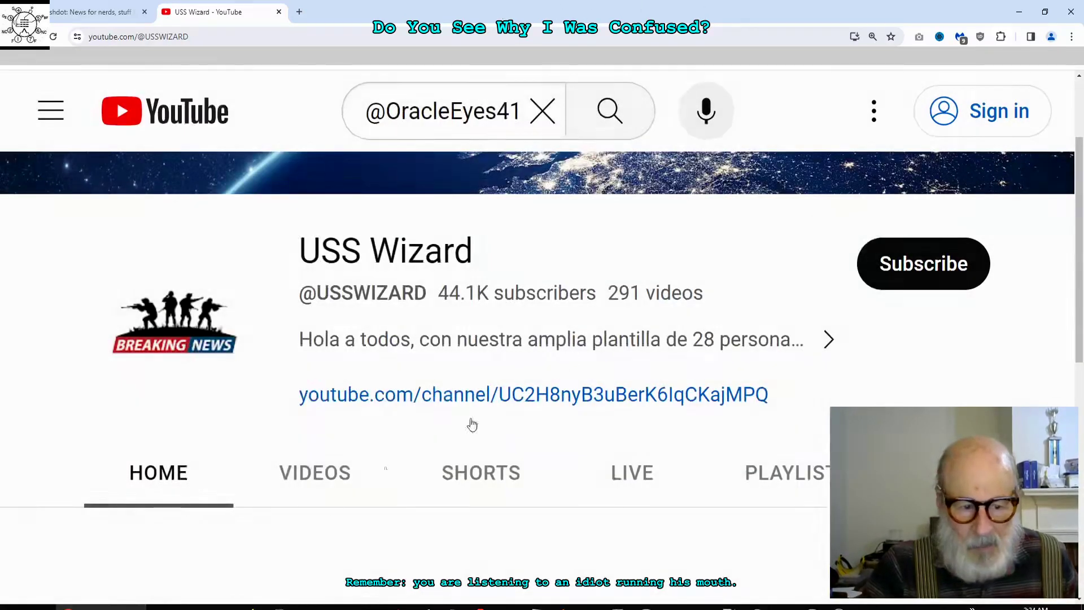
left_click(315, 472)
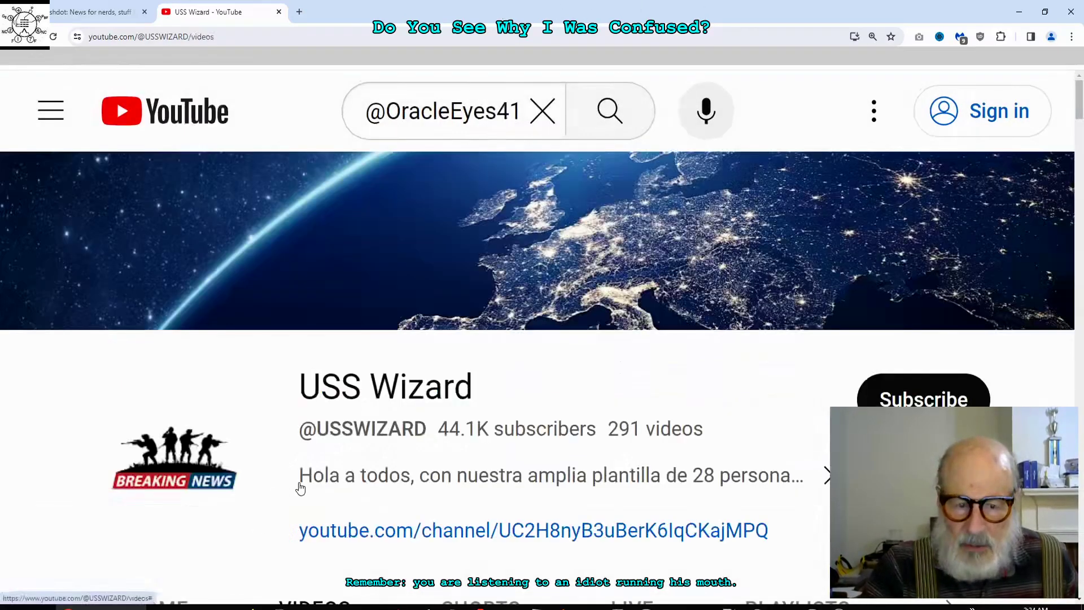
scroll("up", 3)
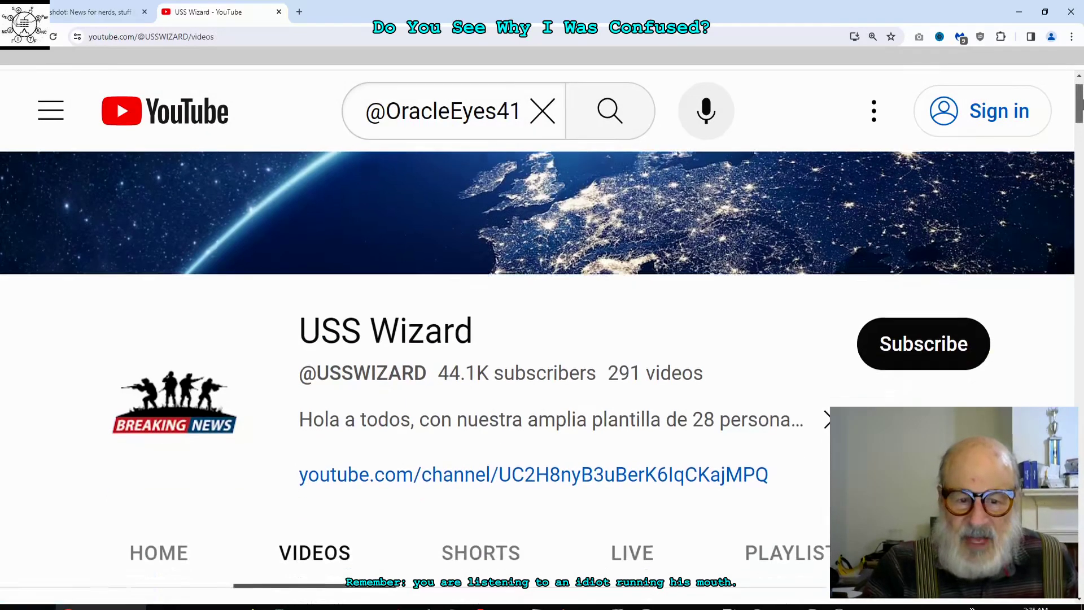
scroll("down", 3)
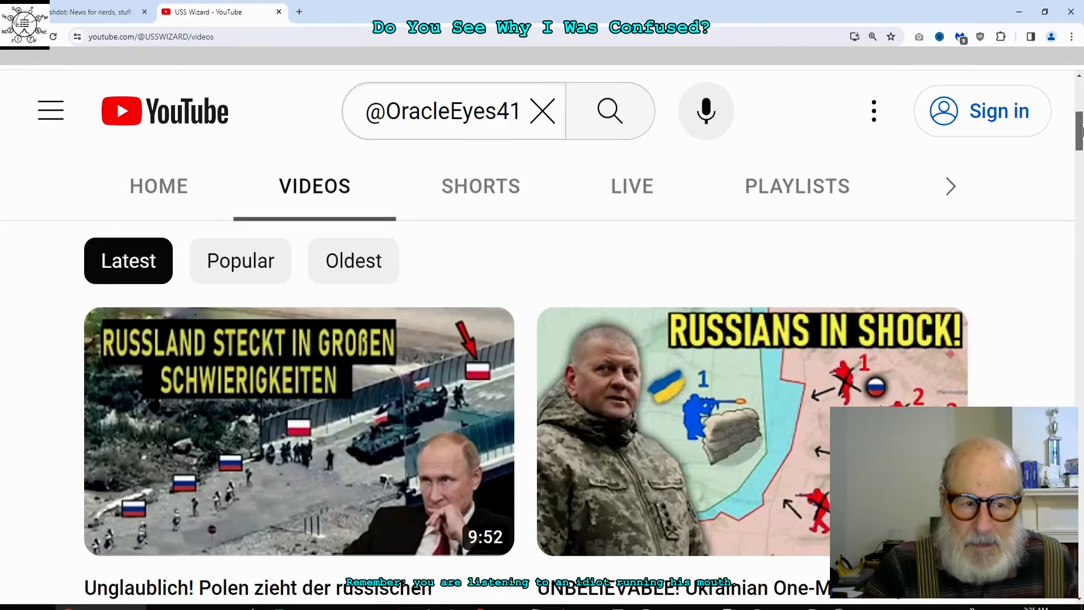
scroll("down", 3)
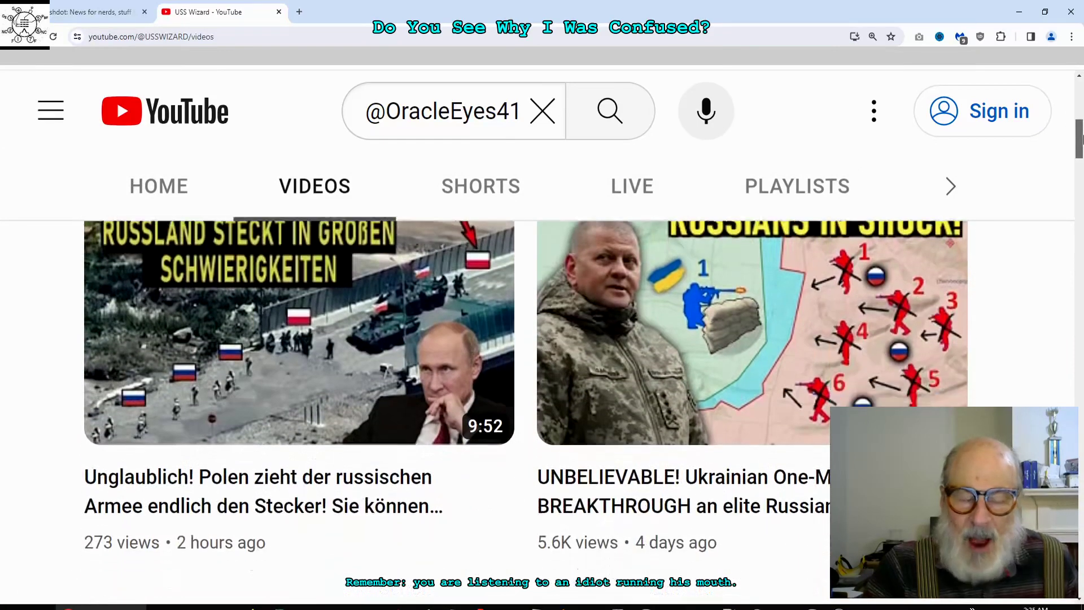
scroll("down", 3)
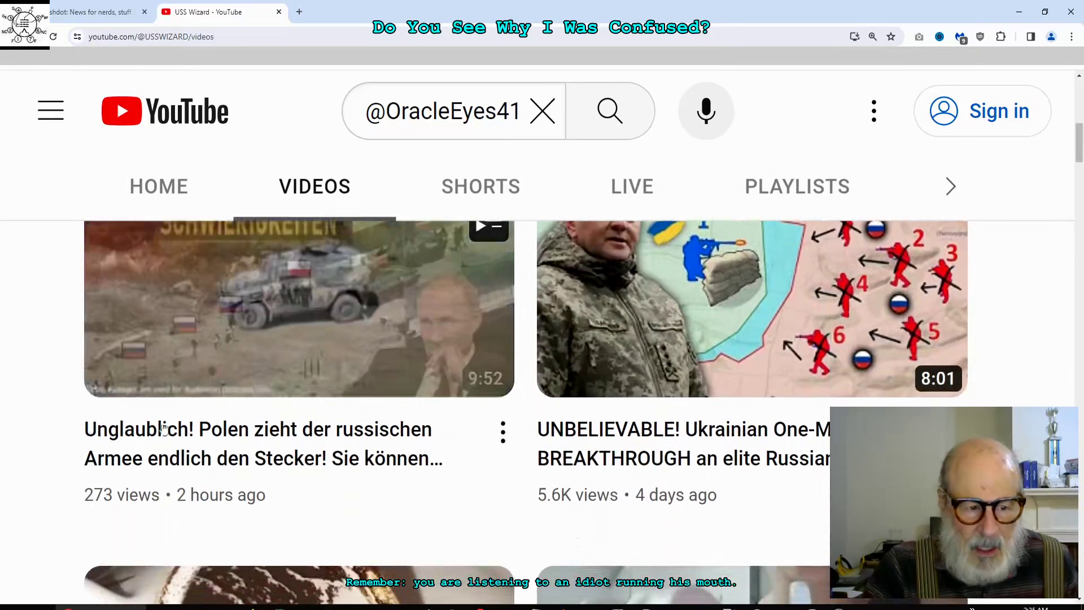
double_click(108, 430)
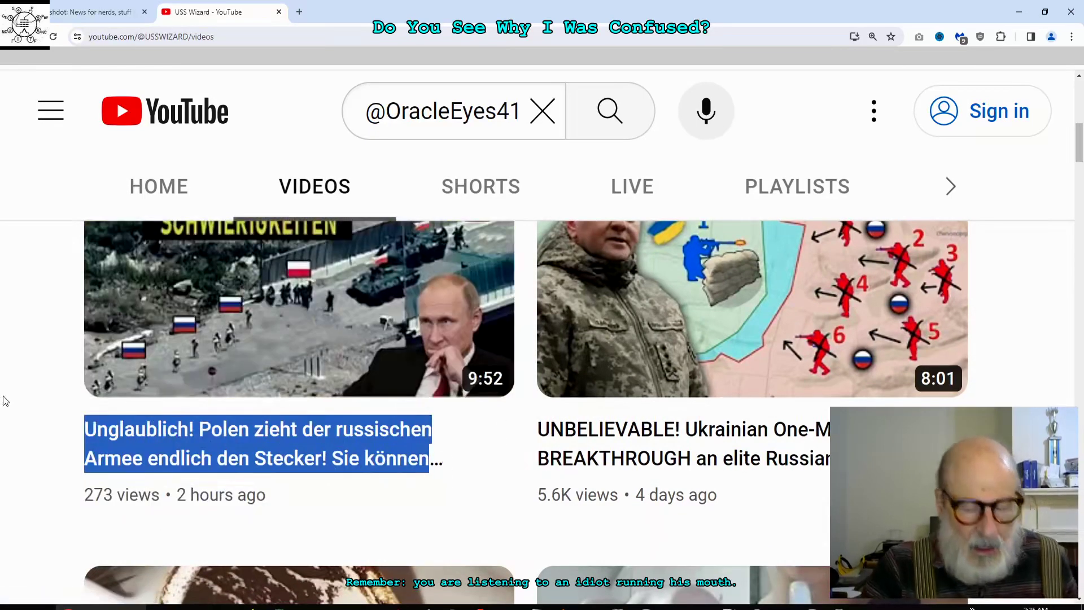
mouse_move(572, 198)
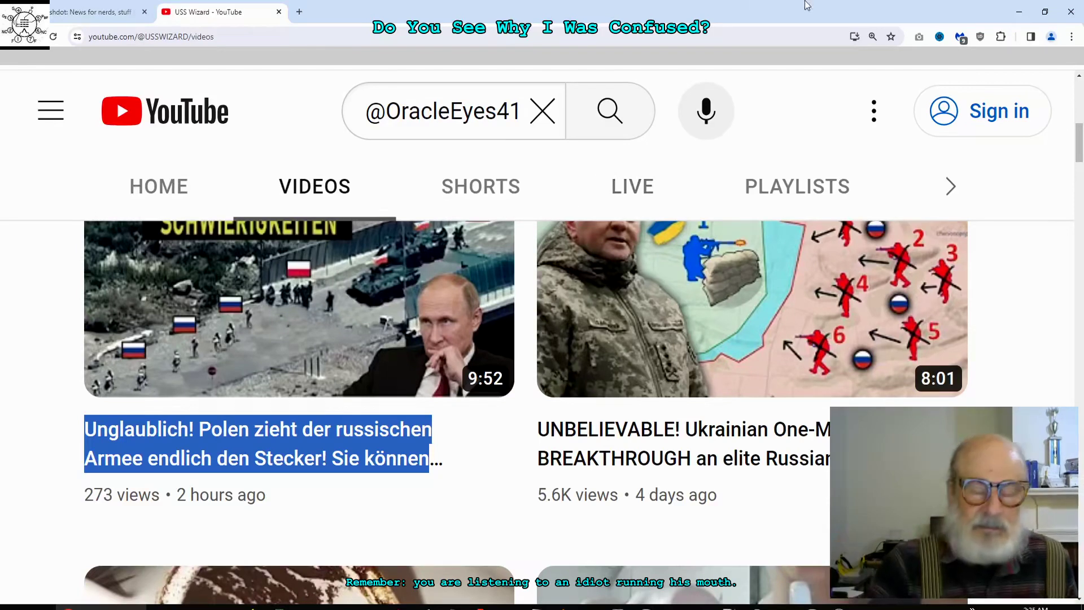
mouse_move(443, 14)
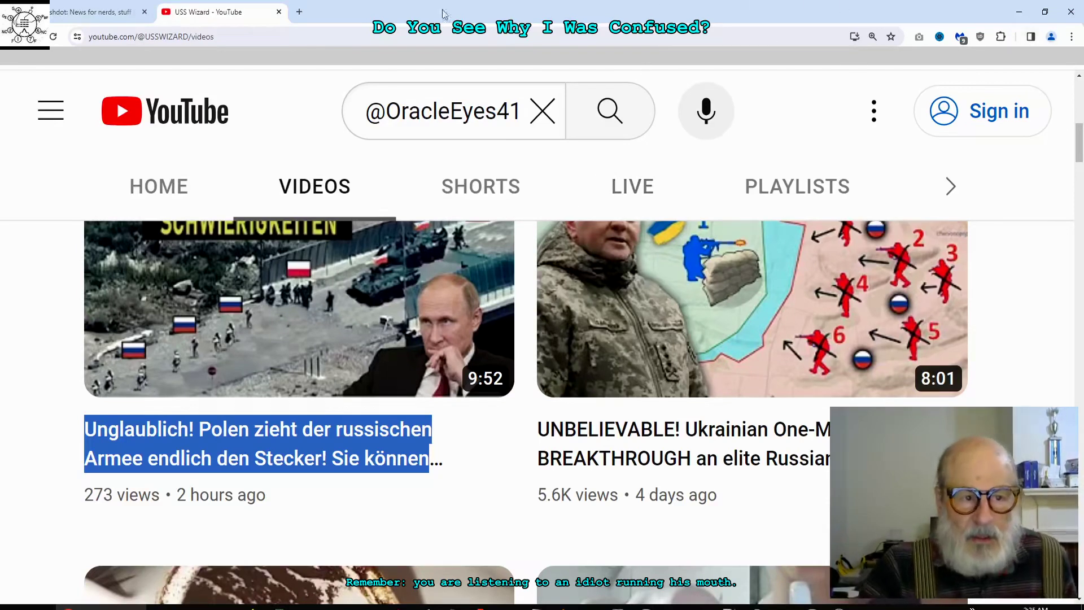
Step: Translate 'Unglaublich! Polen zieht der russischen Armee endlich den Stecker!' in Google Translate
left_click(299, 12)
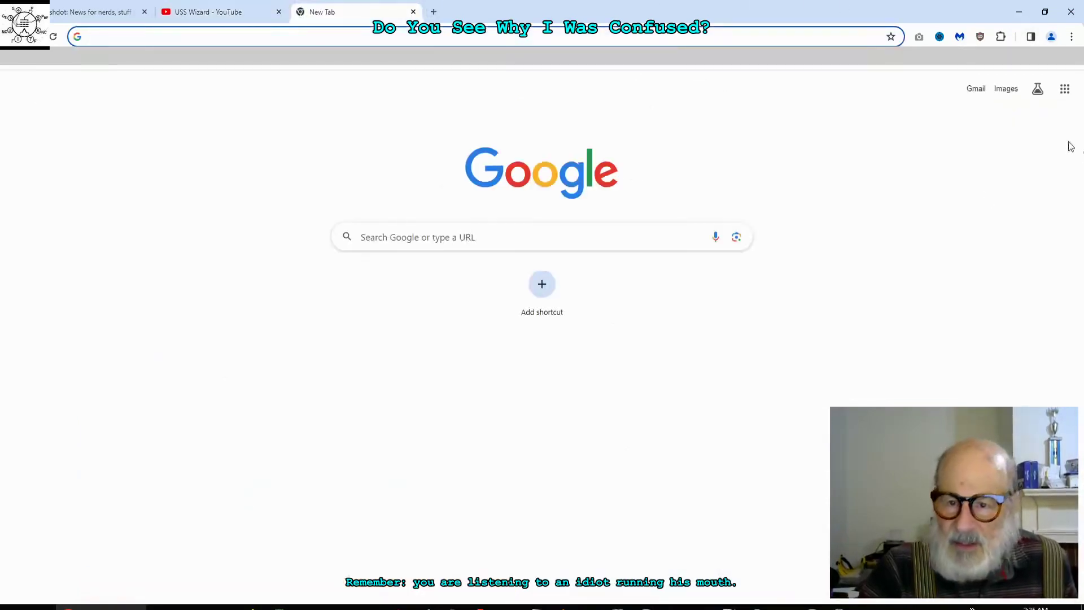
left_click(1064, 89)
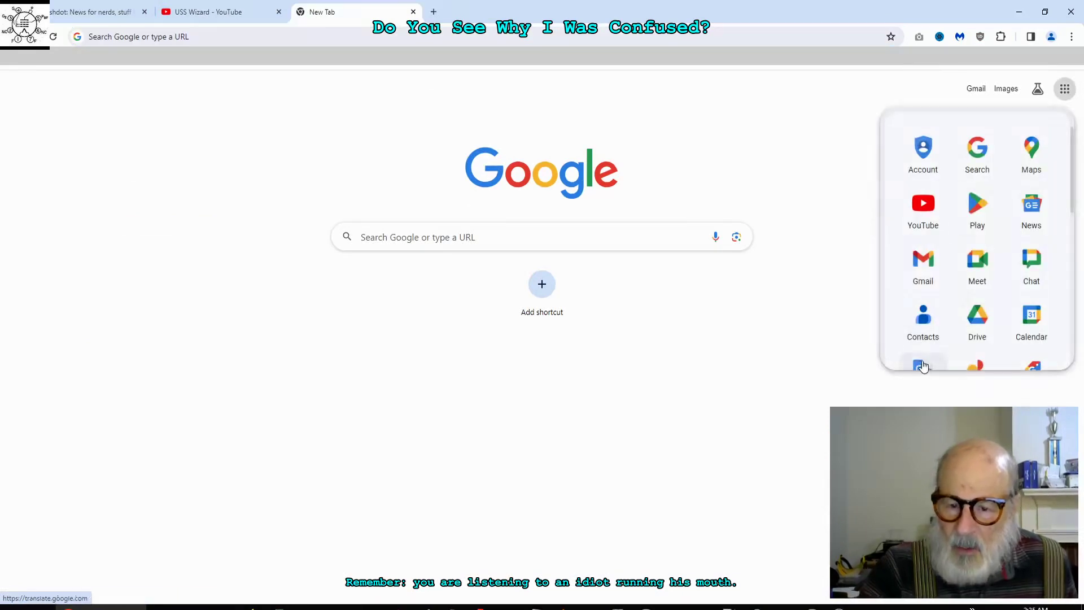
left_click(923, 365)
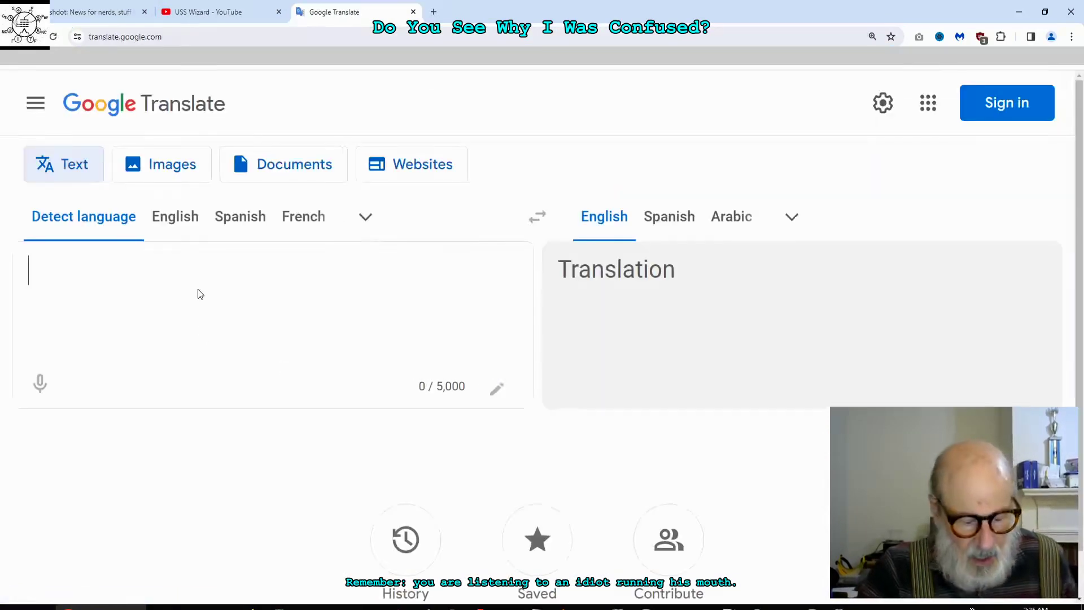
type("Unglaublich! Polen zieht der russischen Armee endlich den Stecker! Sie können")
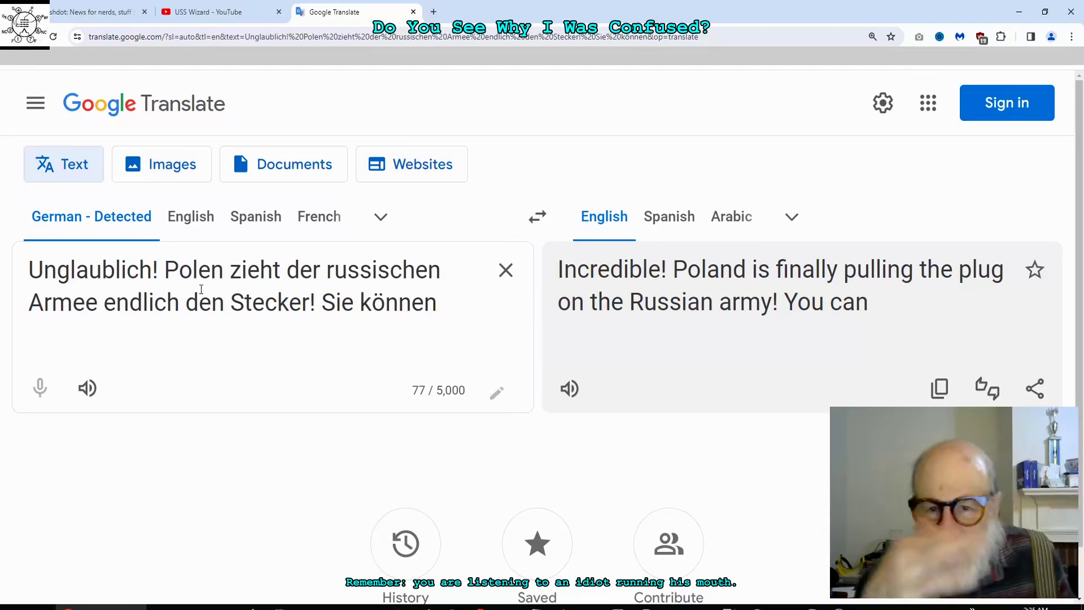
left_click(437, 302)
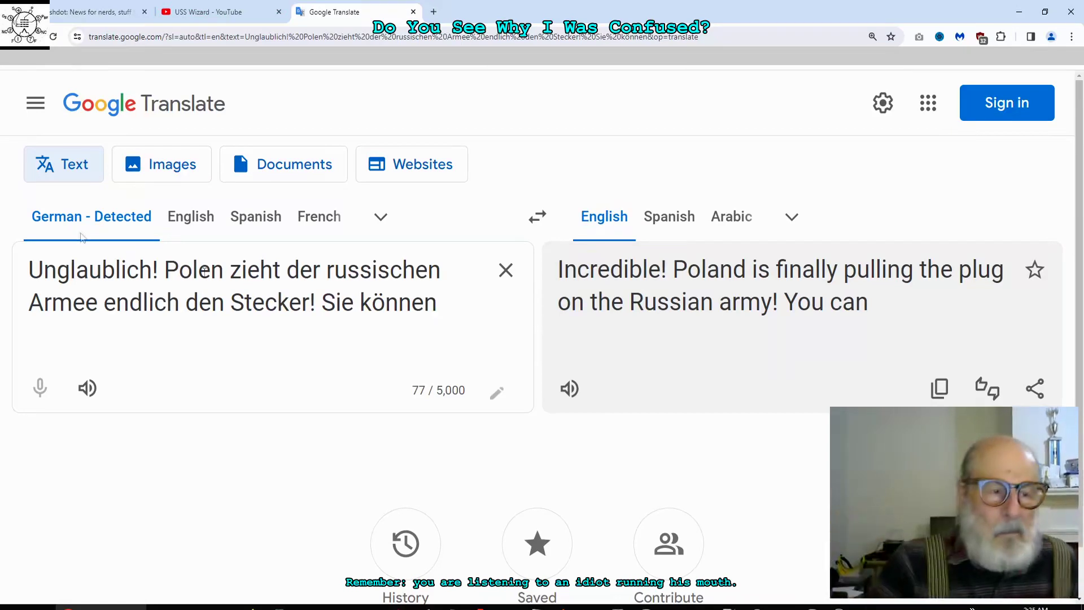
left_click(221, 12)
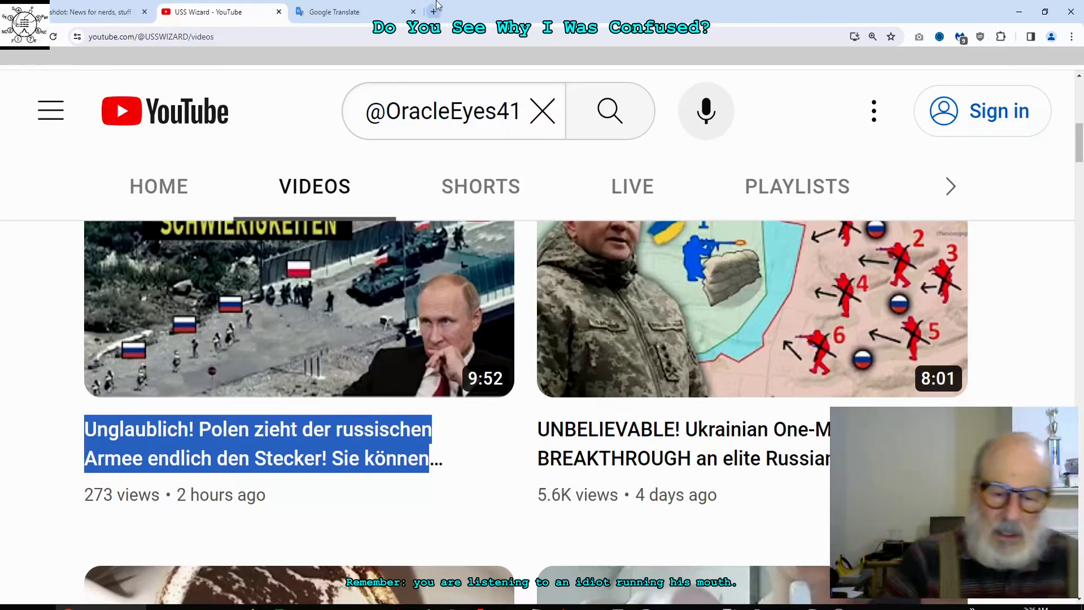
mouse_move(750, 308)
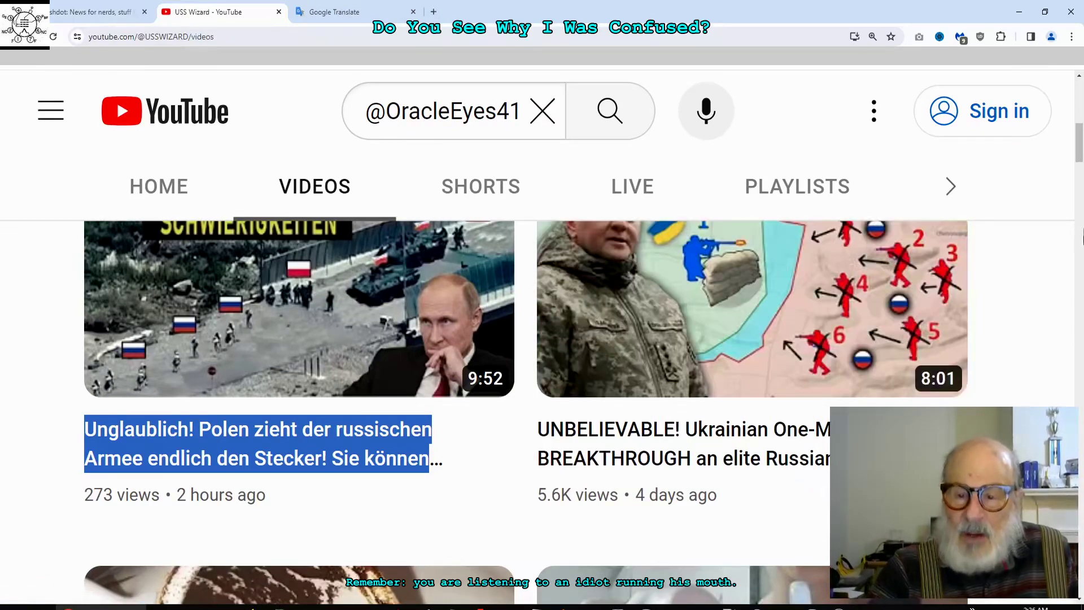
Step: Scroll through USS Wizard's video grid to its months-old Turkish coffee-reading uploads
scroll("down", 3)
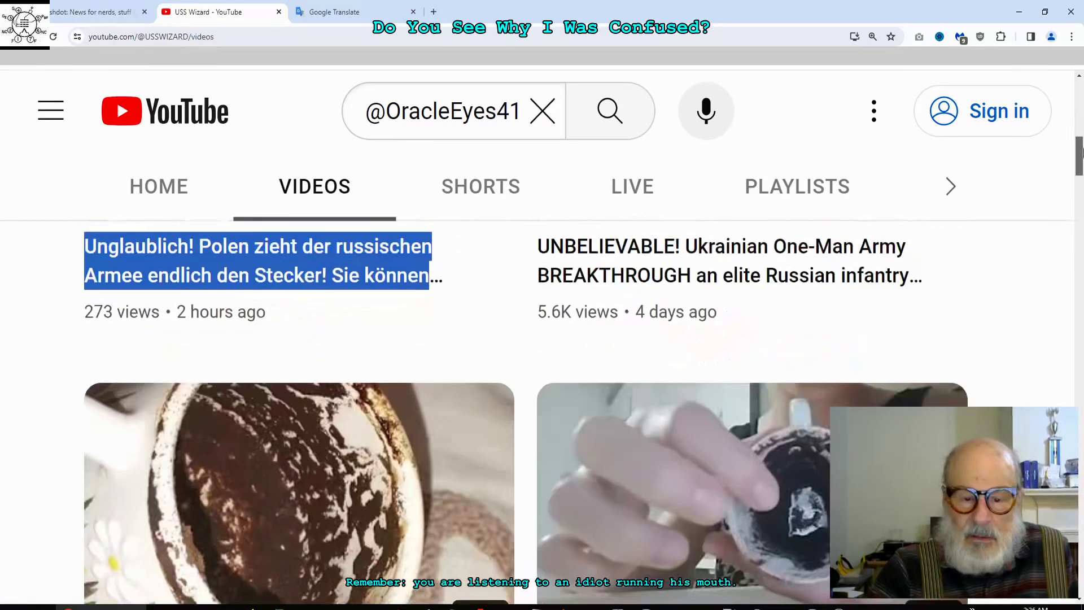
scroll("down", 3)
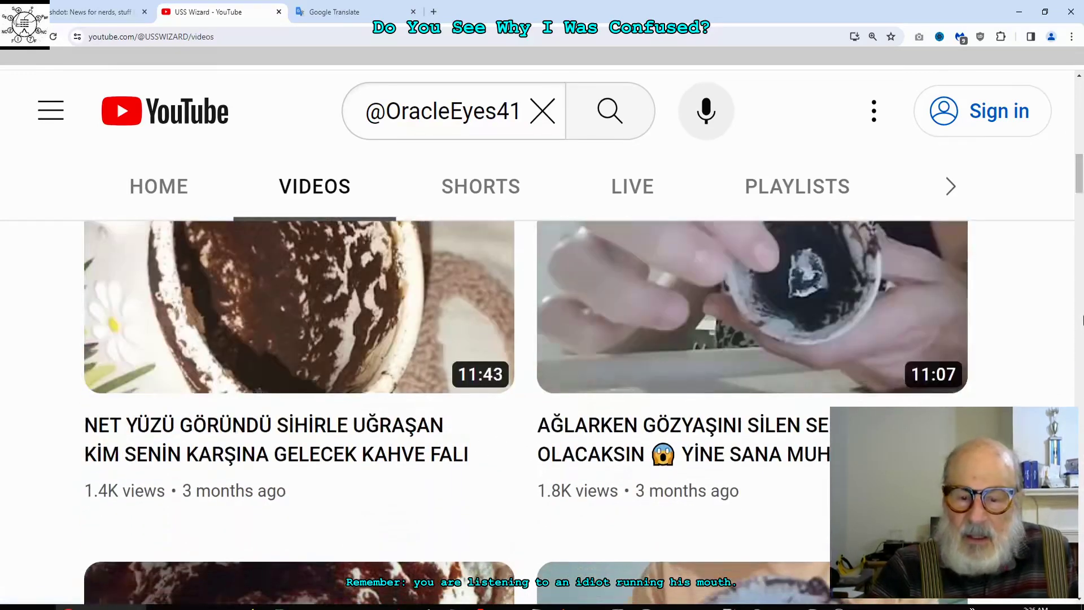
scroll("down", 3)
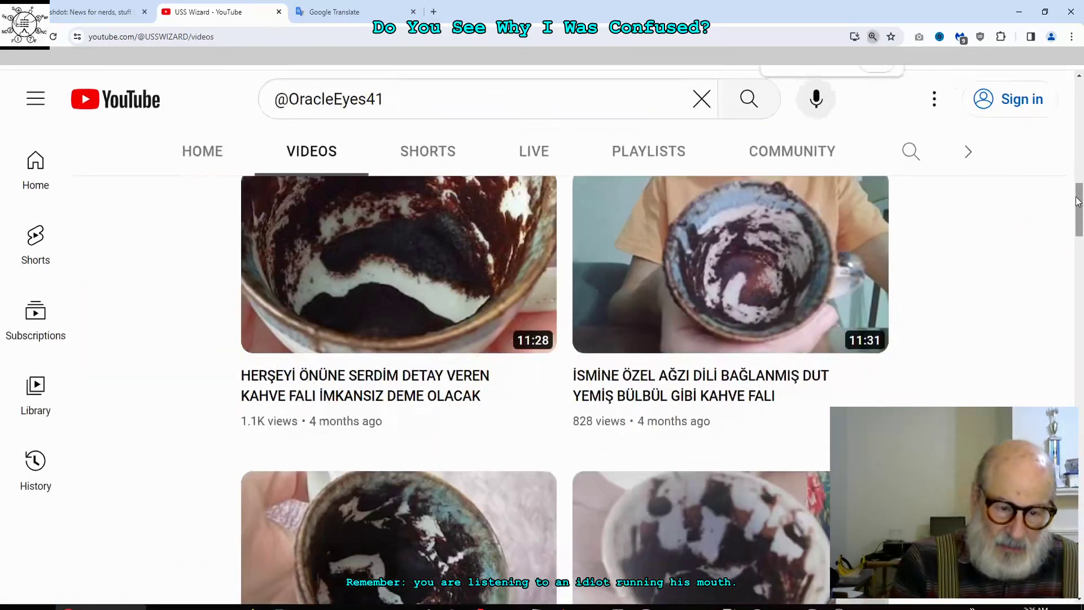
scroll("down", 3)
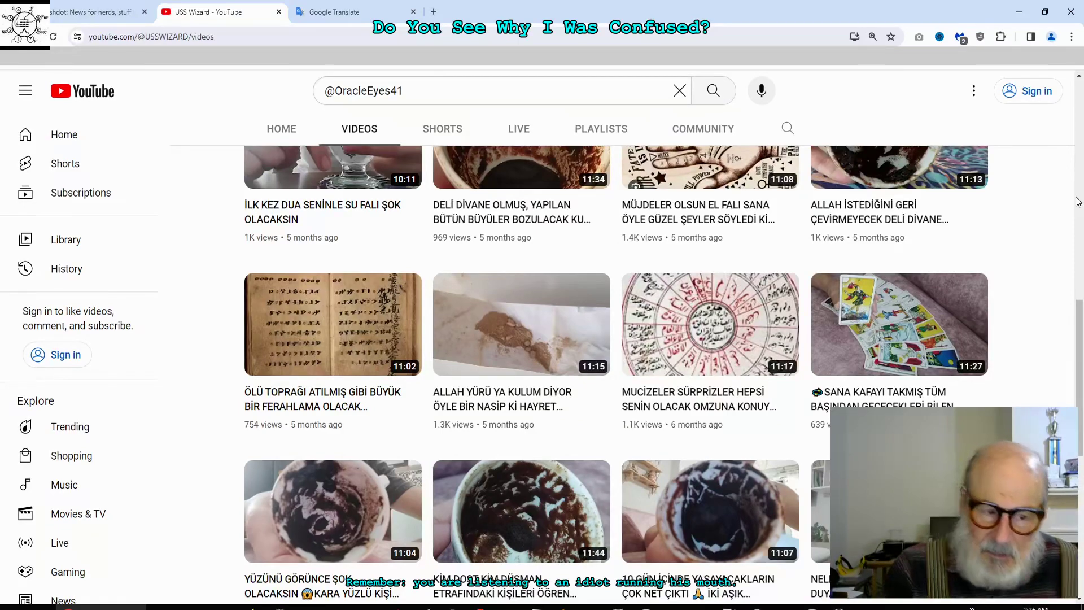
scroll("down", 3)
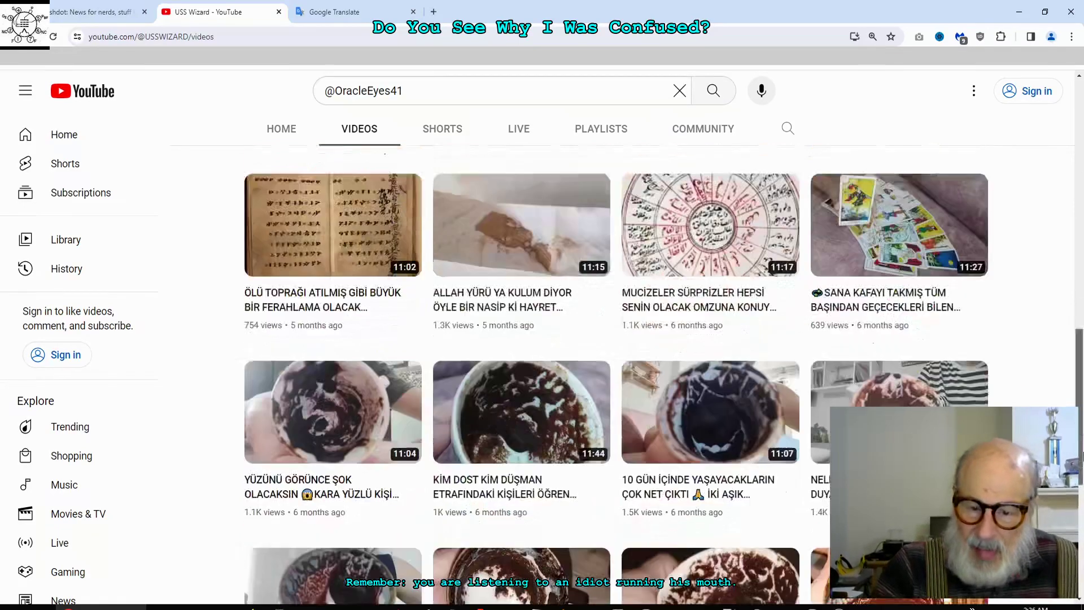
scroll("down", 3)
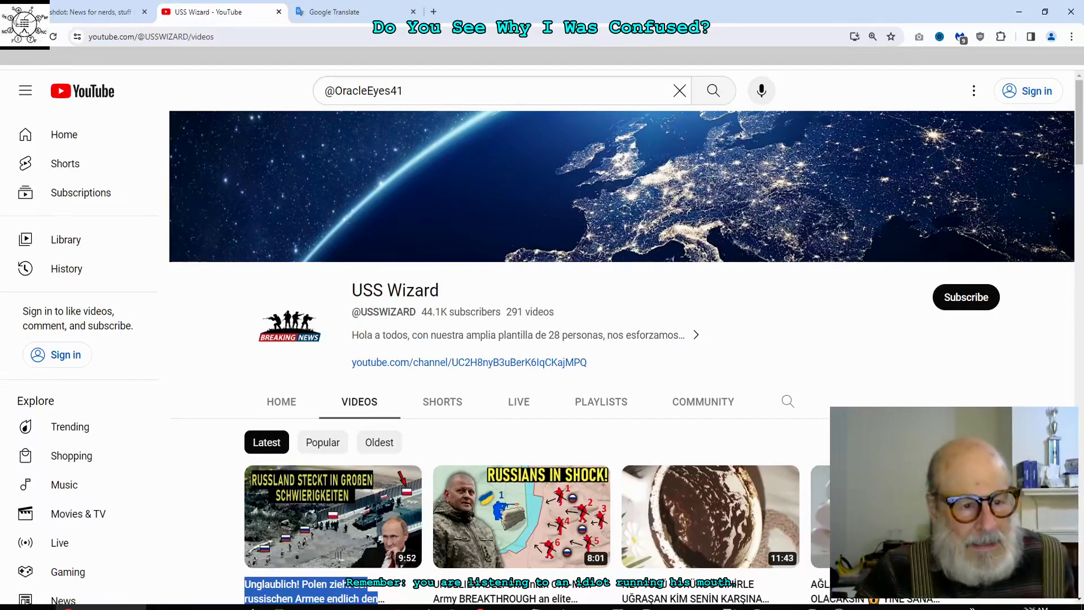
left_click(281, 401)
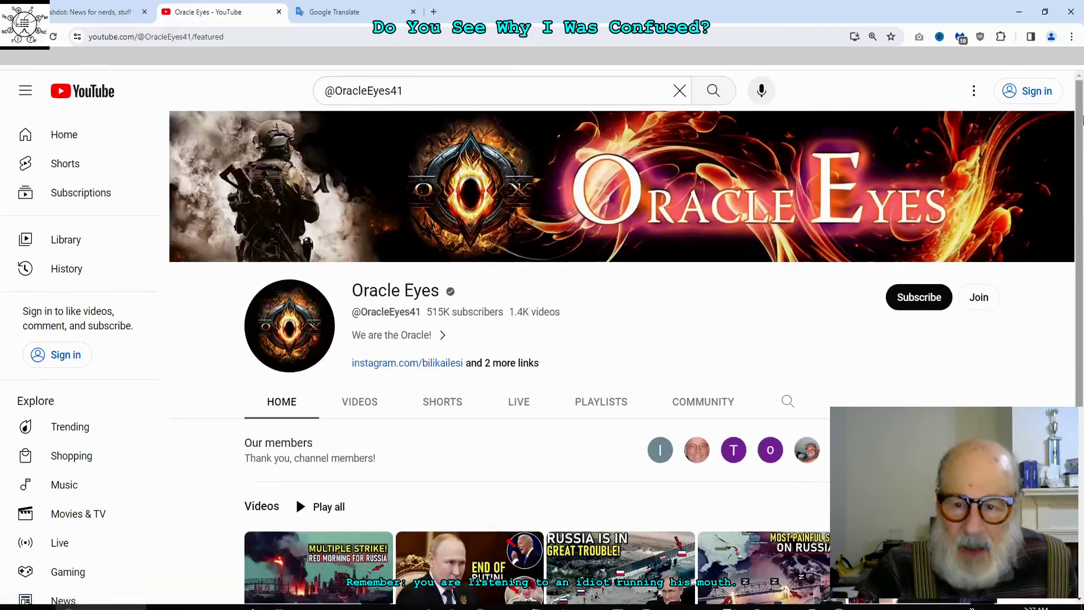
scroll("down", 3)
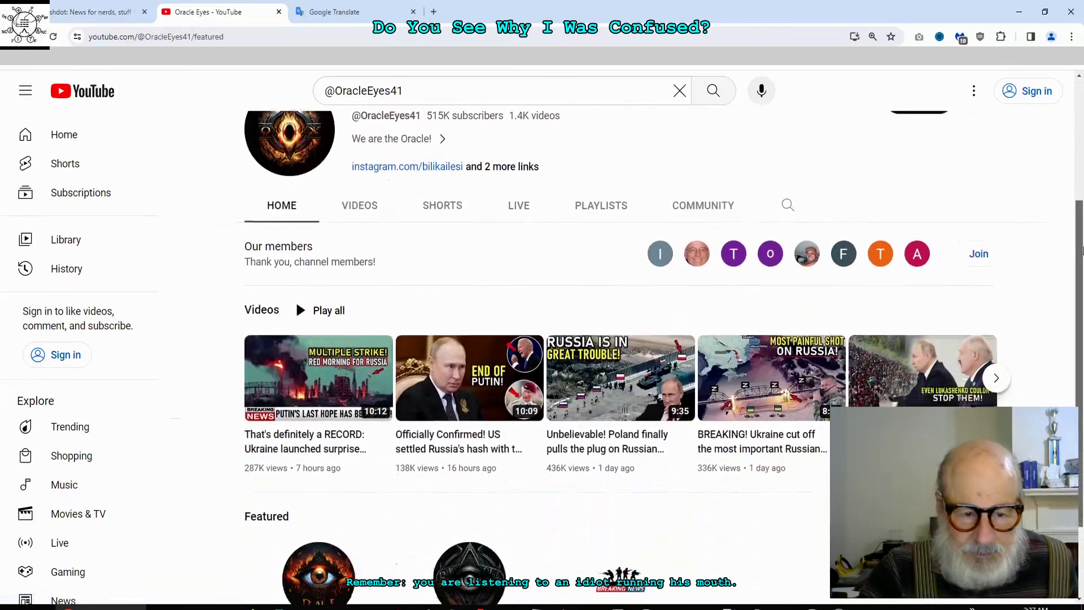
scroll("up", 3)
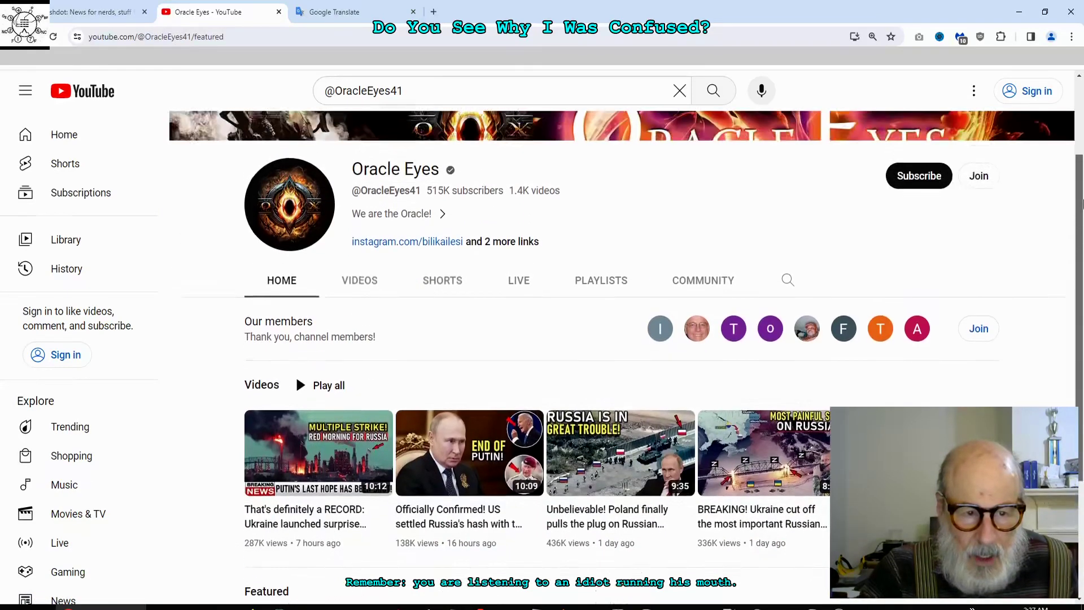
scroll("down", 3)
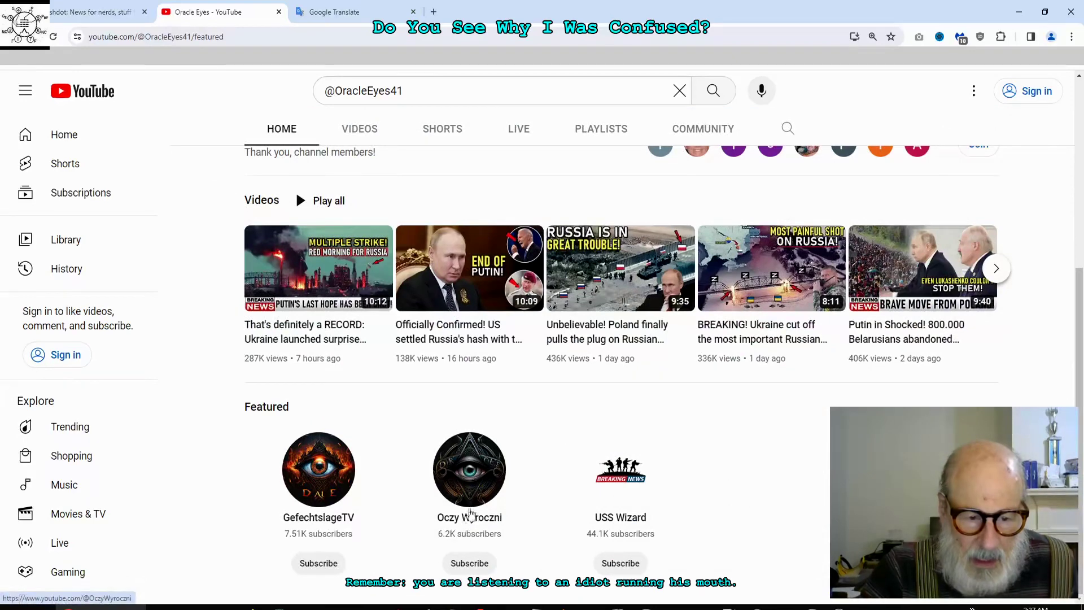
Step: Open the featured Oczy Wyroczni channel and right-click its featured US EAGLE EYE channel
left_click(469, 470)
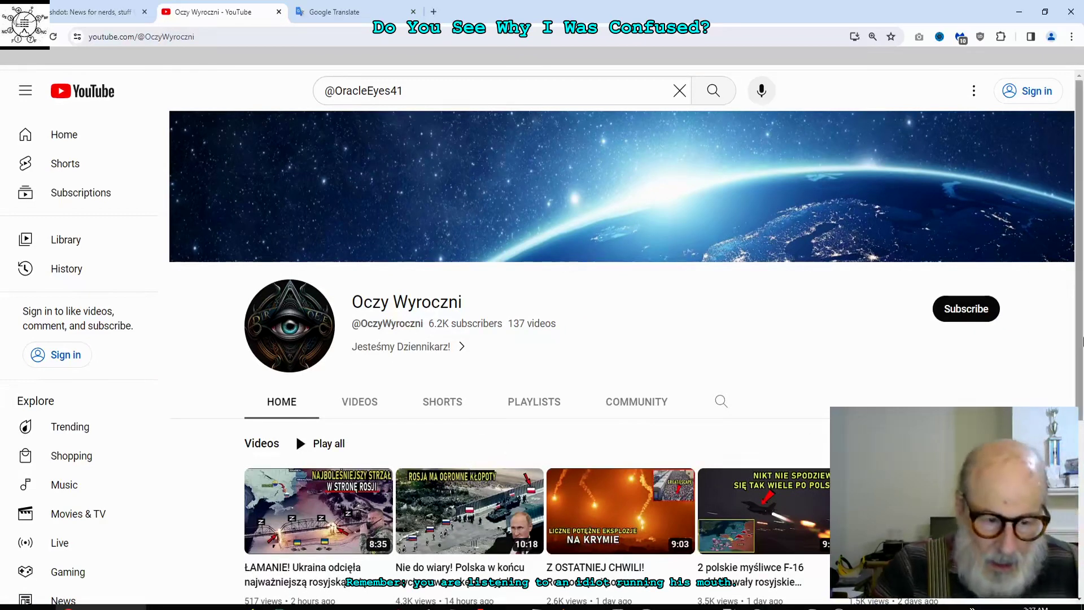
scroll("down", 3)
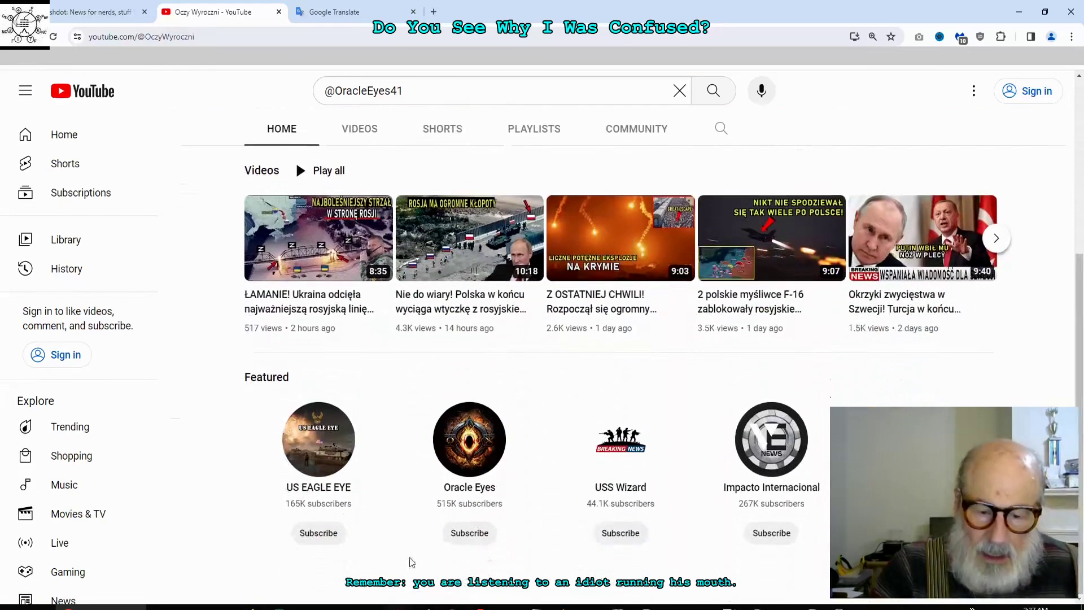
mouse_move(568, 445)
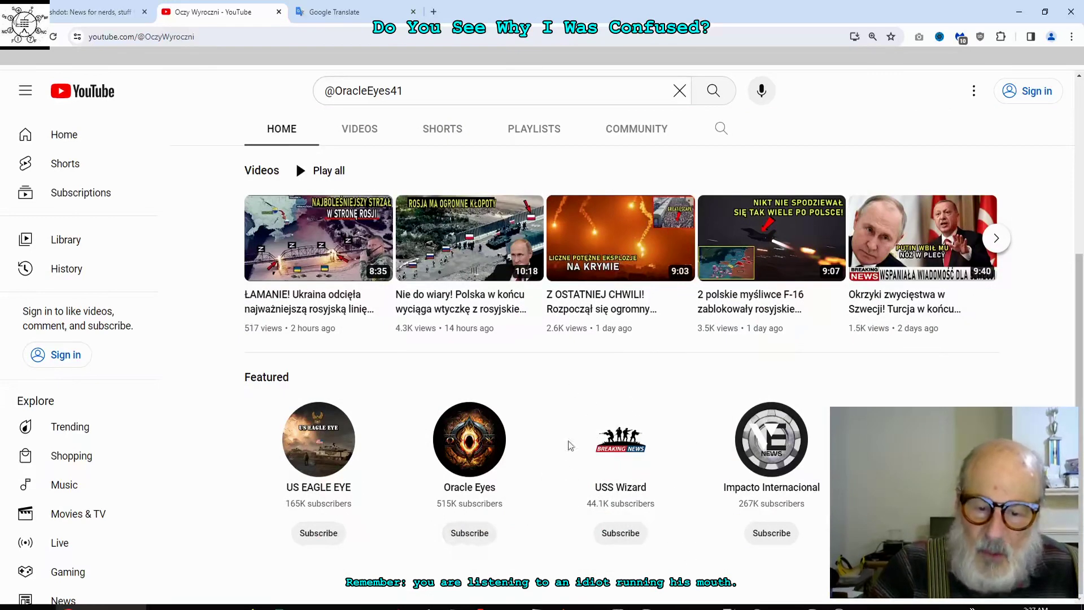
mouse_move(616, 487)
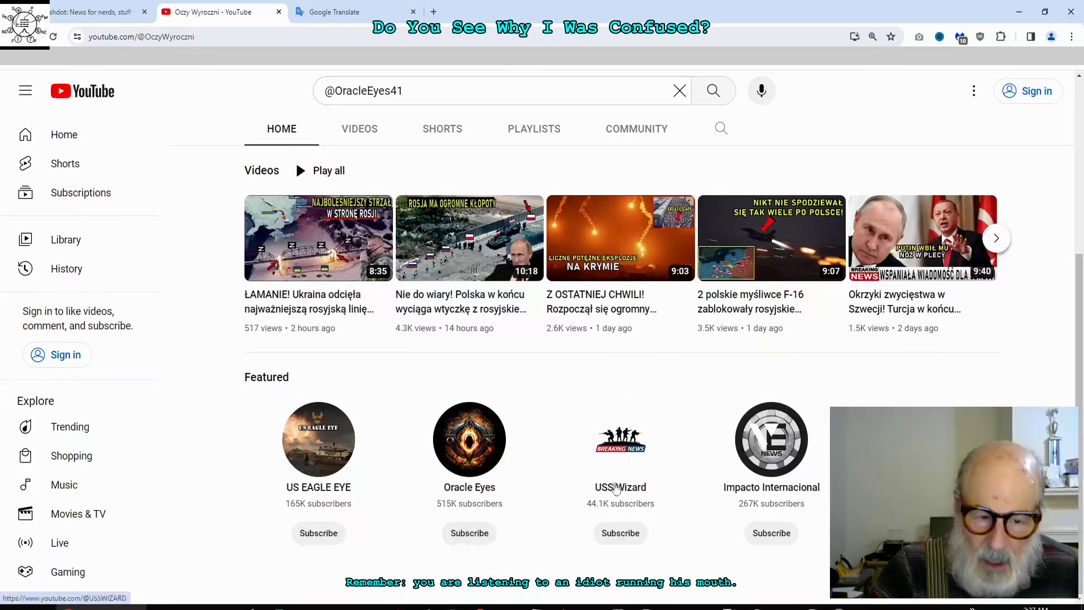
mouse_move(550, 424)
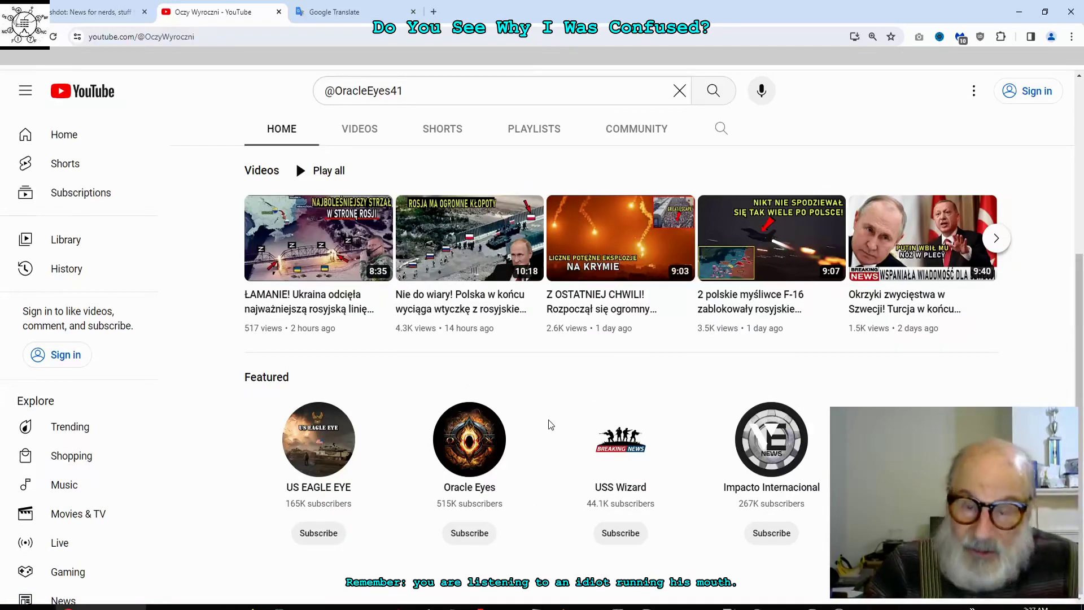
mouse_move(206, 547)
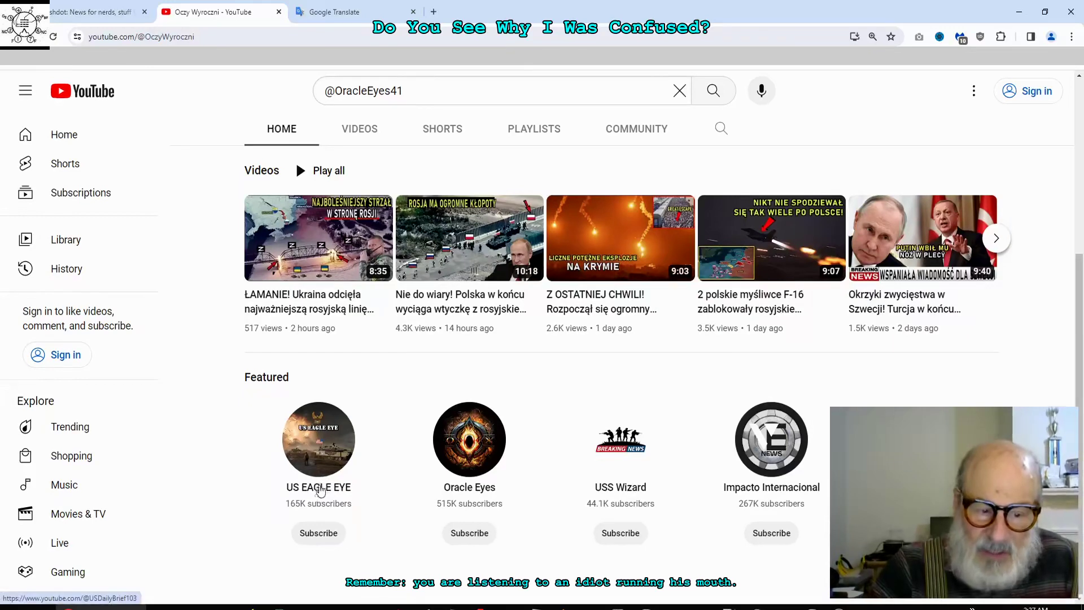
right_click(318, 487)
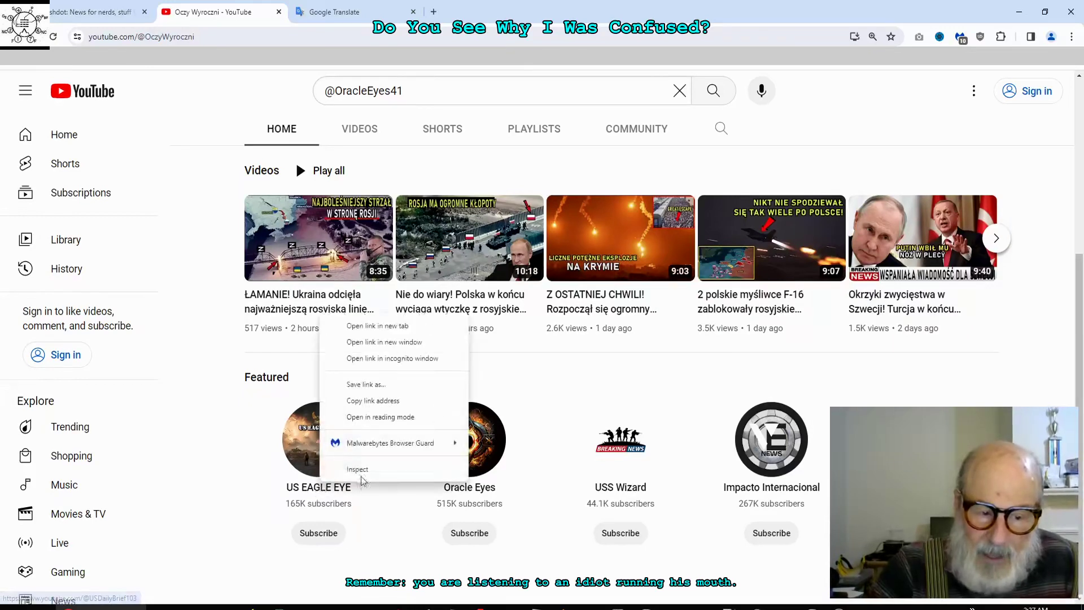
Step: Open US EAGLE EYE (165K subscribers, 313 videos) in a new tab and switch to it
left_click(378, 326)
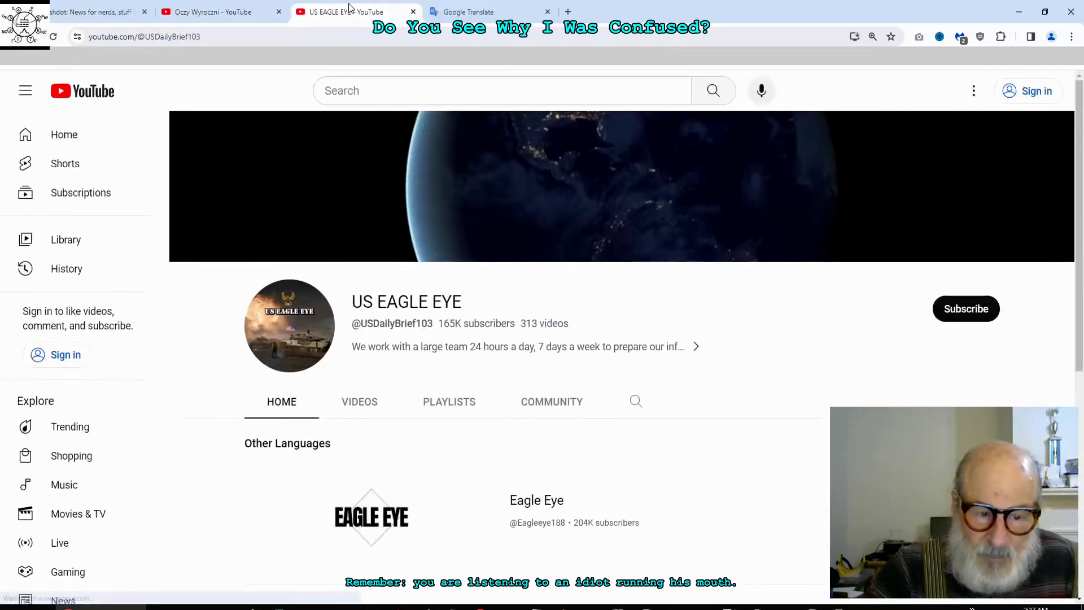
mouse_move(360, 348)
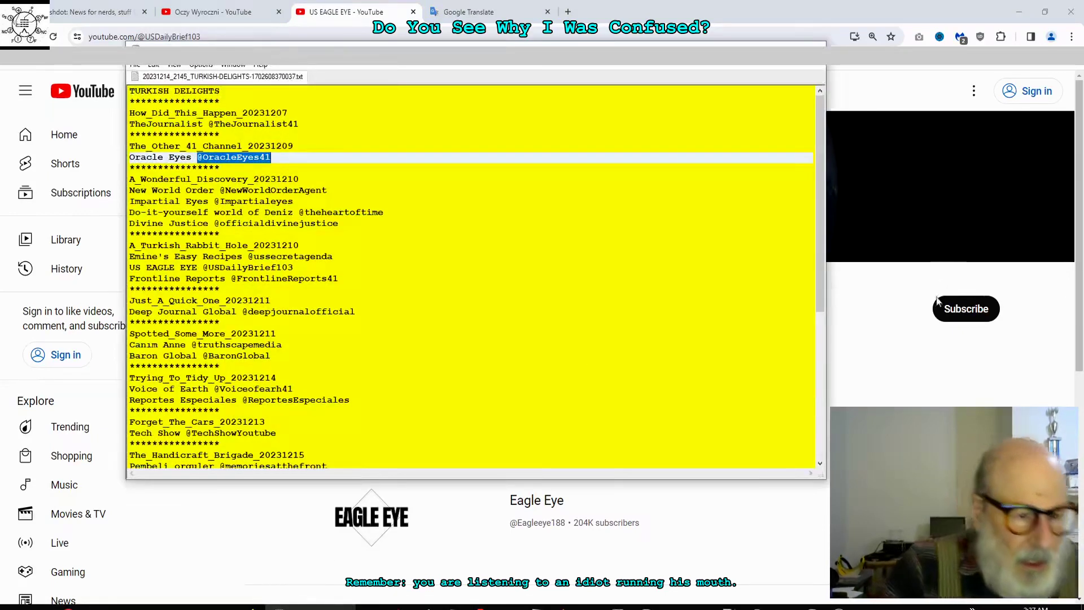
mouse_move(662, 173)
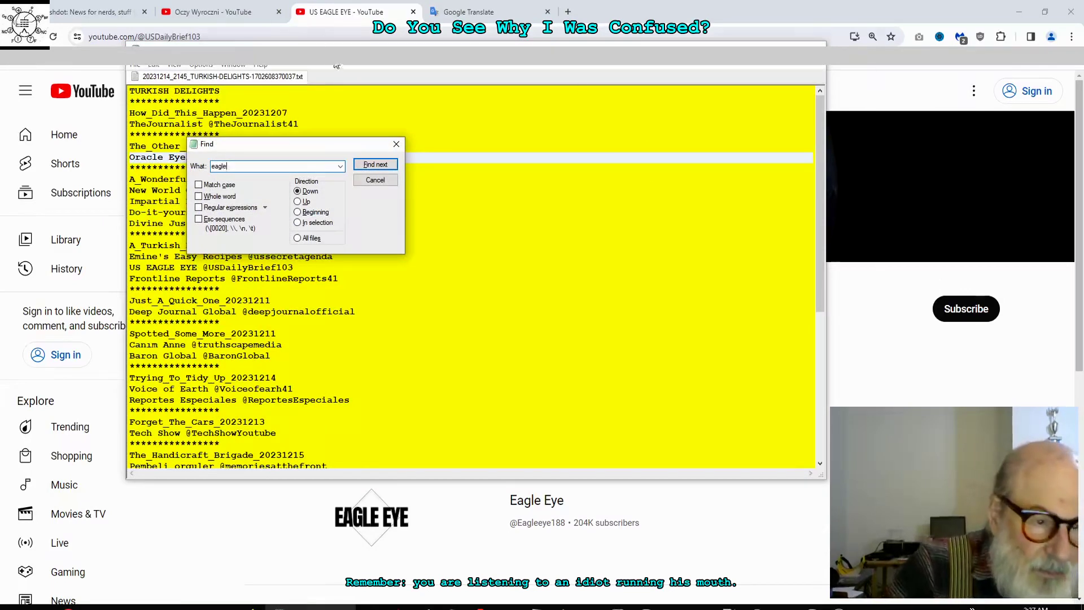
left_click(375, 165)
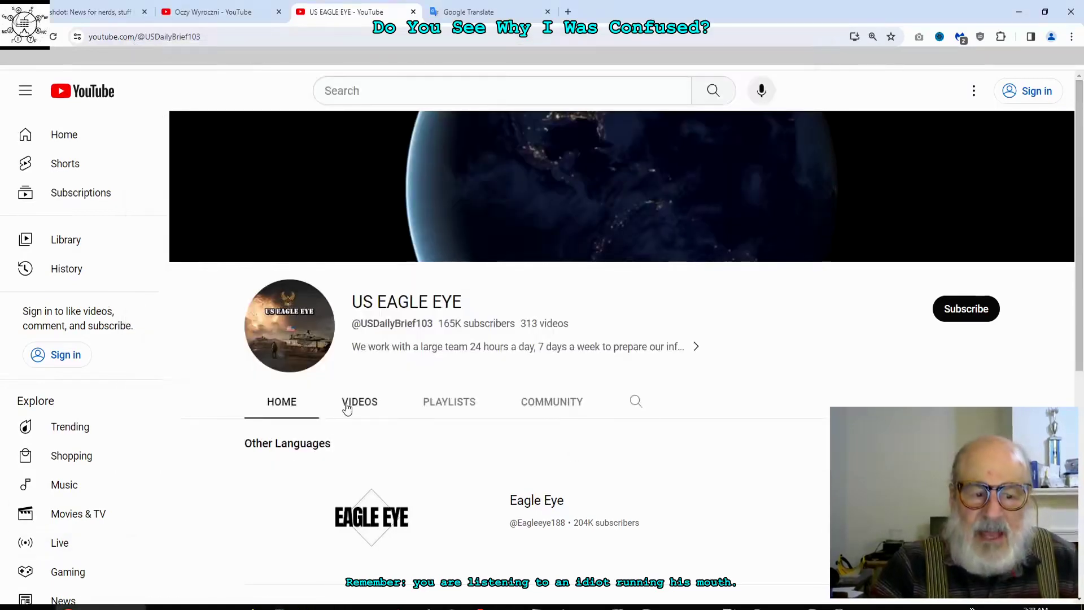
Step: Show US EAGLE EYE's videos and scroll from Ukraine-war uploads to old Galatasaray videos
left_click(359, 402)
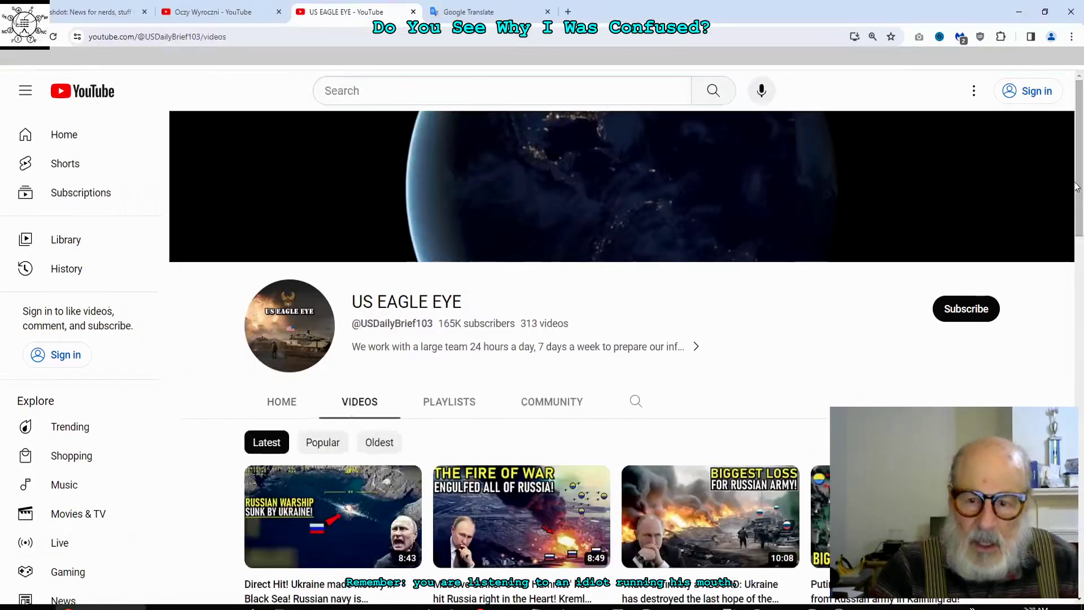
scroll("down", 3)
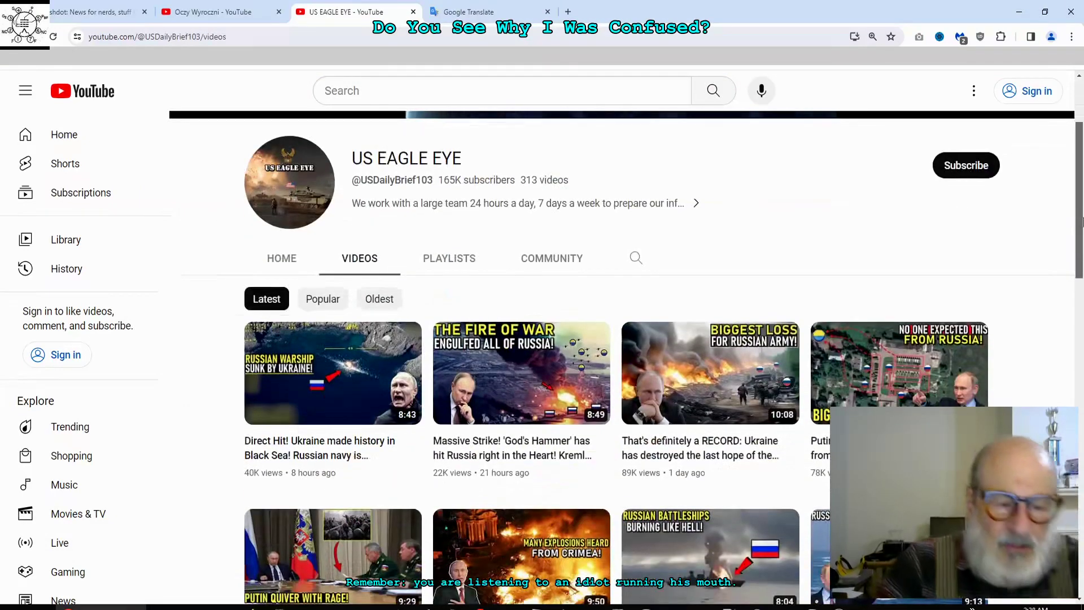
scroll("down", 3)
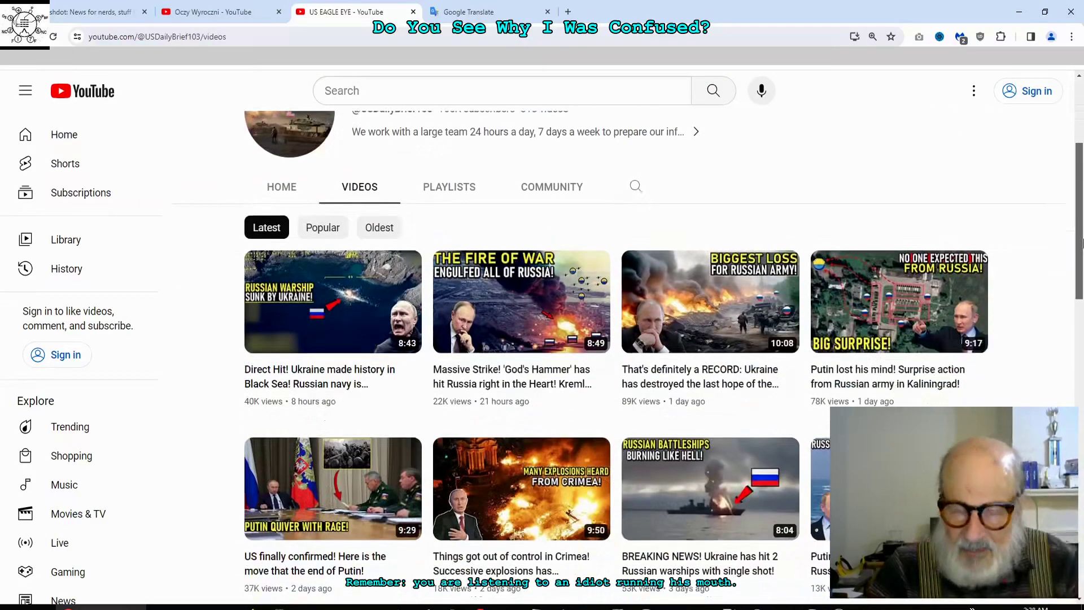
scroll("down", 3)
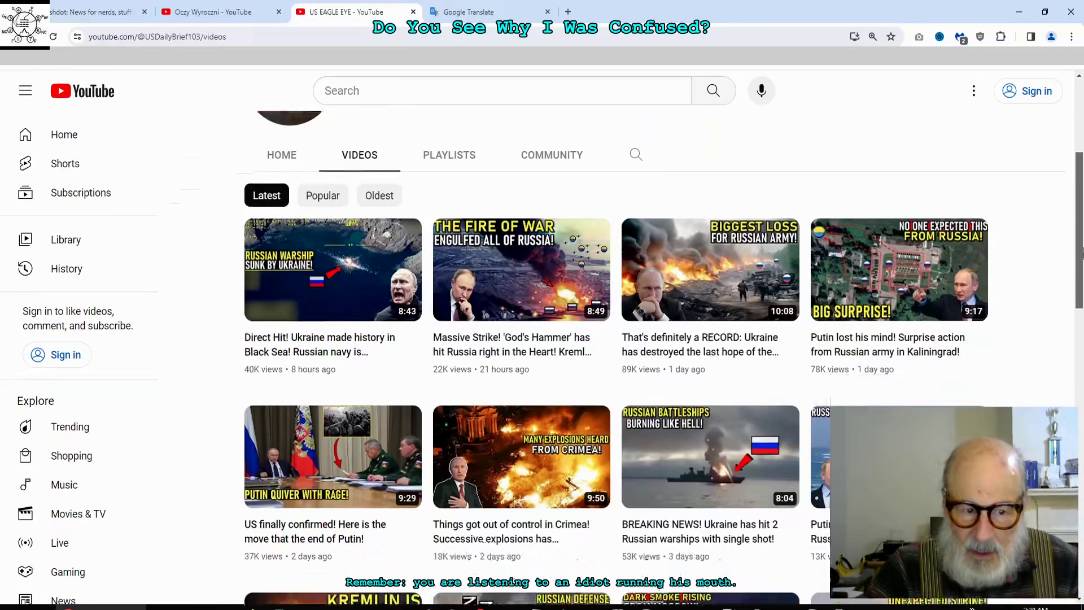
scroll("down", 3)
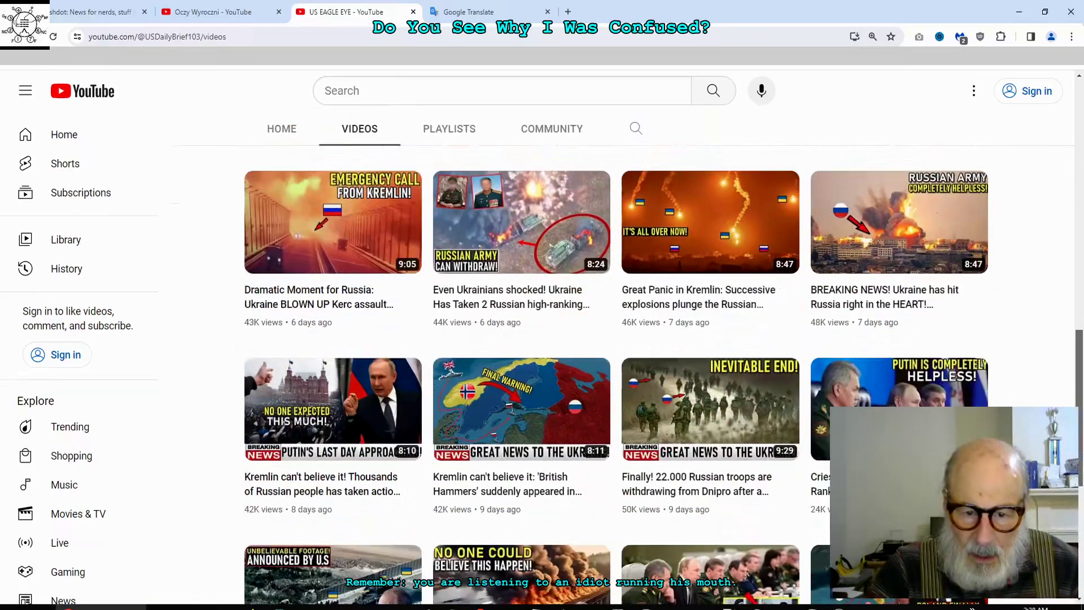
scroll("down", 3)
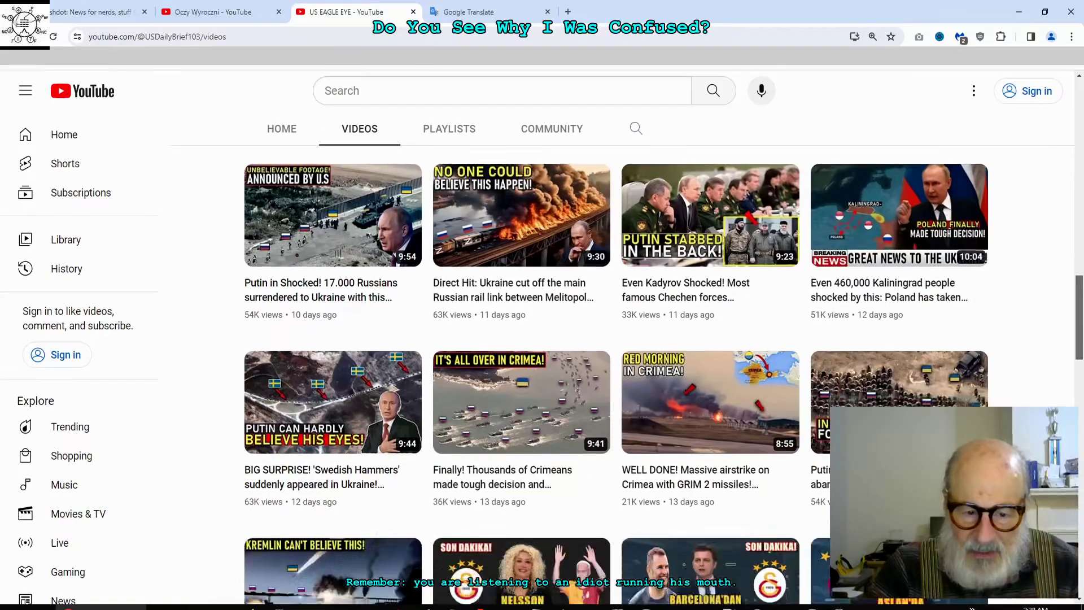
scroll("down", 3)
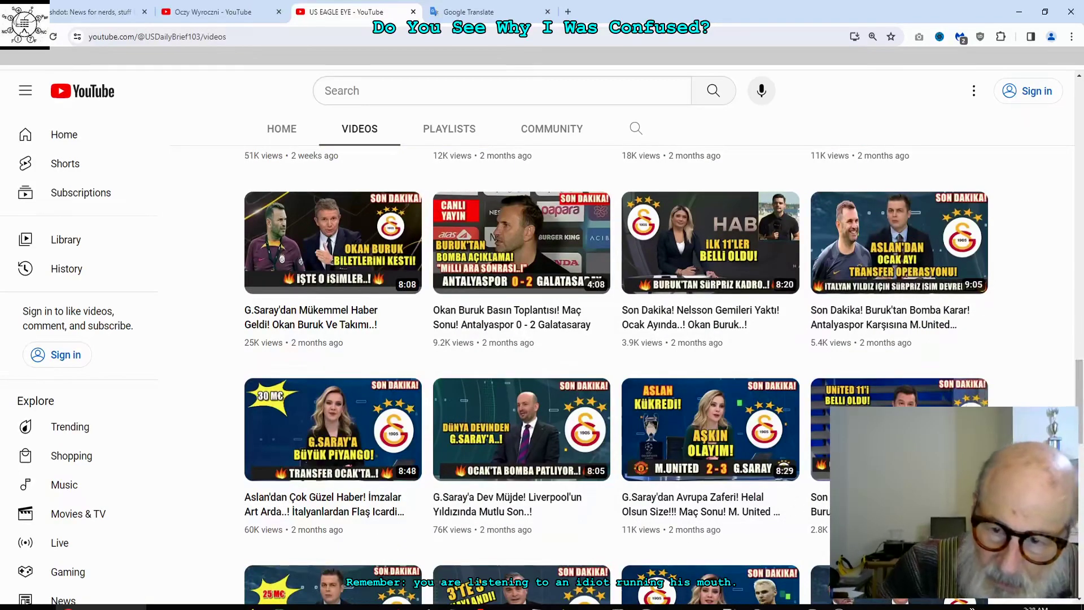
scroll("down", 3)
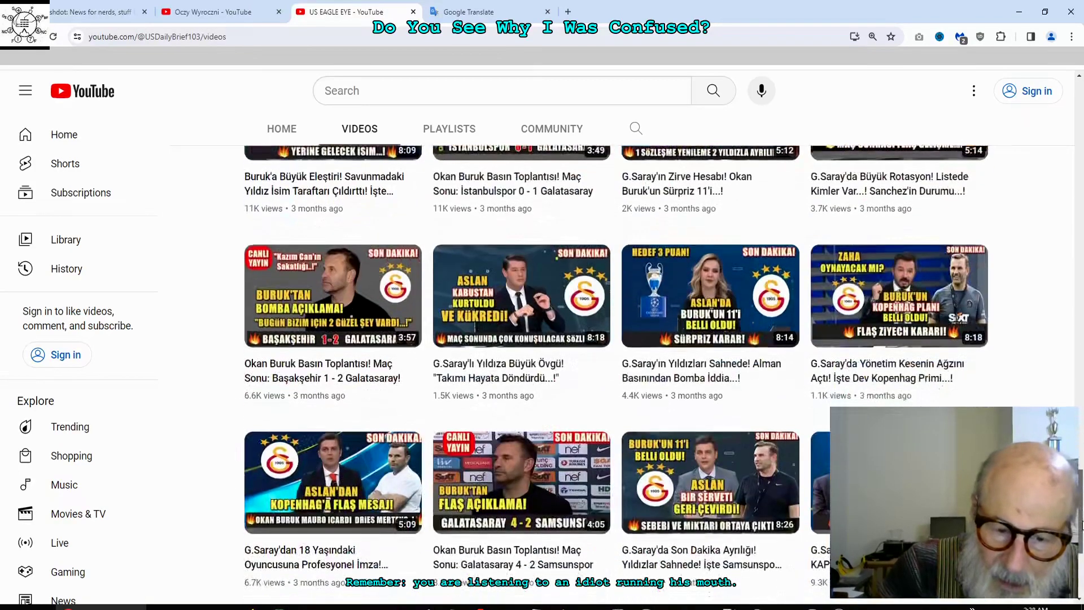
scroll("down", 3)
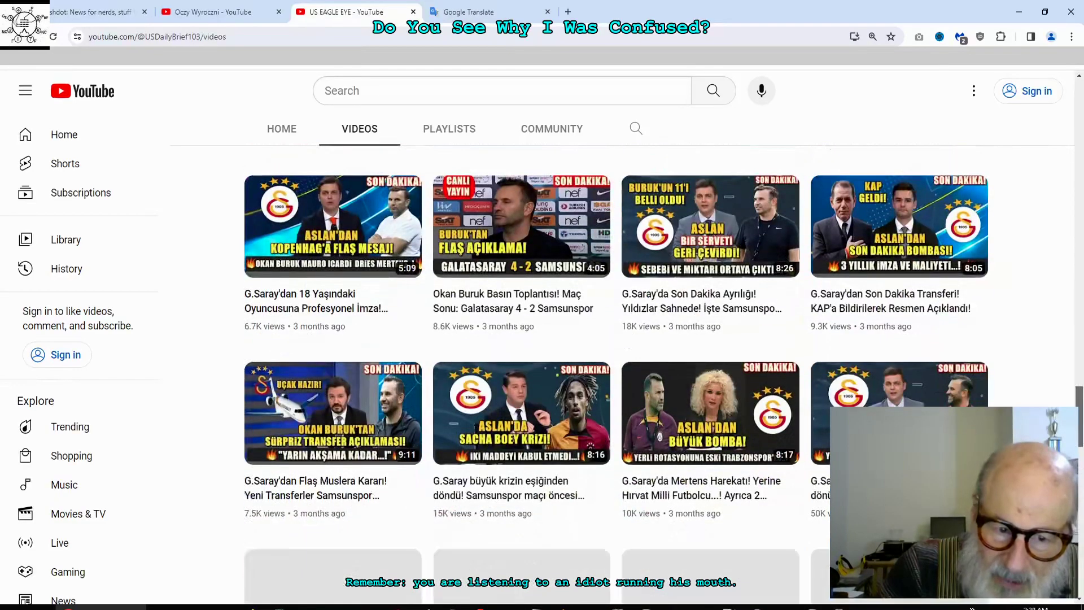
scroll("down", 3)
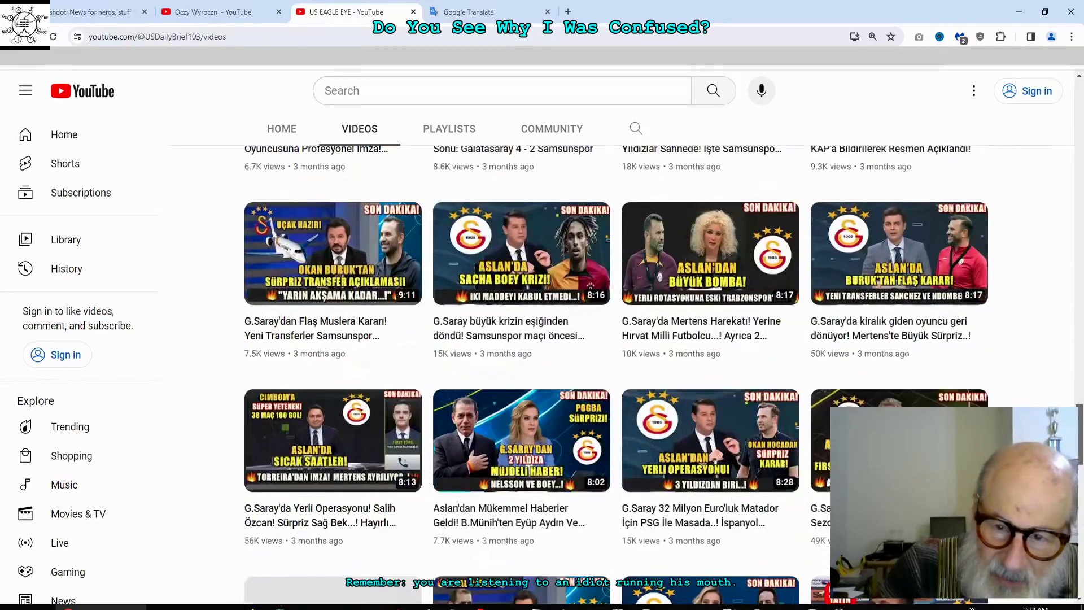
scroll("up", 3)
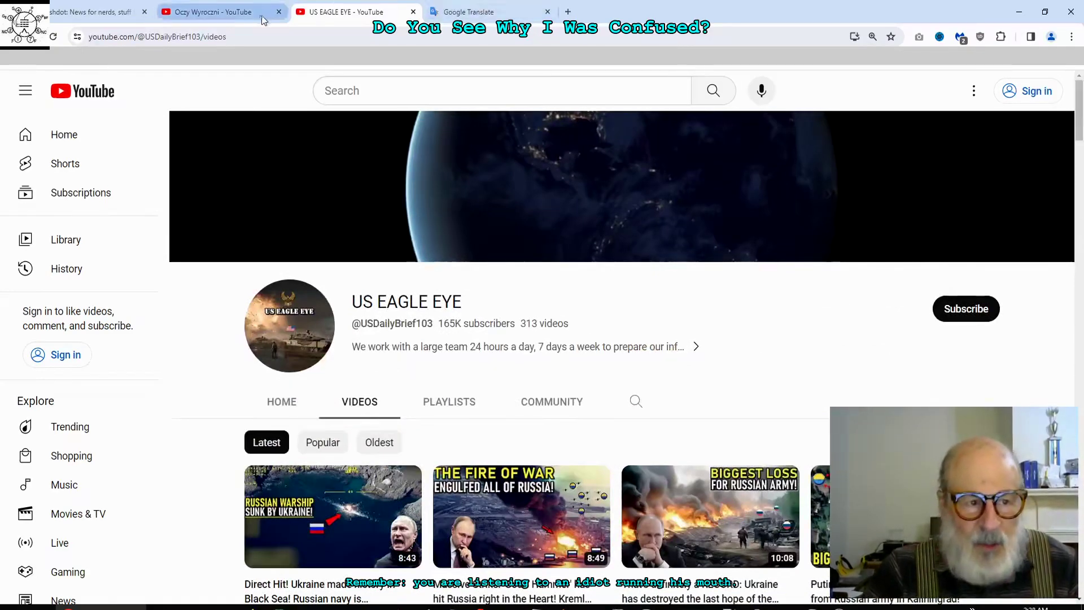
Step: From Oczy Wyroczni, open featured Impacto Internacional and browse its Spanish Ukraine-war uploads
left_click(222, 12)
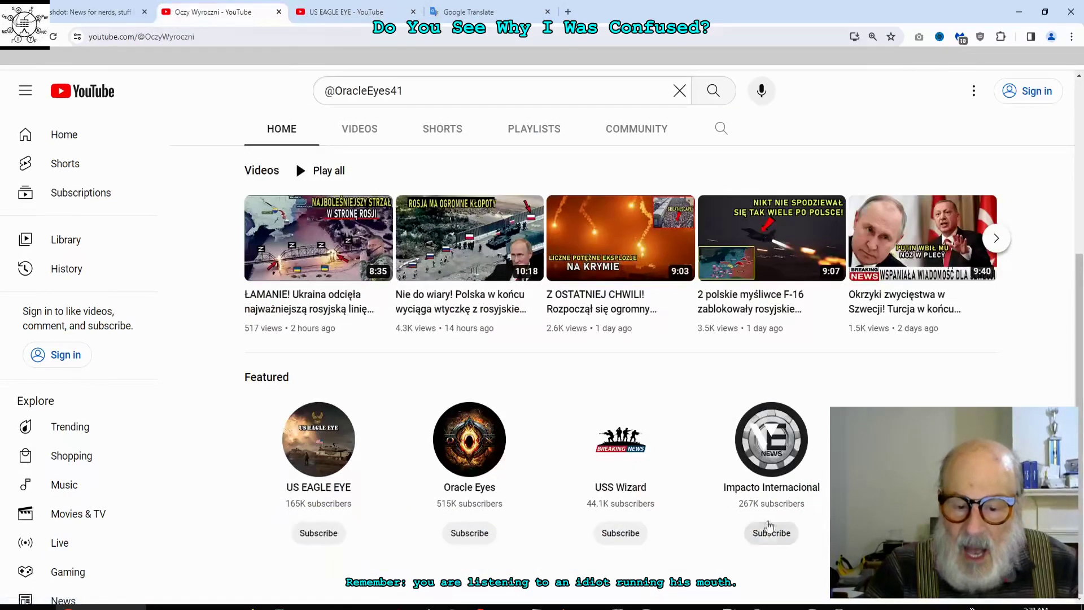
mouse_move(770, 460)
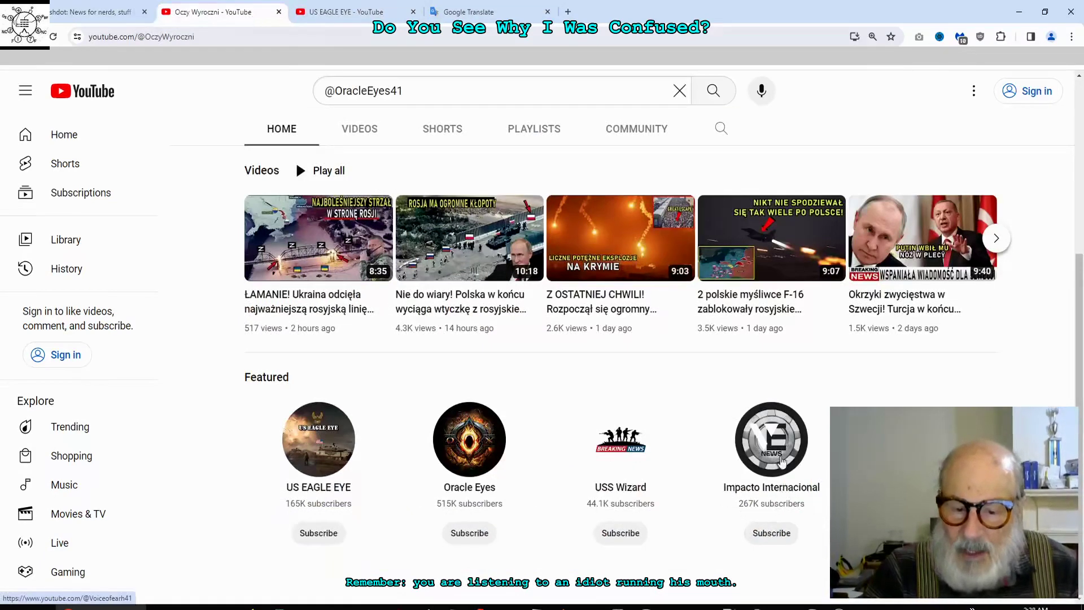
left_click(770, 439)
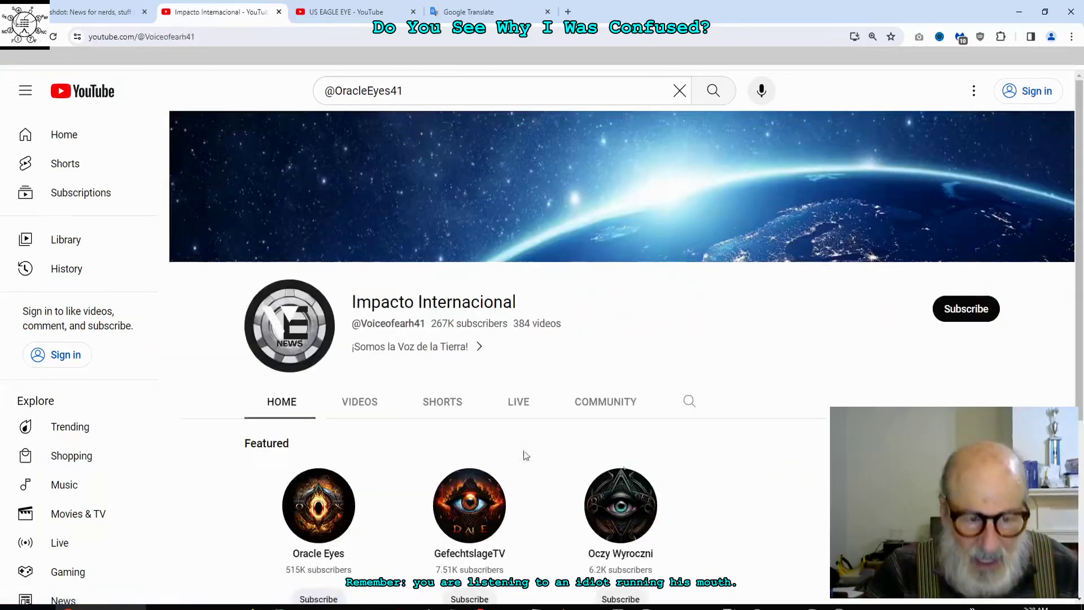
mouse_move(378, 357)
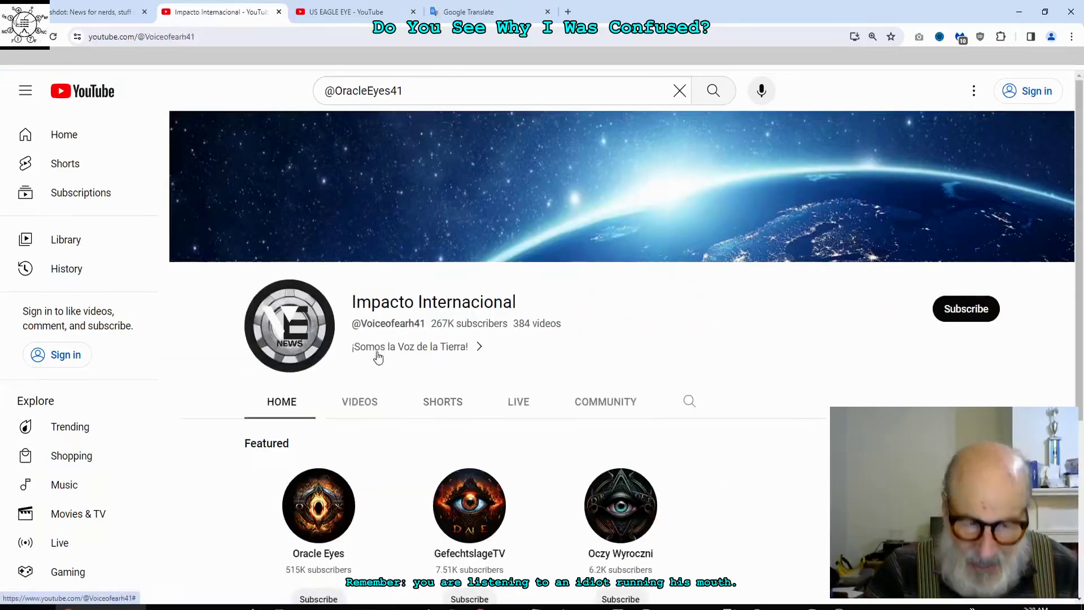
left_click(360, 401)
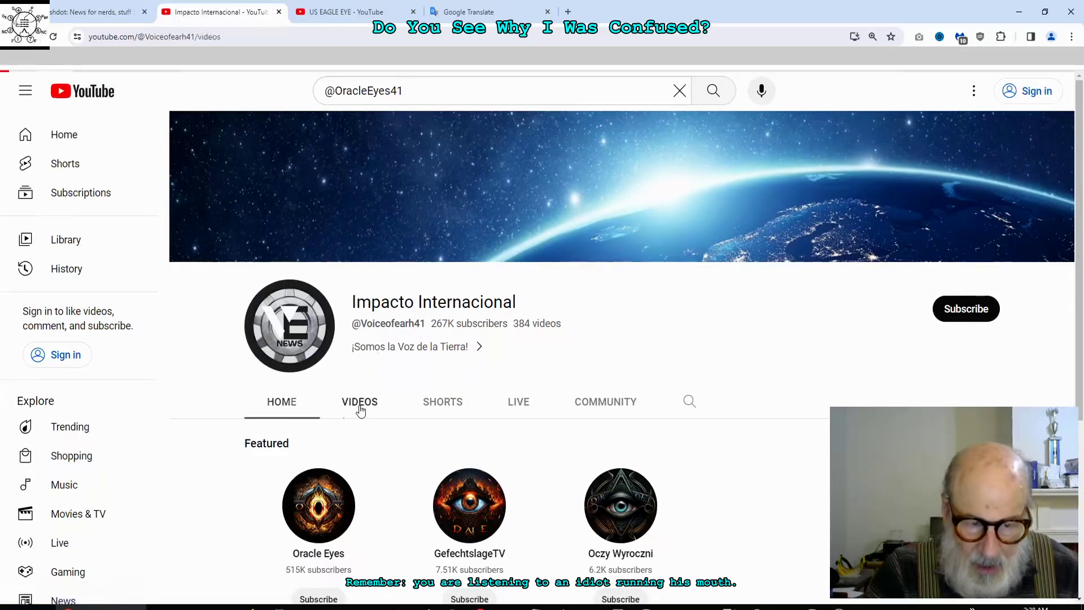
left_click(360, 401)
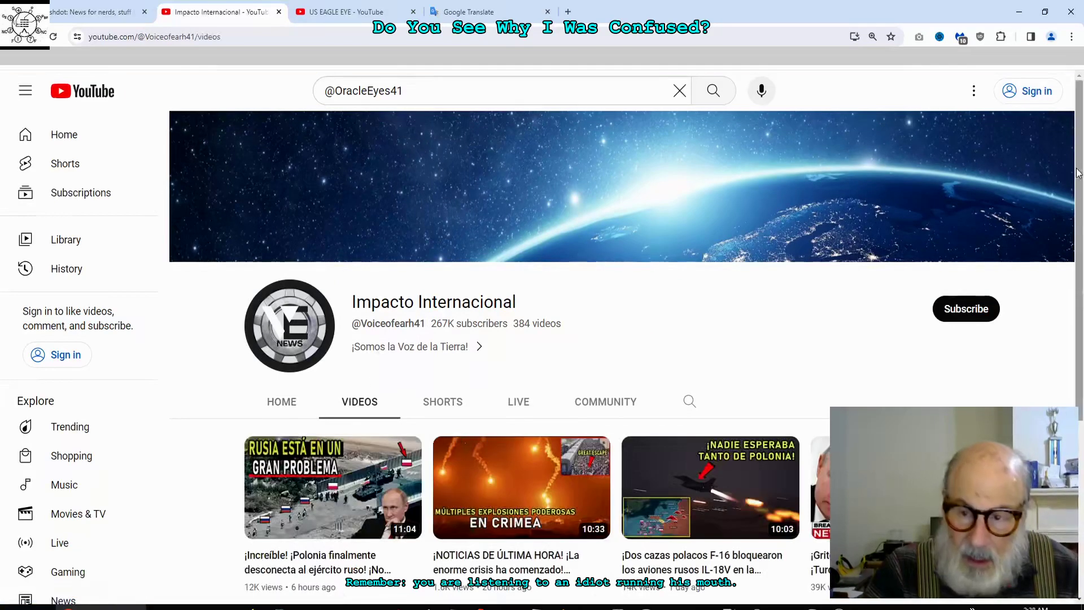
scroll("down", 3)
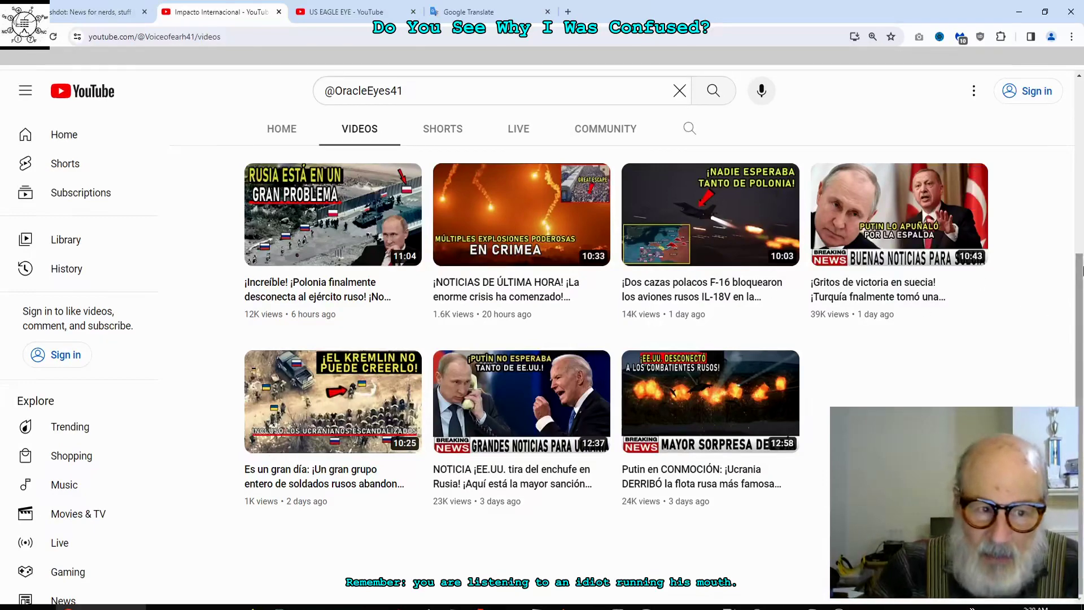
scroll("up", 3)
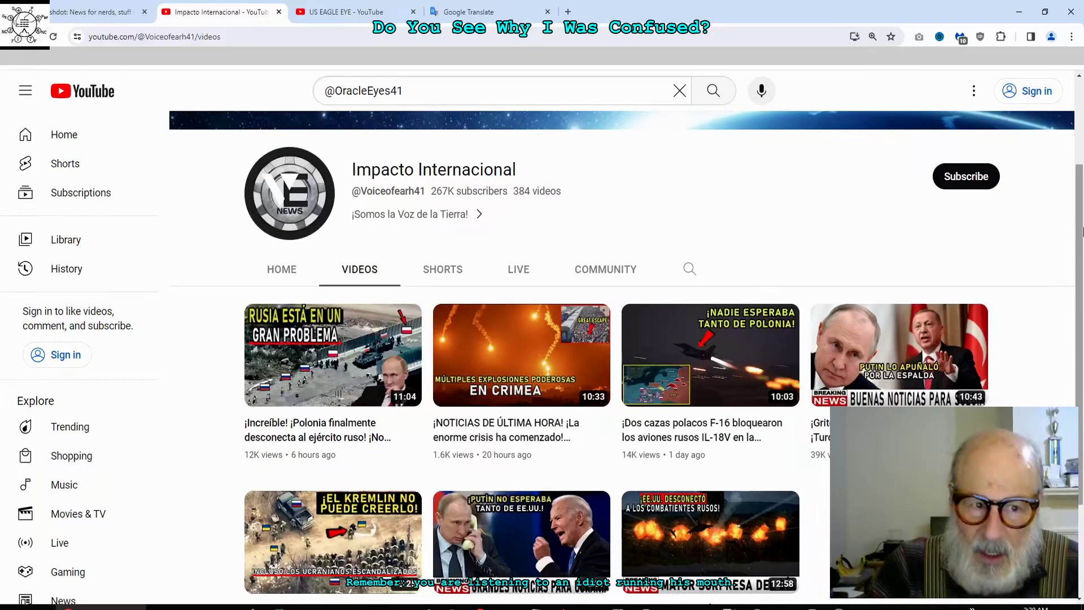
mouse_move(376, 286)
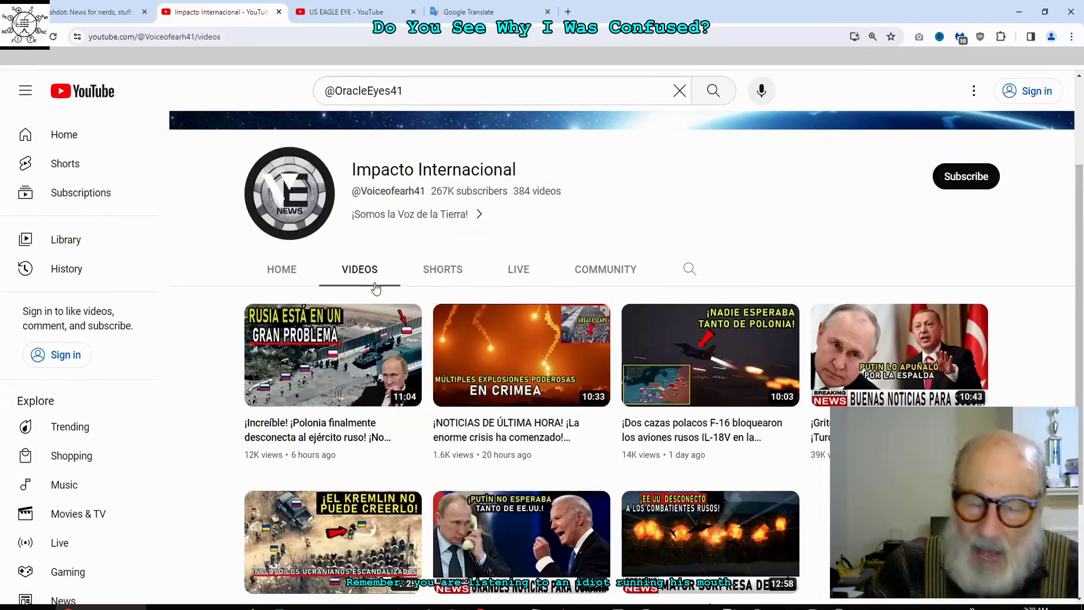
mouse_move(422, 306)
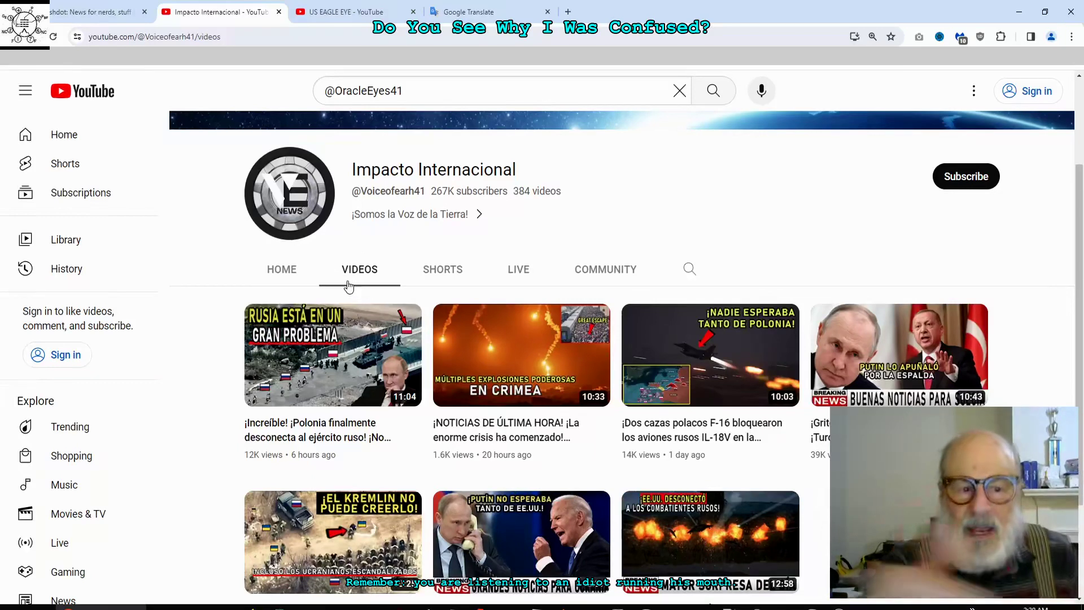
mouse_move(343, 287)
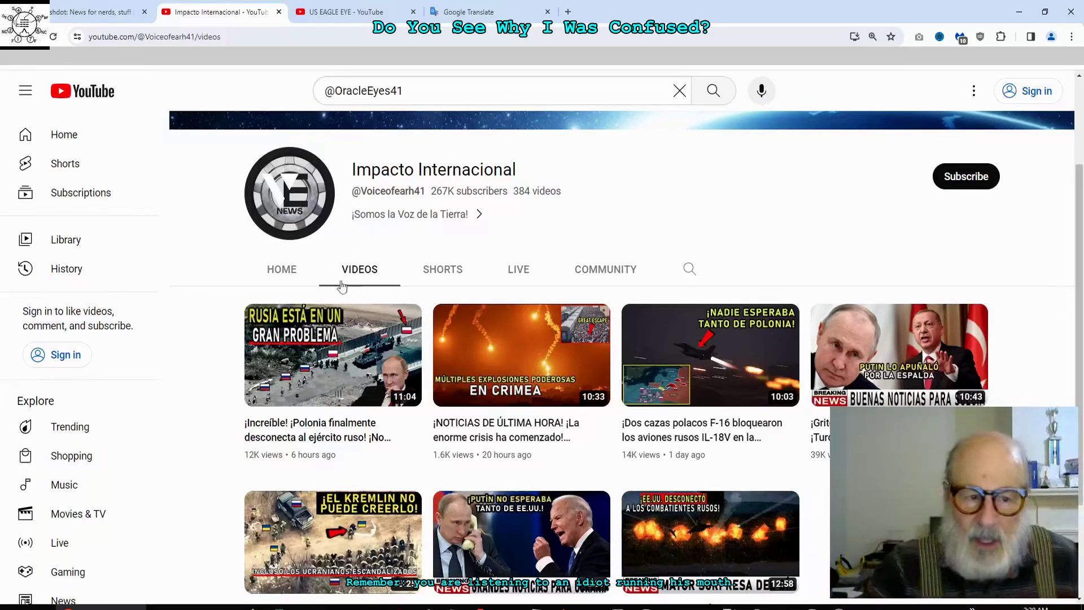
mouse_move(743, 384)
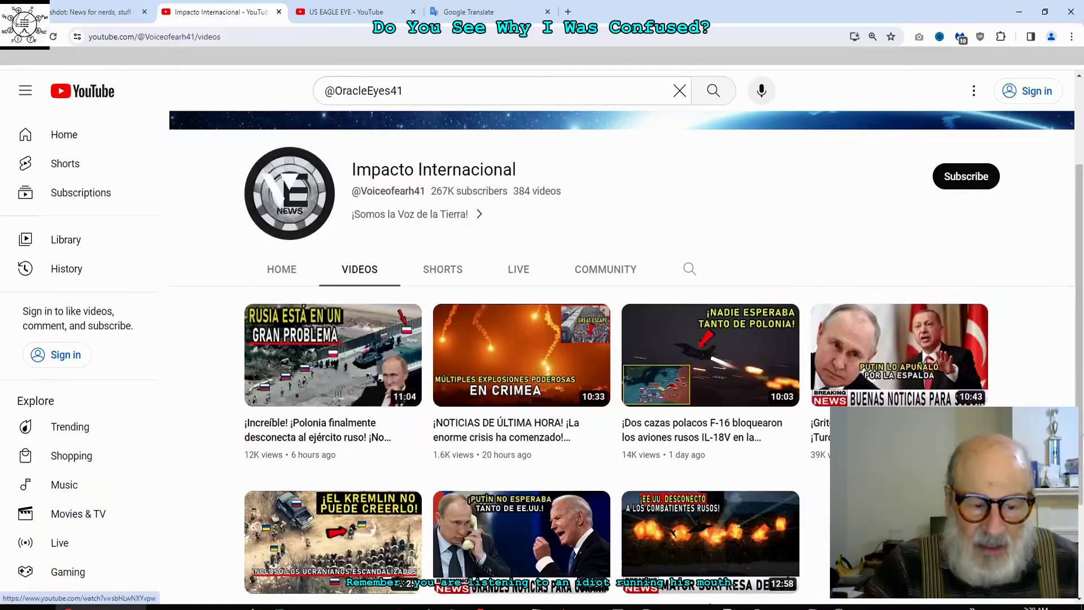
scroll("down", 3)
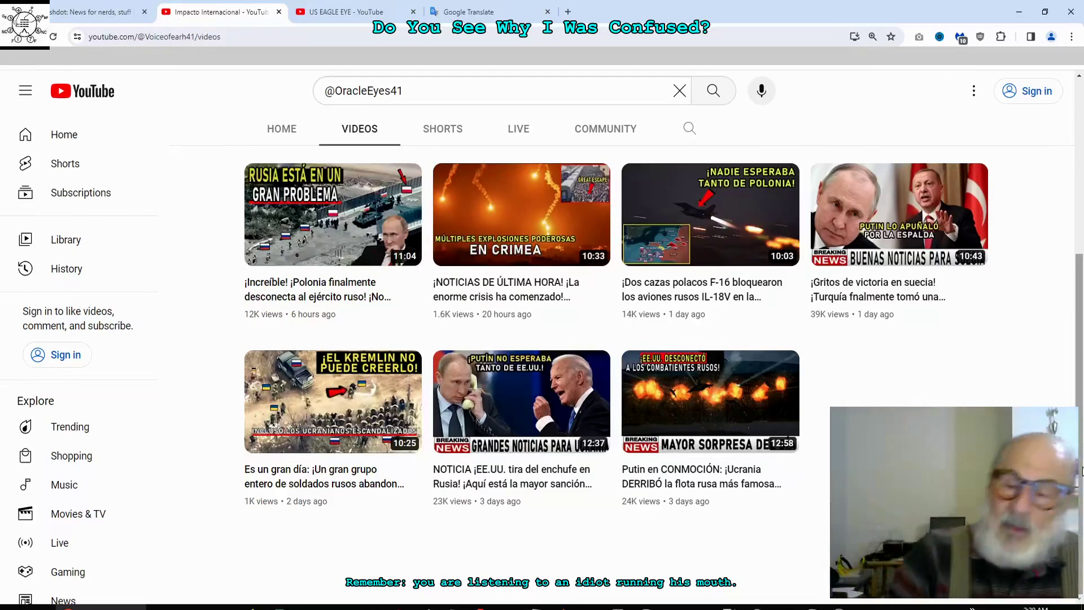
Step: Scroll Impacto Internacional's videos list back to the channel banner
scroll("up", 3)
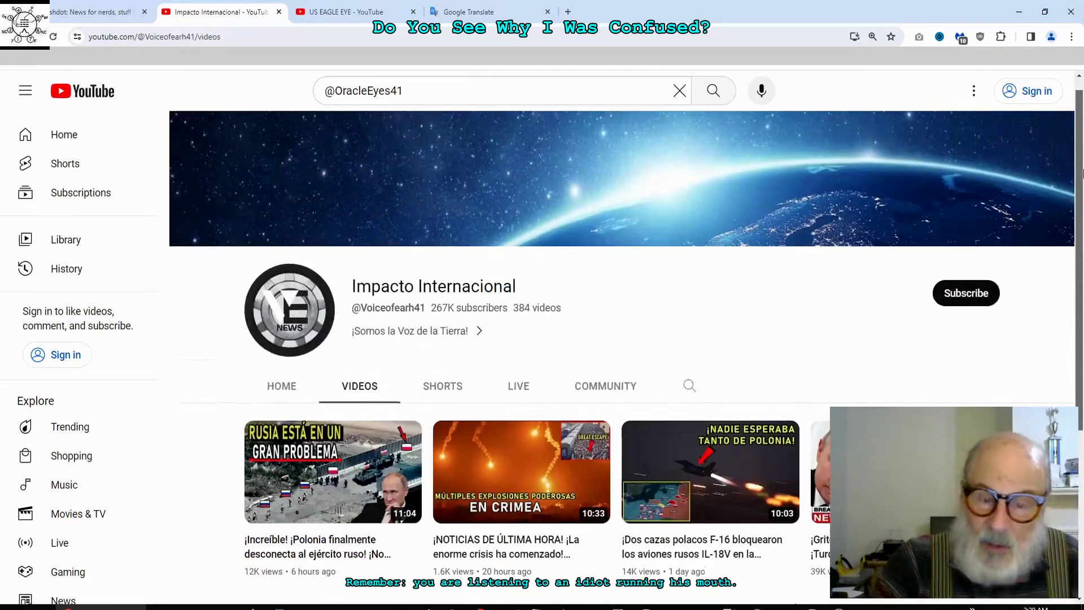
mouse_move(396, 331)
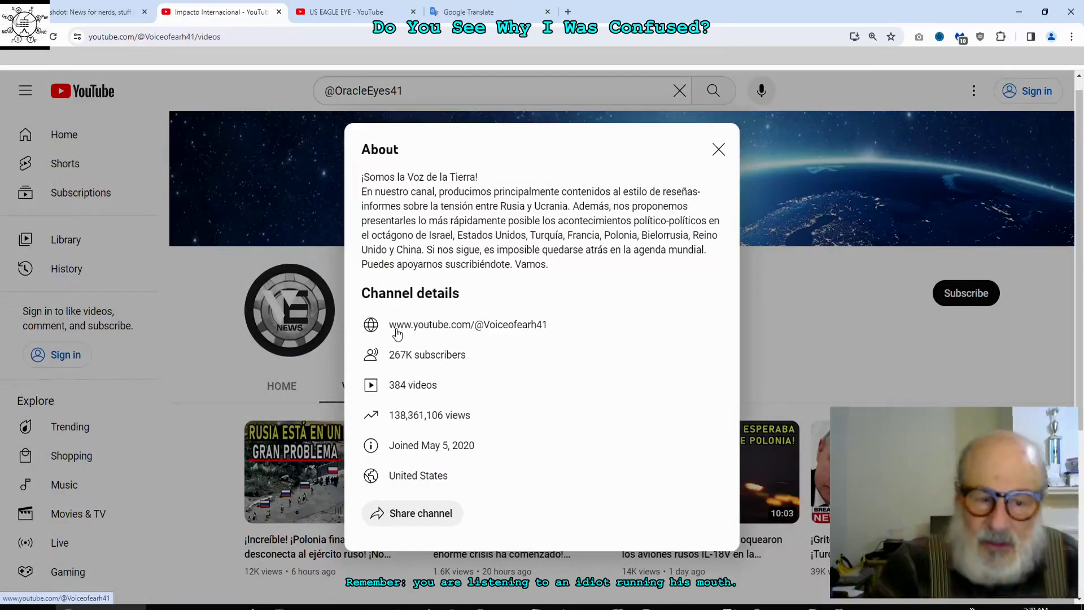
mouse_move(398, 207)
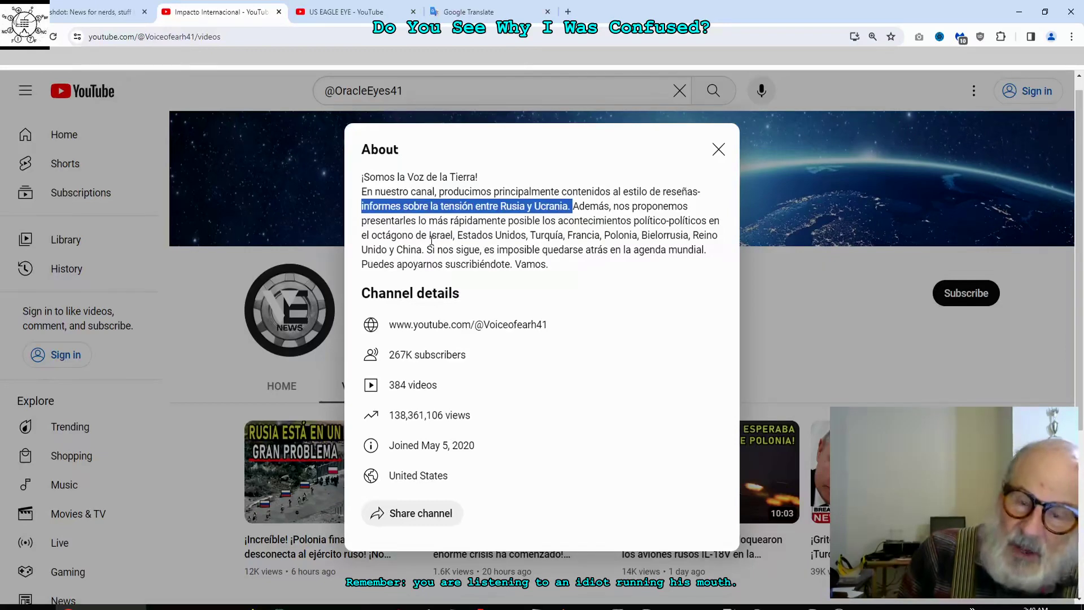
mouse_move(477, 166)
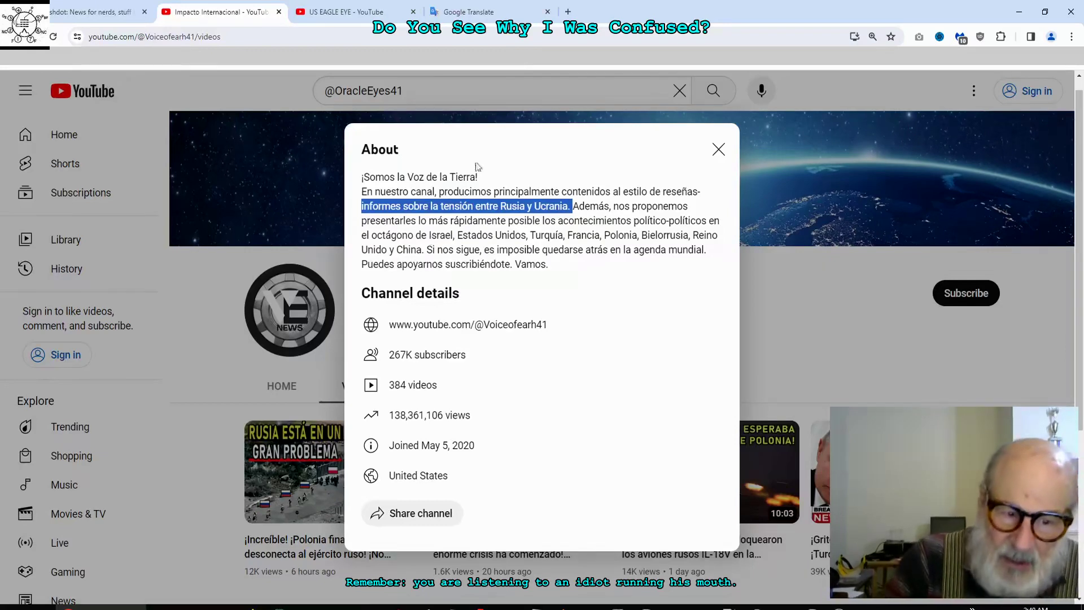
mouse_move(422, 389)
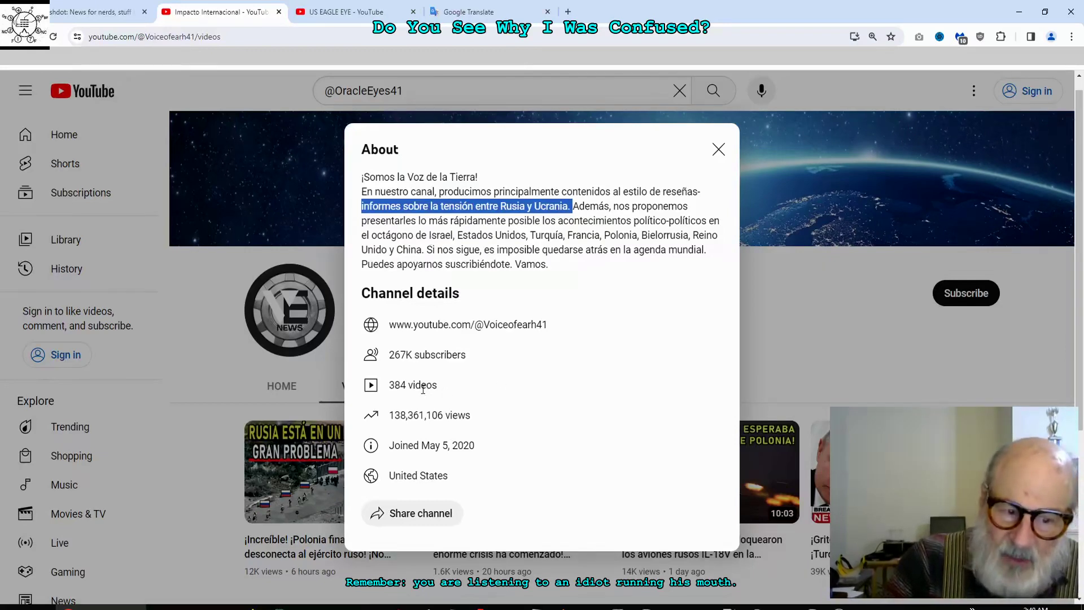
mouse_move(421, 429)
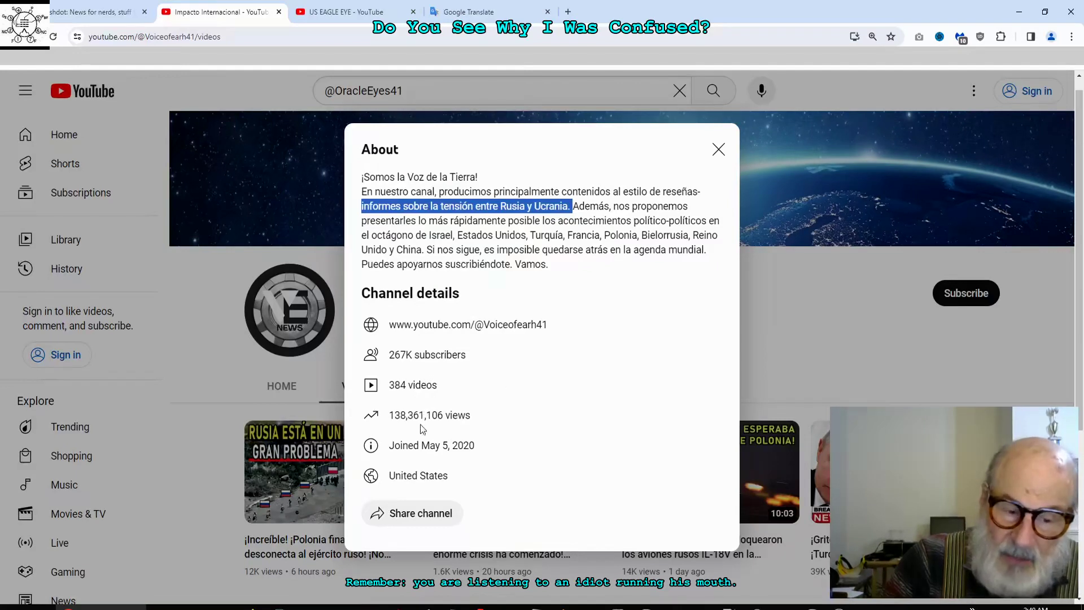
mouse_move(480, 451)
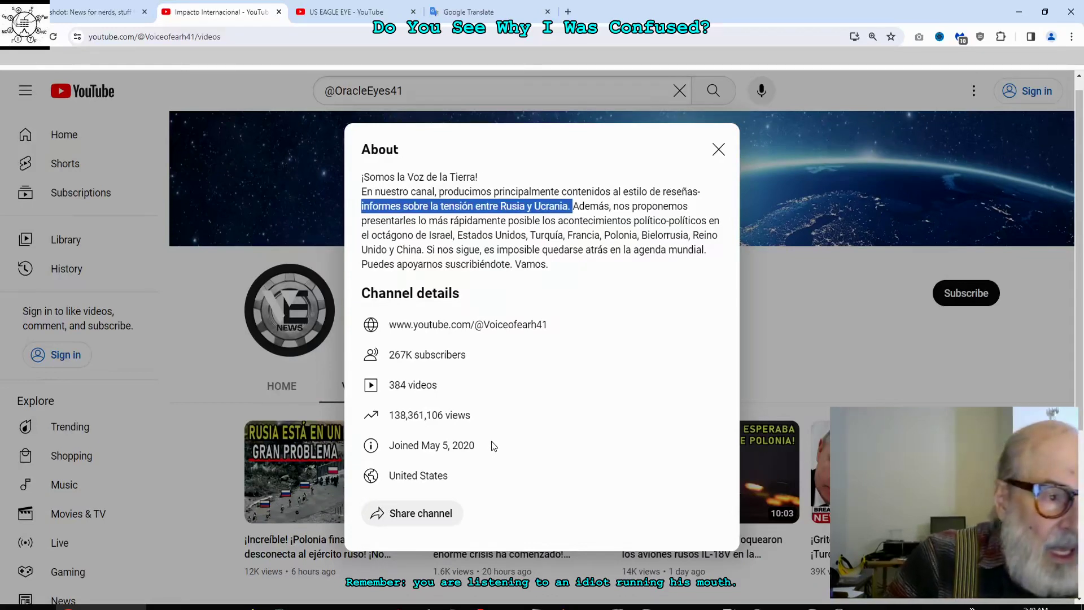
mouse_move(501, 151)
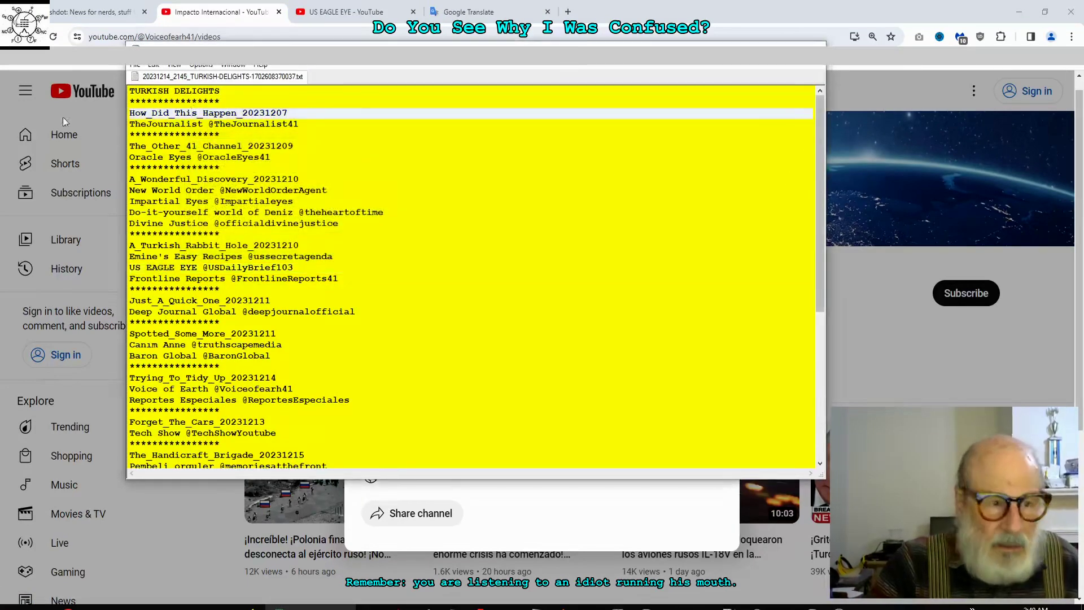
Step: Start a Notepad++ Find for 'fear', then close Impacto Internacional's details
key("Ctrl+f")
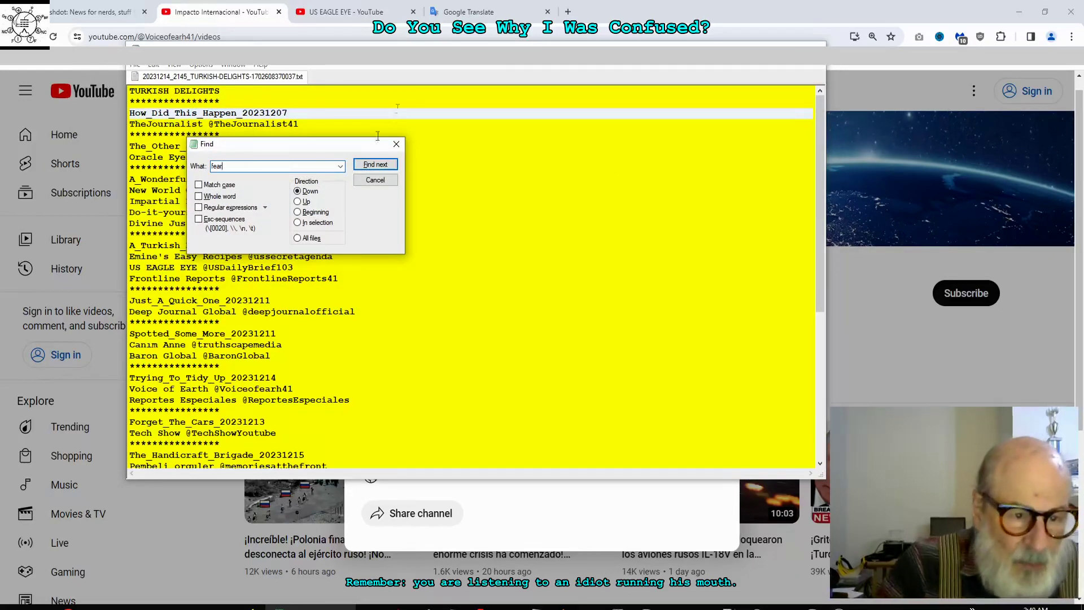
left_click(375, 164)
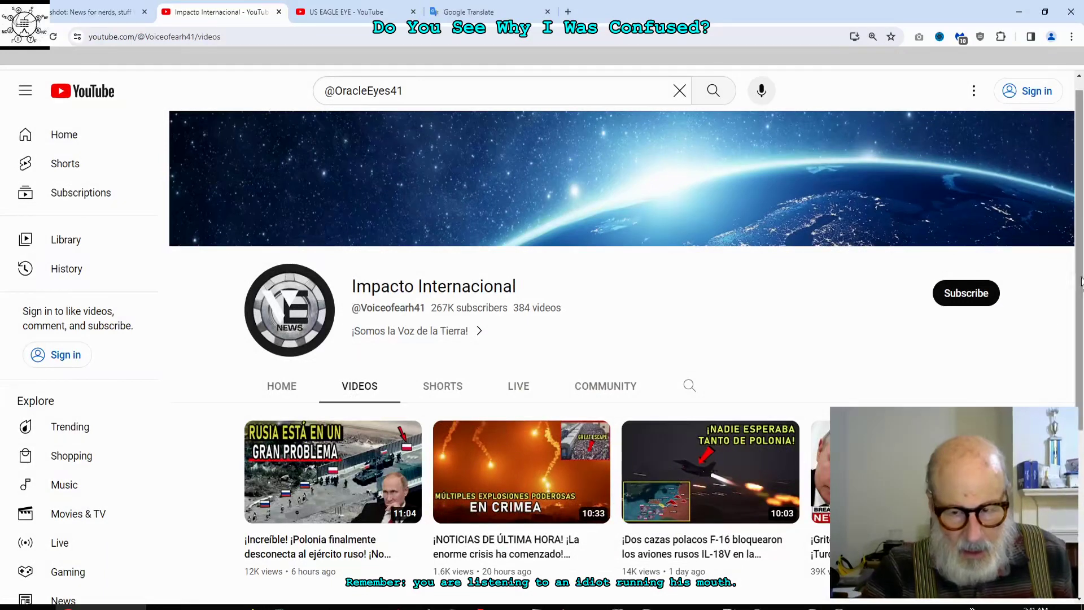
scroll("down", 3)
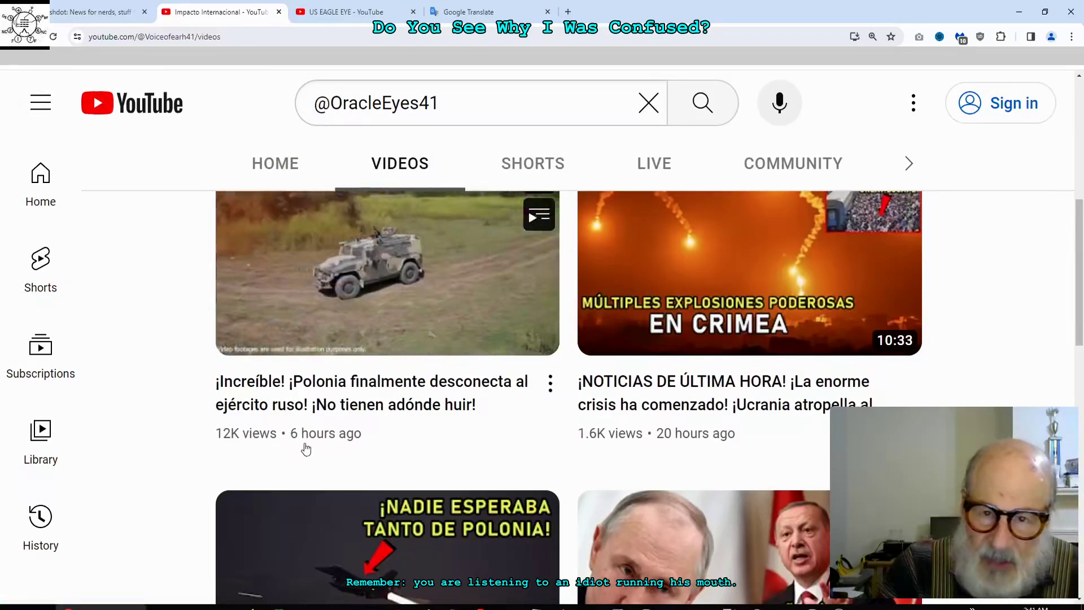
Step: Scroll further through Impacto Internacional's uploads
scroll("down", 3)
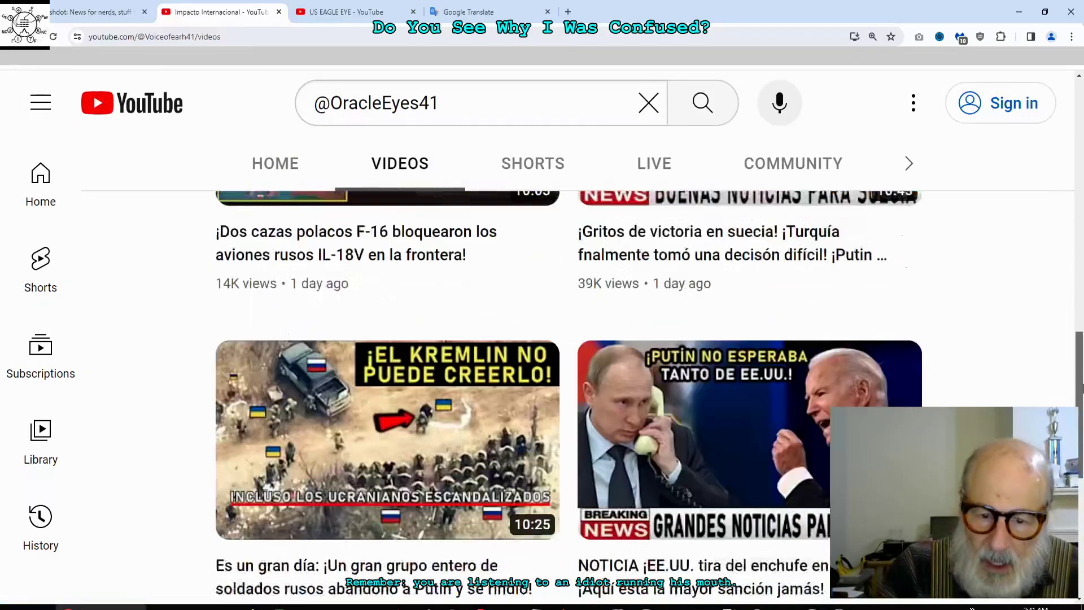
scroll("down", 3)
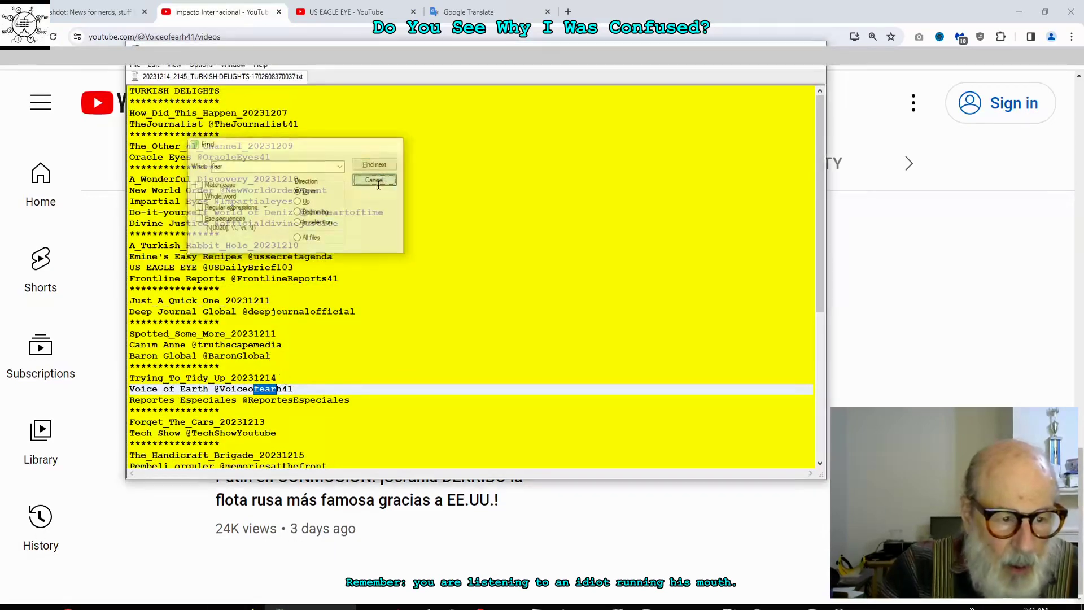
Step: Cancel the Find dialog and select the Trying_To_Tidy_Up_20231214 line
left_click(373, 180)
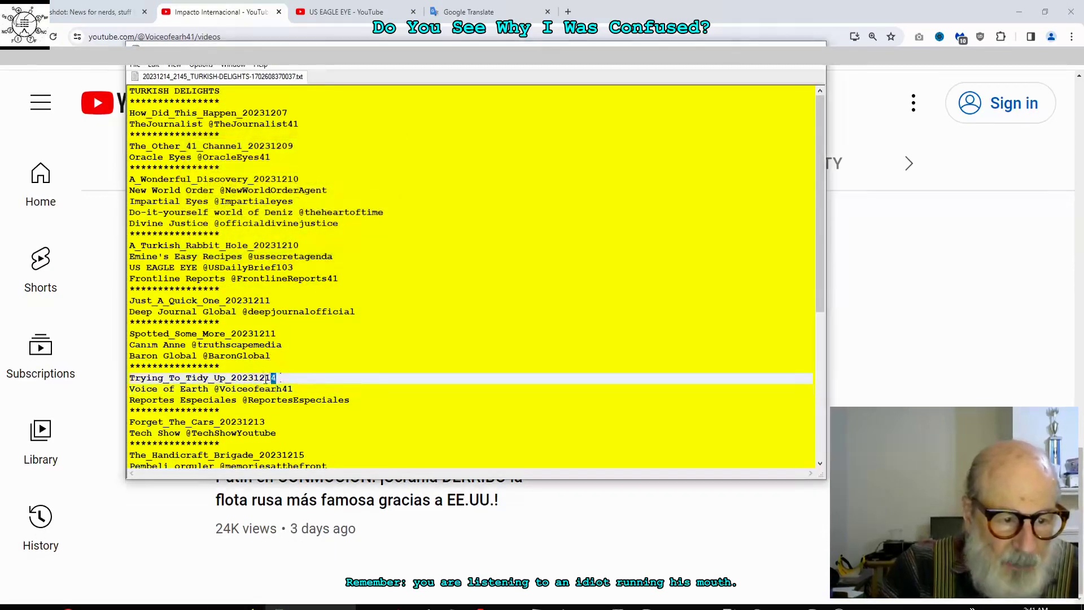
triple_click(201, 378)
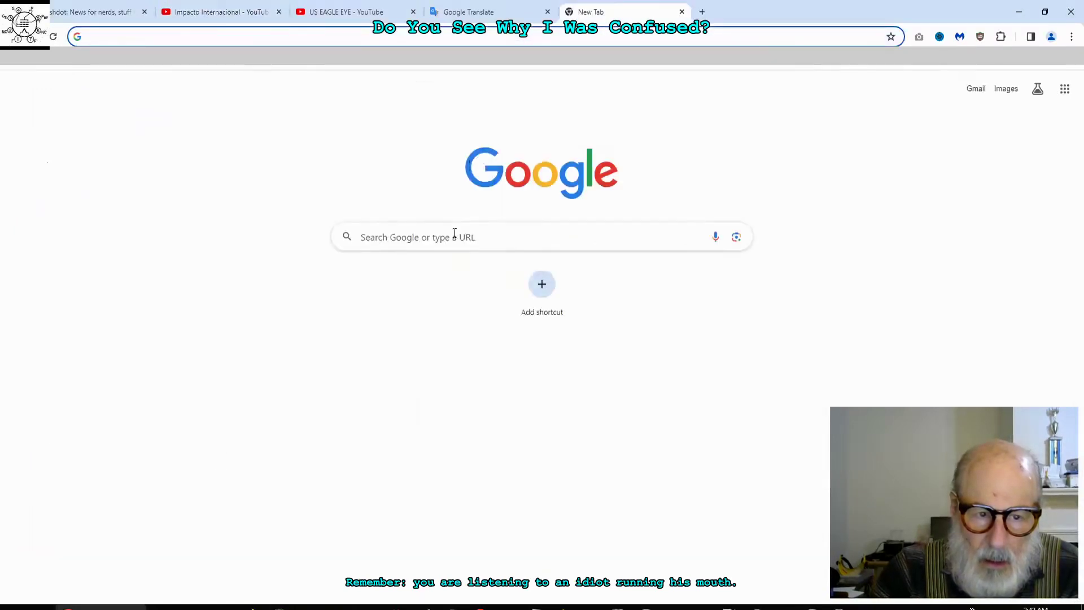
left_click(453, 236)
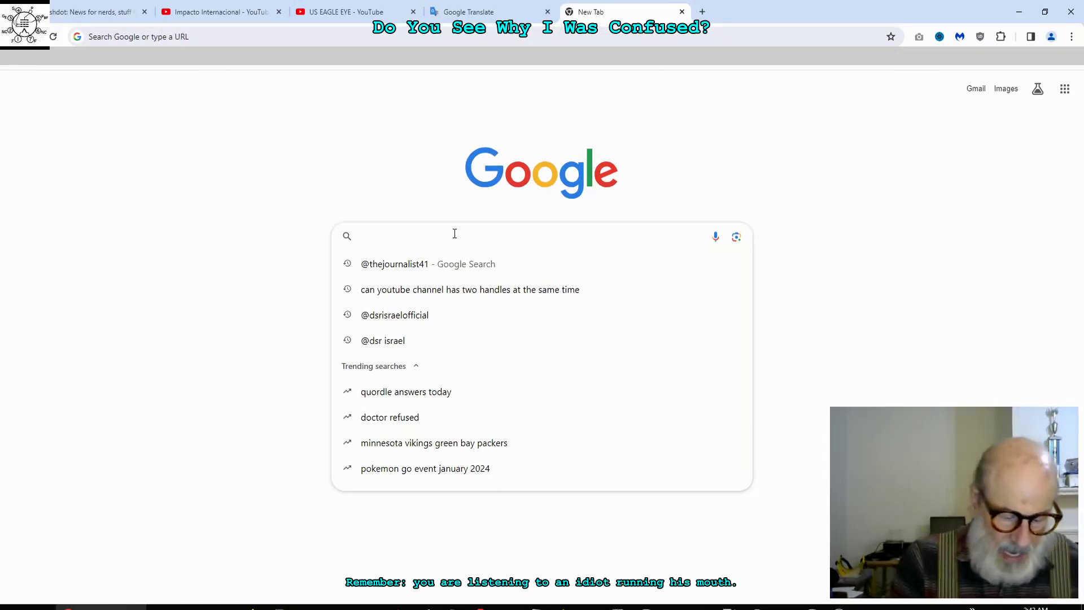
type("@steve")
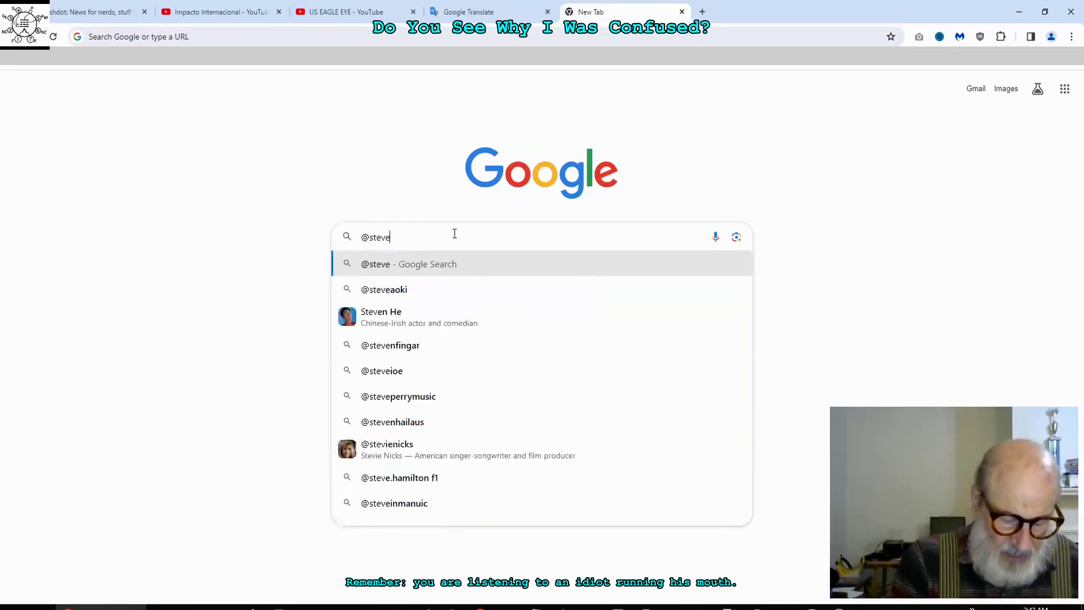
type("ab4el")
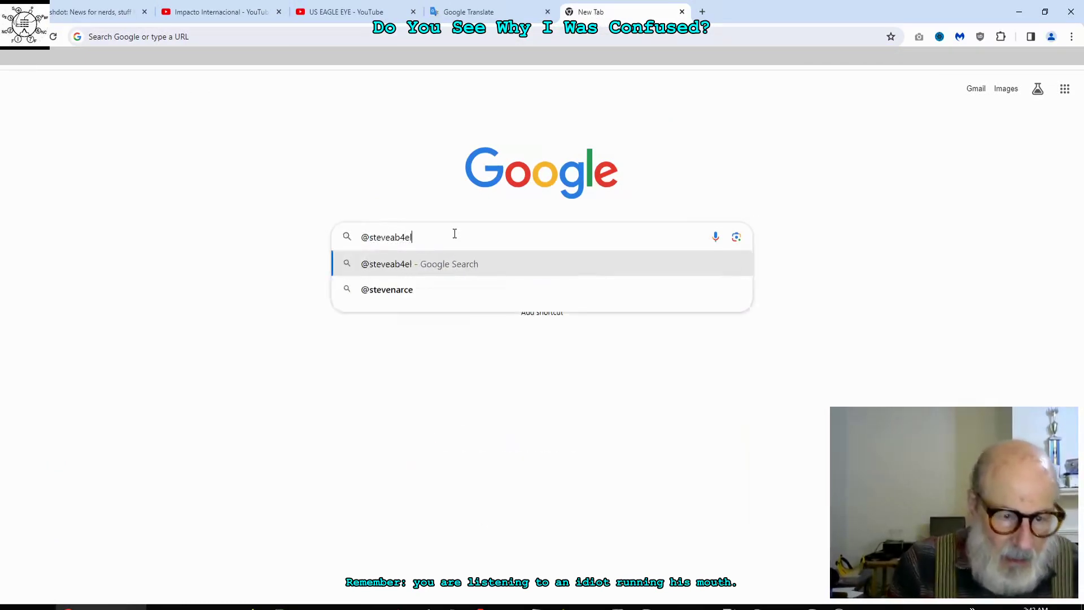
key("Return")
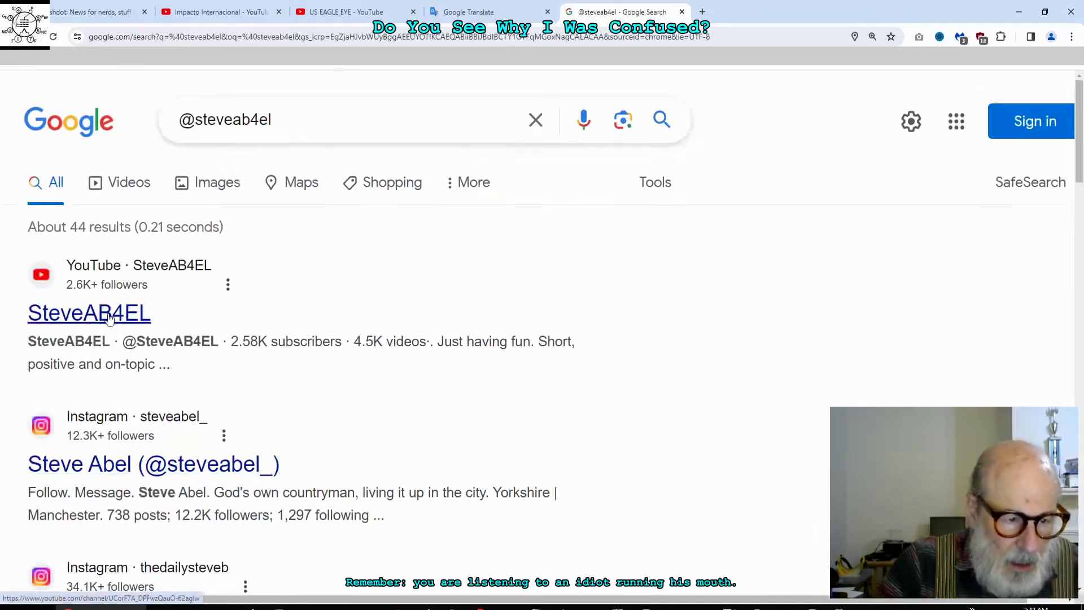
left_click(88, 312)
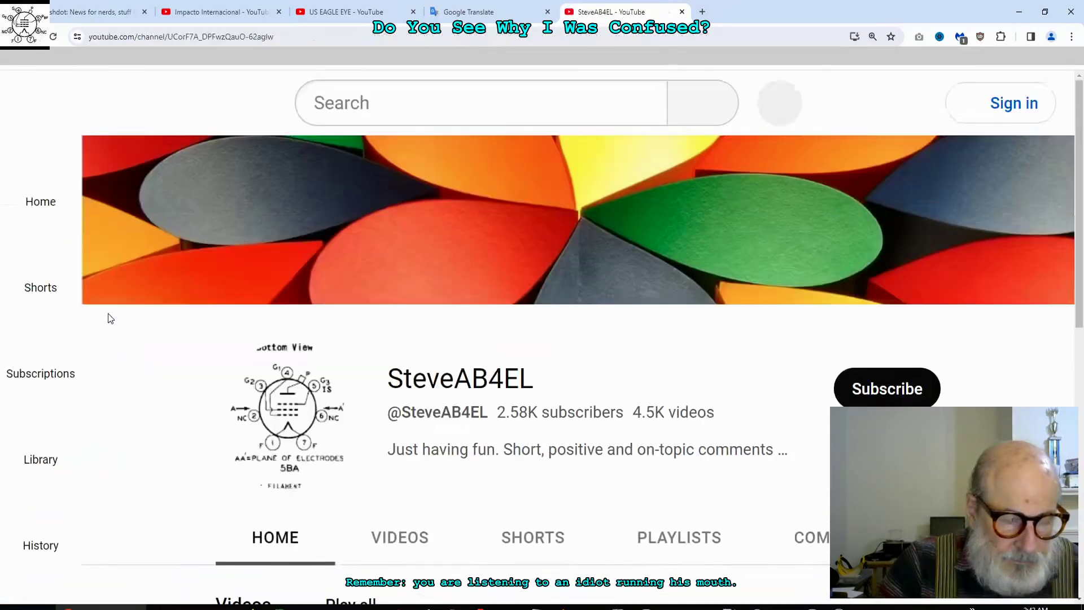
Step: Open 'Trying To Tidy Up? 20231214' from SteveAB4EL's videos list and seek to about 4:07
left_click(399, 537)
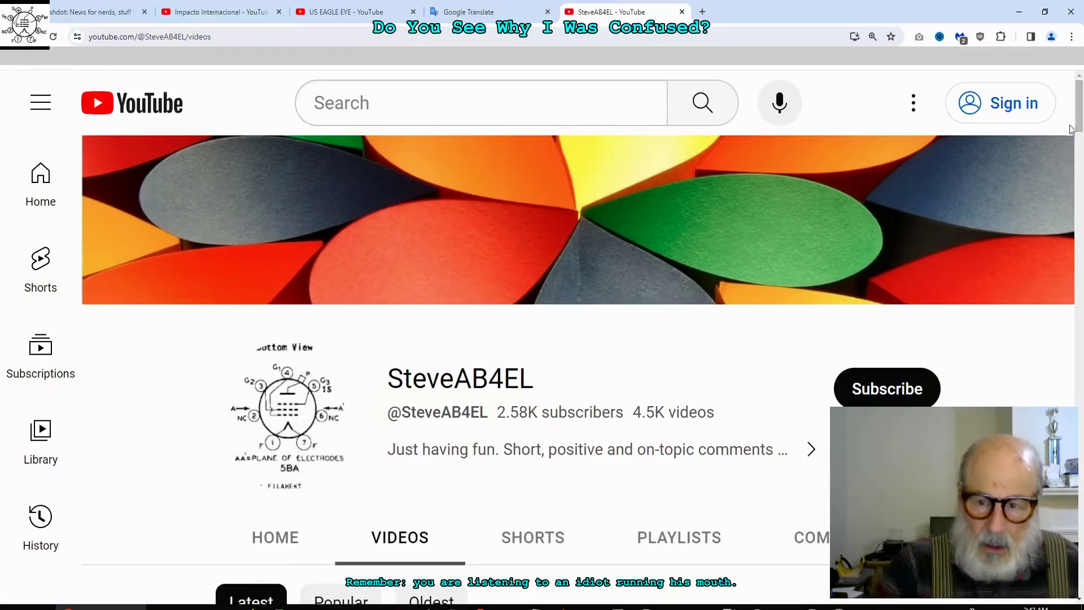
scroll("down", 3)
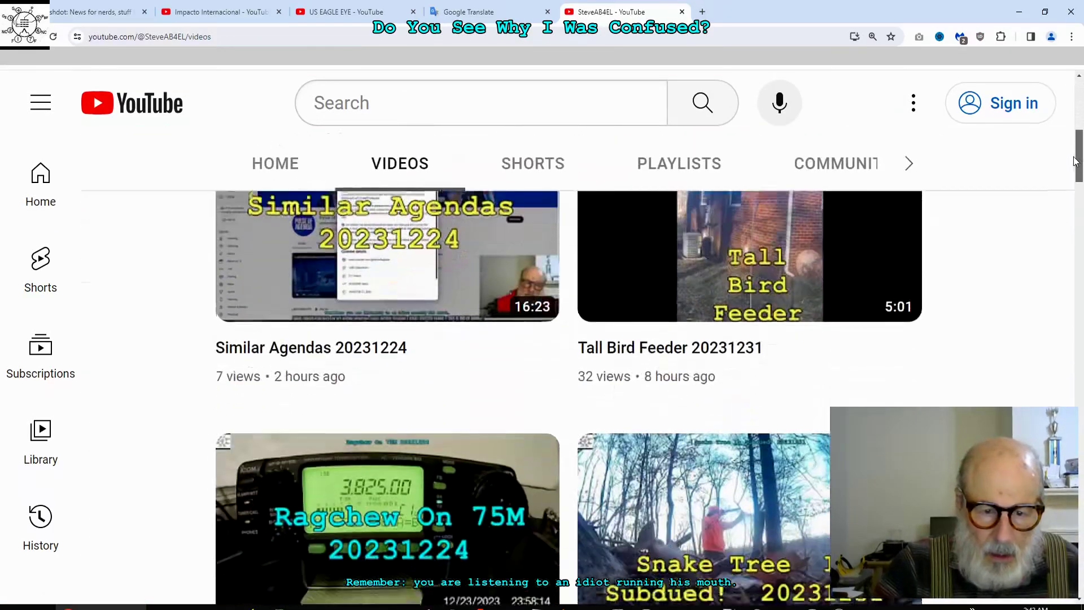
scroll("down", 3)
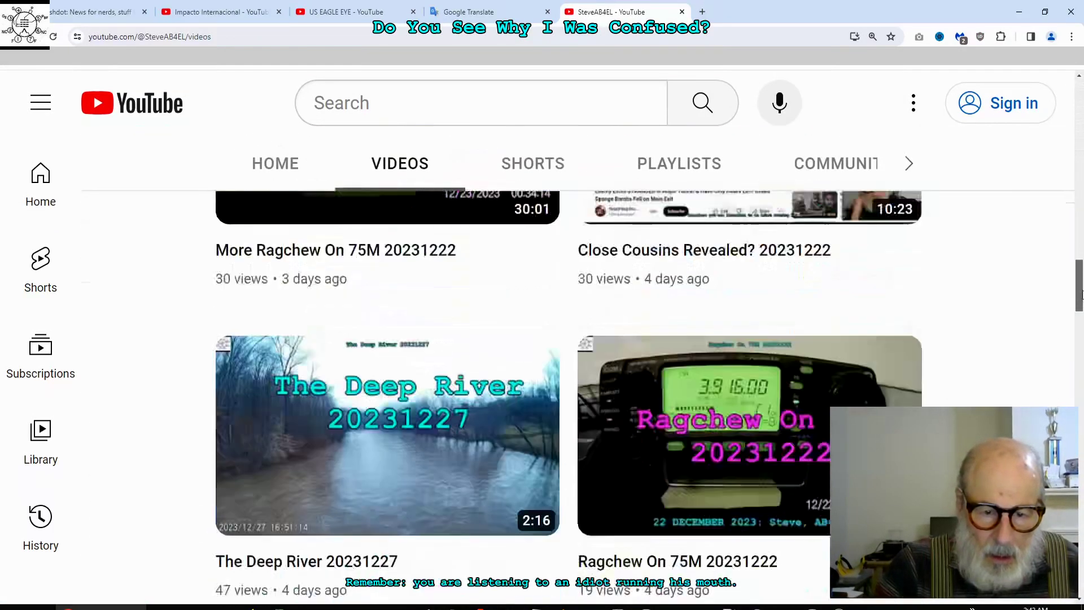
scroll("down", 3)
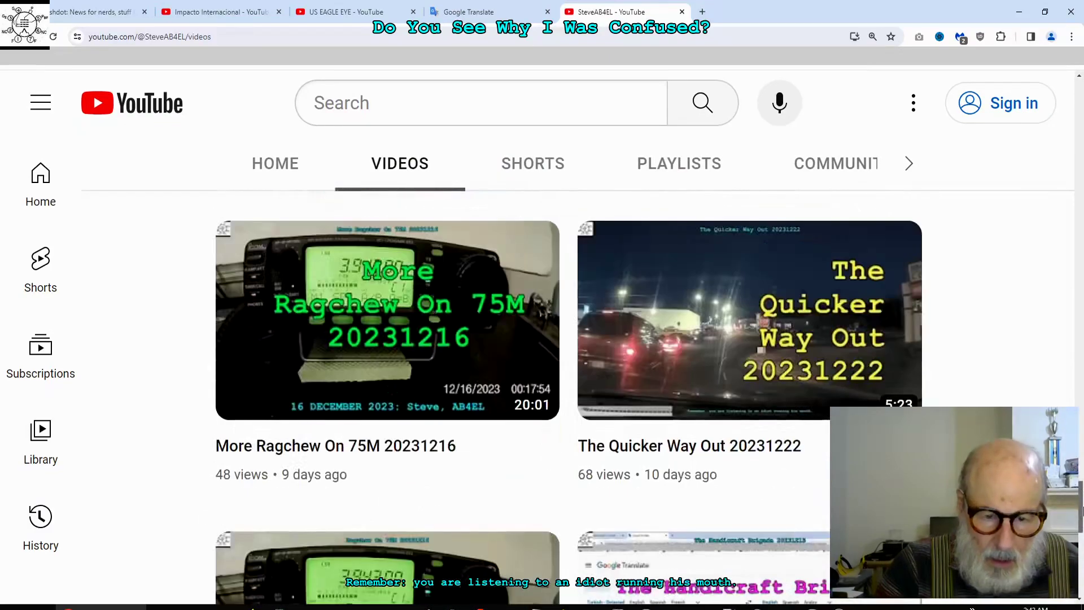
scroll("down", 3)
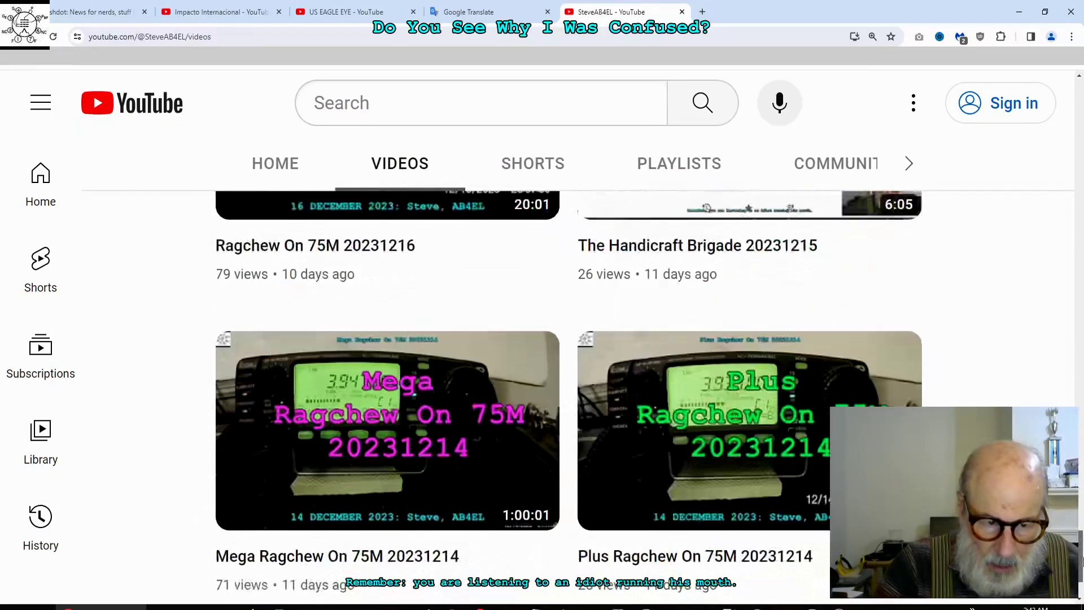
scroll("down", 3)
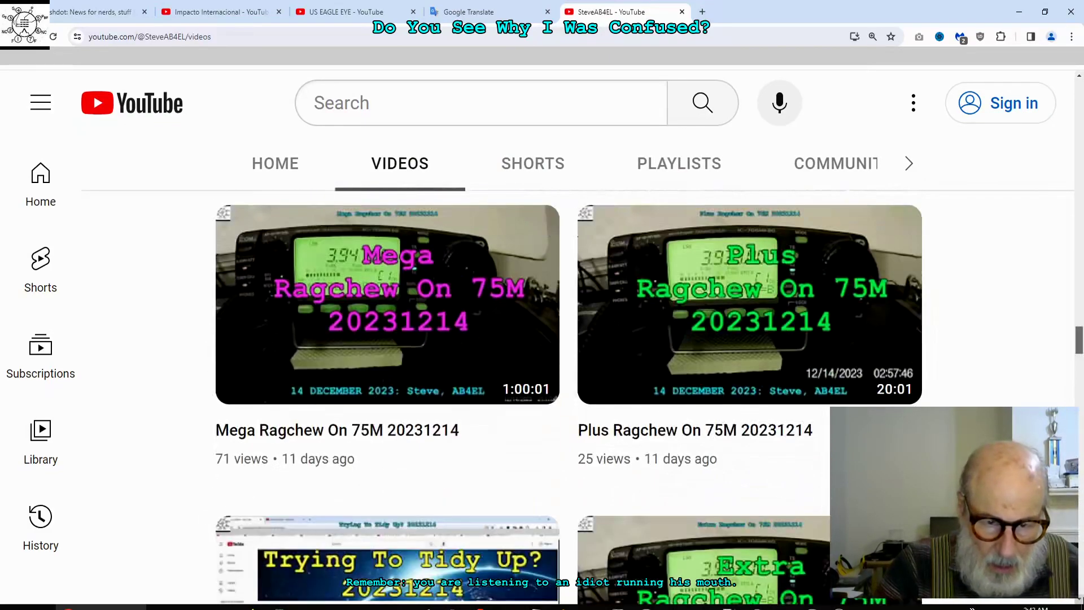
scroll("down", 3)
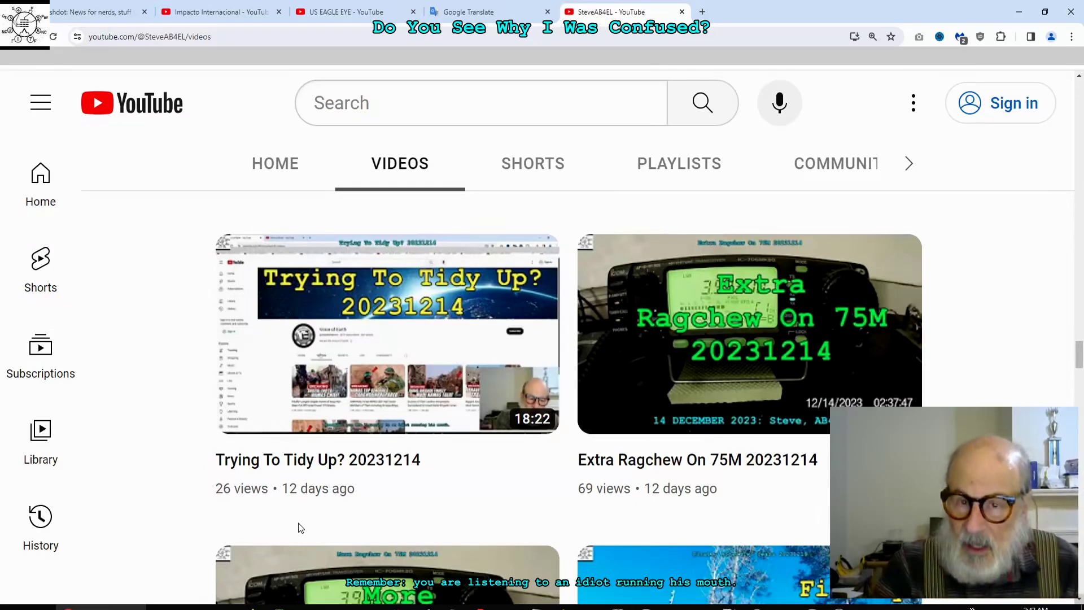
mouse_move(511, 560)
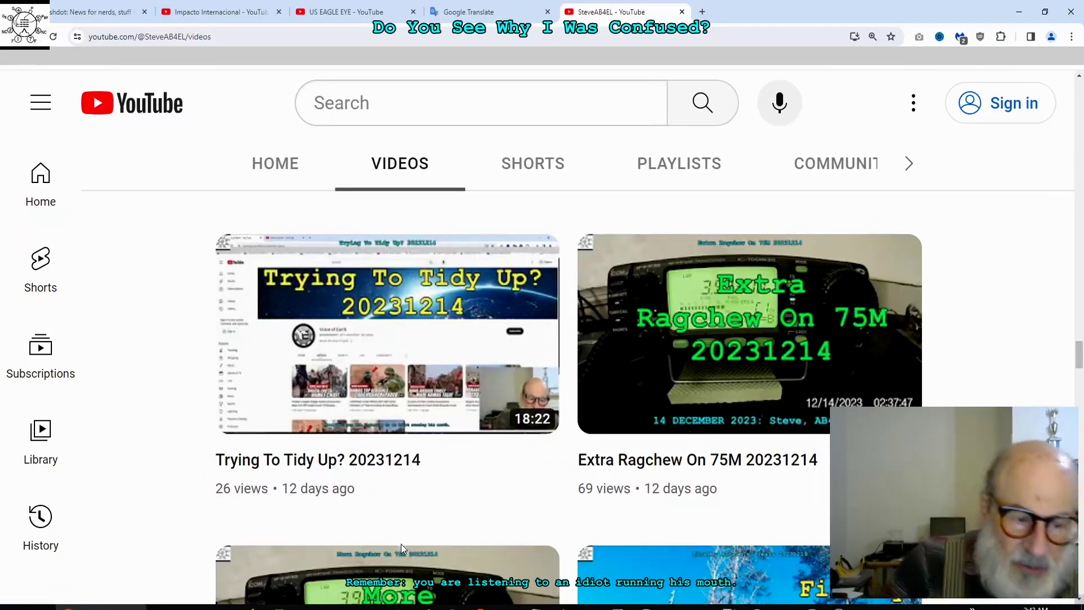
left_click(386, 333)
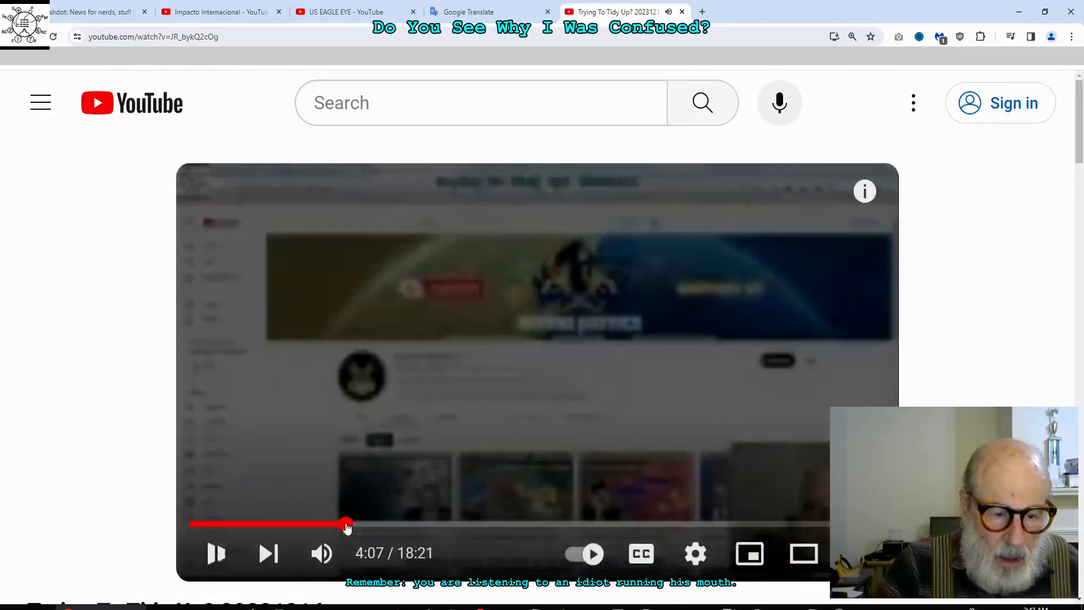
Step: Skim the recording ahead, toggle the miniplayer, then return to the Voice of Earth page at 2:19
left_click(405, 524)
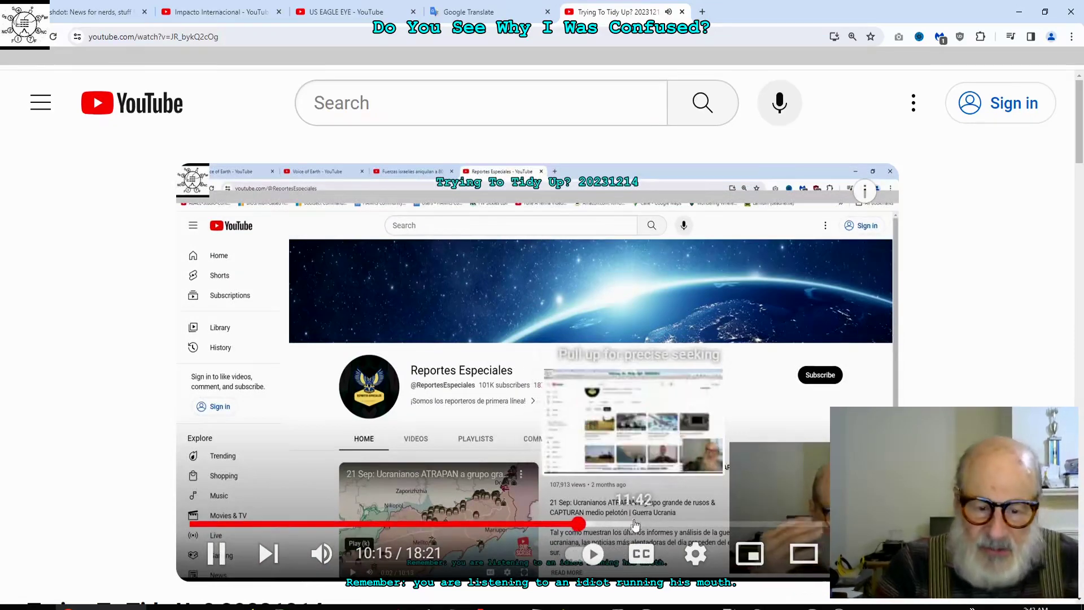
left_click(415, 438)
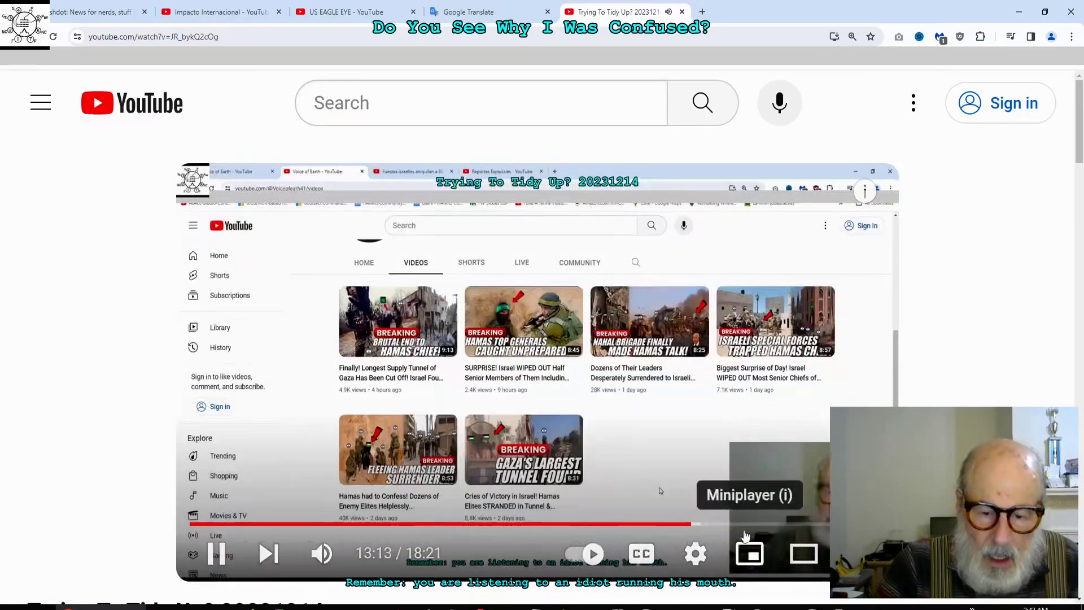
left_click(748, 552)
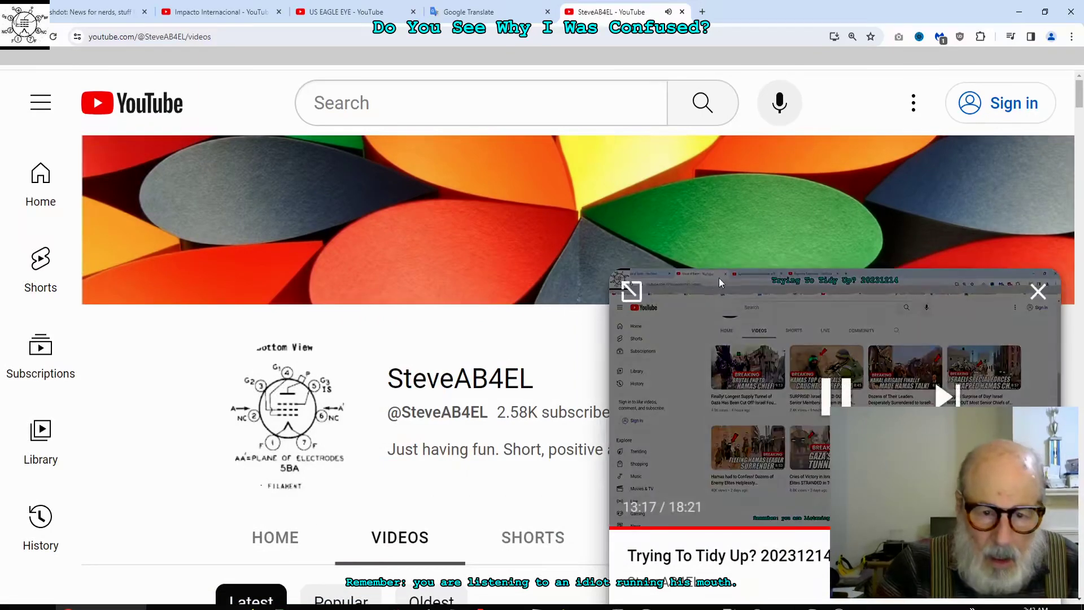
mouse_move(629, 291)
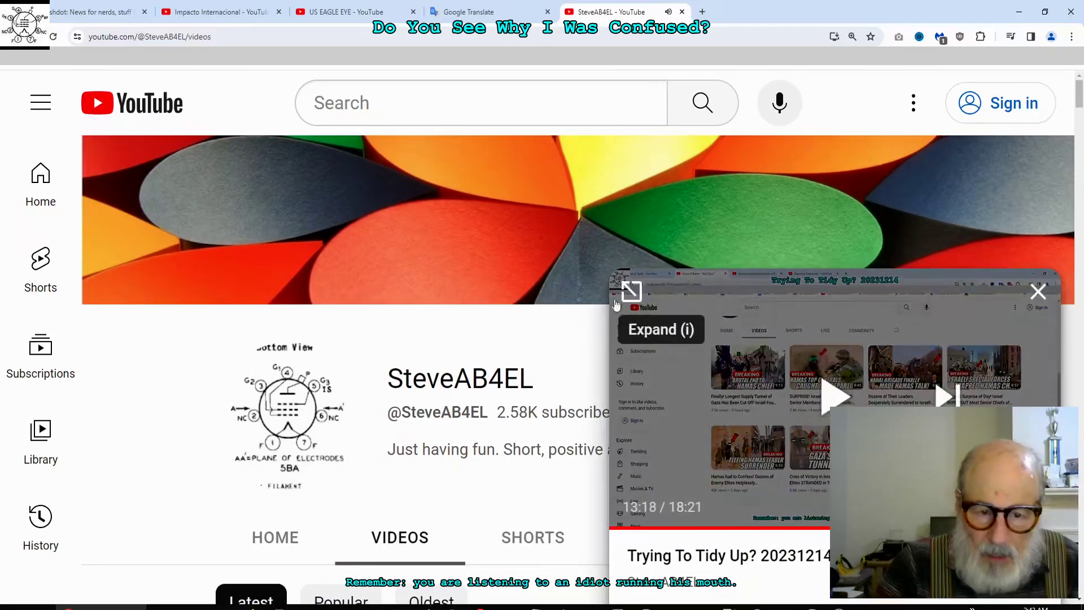
left_click(630, 290)
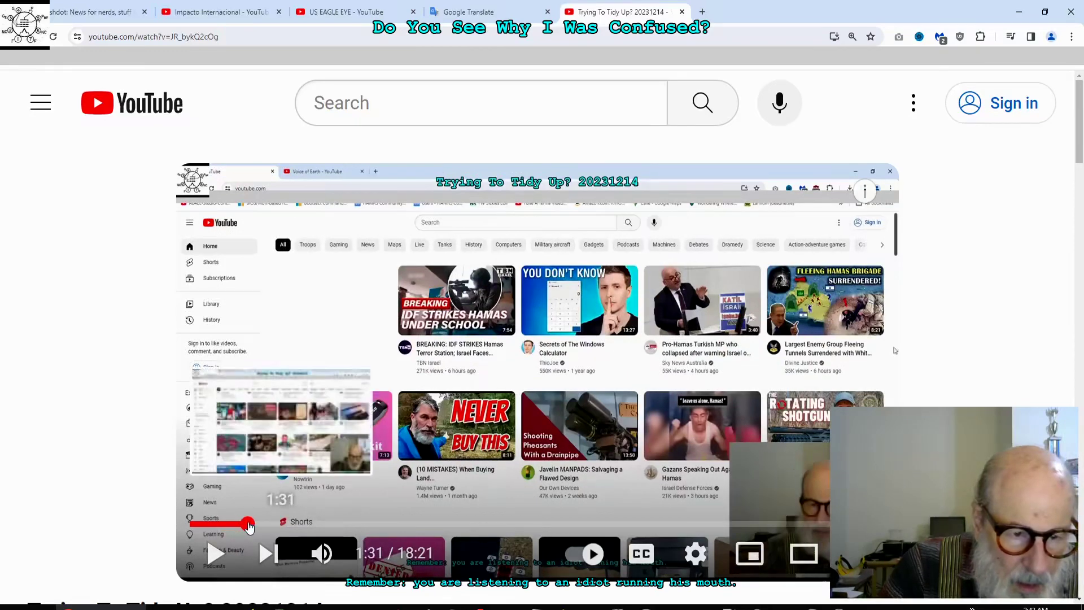
scroll("down", 3)
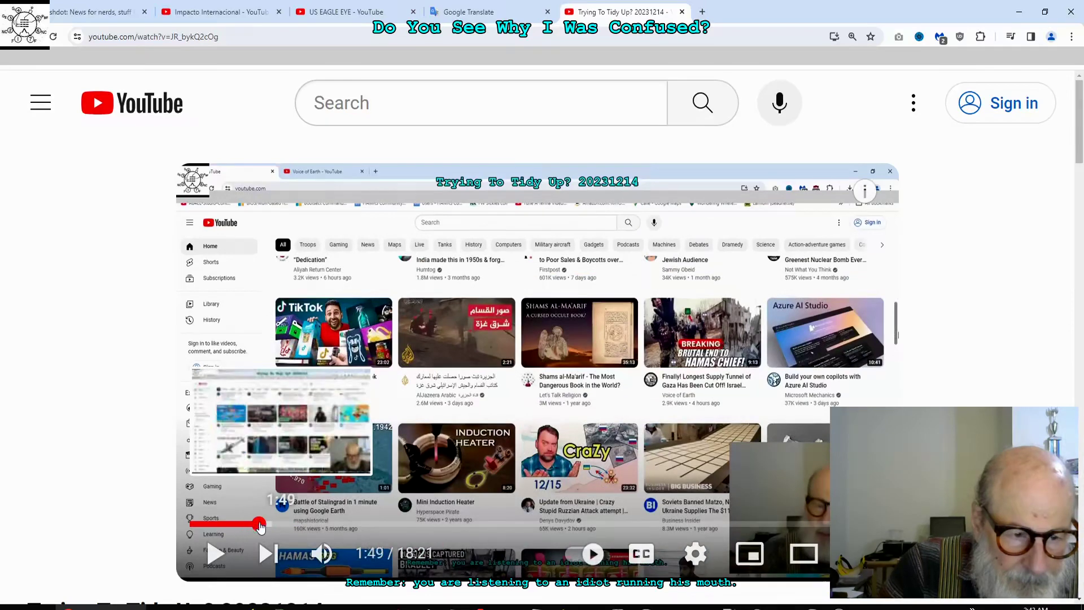
scroll("down", 3)
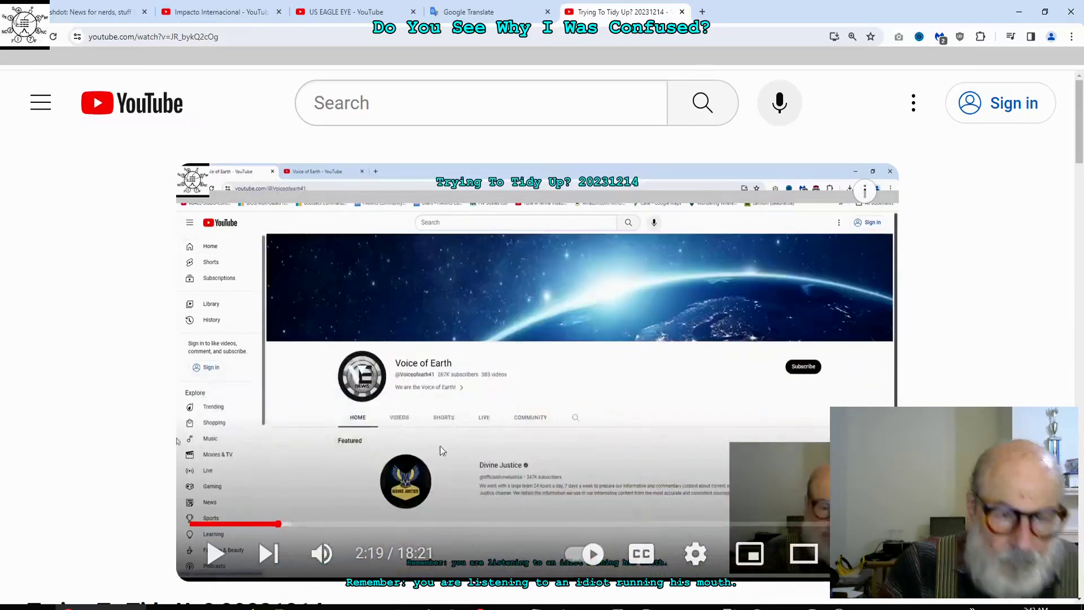
mouse_move(489, 12)
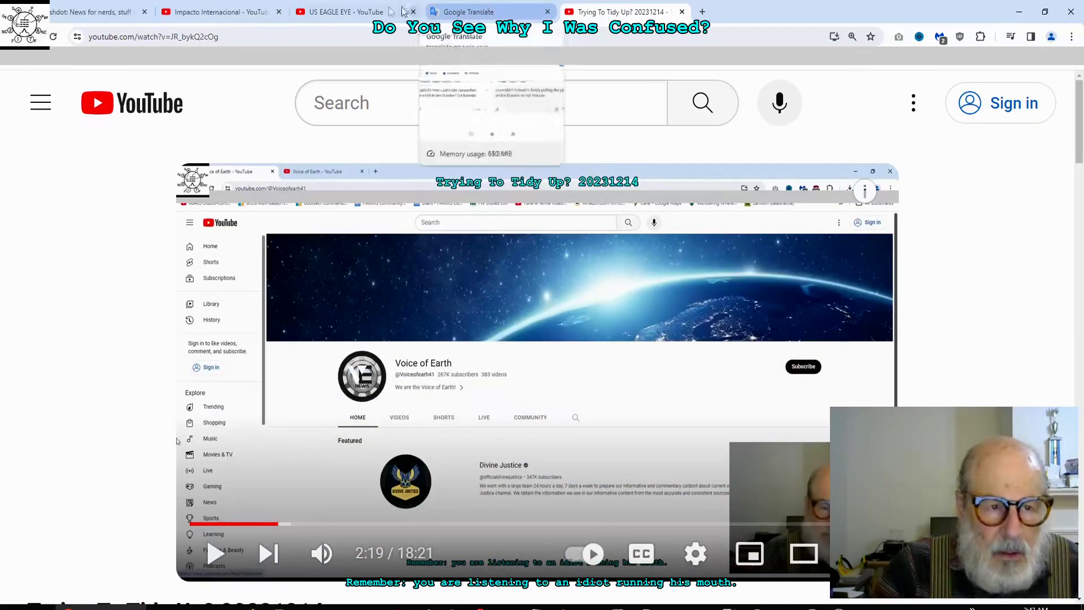
left_click(339, 12)
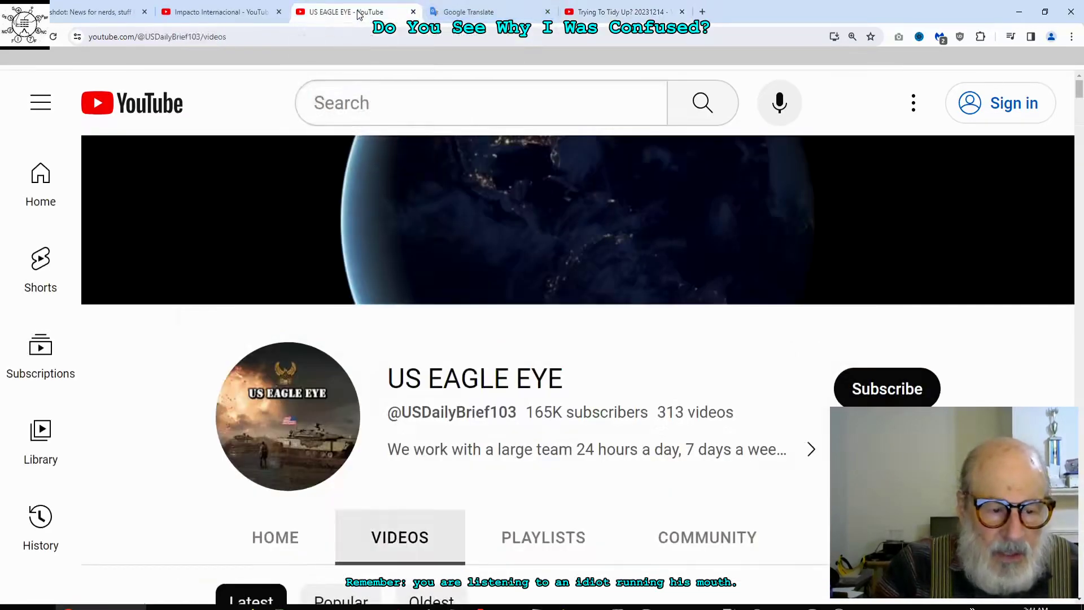
mouse_move(315, 19)
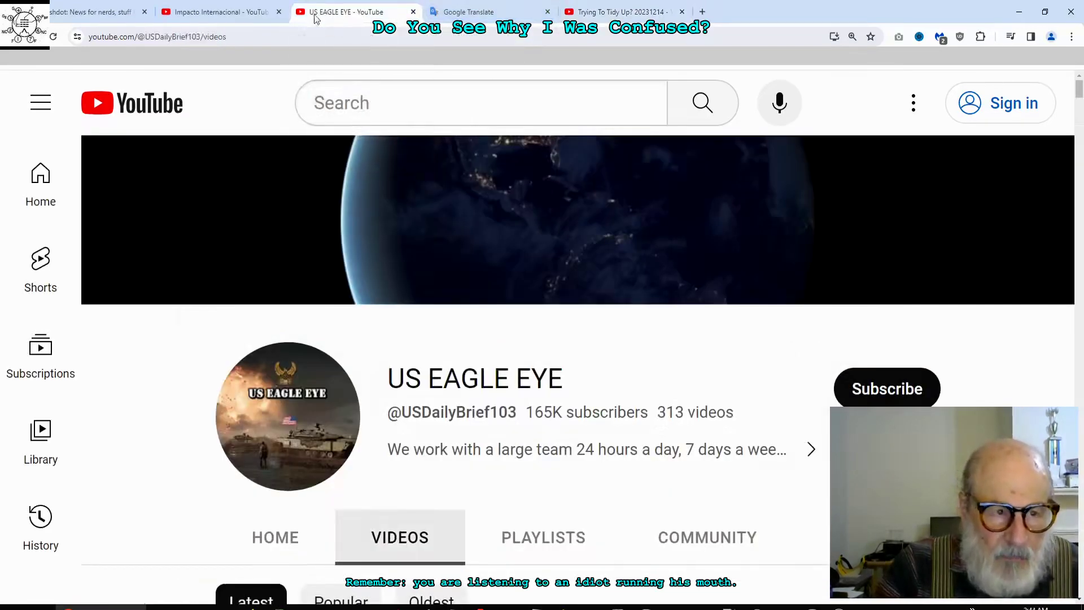
left_click(218, 12)
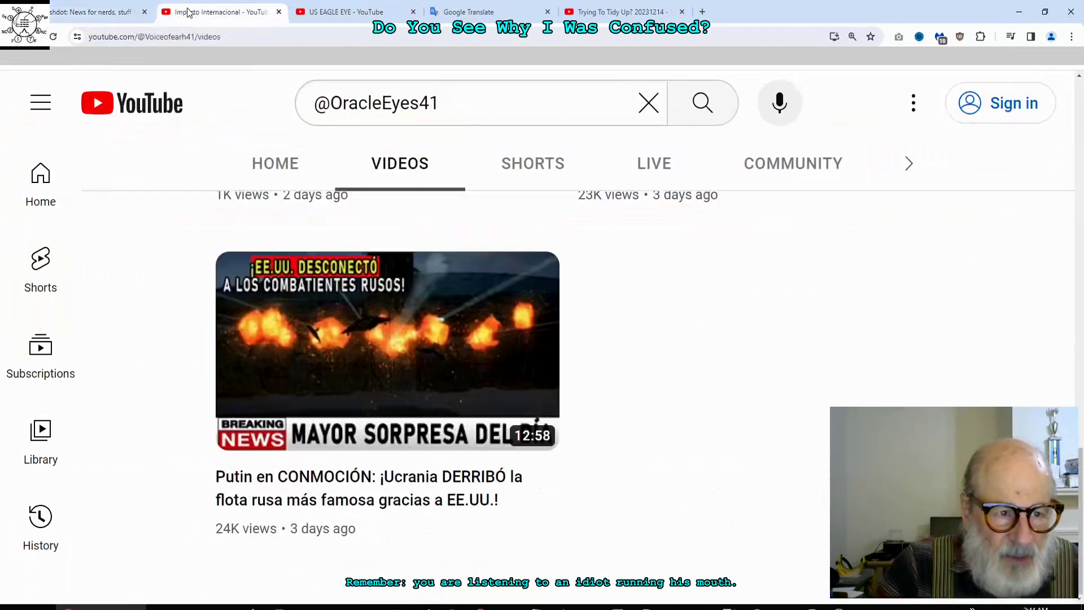
left_click(491, 12)
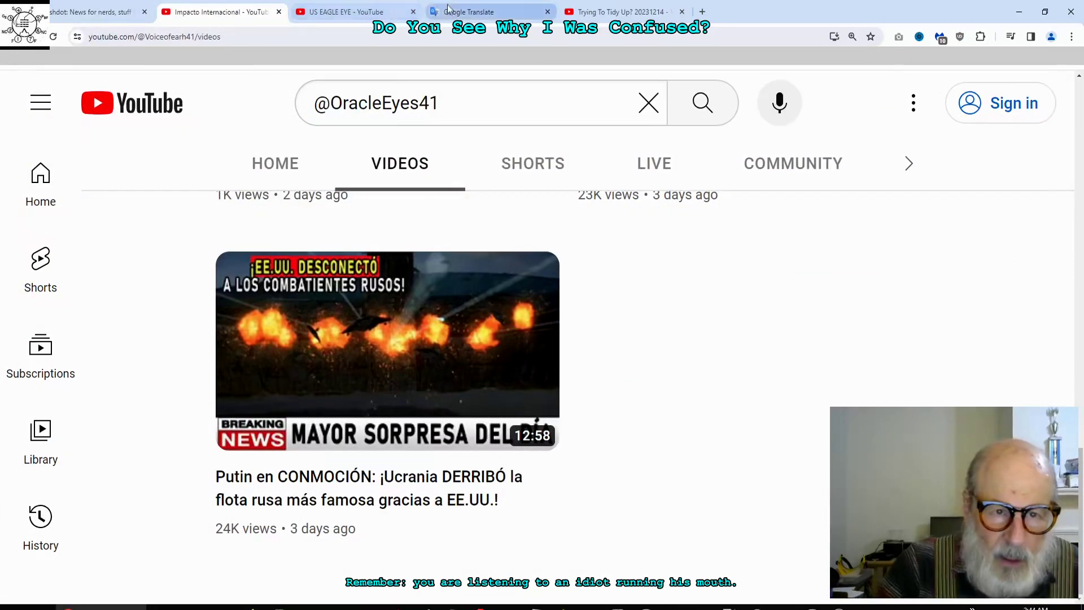
left_click(352, 12)
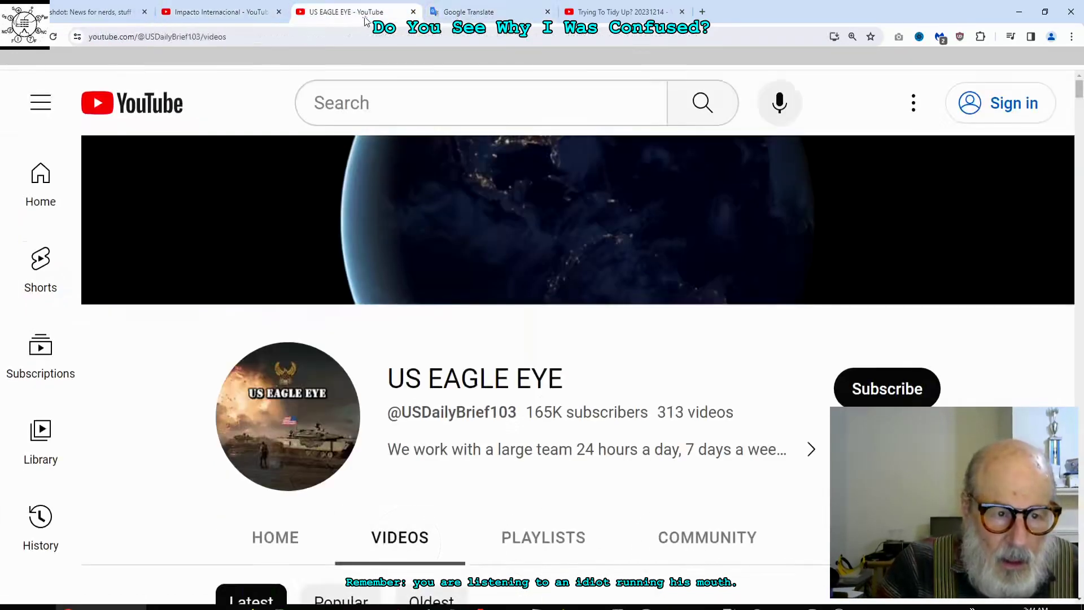
mouse_move(1068, 102)
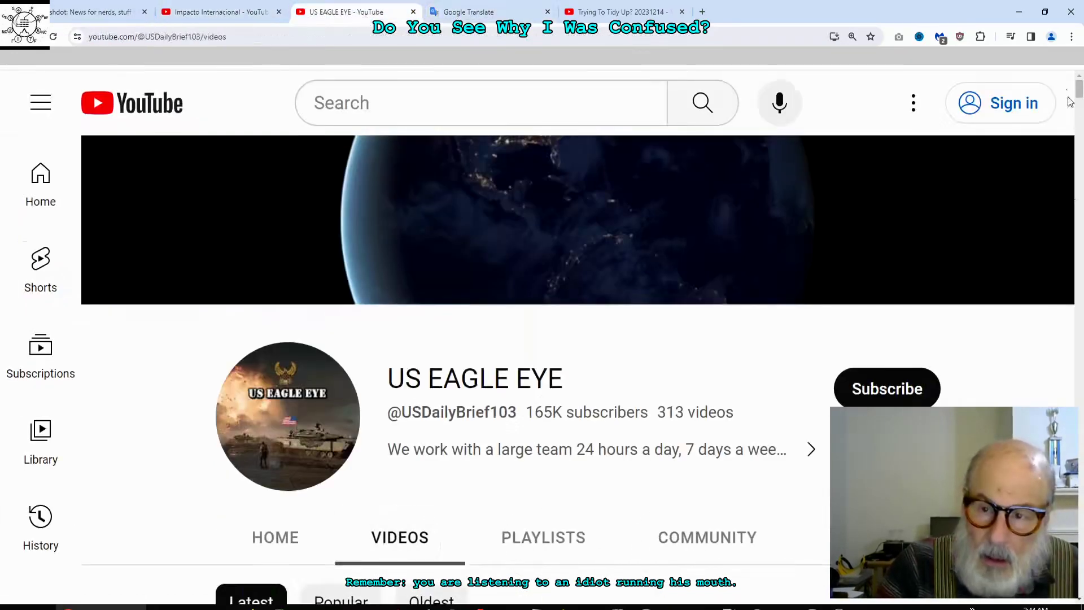
scroll("down", 3)
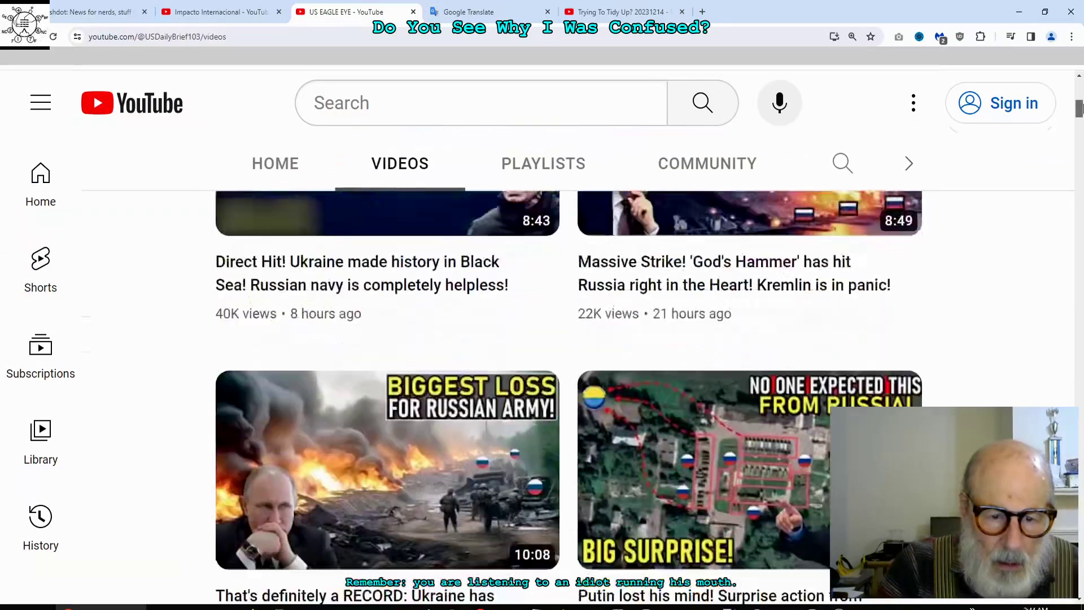
scroll("down", 3)
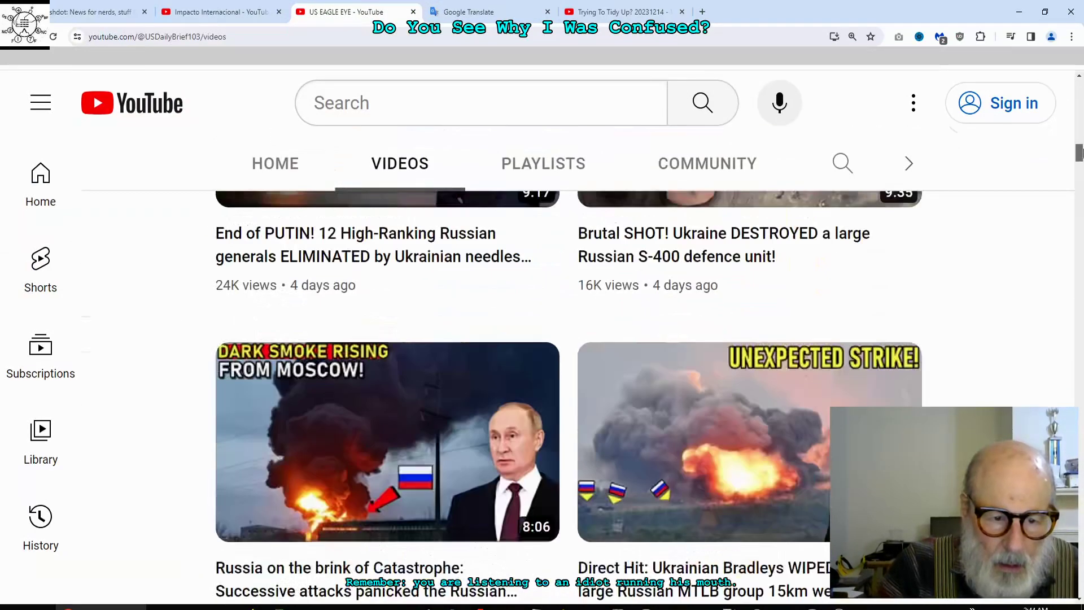
scroll("up", 3)
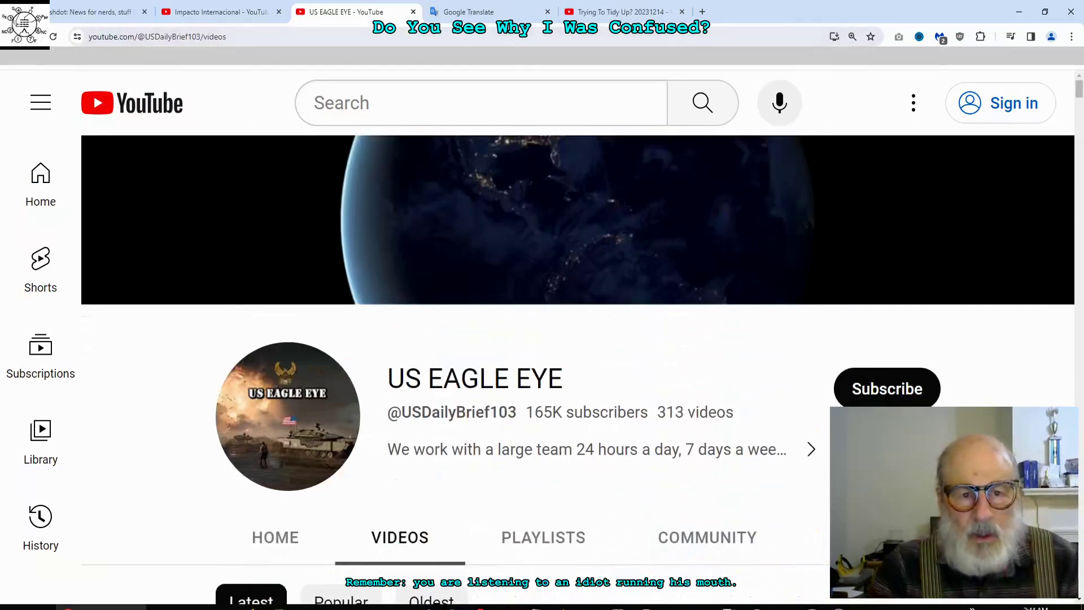
left_click(615, 12)
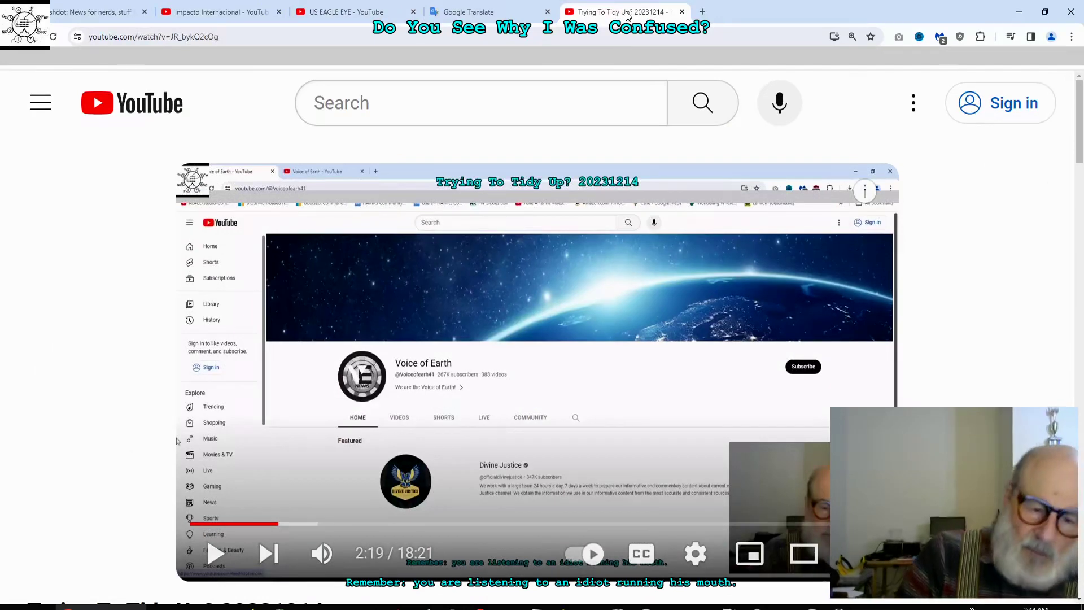
mouse_move(278, 524)
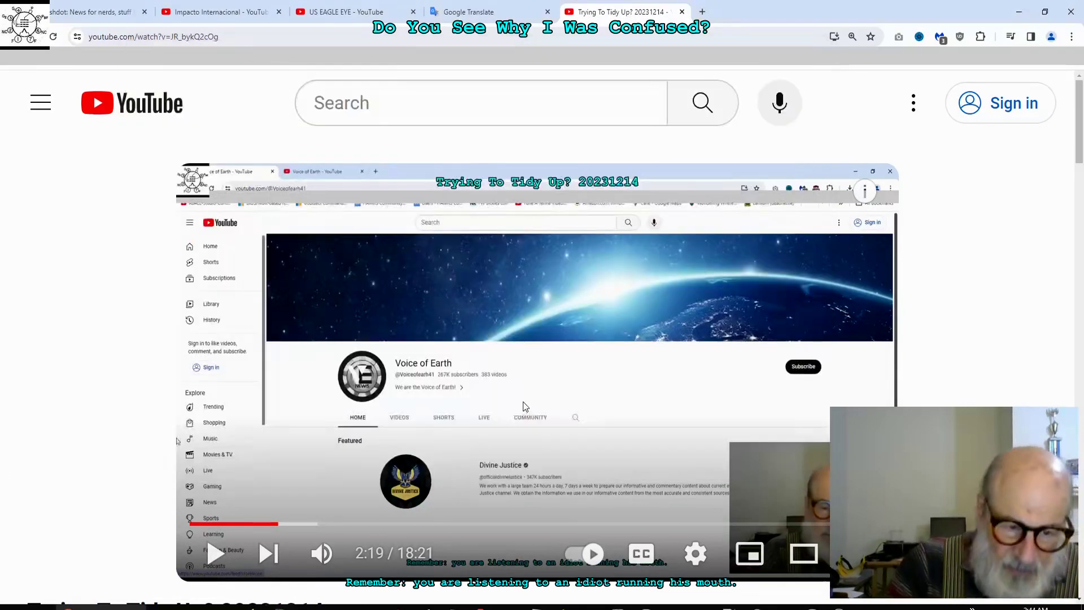
mouse_move(280, 524)
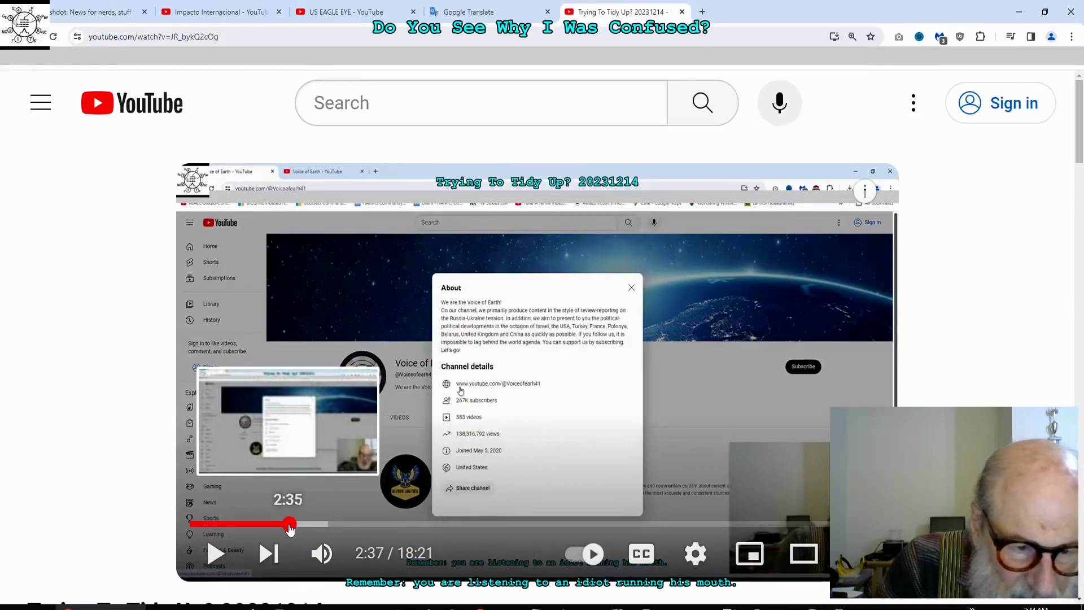
Step: Seek the recording to 3:15 showing Voice of Earth's videos, then open a blank tab
left_click(631, 287)
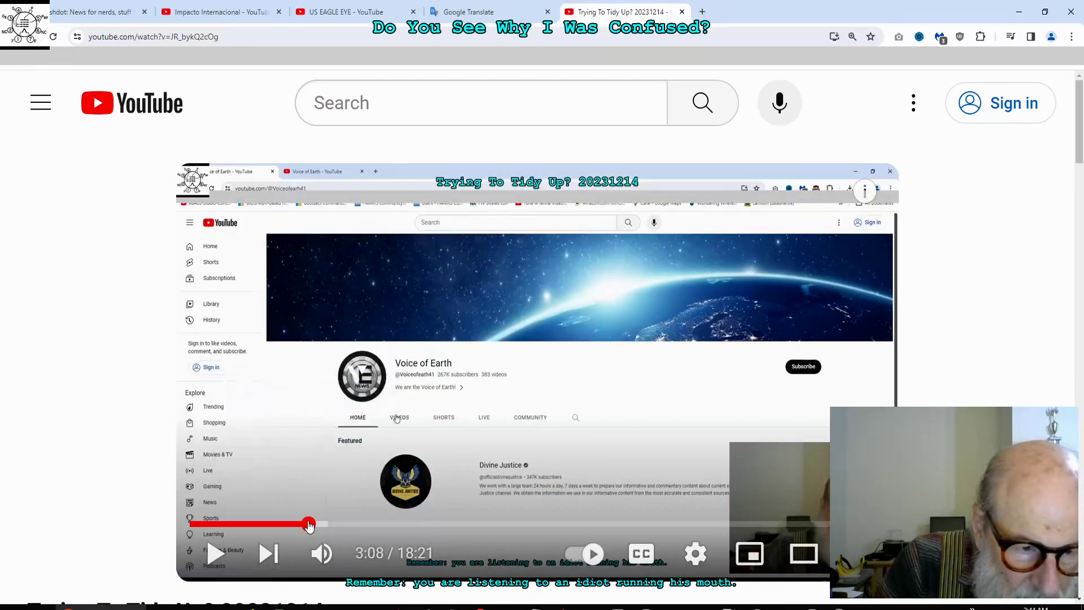
left_click(399, 416)
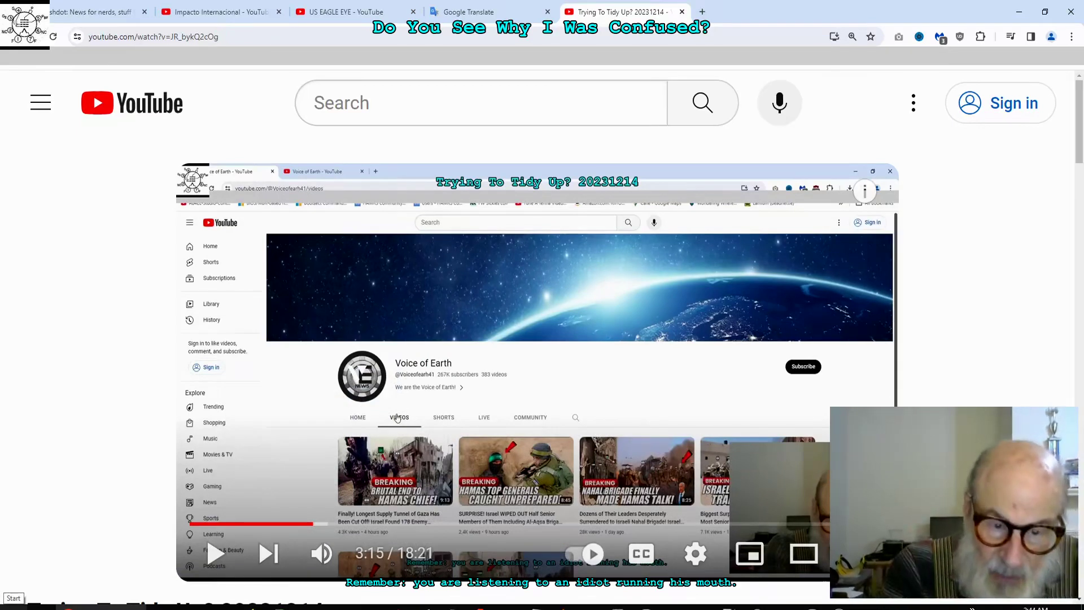
mouse_move(293, 95)
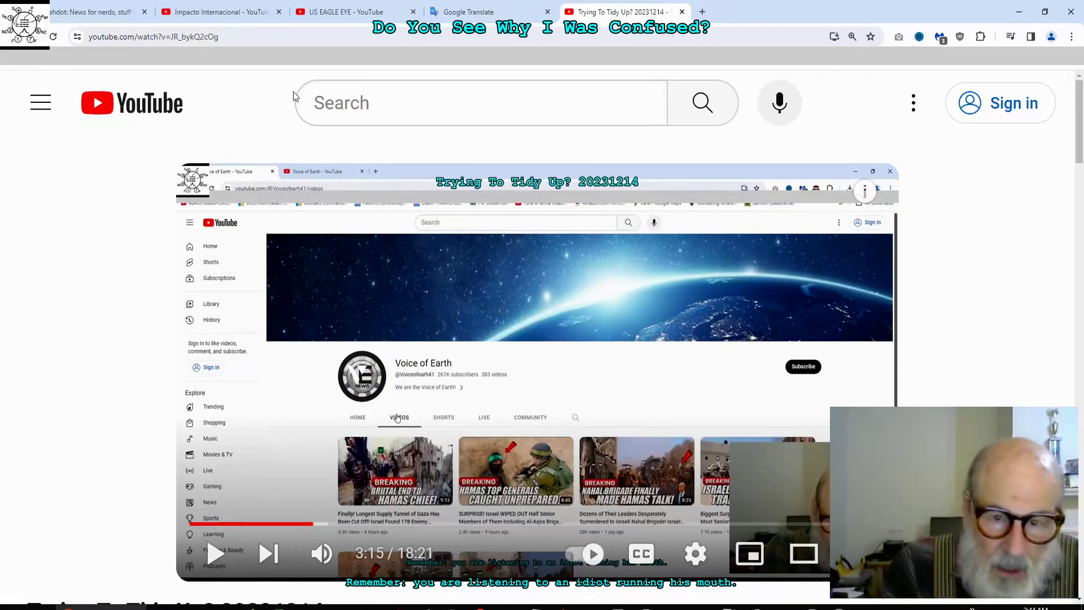
mouse_move(842, 171)
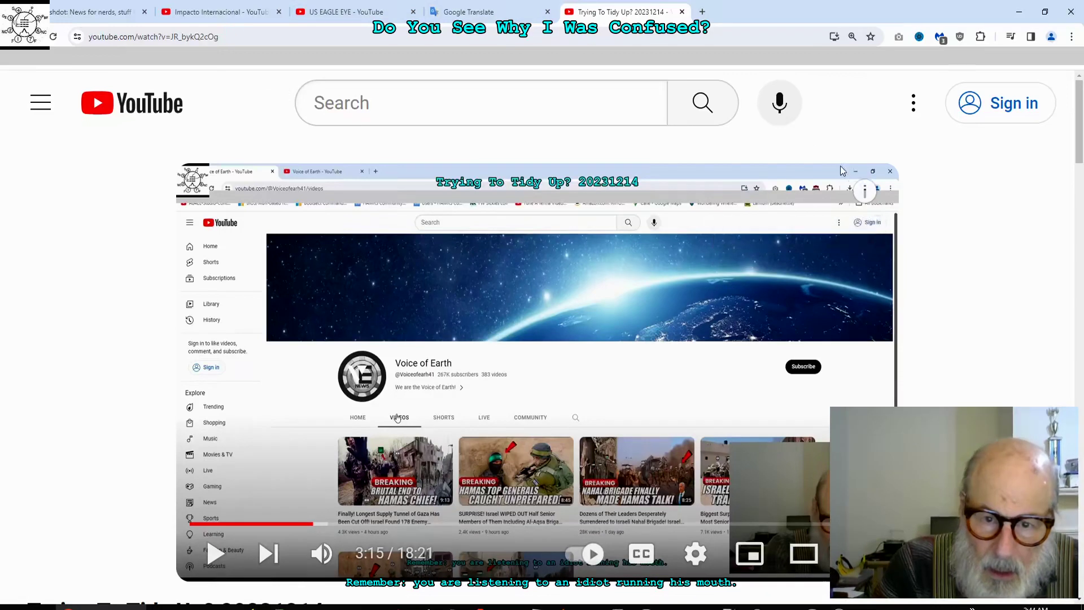
mouse_move(865, 190)
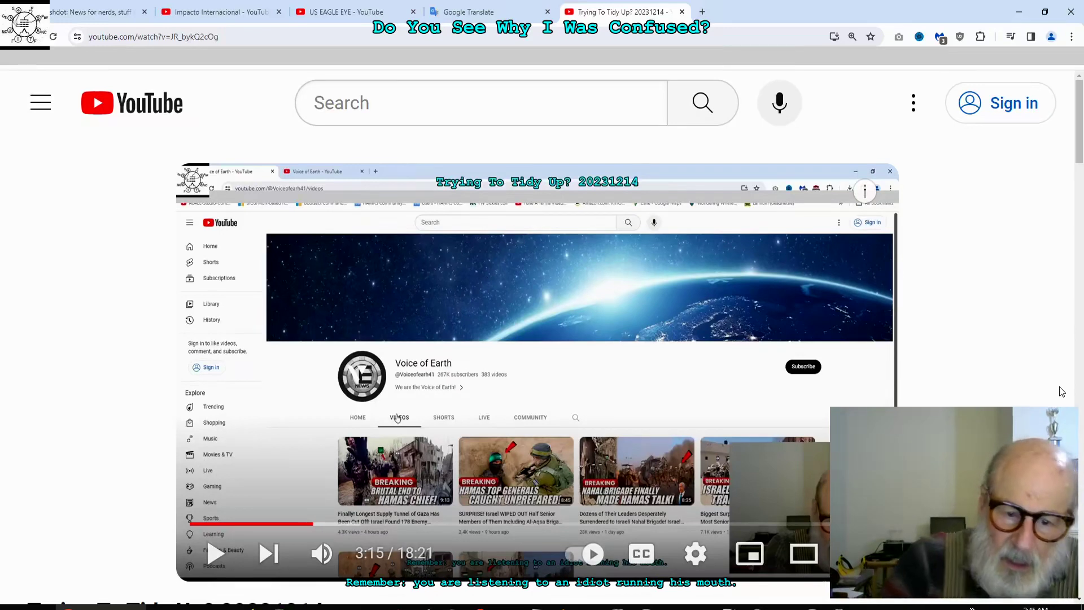
mouse_move(385, 470)
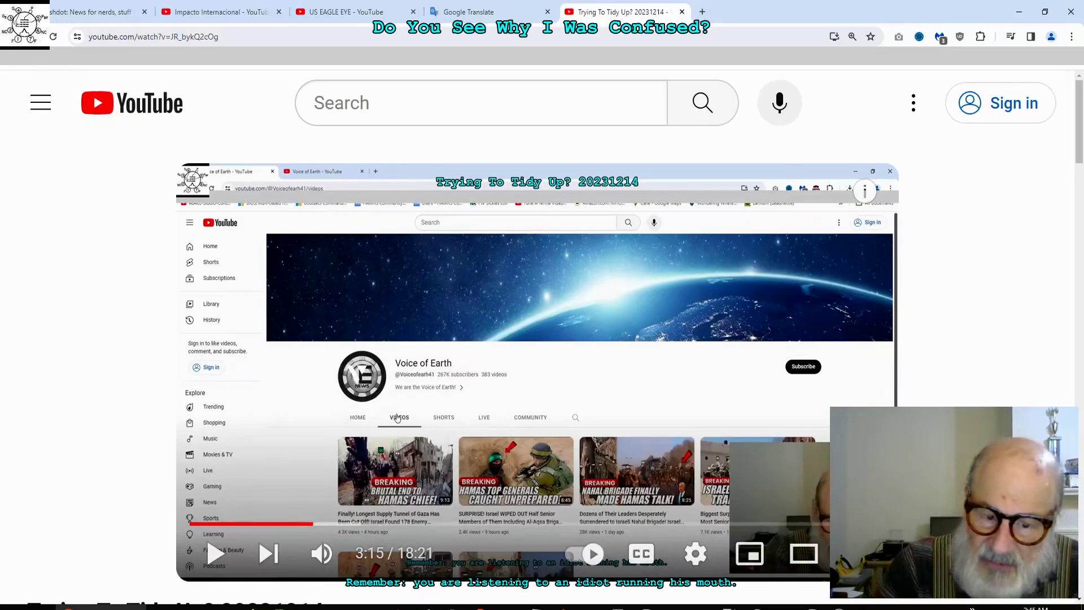
mouse_move(695, 554)
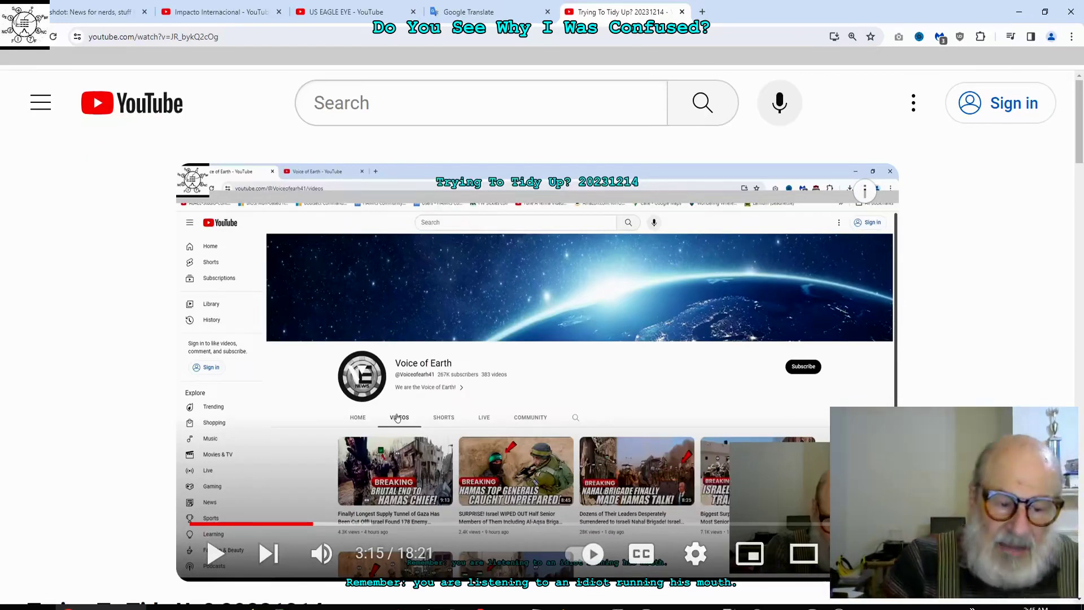
mouse_move(829, 388)
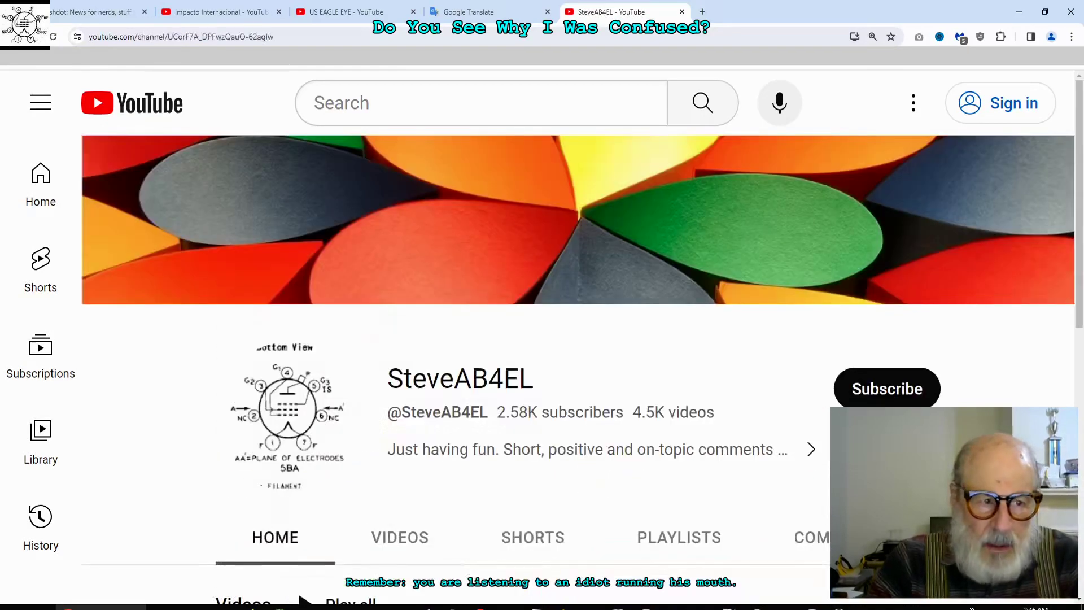
left_click(701, 12)
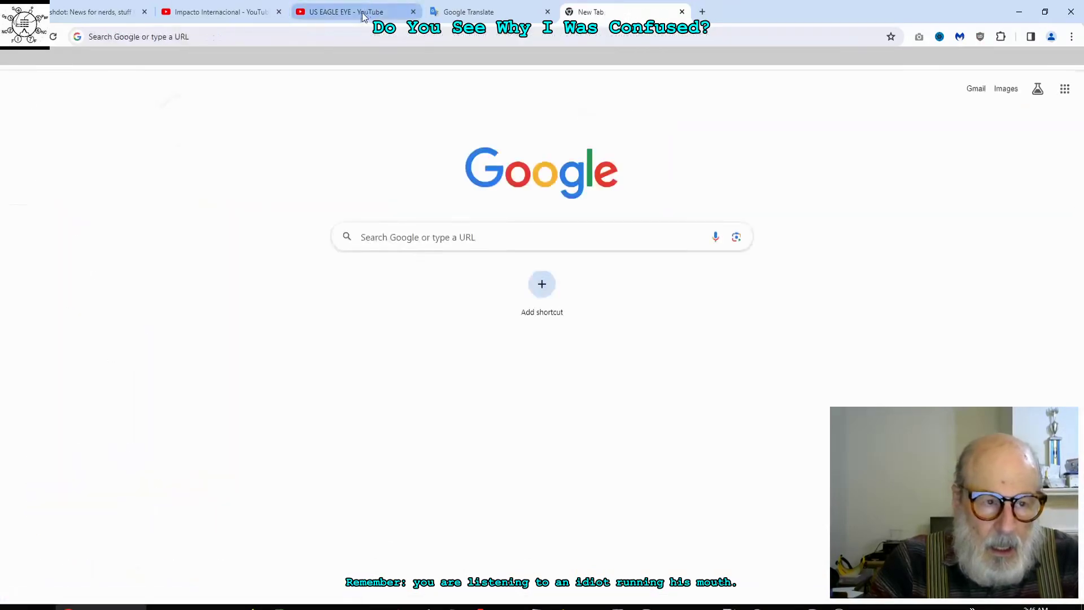
Step: Scroll through US EAGLE EYE's Videos tab, then return to the Impacto Internacional tab
left_click(345, 12)
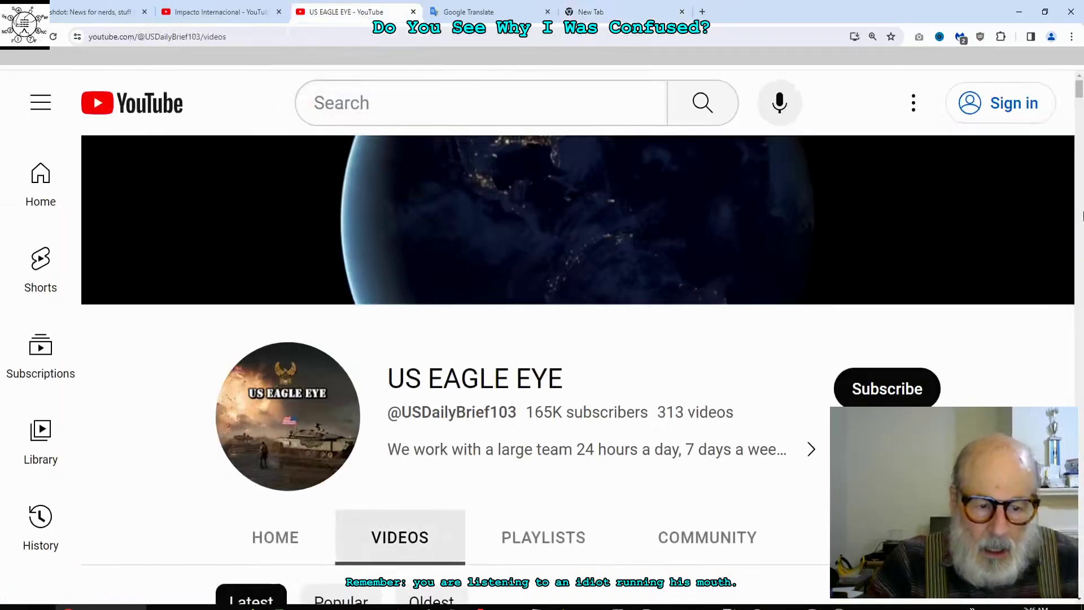
scroll("down", 3)
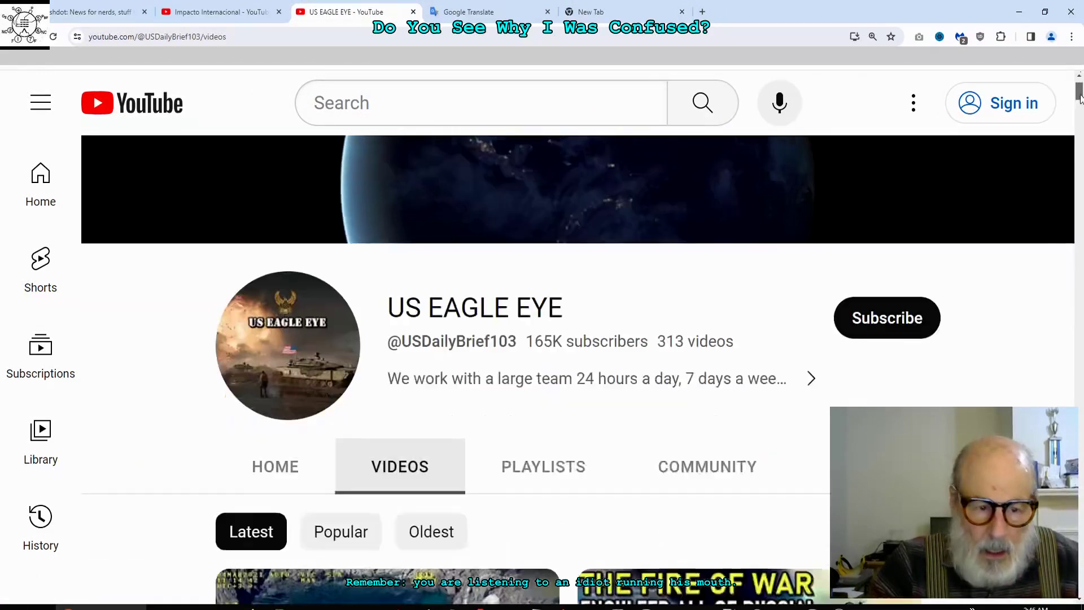
scroll("down", 3)
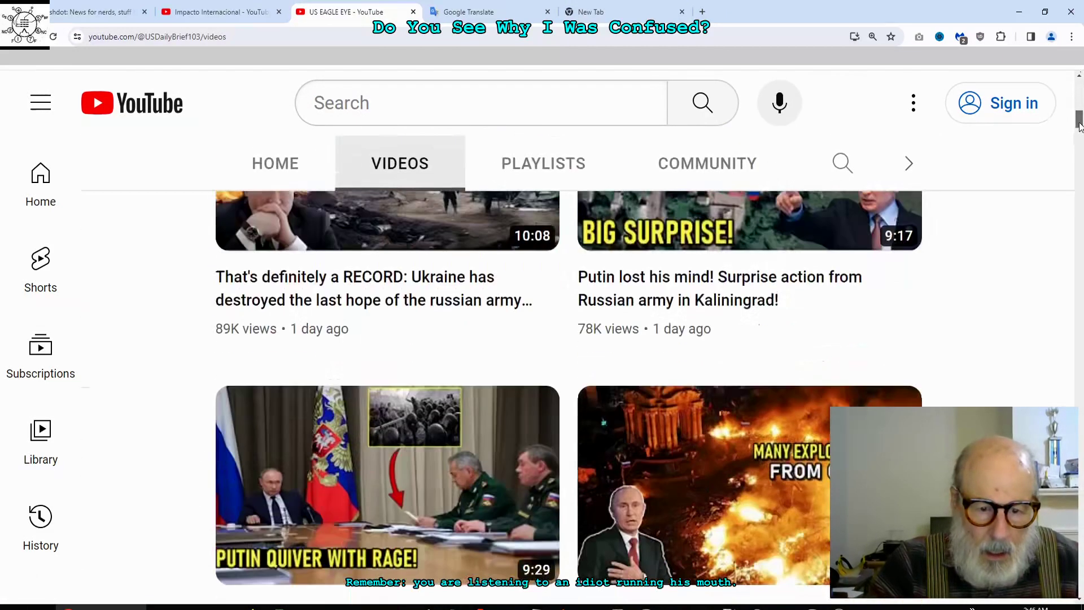
scroll("up", 3)
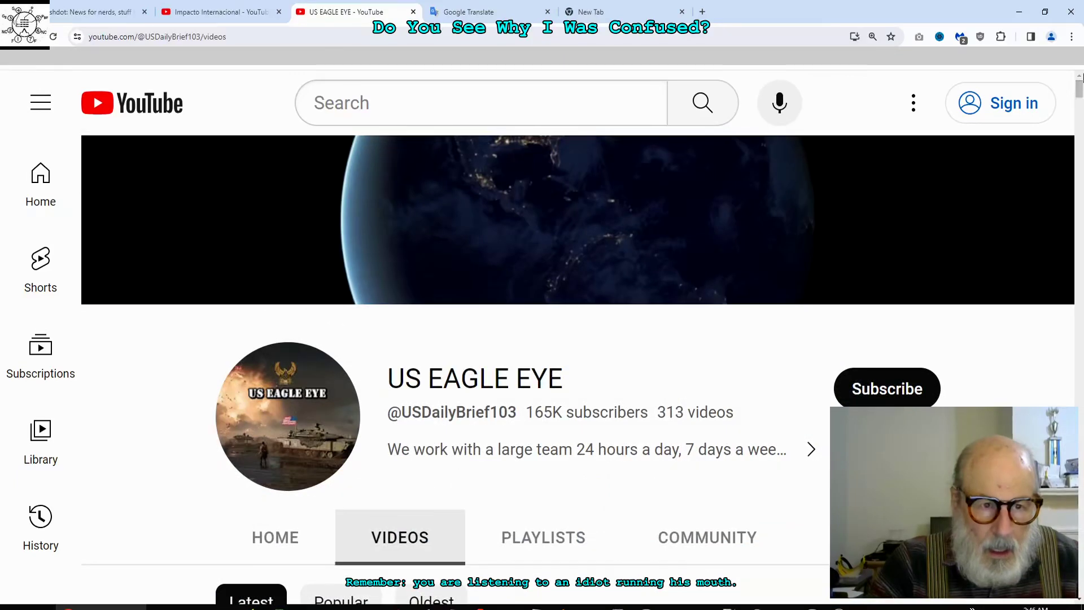
left_click(217, 12)
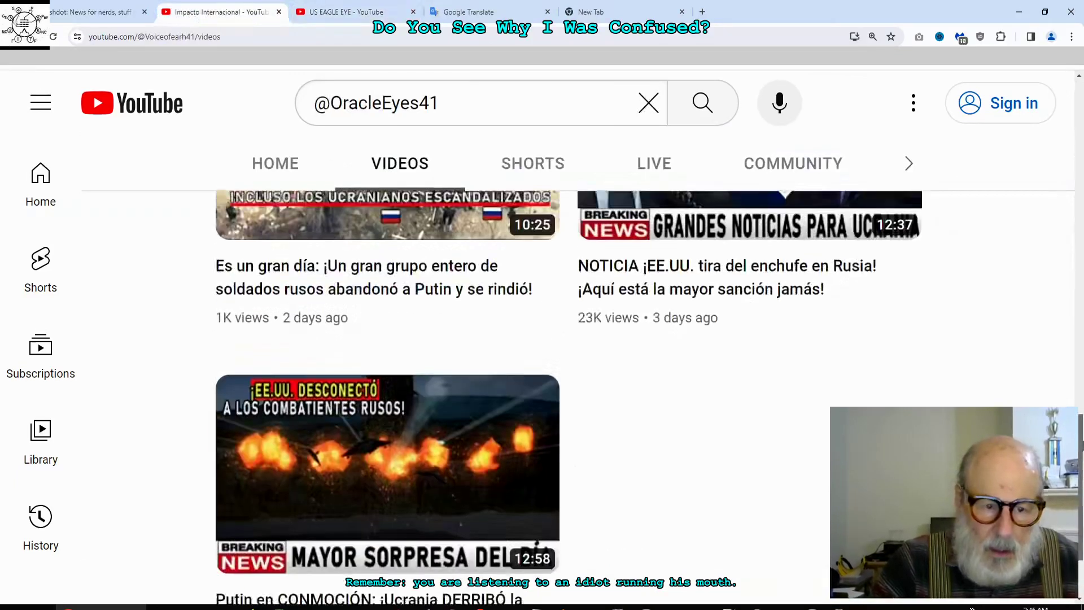
Step: Browse Impacto Internacional's community posts
scroll("up", 3)
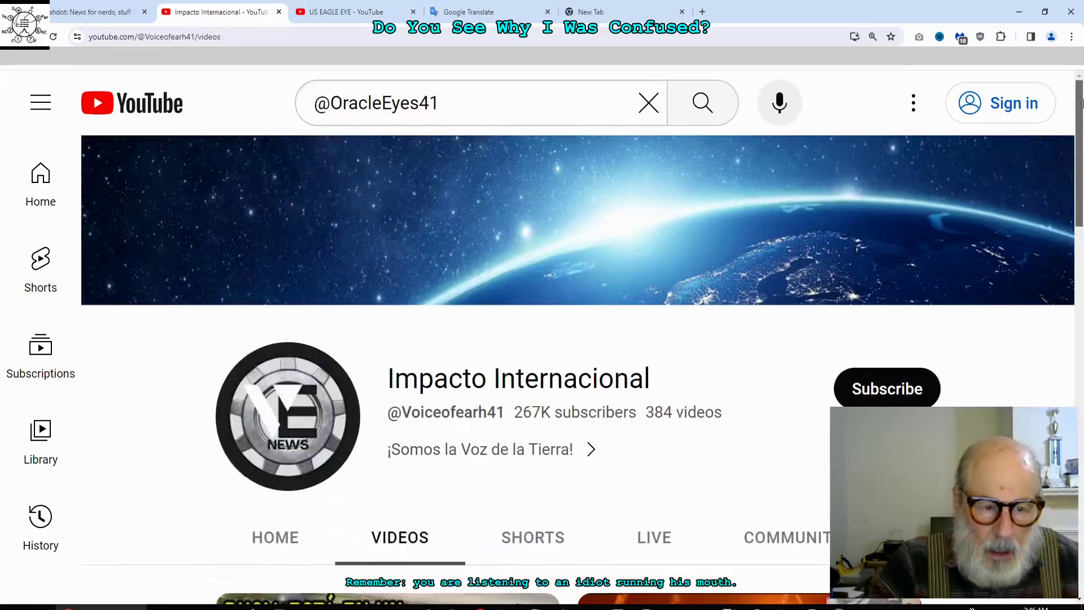
scroll("down", 3)
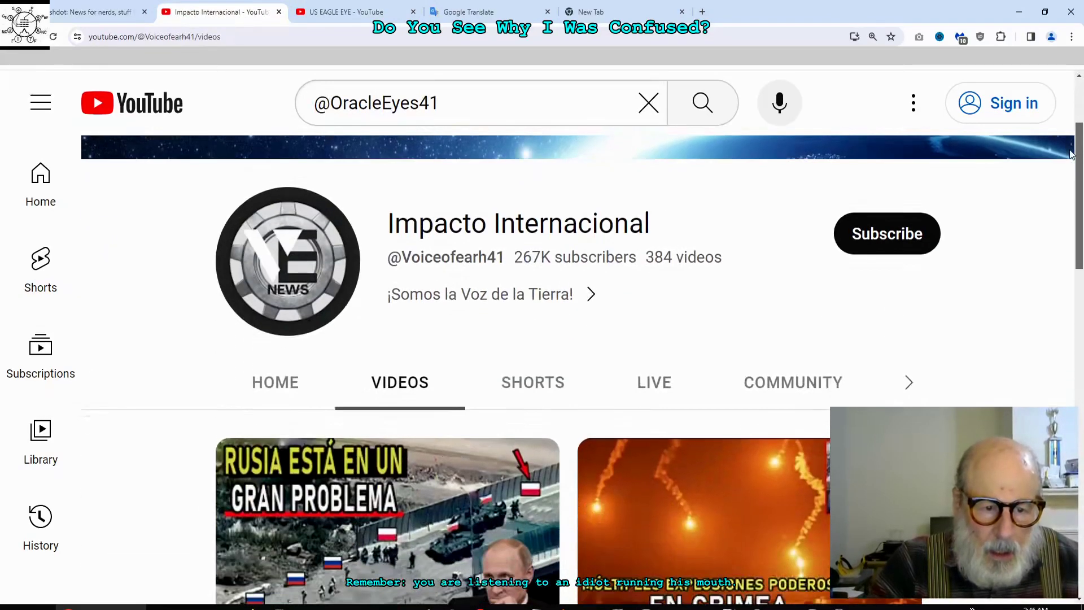
scroll("down", 3)
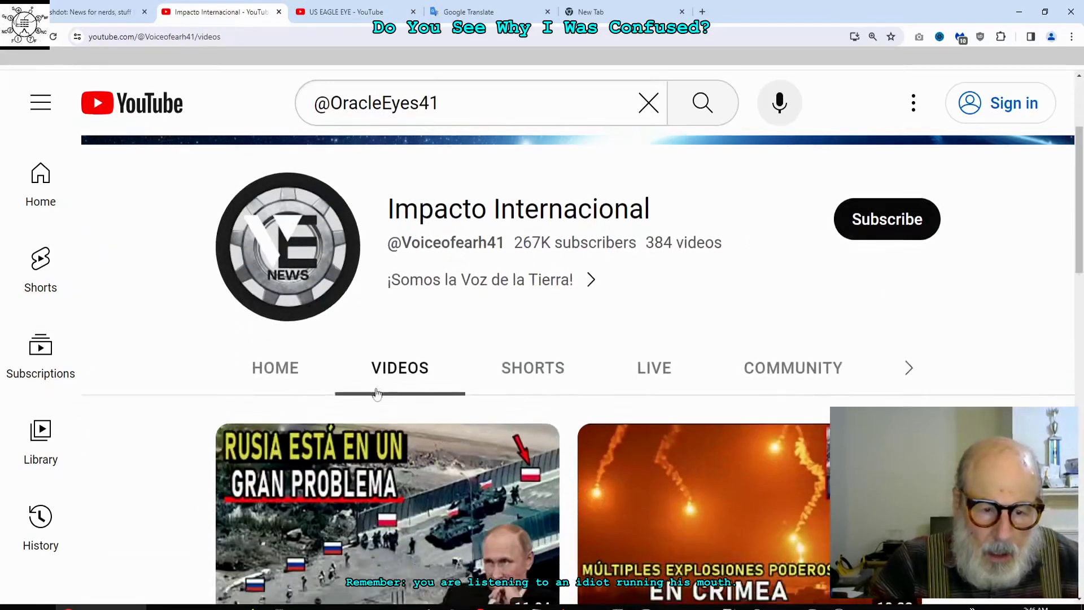
left_click(792, 367)
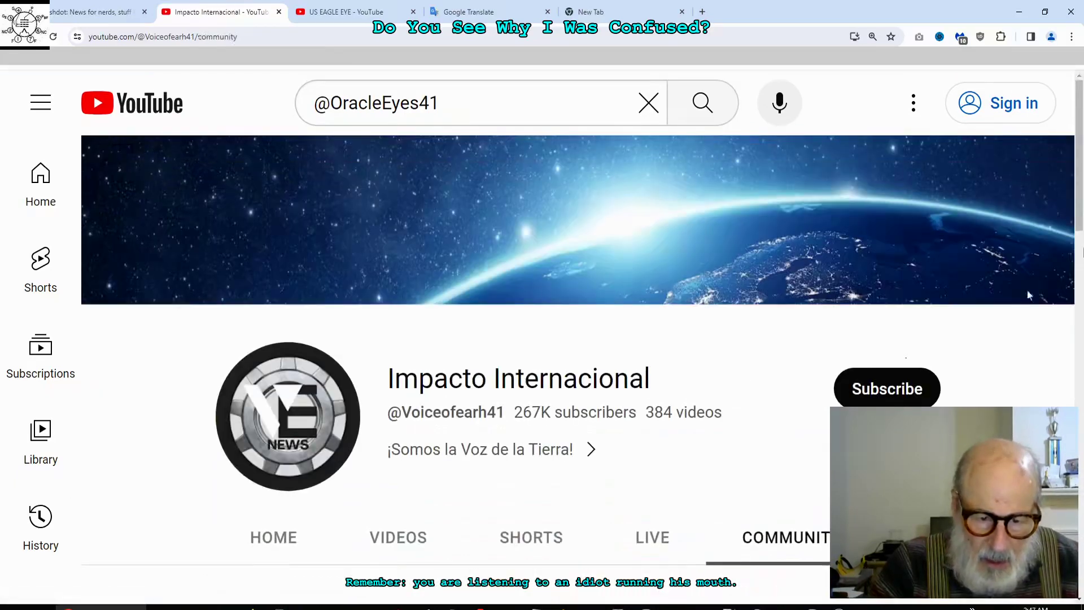
scroll("down", 3)
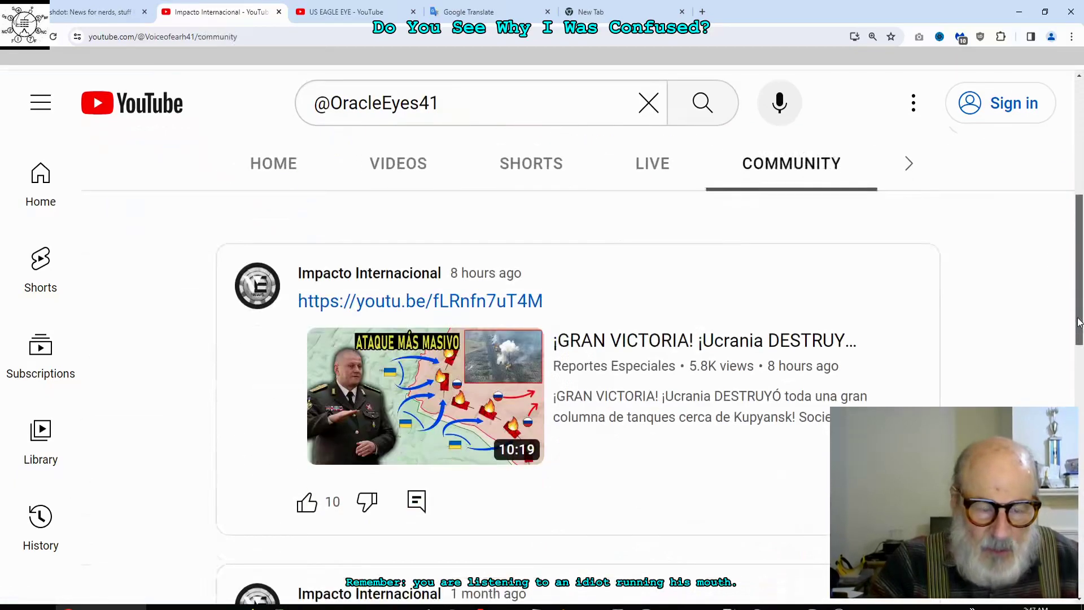
scroll("down", 3)
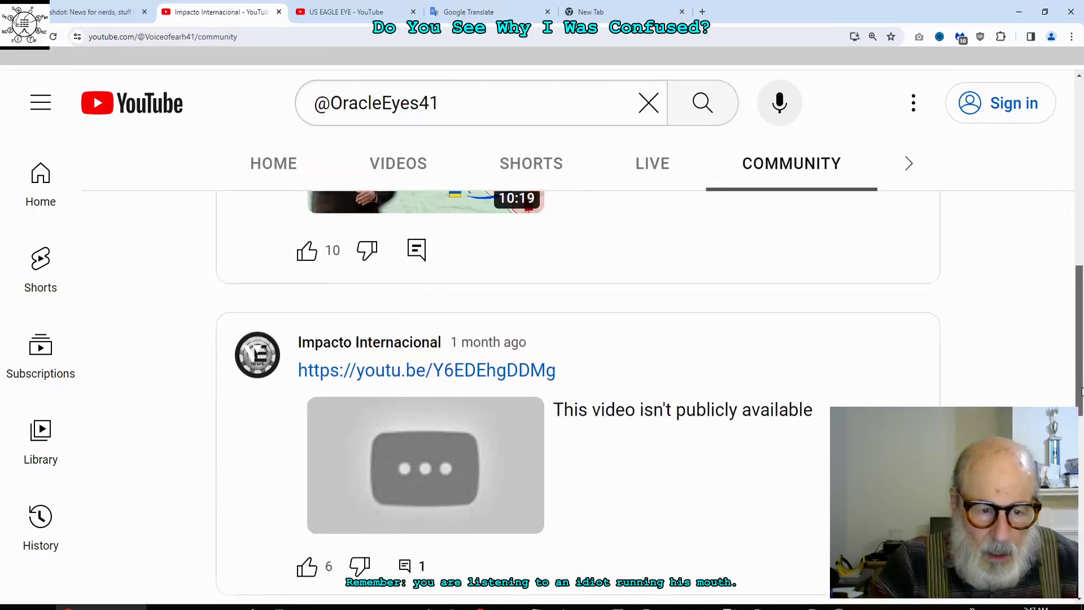
scroll("up", 3)
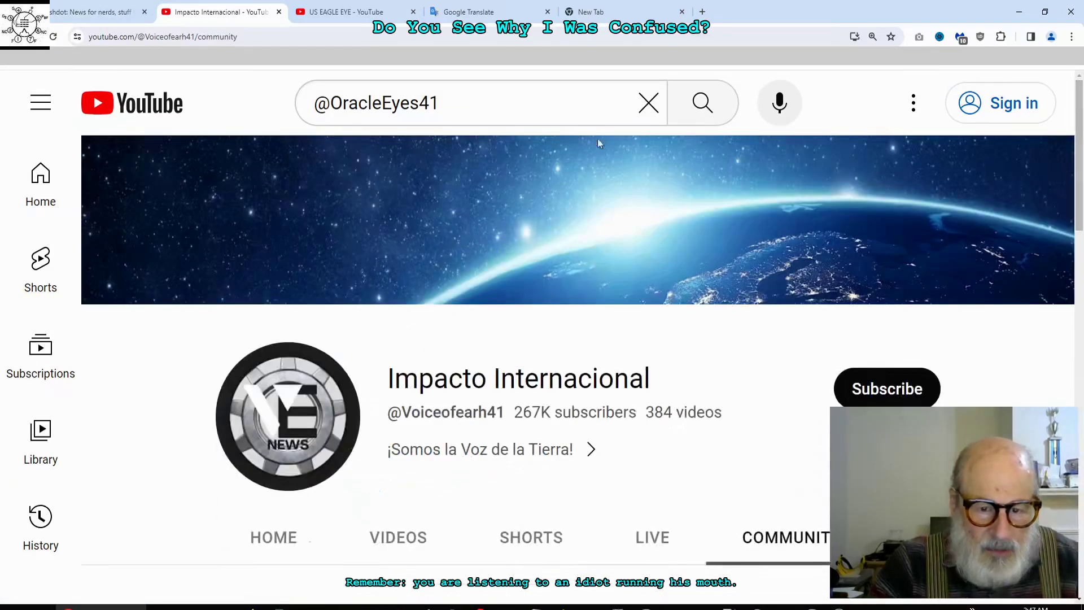
Step: Scroll through Impacto Internacional's grid of seven recent videos
left_click(397, 537)
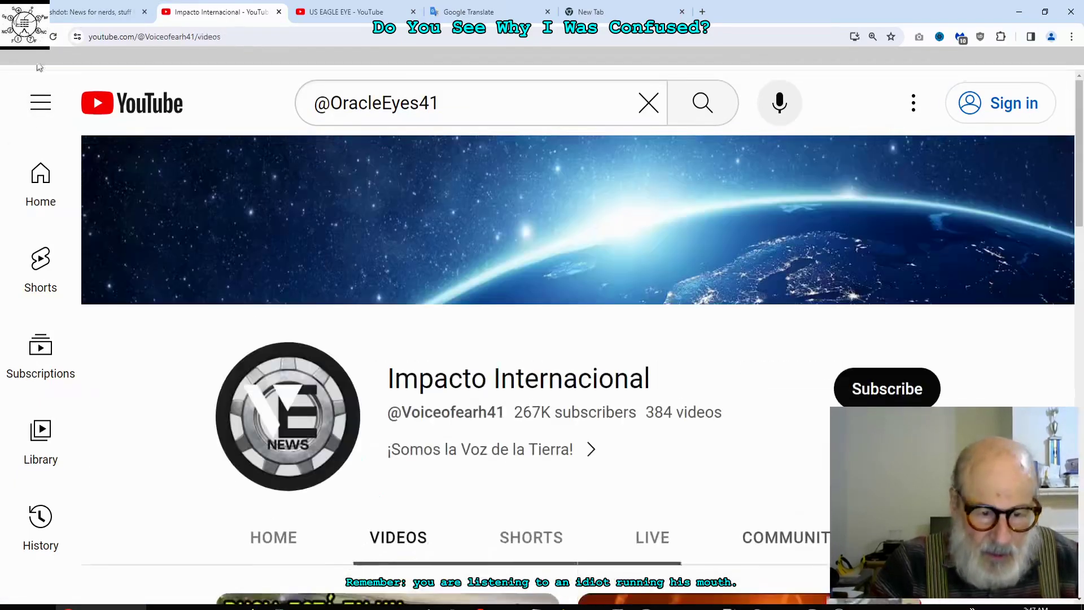
scroll("down", 3)
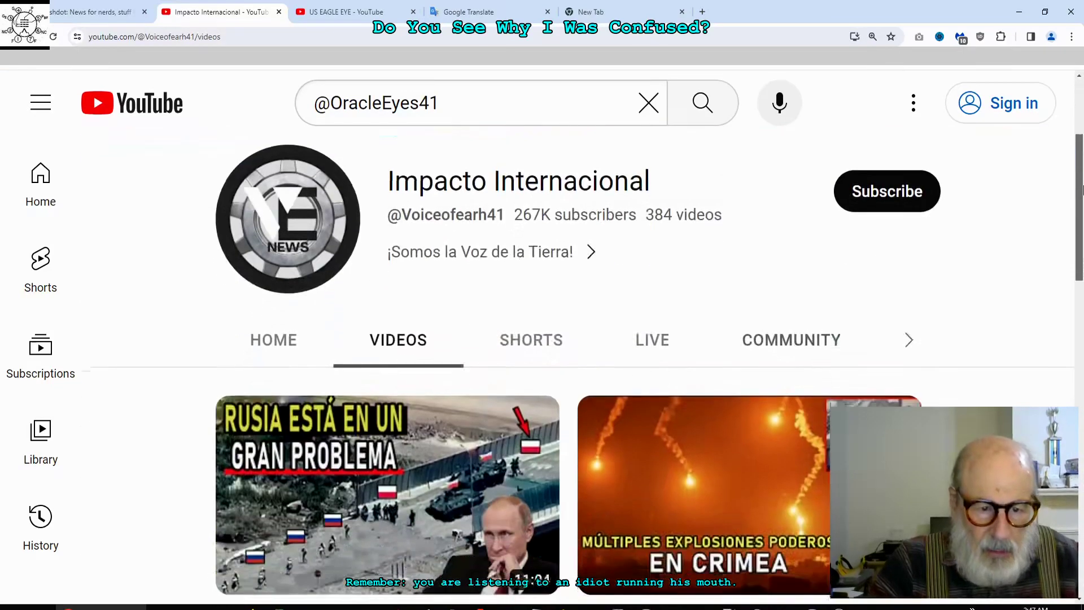
scroll("down", 3)
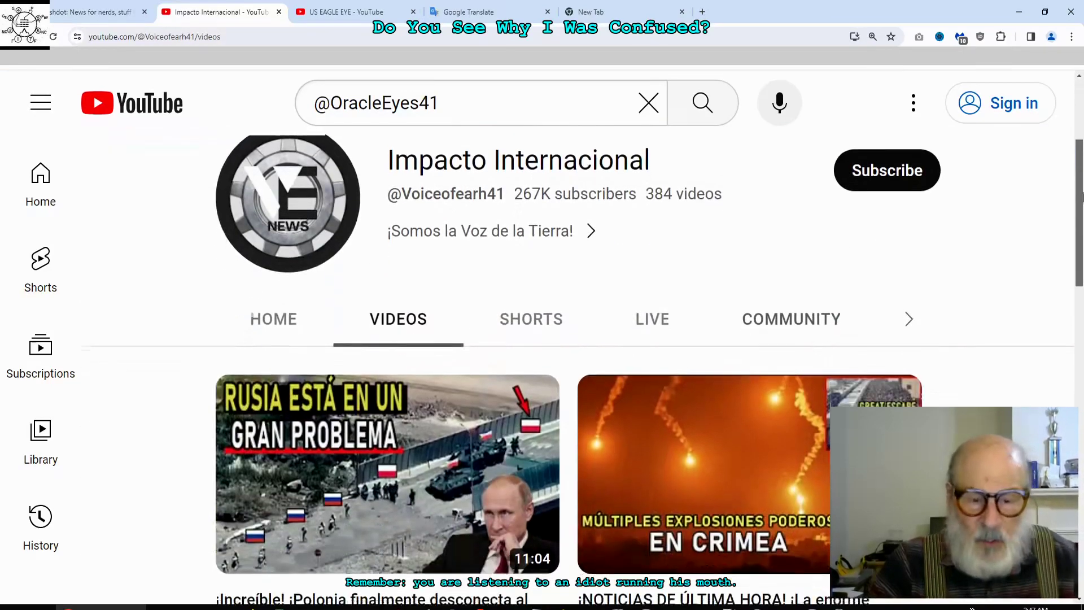
scroll("down", 3)
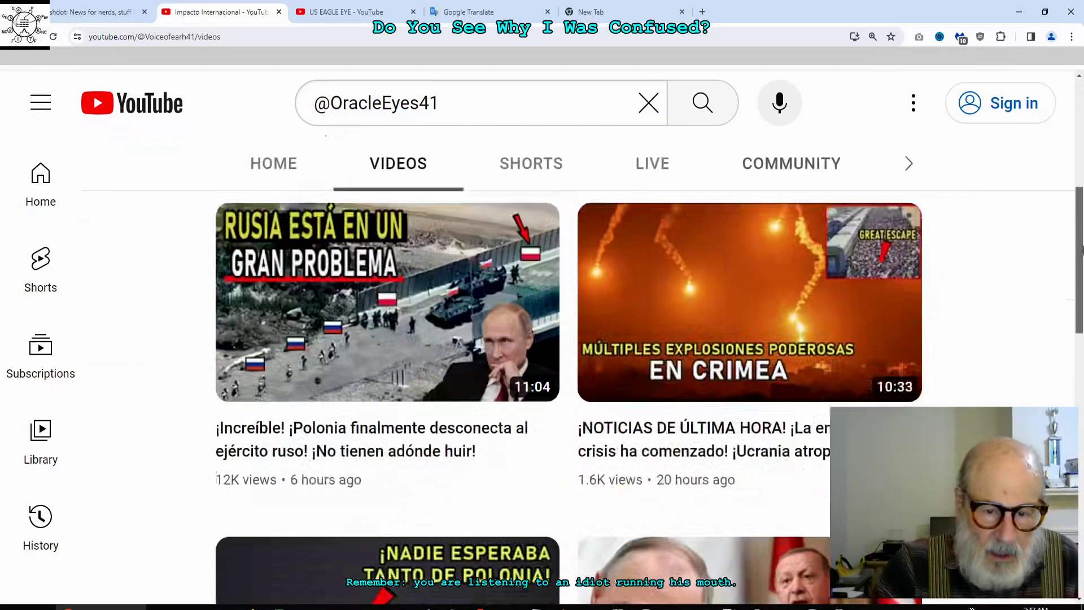
scroll("down", 3)
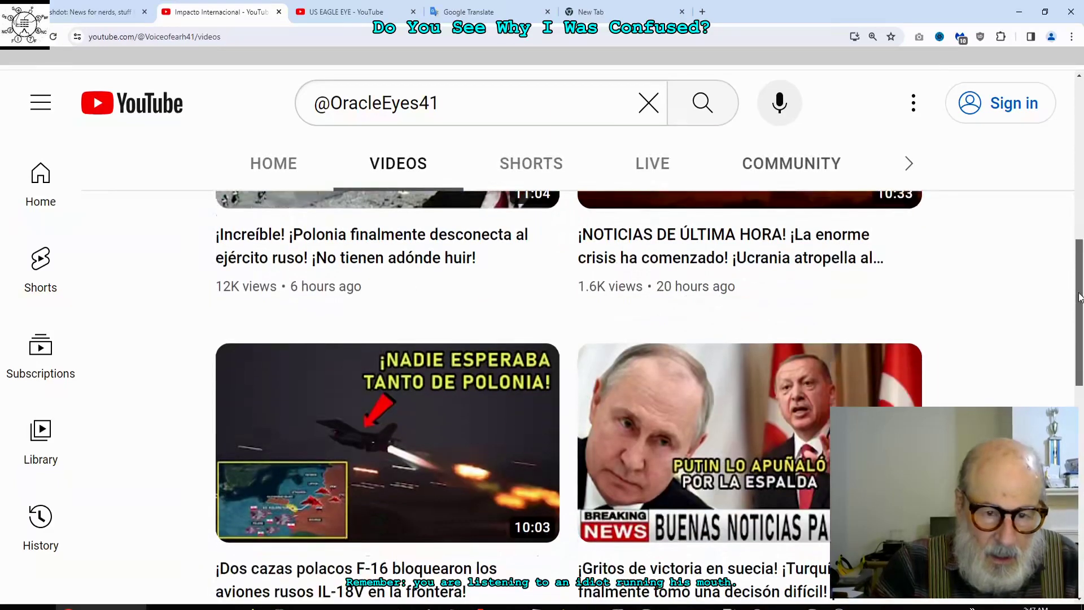
scroll("down", 3)
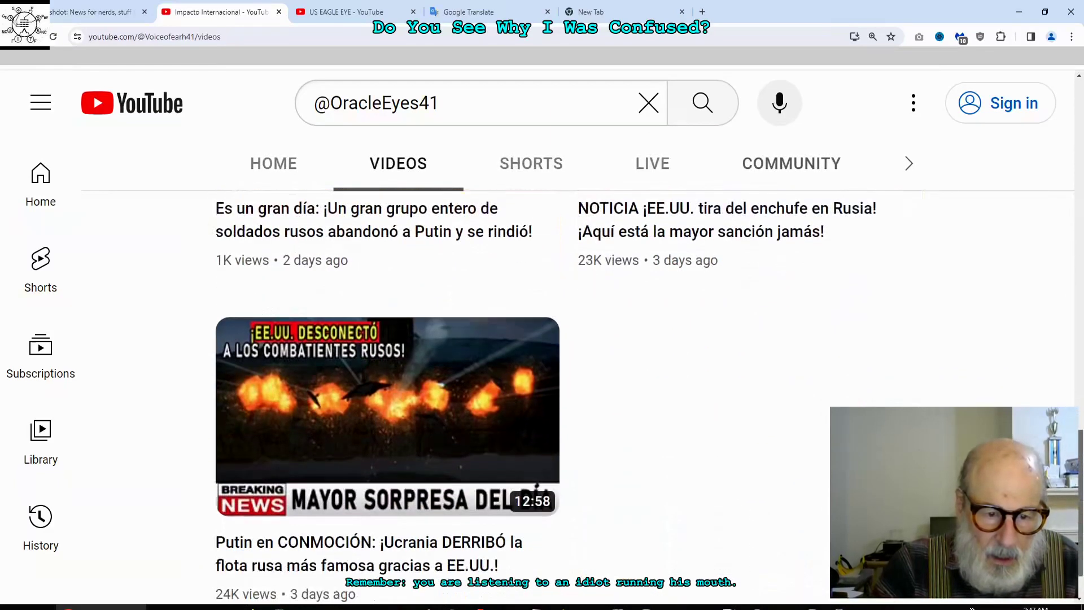
scroll("down", 3)
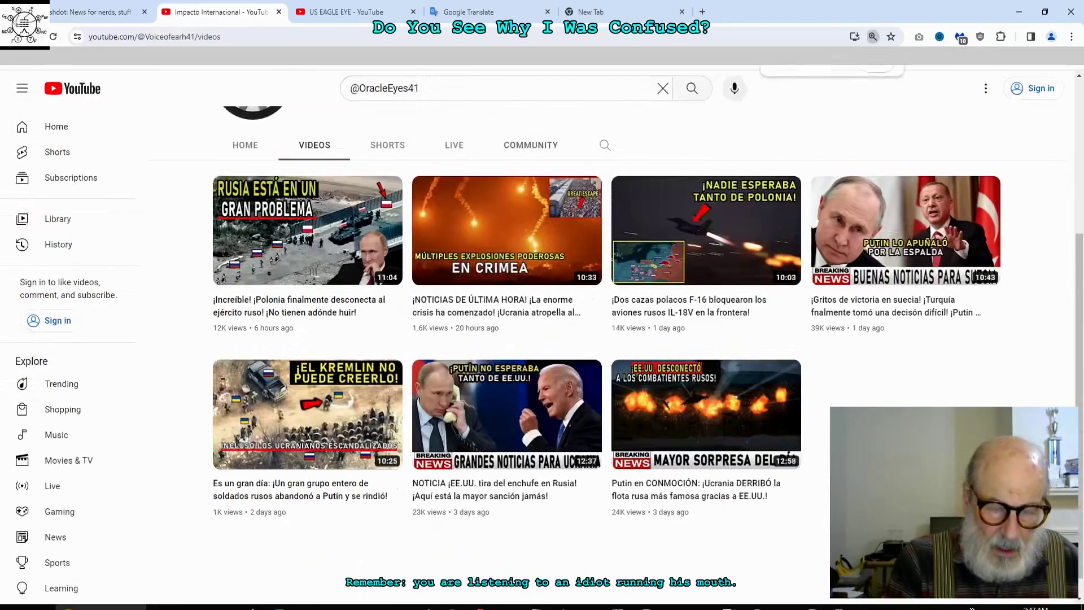
scroll("up", 3)
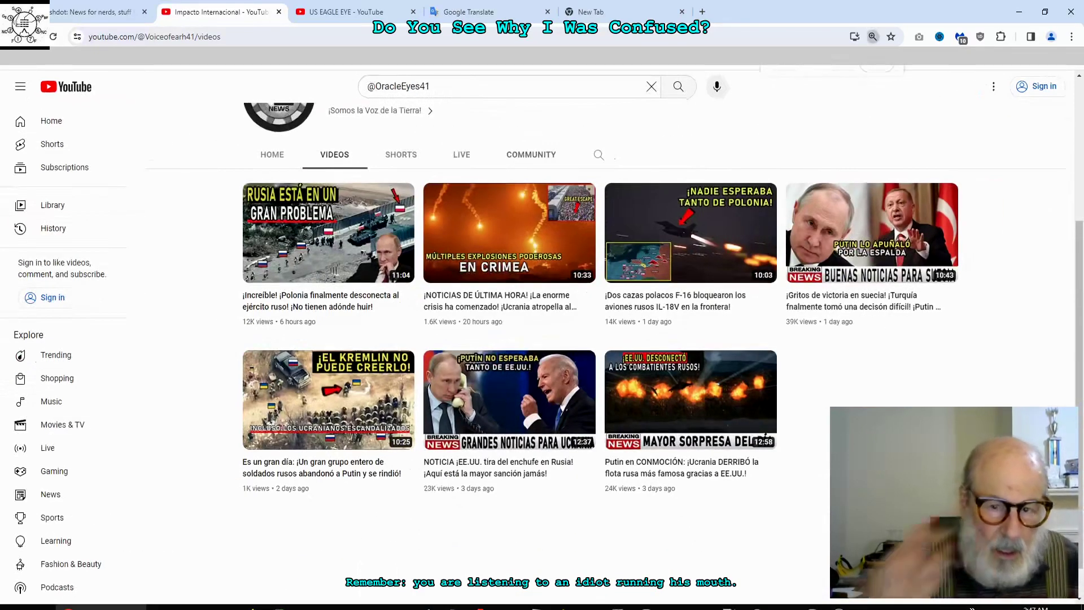
scroll("up", 3)
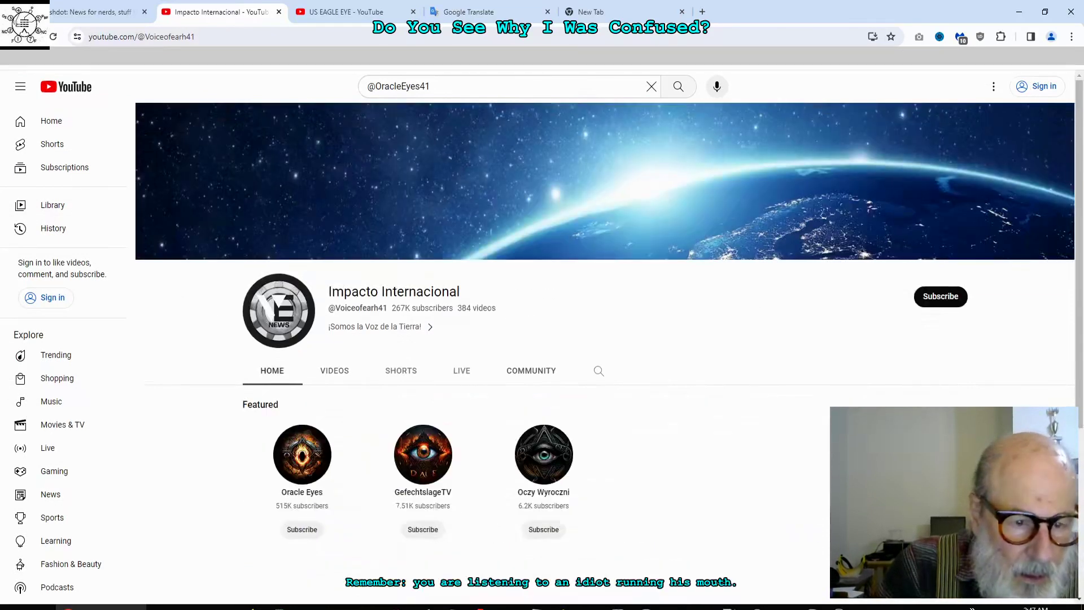
Step: Open the featured Oracle Eyes channel and view its Community posts, then its Home page
left_click(543, 454)
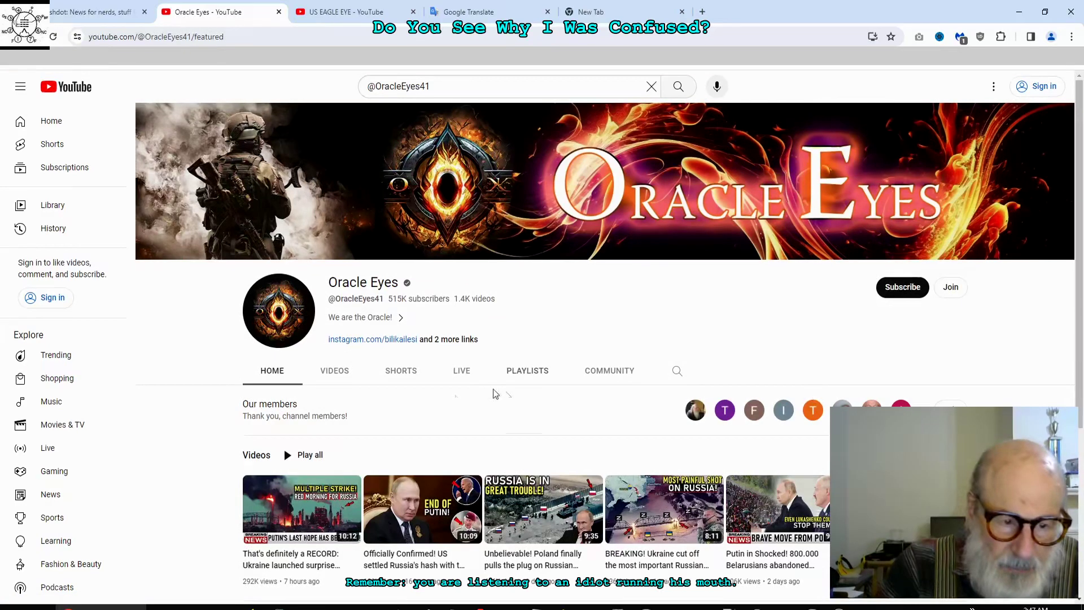
left_click(610, 370)
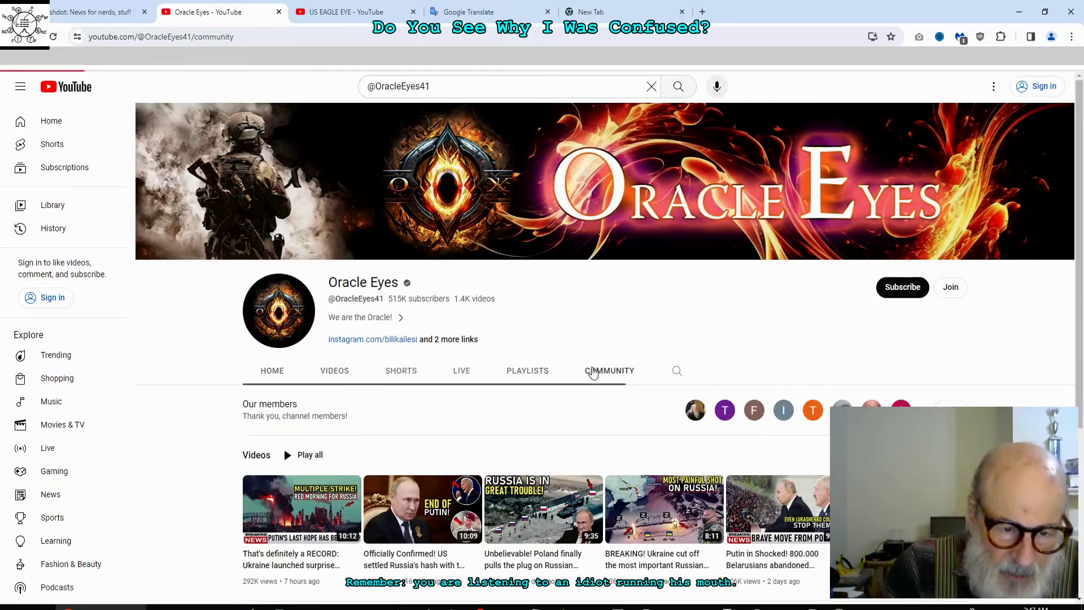
left_click(610, 370)
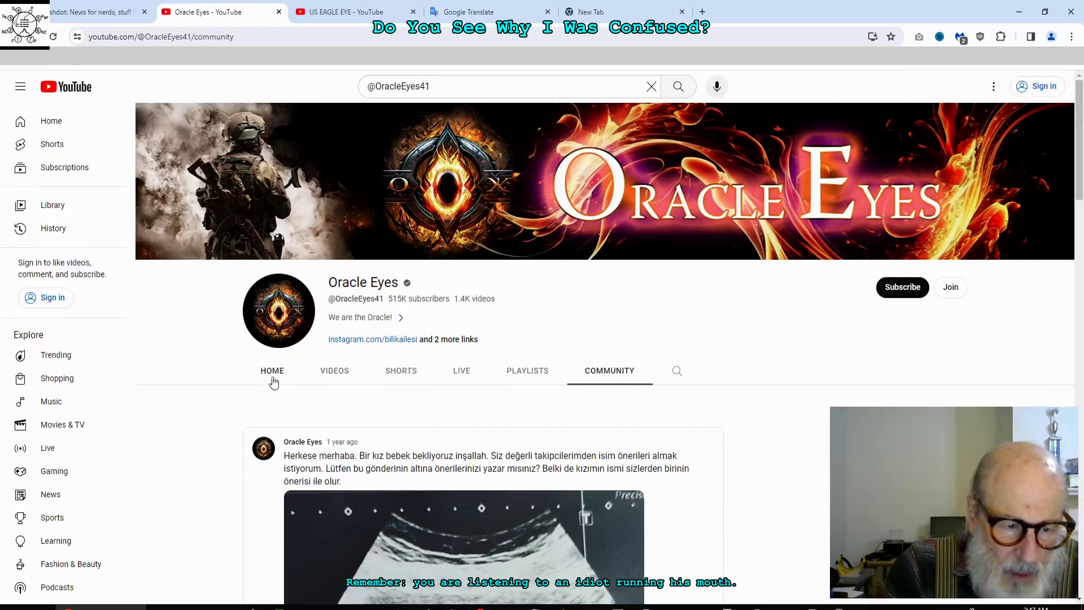
left_click(272, 370)
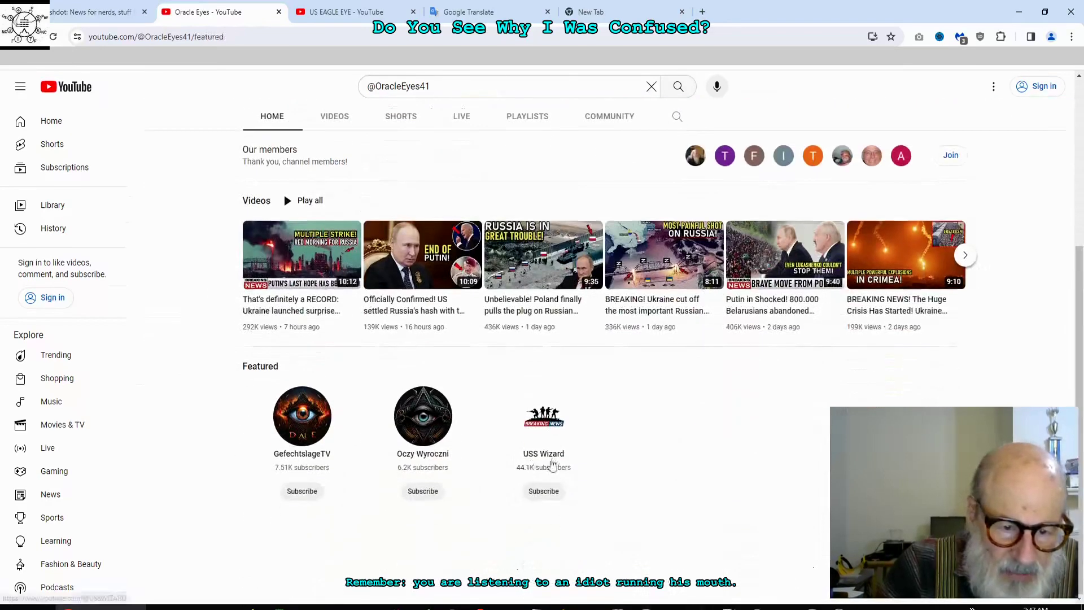
mouse_move(431, 456)
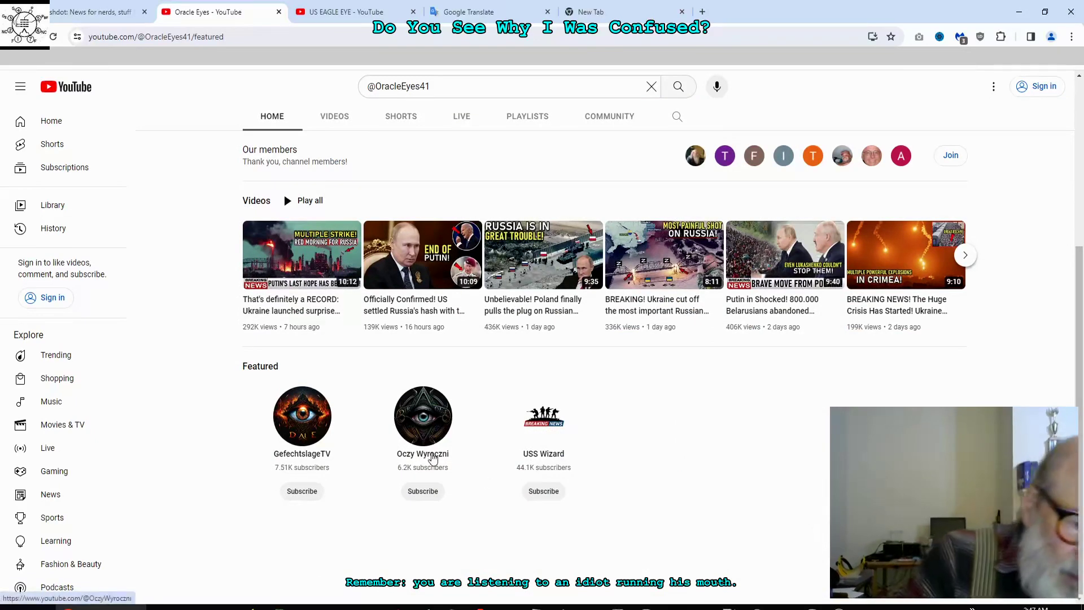
Step: Open the featured Oczy Wyroczni channel and scroll down its page
left_click(422, 416)
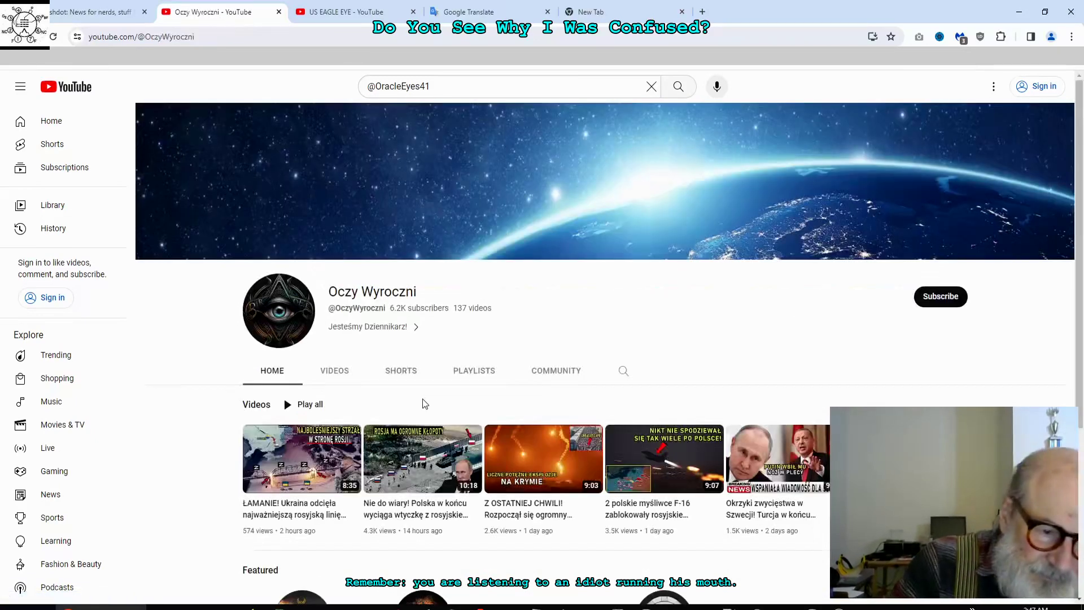
scroll("down", 3)
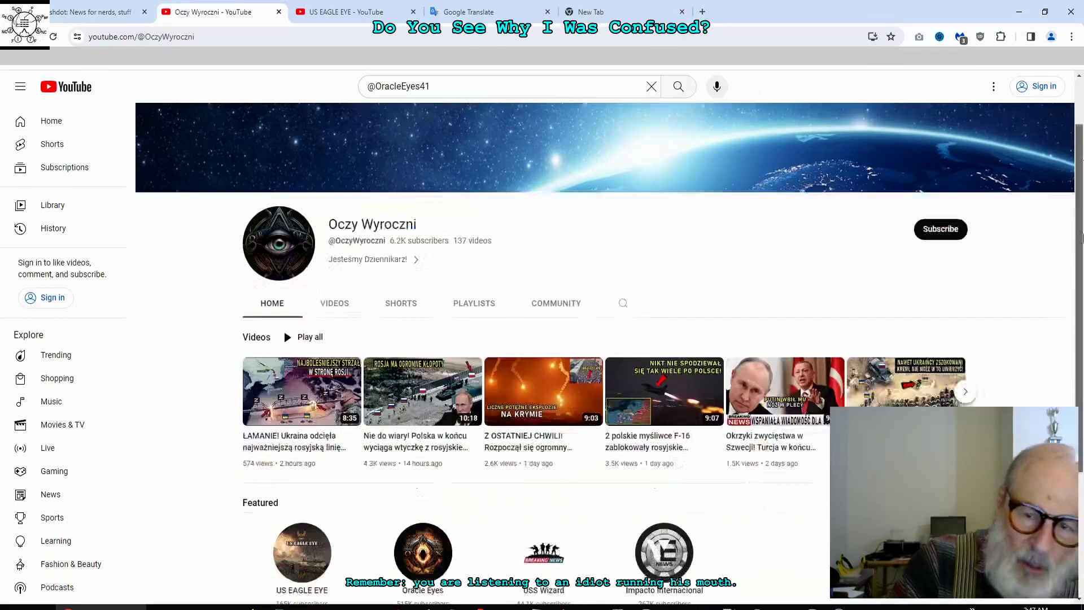
scroll("down", 3)
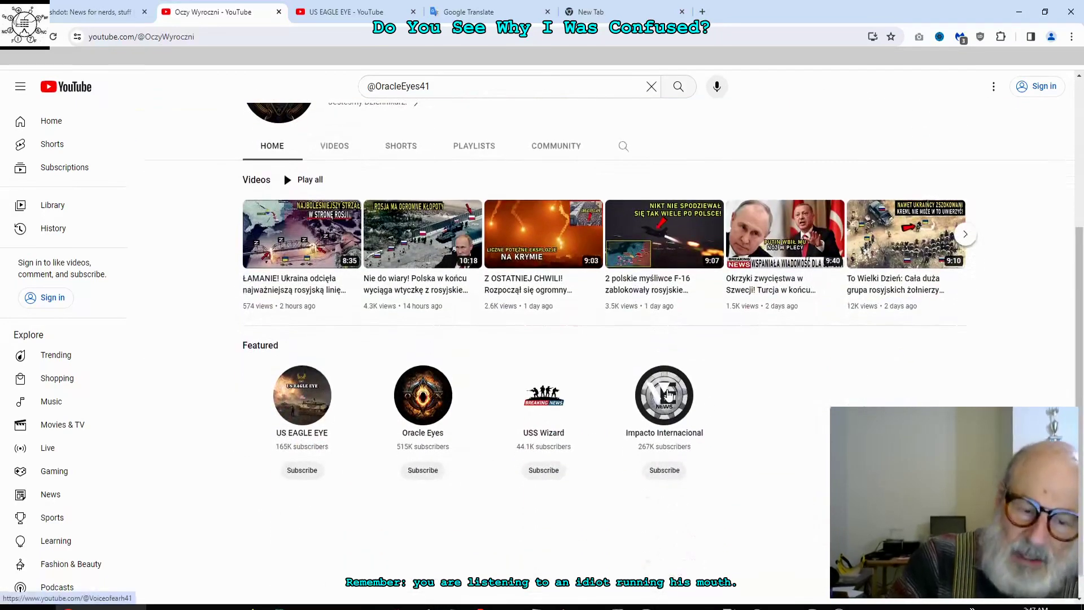
Step: Open Impacto Internacional's videos list, then switch to the US EAGLE EYE tab
left_click(664, 394)
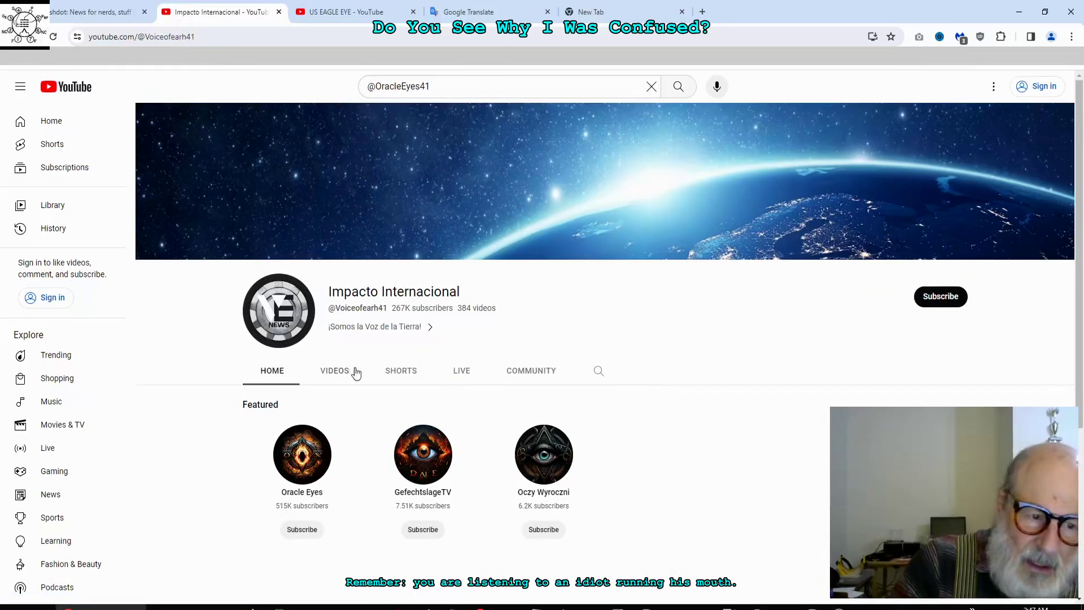
left_click(335, 370)
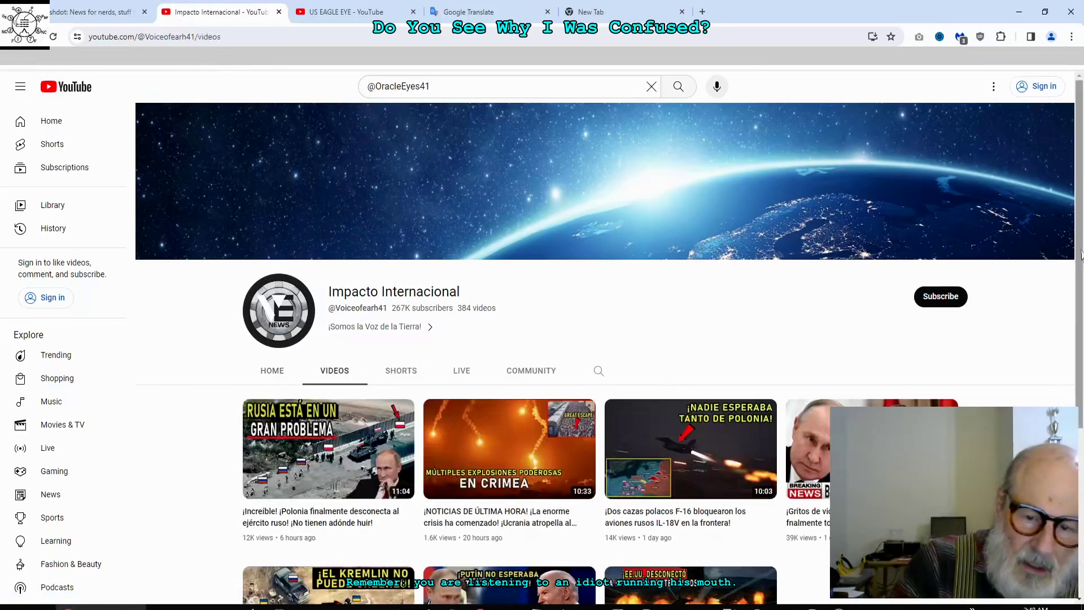
scroll("down", 3)
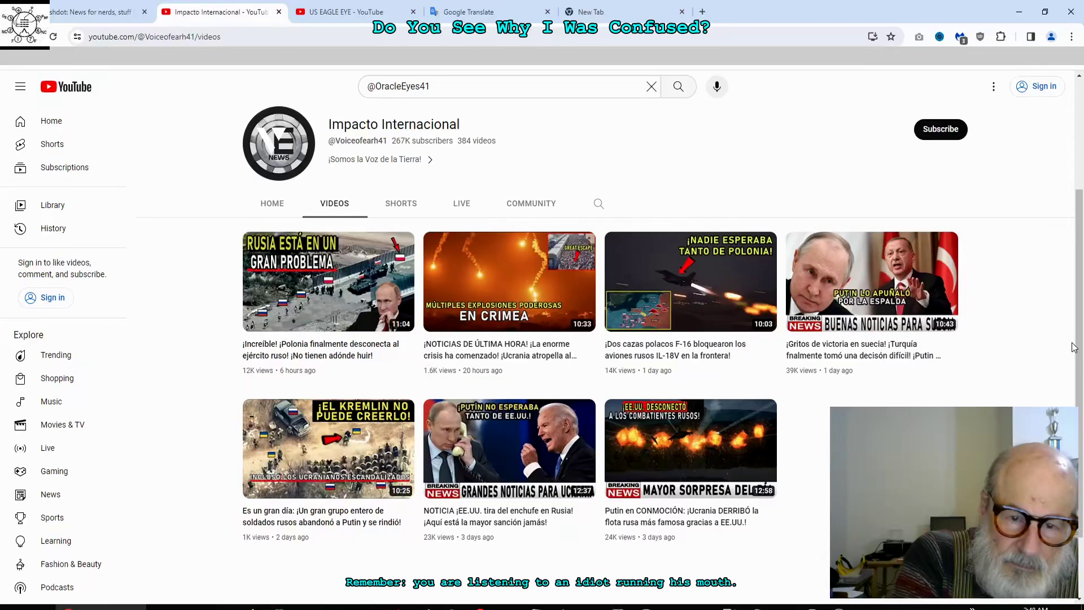
mouse_move(859, 6)
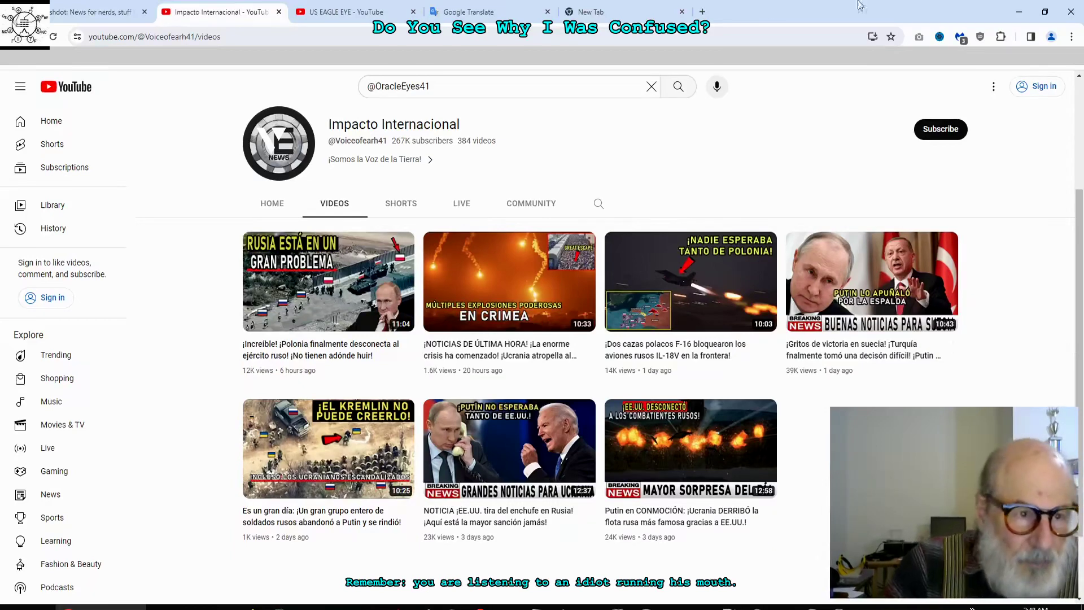
left_click(352, 12)
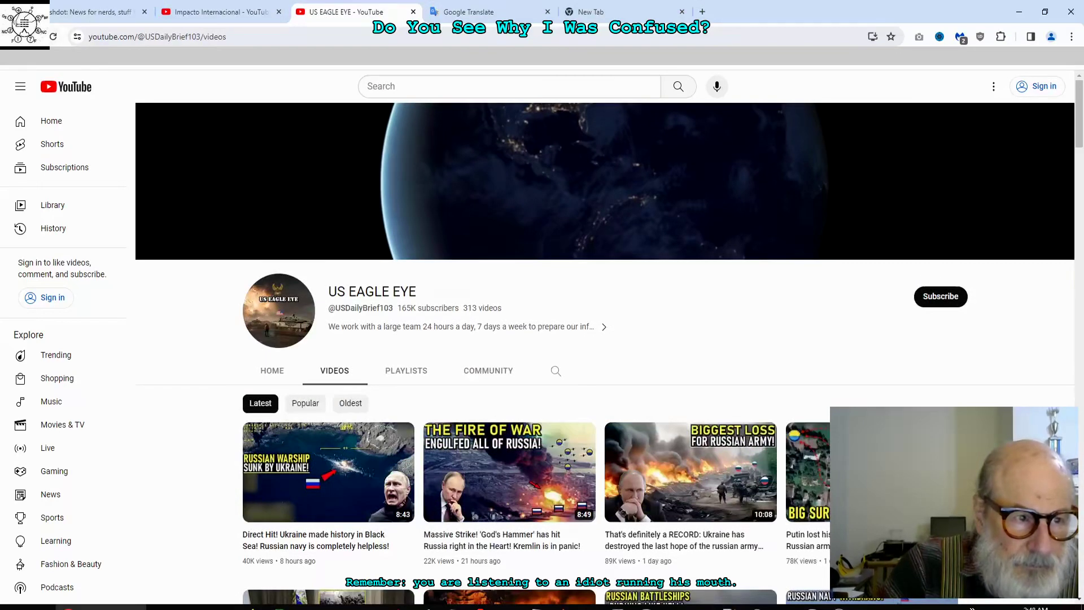
Step: Show US EAGLE EYE's Home page featuring Eagle Eye under Other Languages, and focus search
left_click(272, 371)
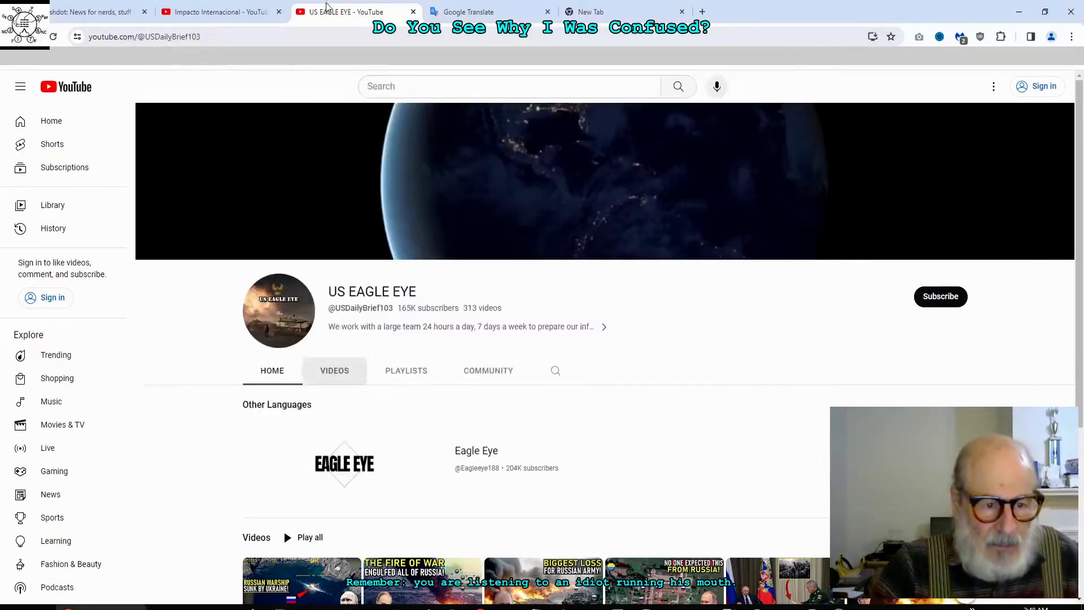
left_click(499, 86)
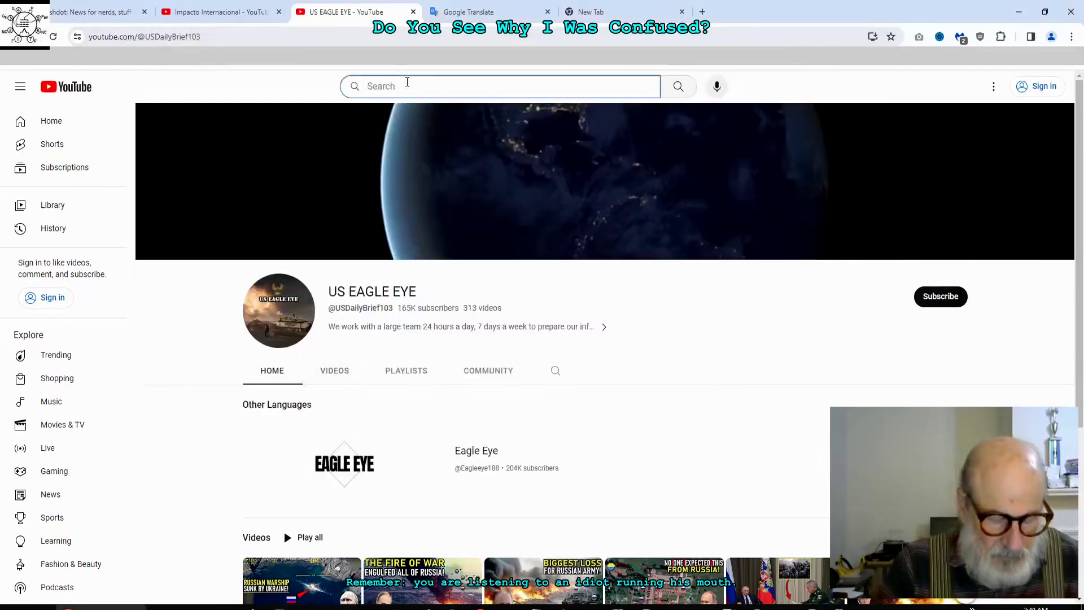
key("Return")
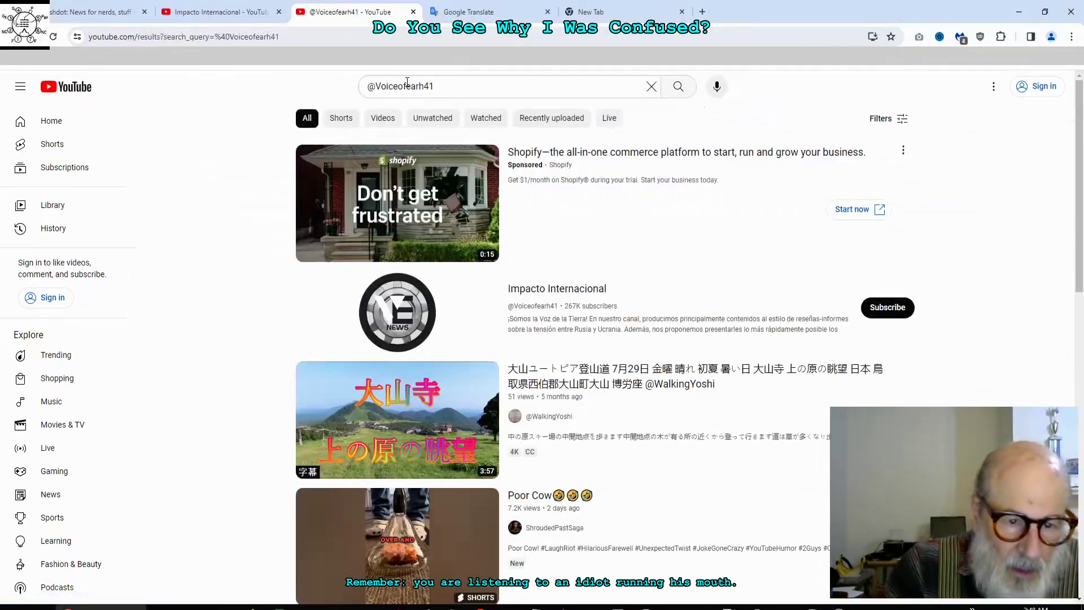
mouse_move(556, 289)
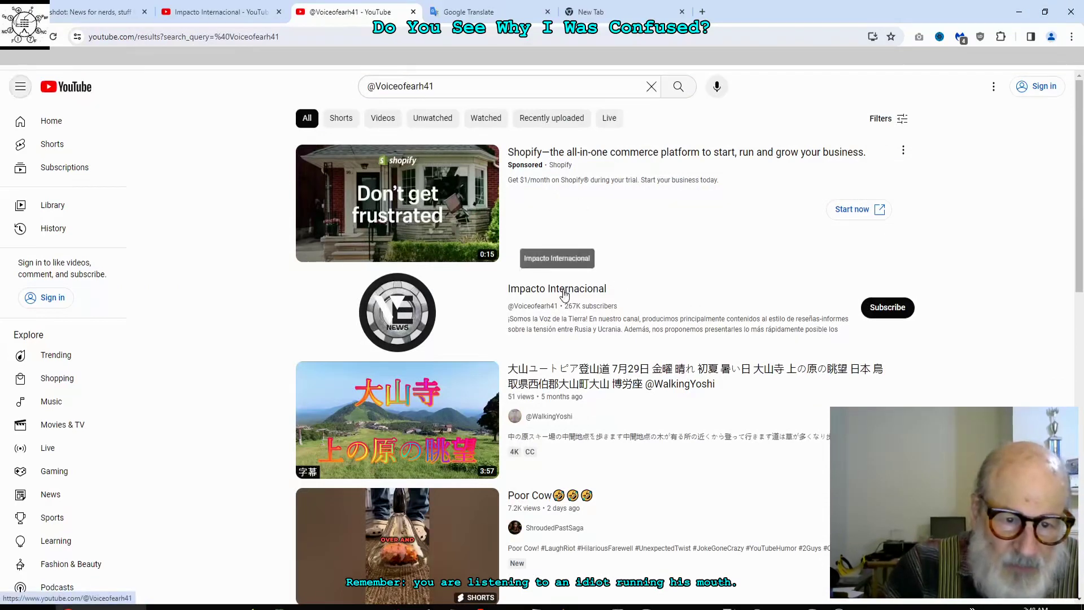
left_click(557, 288)
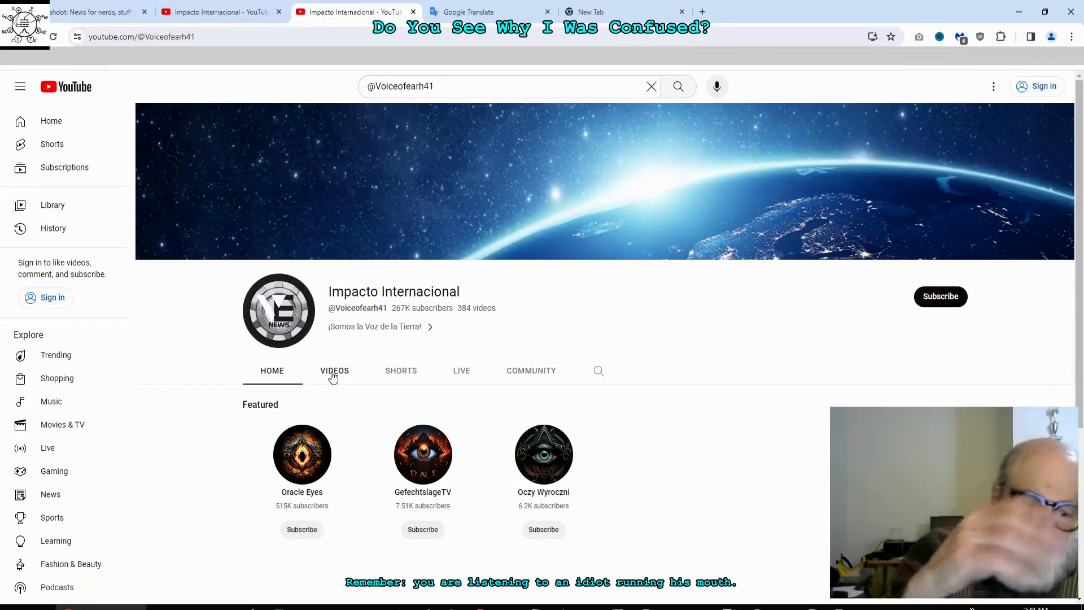
left_click(334, 370)
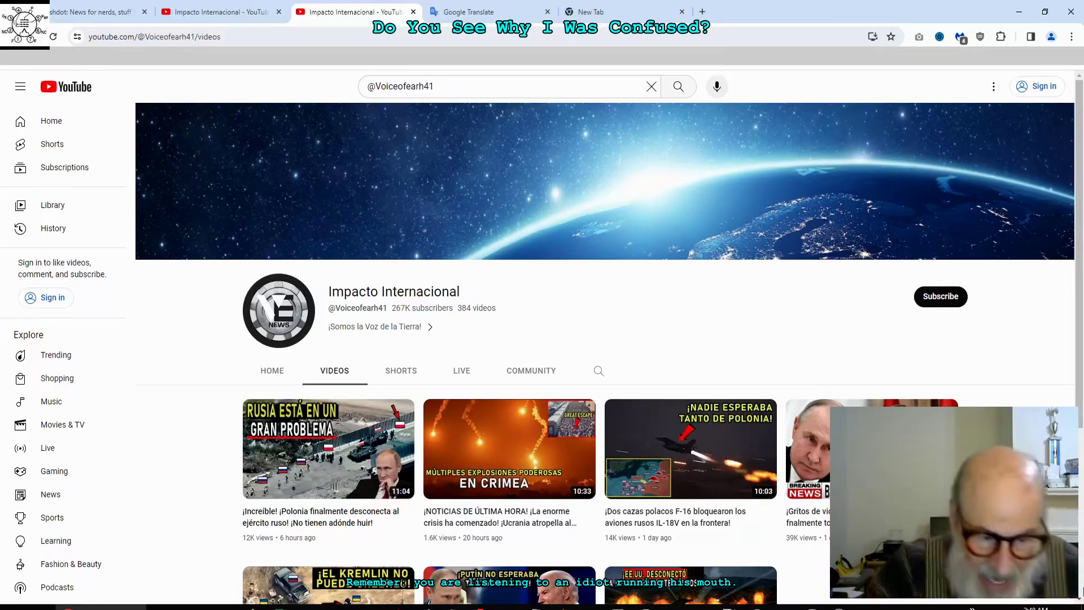
mouse_move(508, 529)
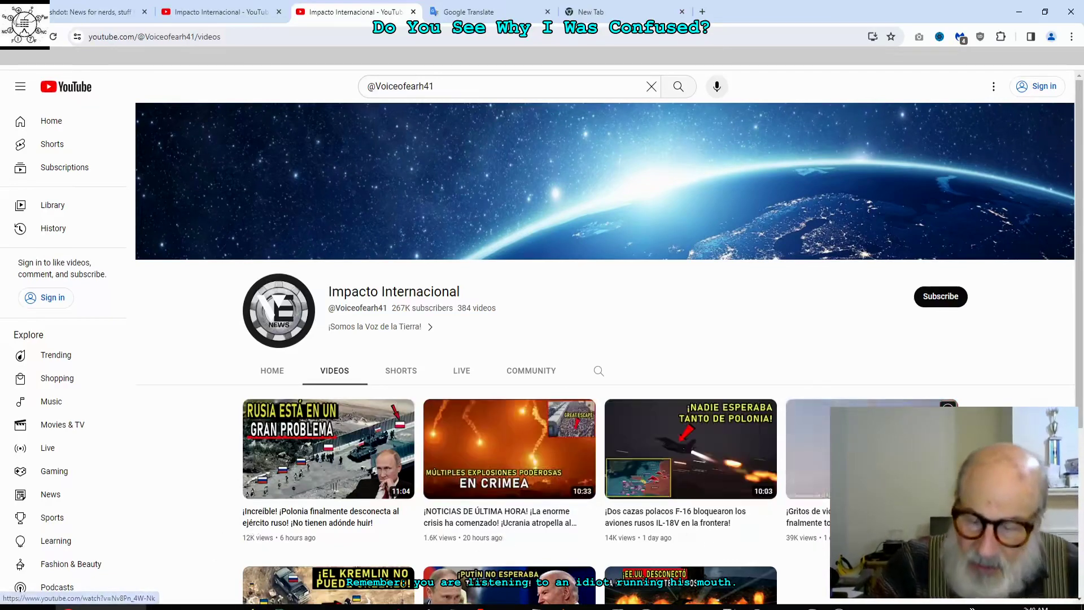
scroll("down", 3)
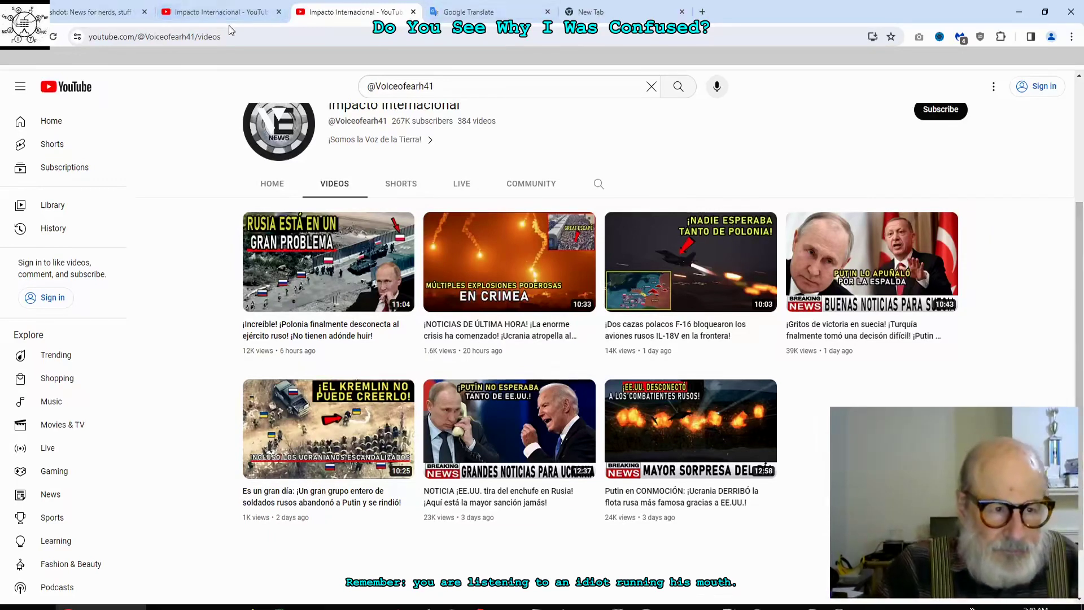
left_click(488, 12)
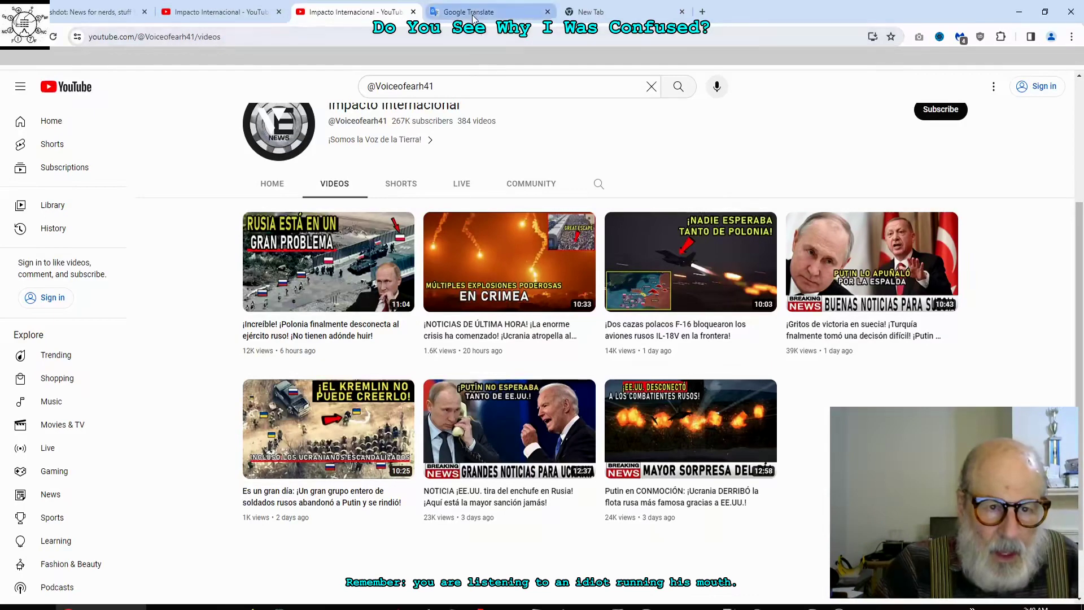
left_click(622, 12)
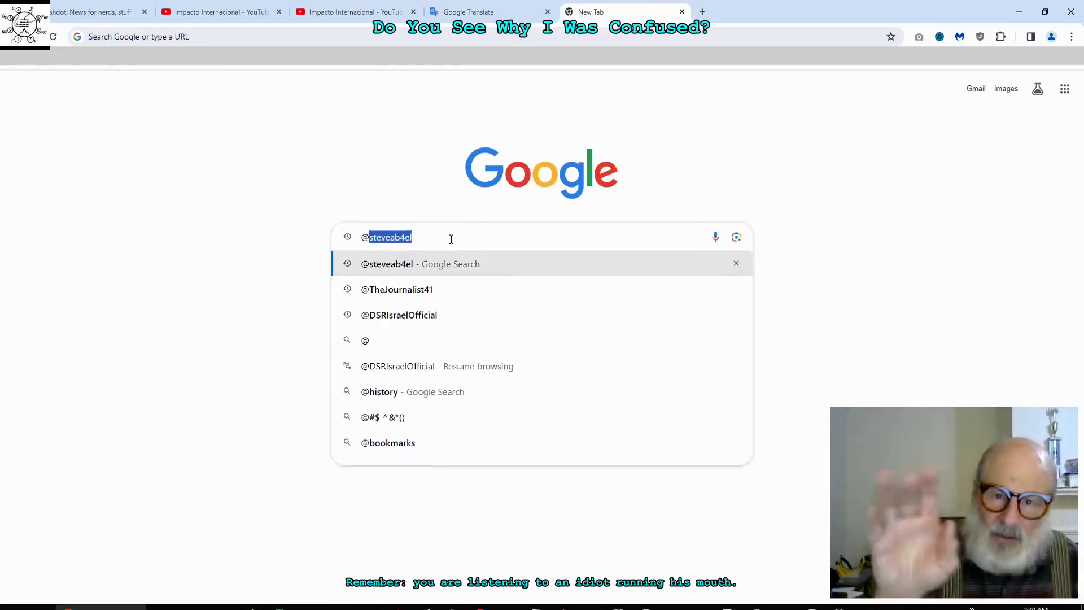
key("Return")
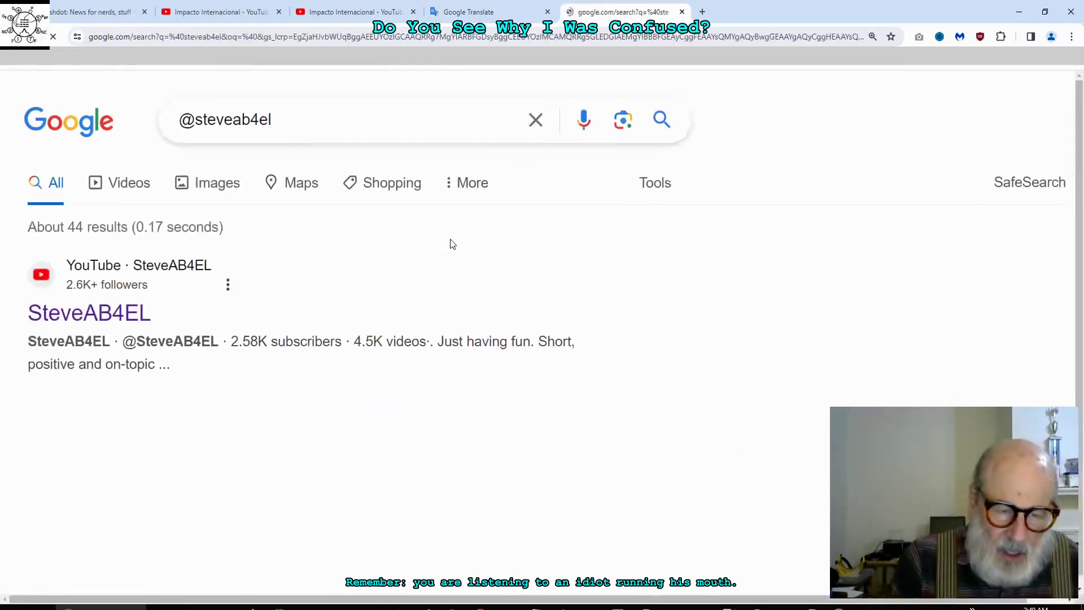
left_click(88, 312)
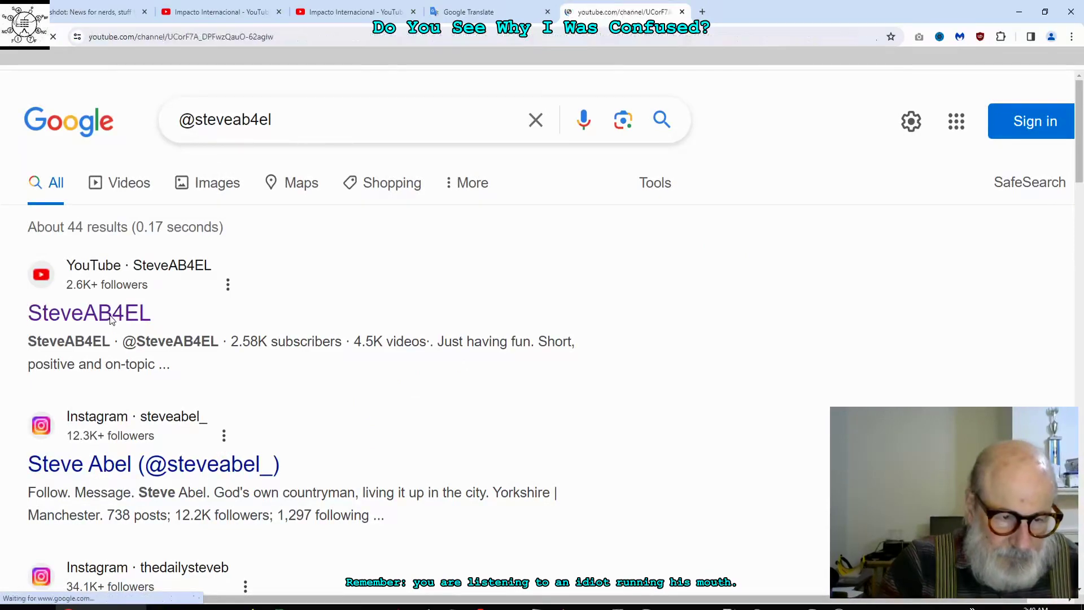
left_click(89, 312)
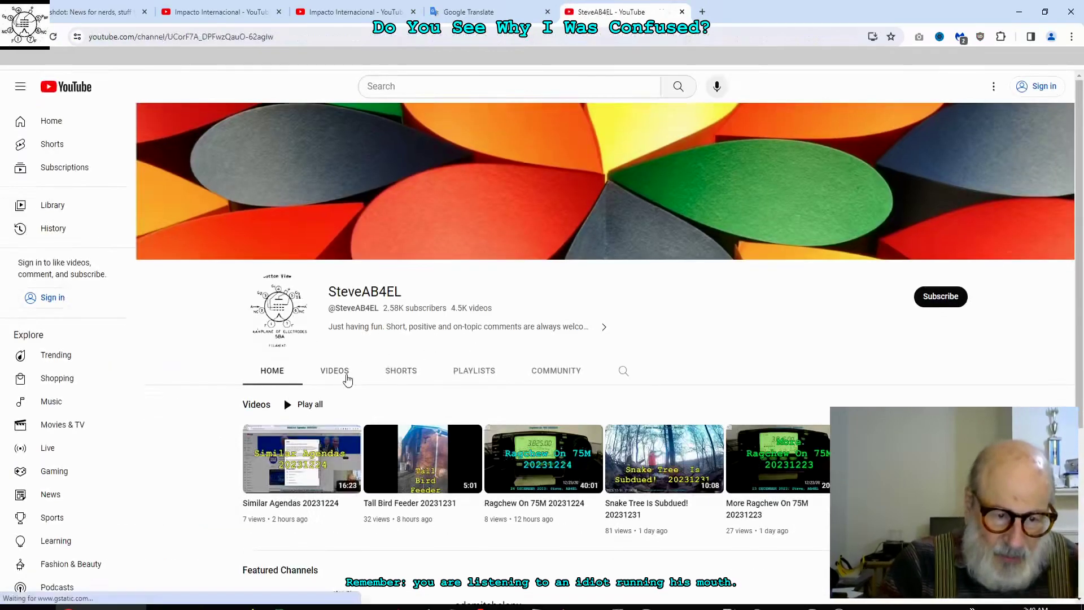
left_click(335, 370)
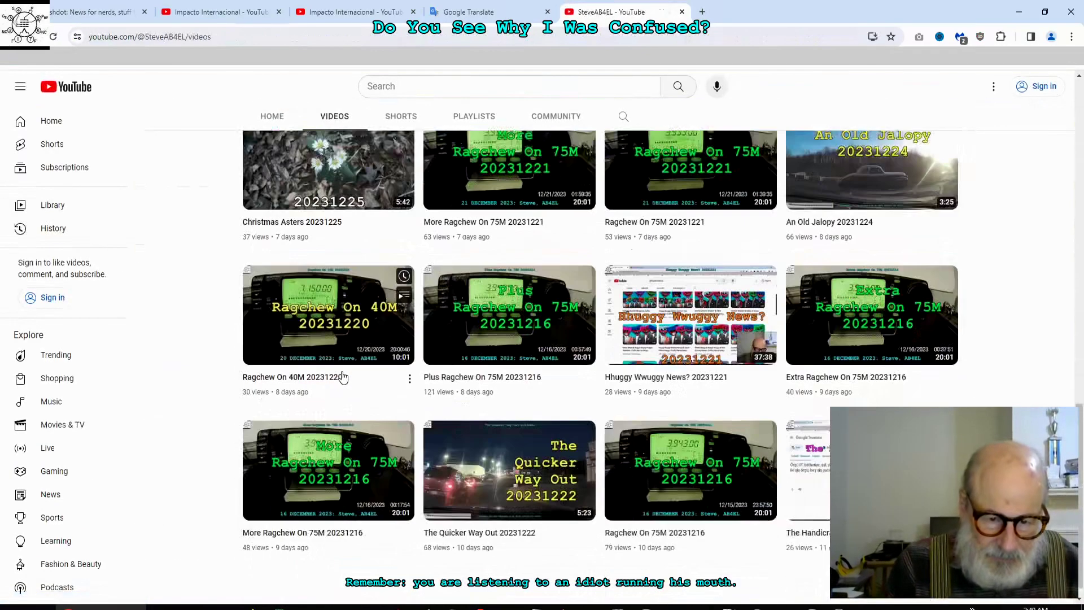
scroll("down", 3)
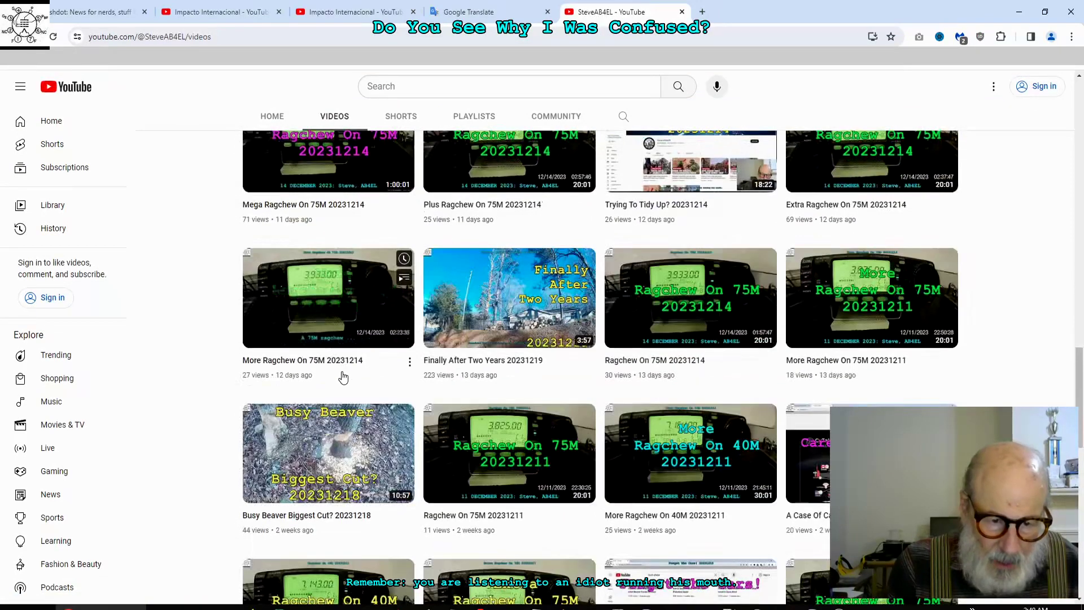
scroll("down", 3)
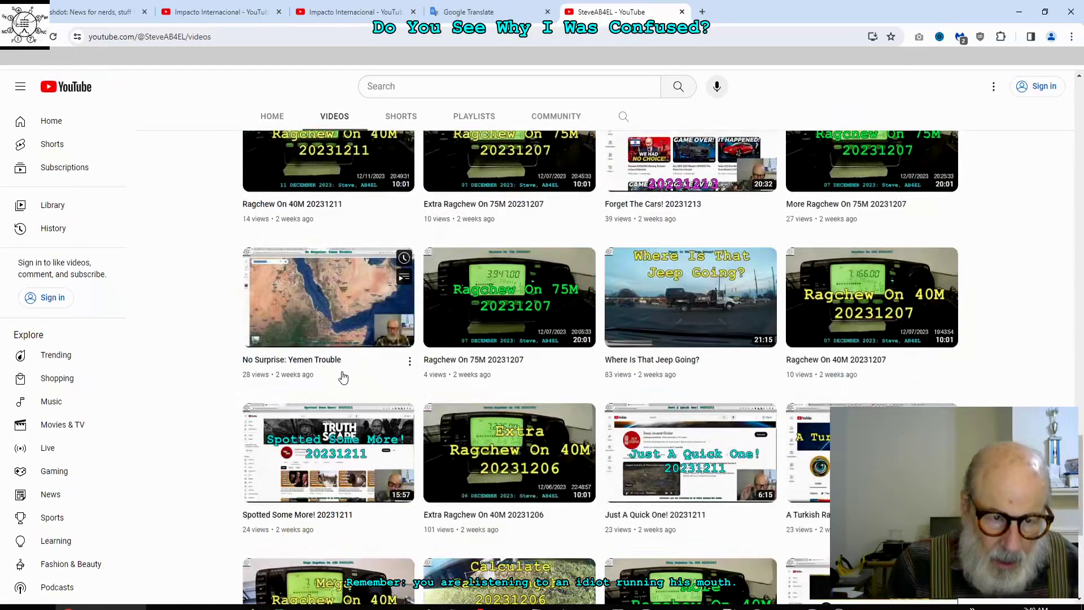
scroll("down", 3)
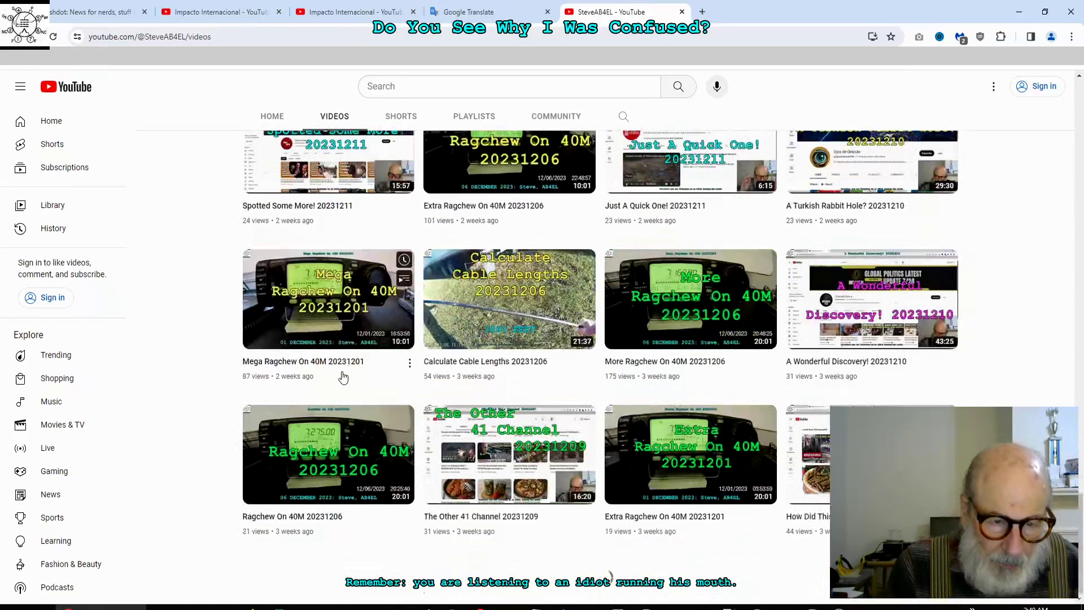
scroll("down", 3)
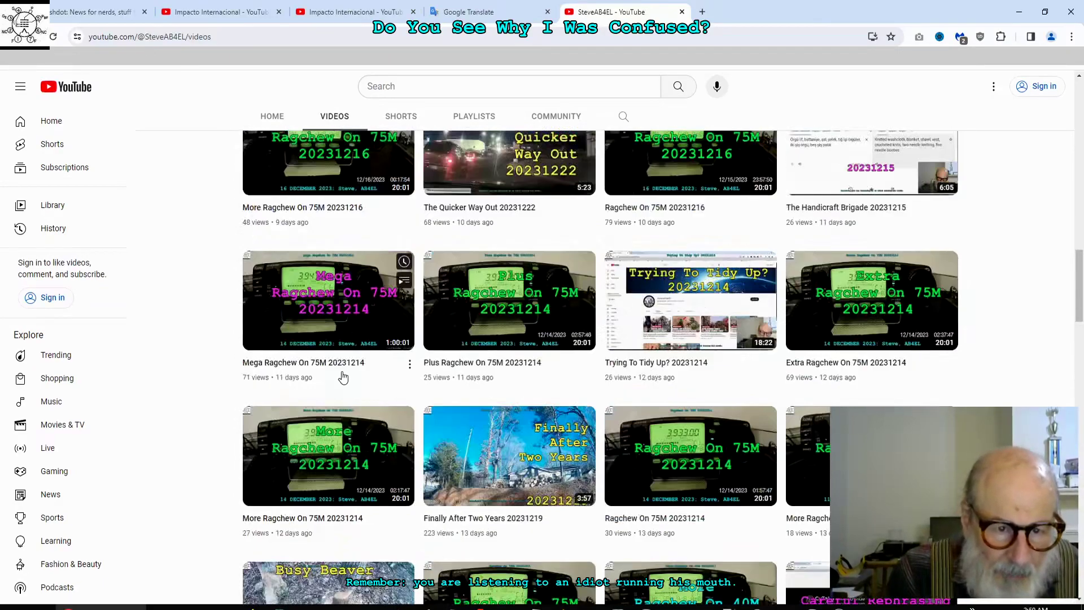
mouse_move(166, 281)
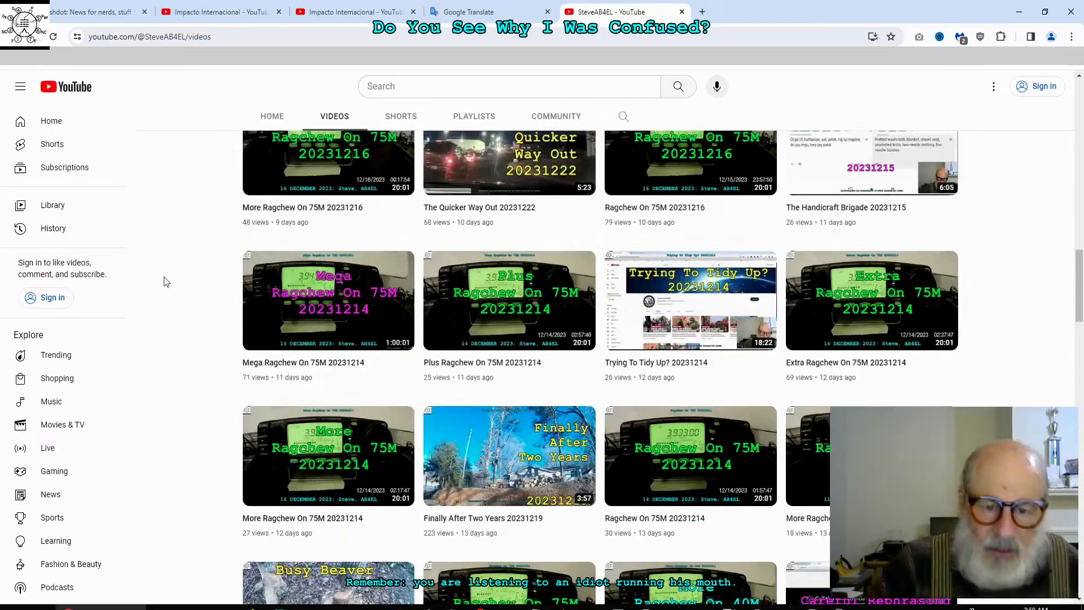
Step: Play 'Trying To Tidy Up? 20231214' at Voice of Earth's pages, briefly checking Impacto Internacional
left_click(689, 299)
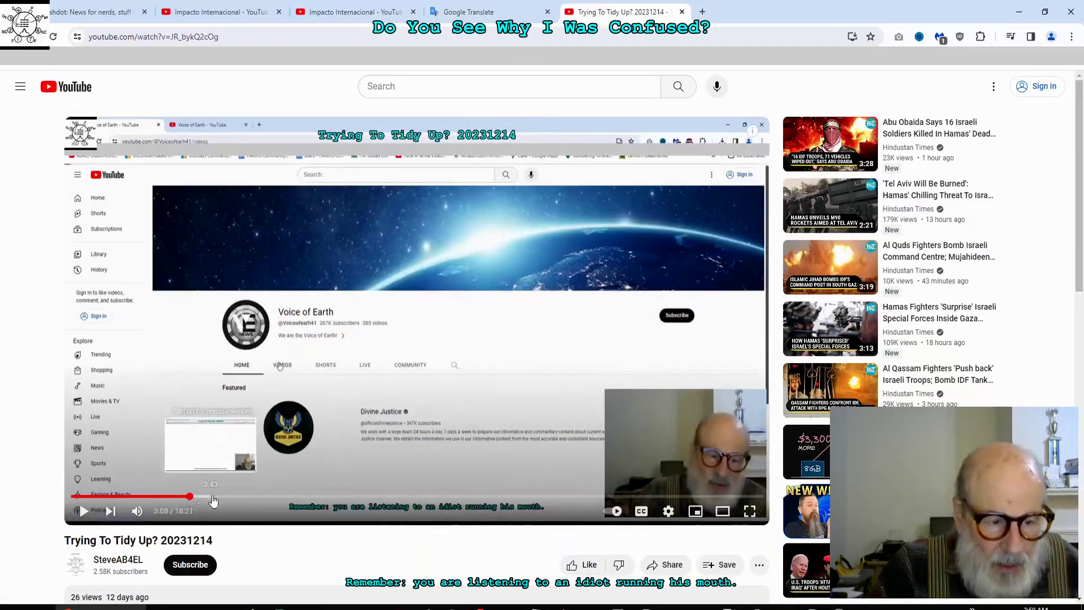
left_click(289, 427)
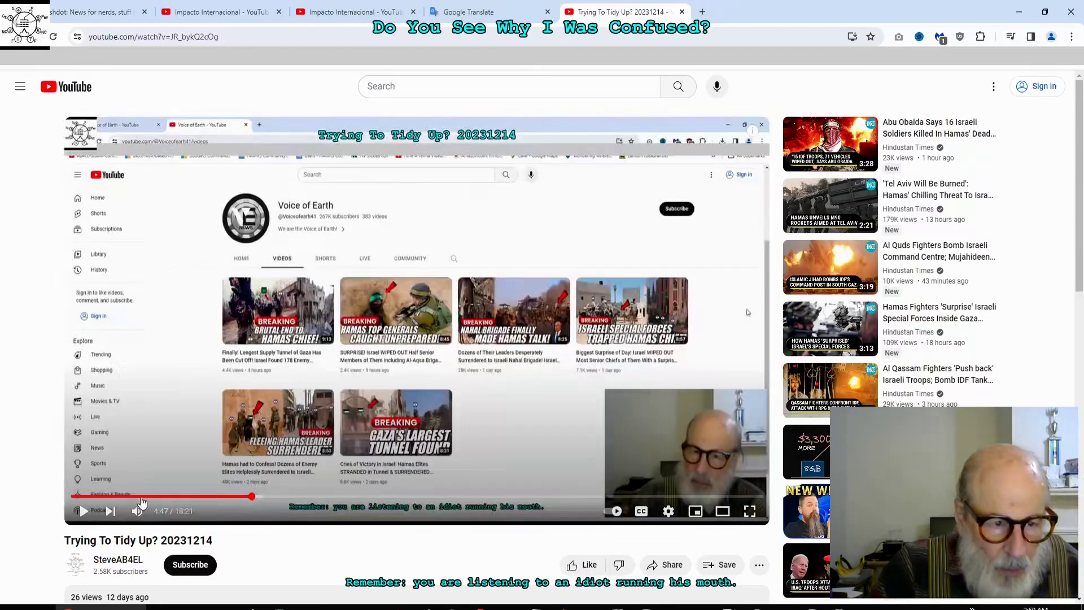
mouse_move(216, 498)
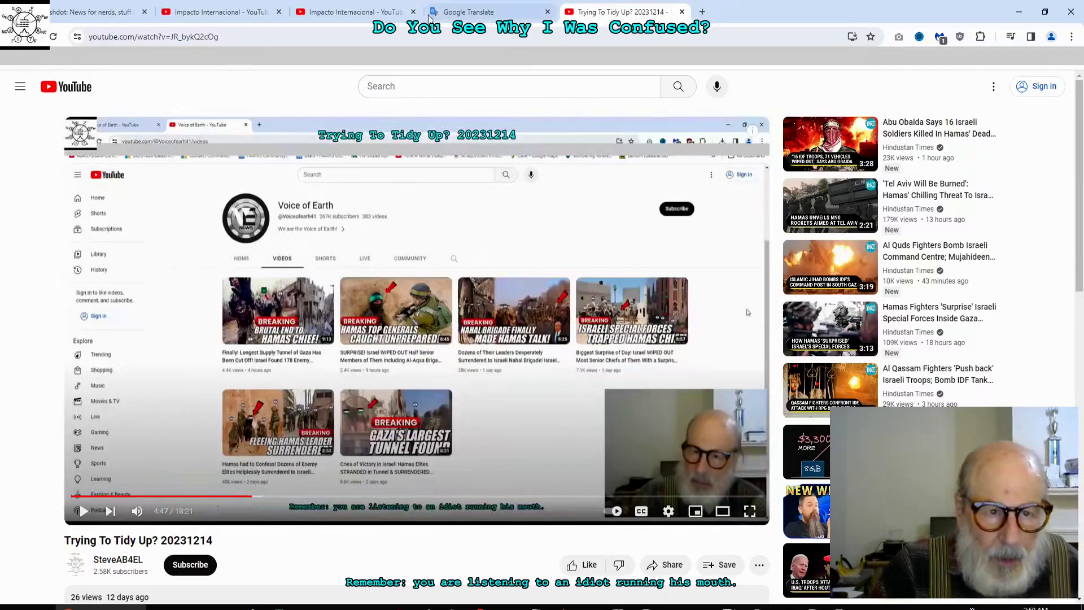
left_click(352, 12)
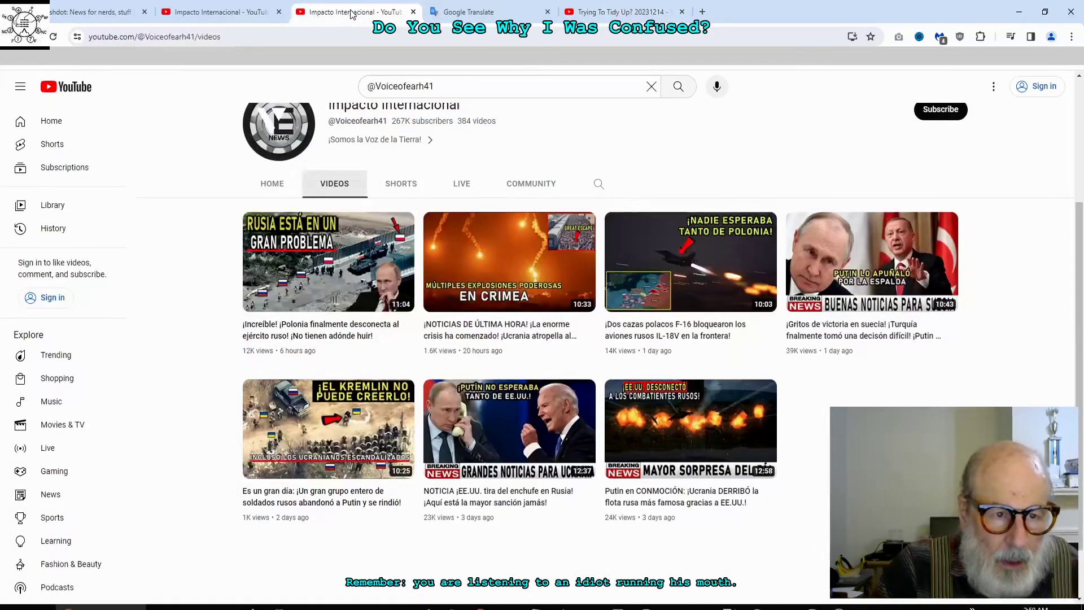
scroll("up", 3)
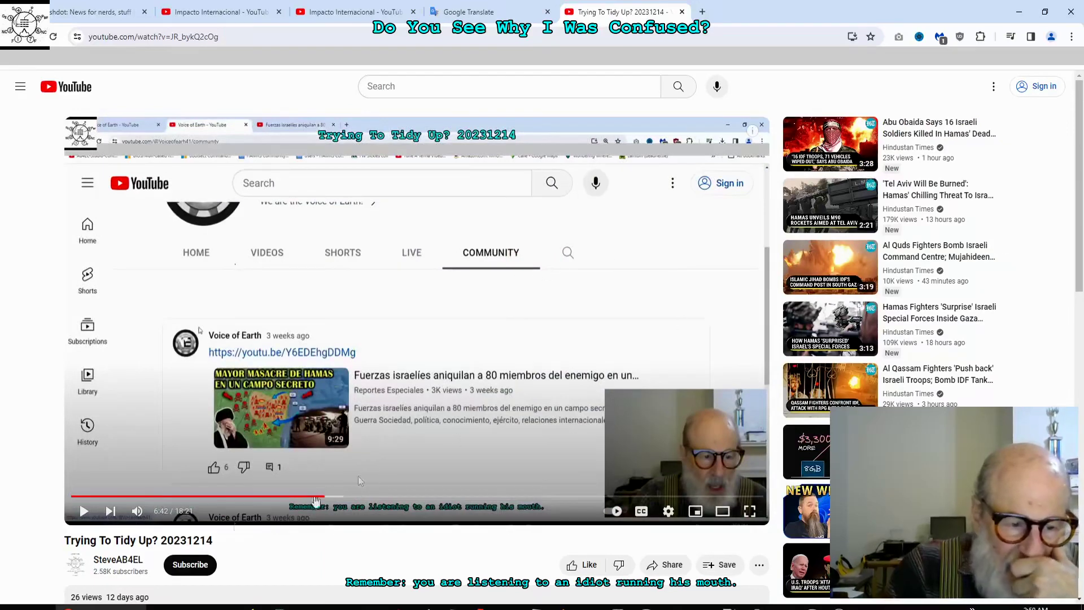
Step: Seek the recording to Voice of Earth's home page and compare it with both Impacto Internacional tabs
left_click(145, 496)
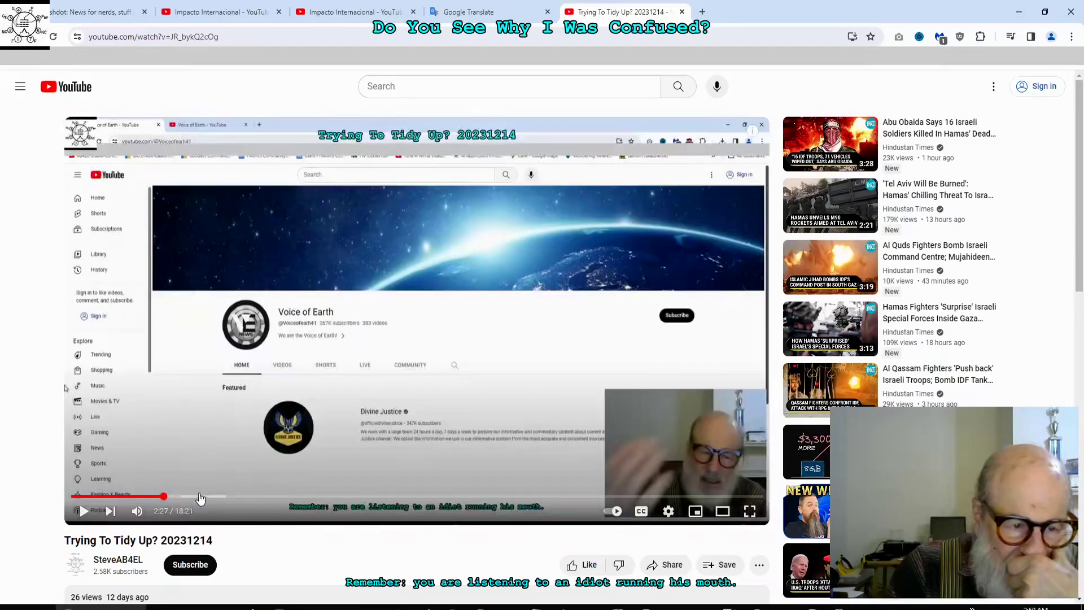
mouse_move(294, 306)
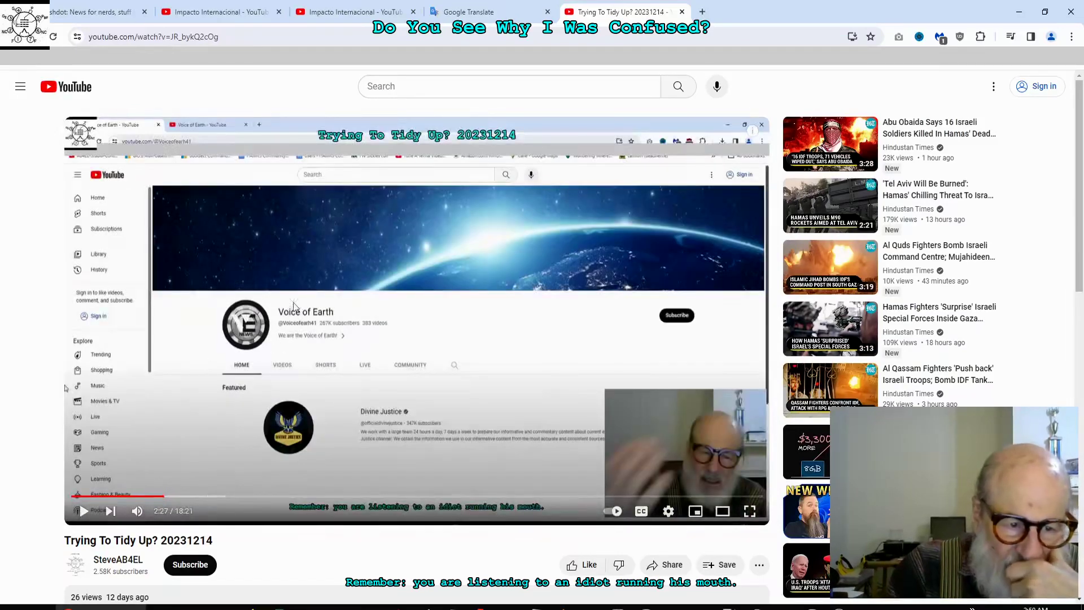
left_click(352, 12)
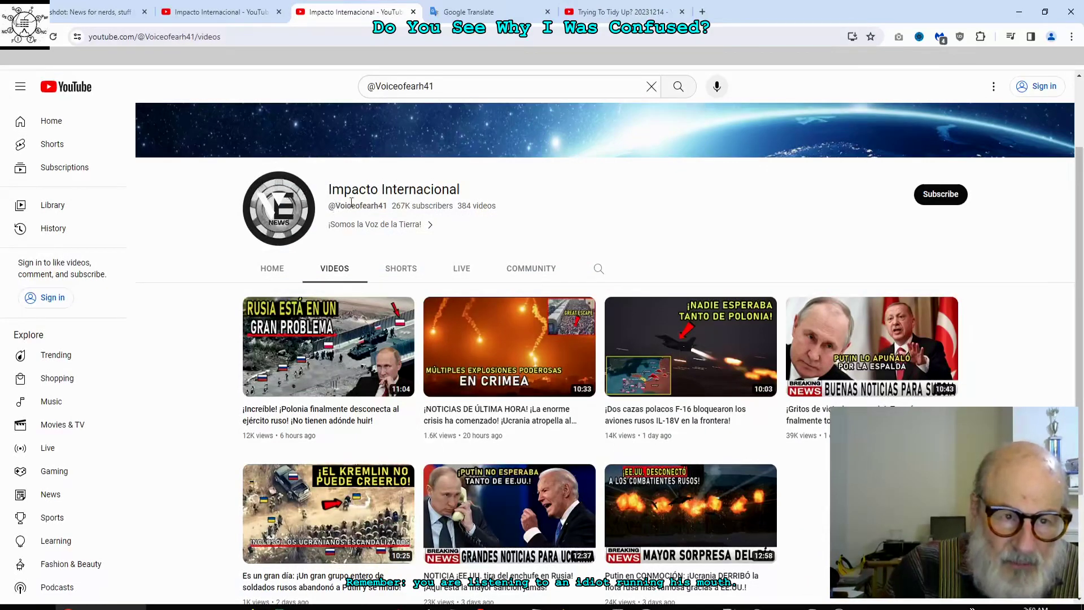
left_click(615, 12)
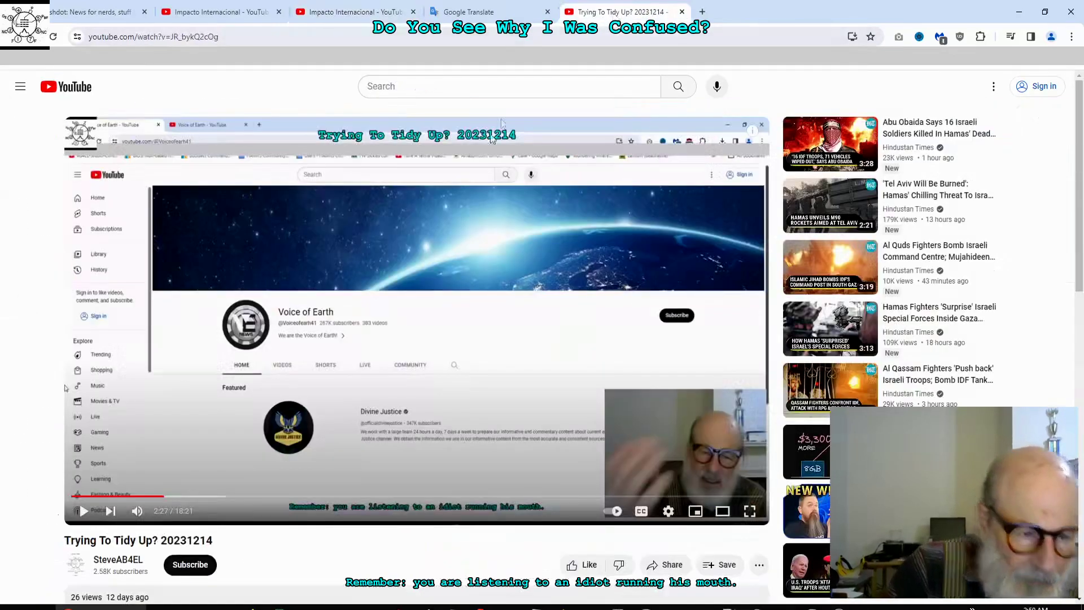
mouse_move(334, 346)
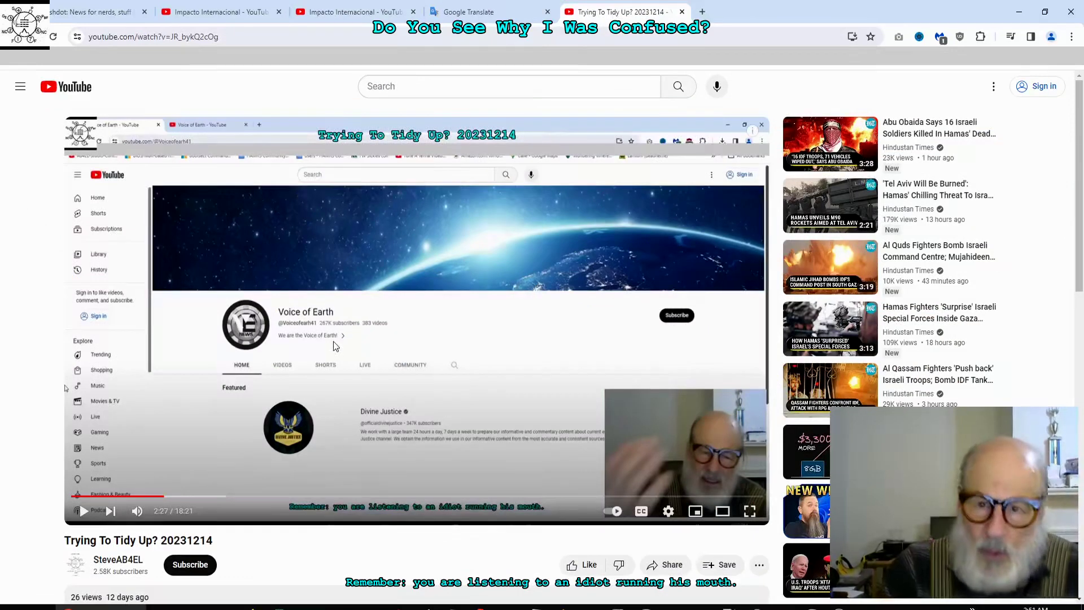
mouse_move(164, 495)
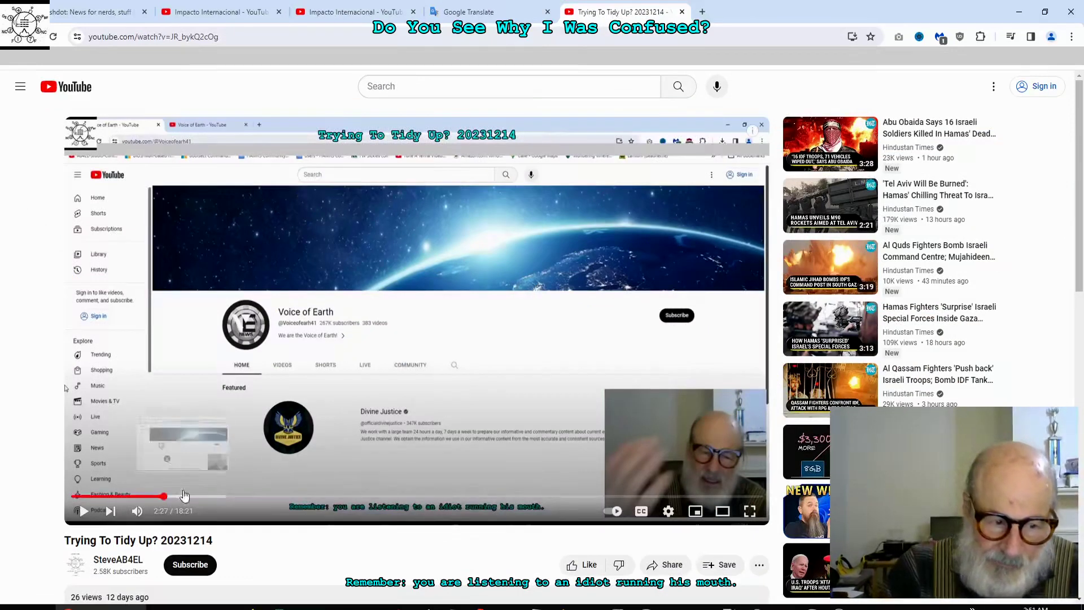
mouse_move(166, 496)
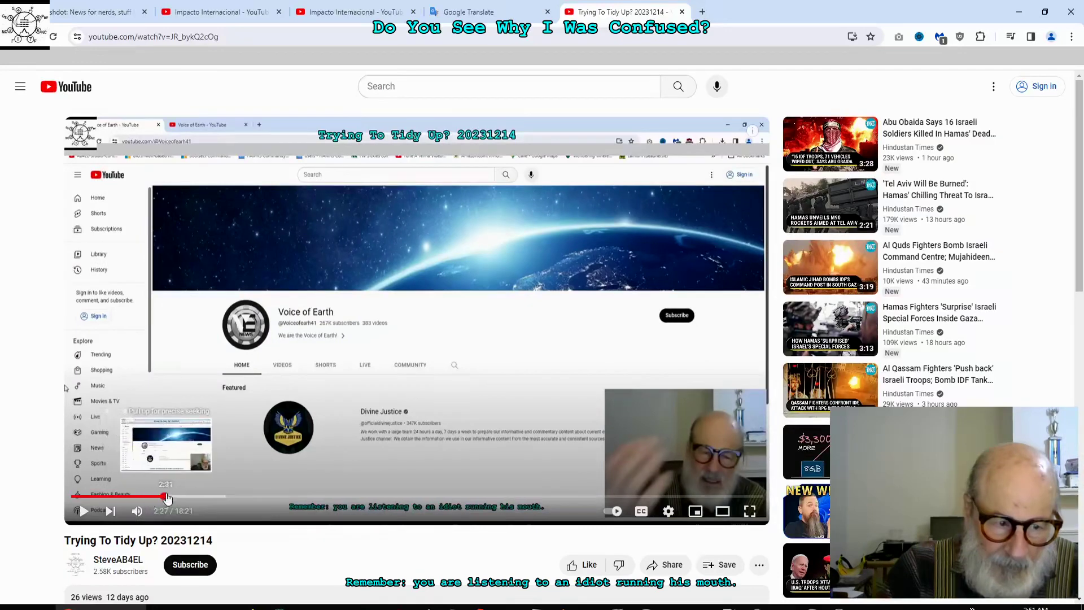
left_click(218, 12)
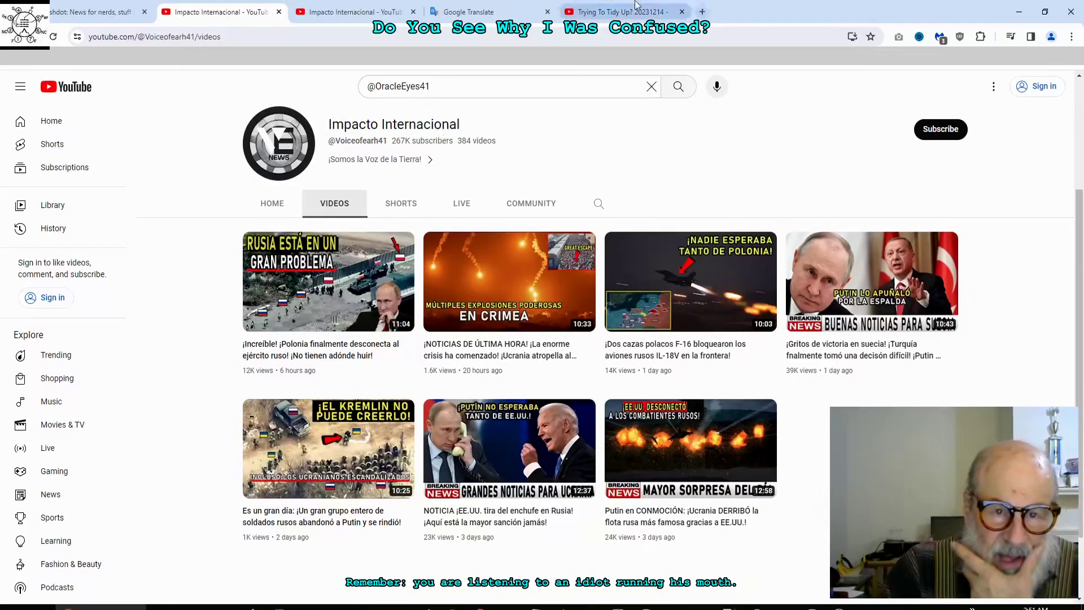
left_click(620, 12)
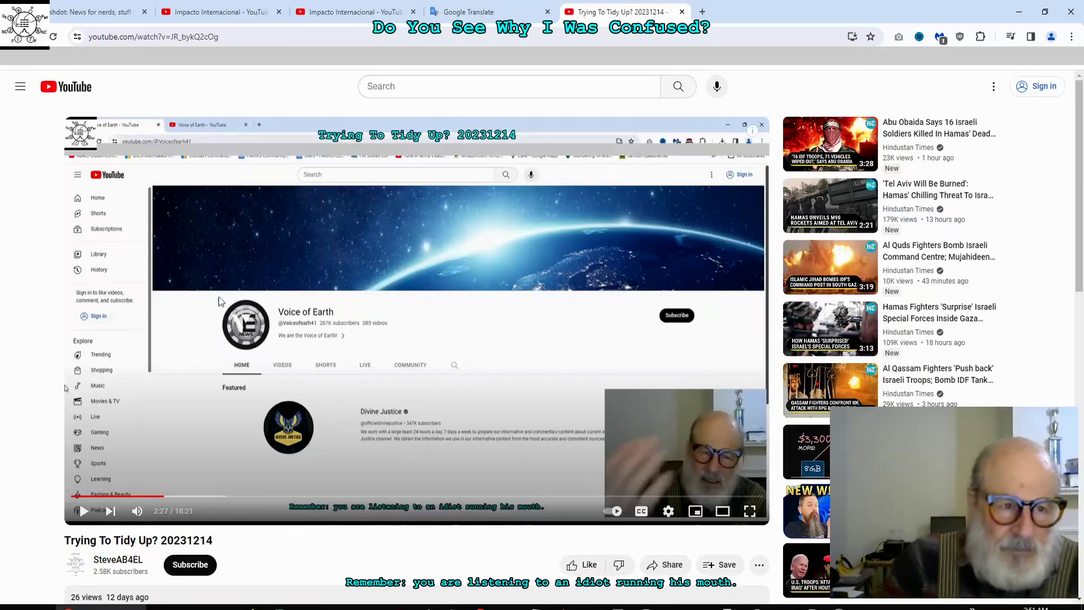
left_click(218, 12)
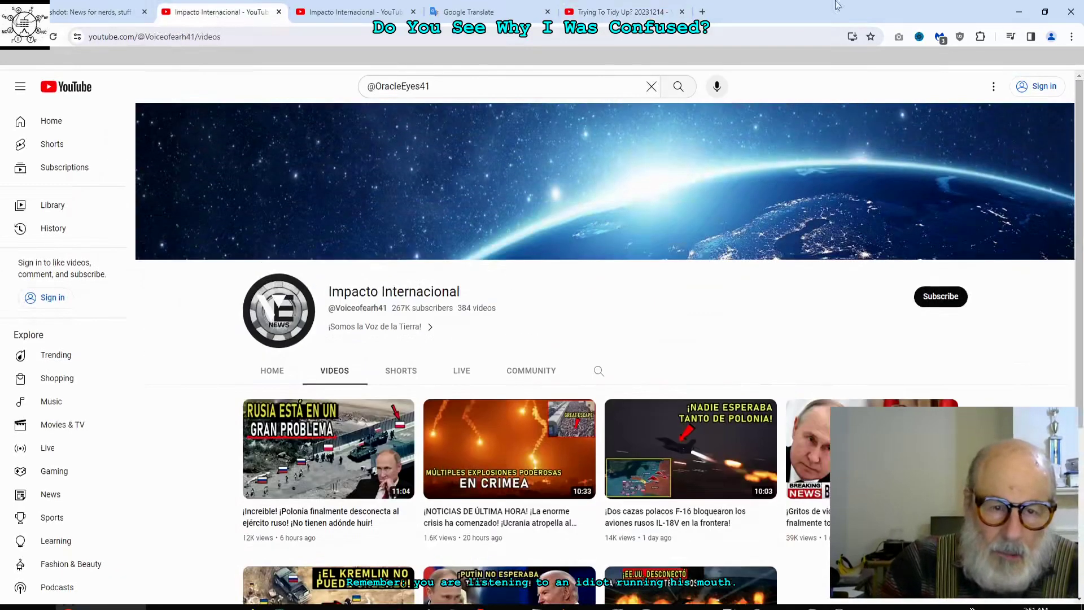
left_click(620, 12)
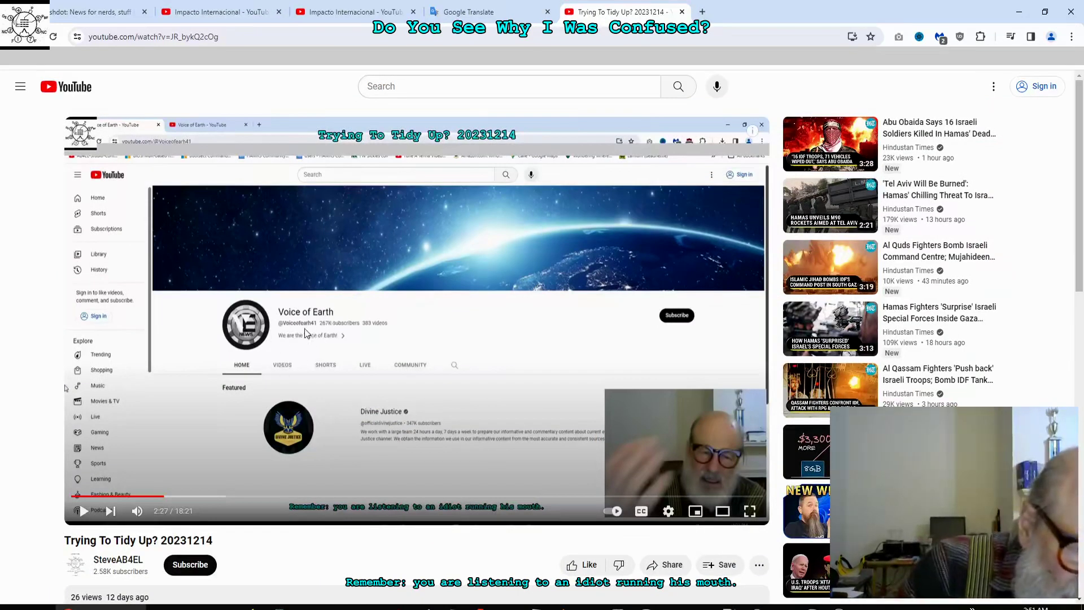
left_click(348, 12)
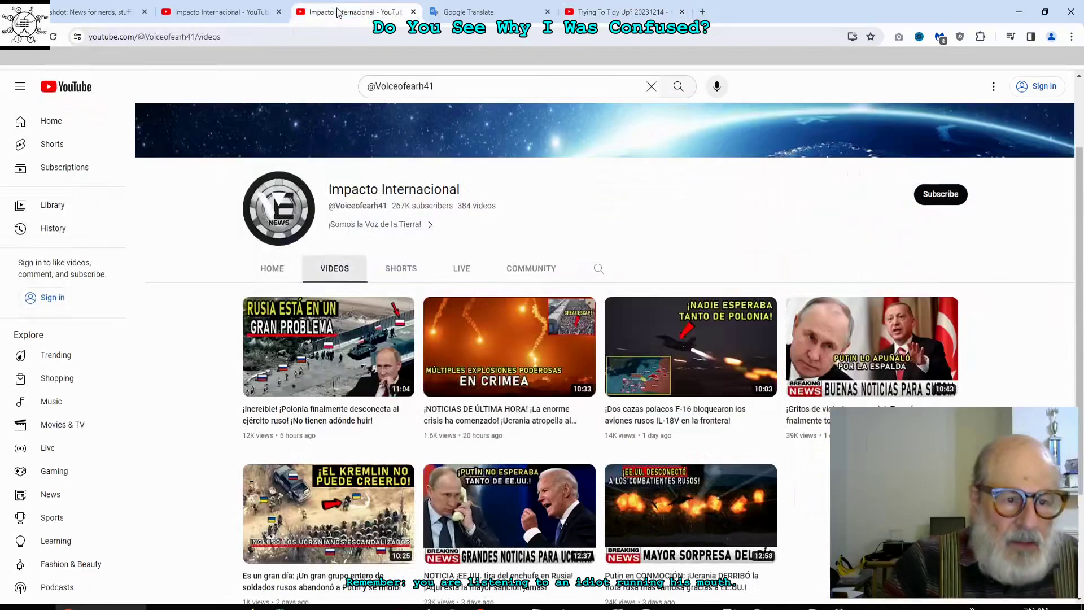
mouse_move(344, 217)
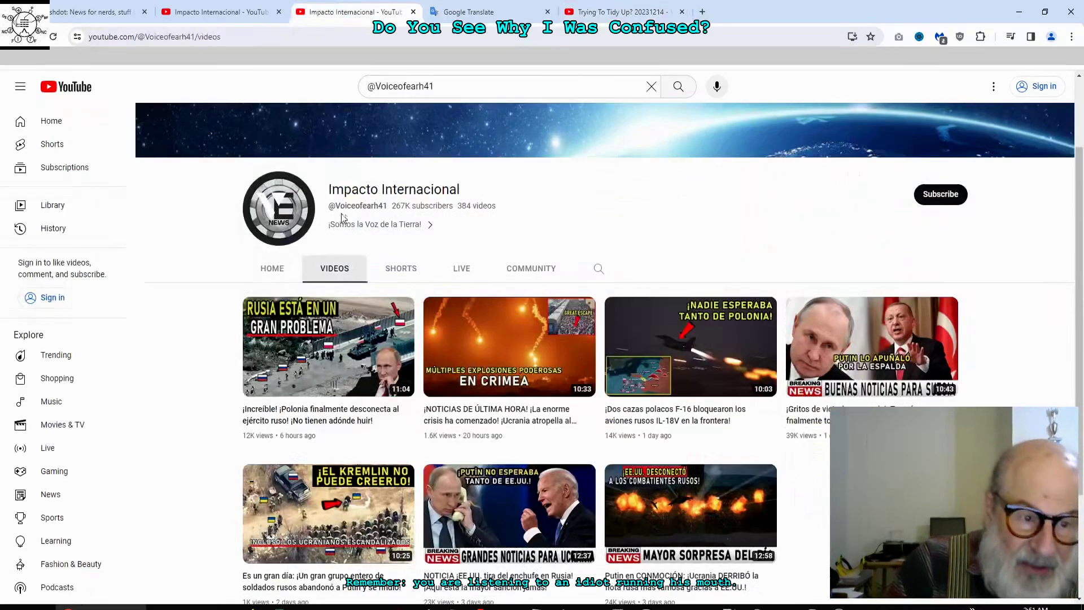
mouse_move(334, 184)
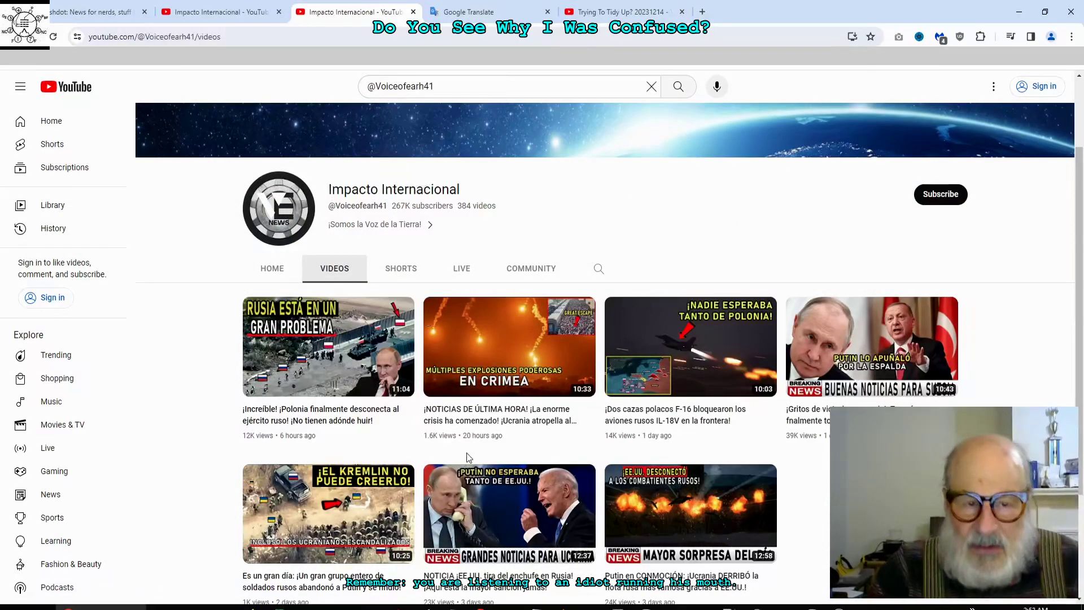
left_click(618, 12)
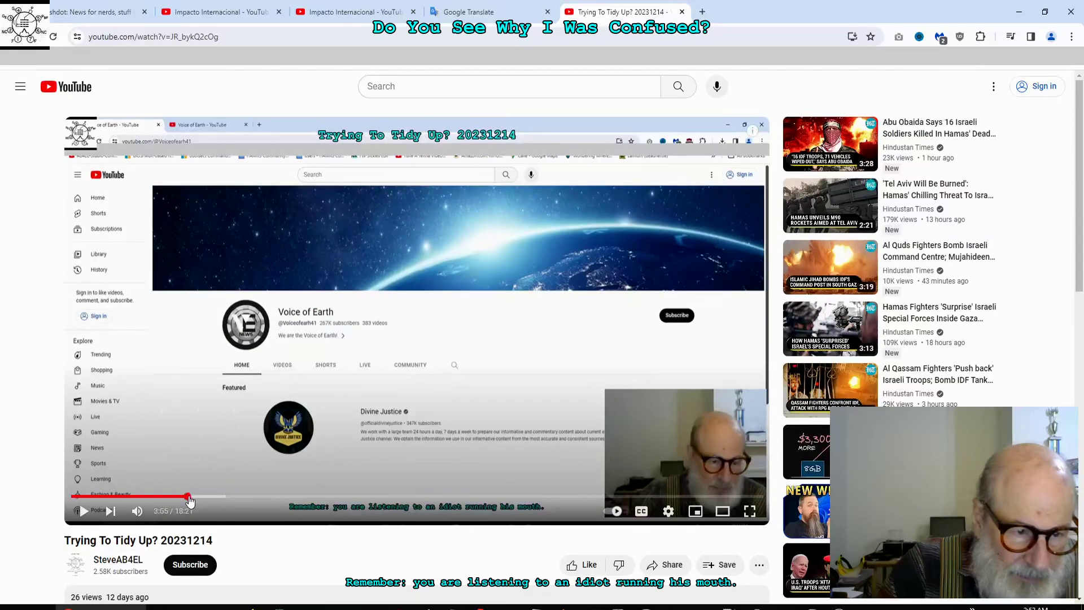
Step: Jump the recording to Voice of Earth's Videos tab at 3:13 and open a new tab
left_click(283, 364)
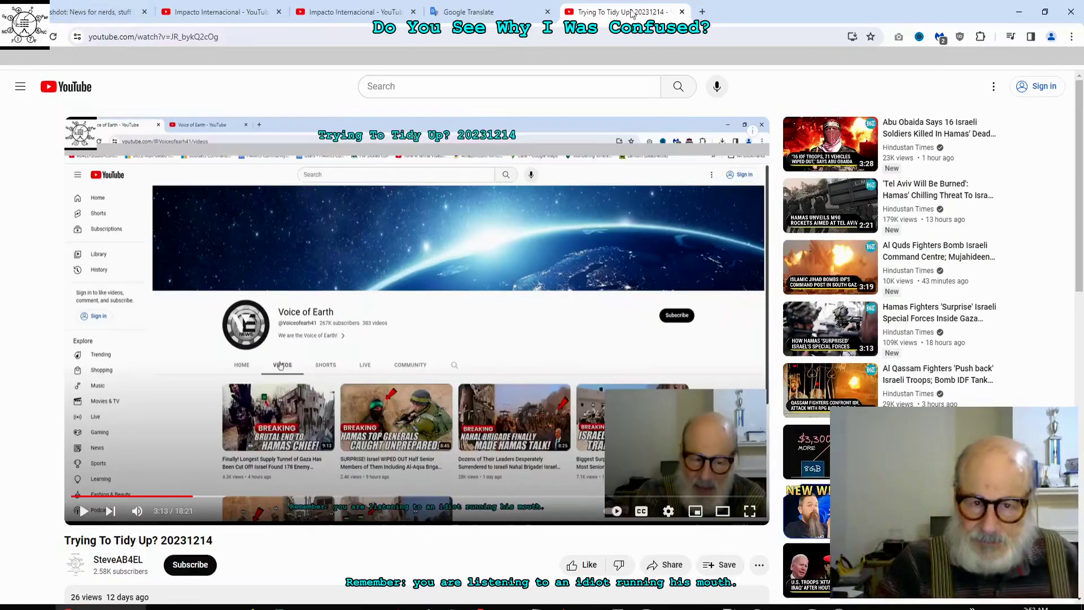
left_click(836, 12)
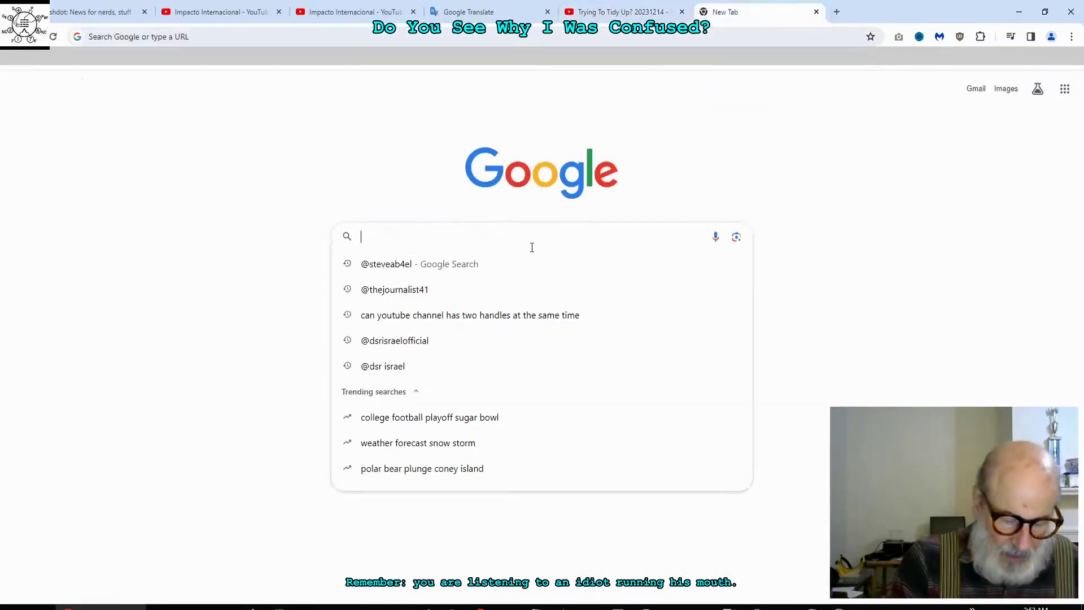
Step: Google 'can a youtube channel have two handles'
type("can a")
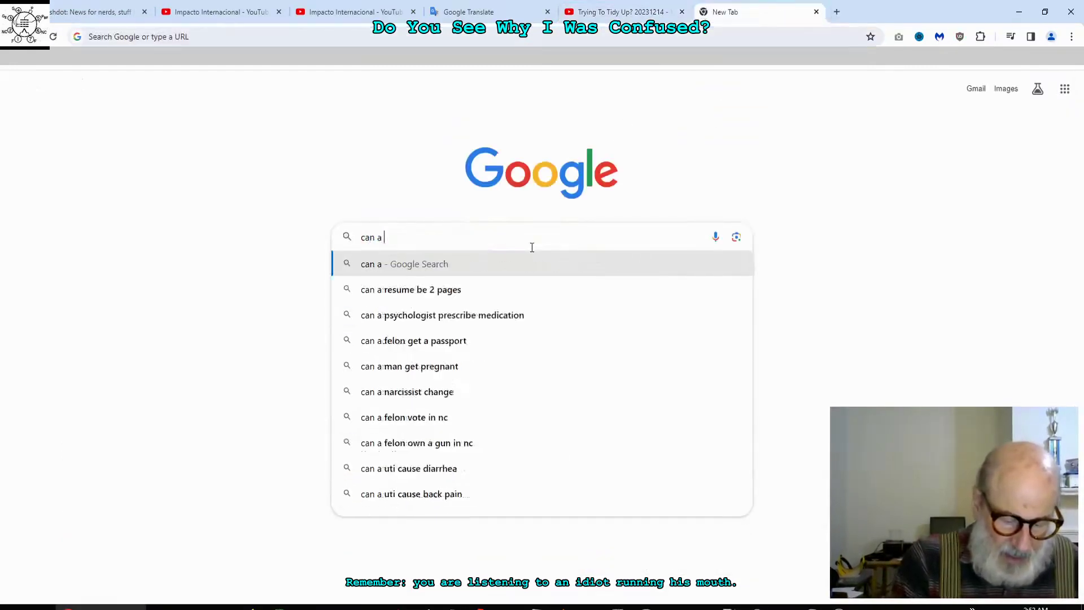
type("youtube channel have two")
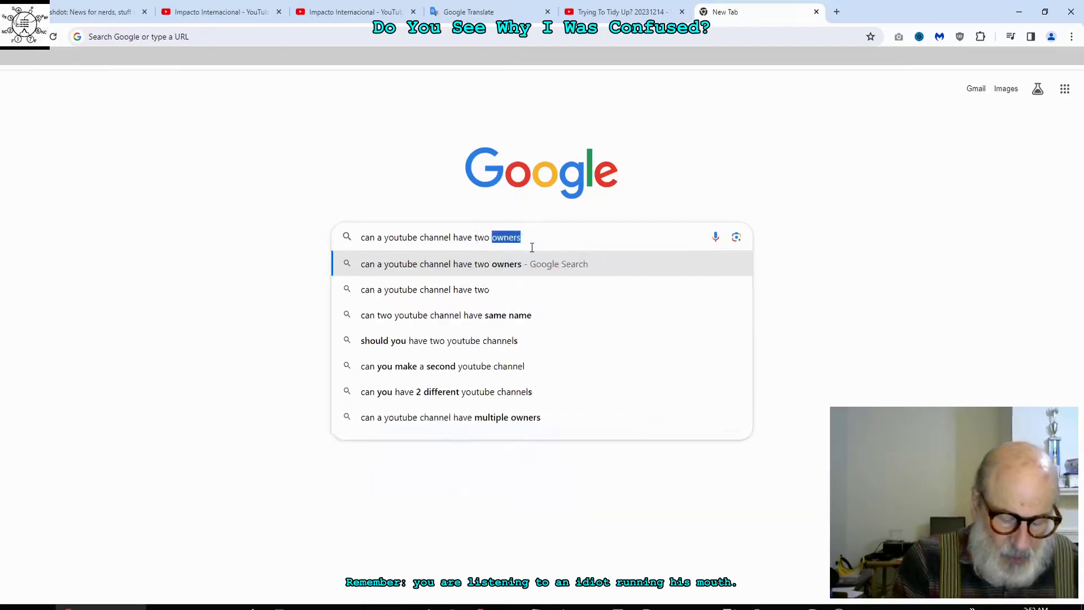
type("handles")
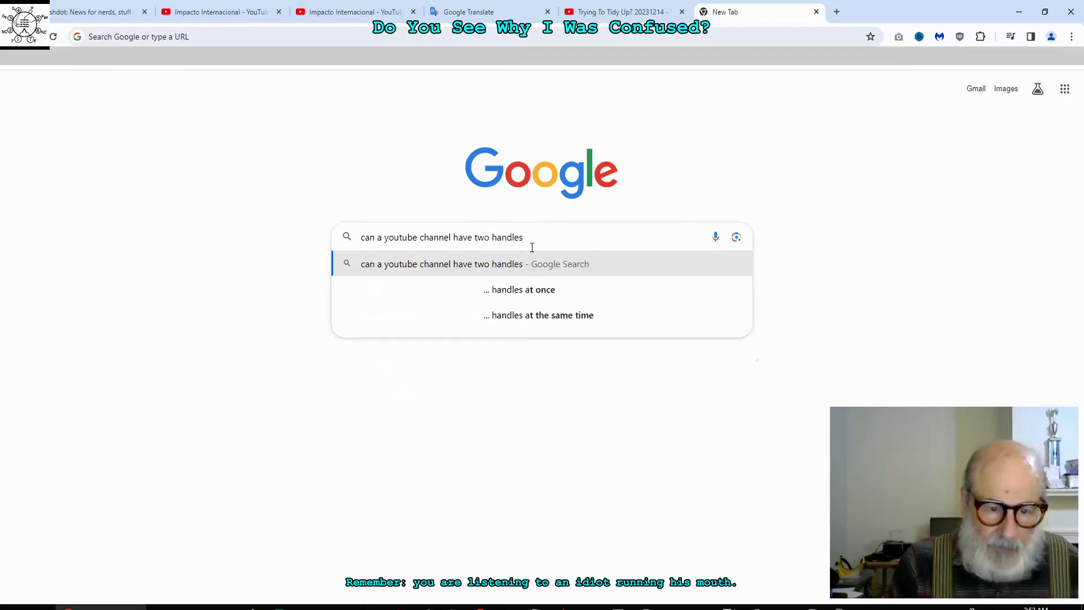
left_click(538, 315)
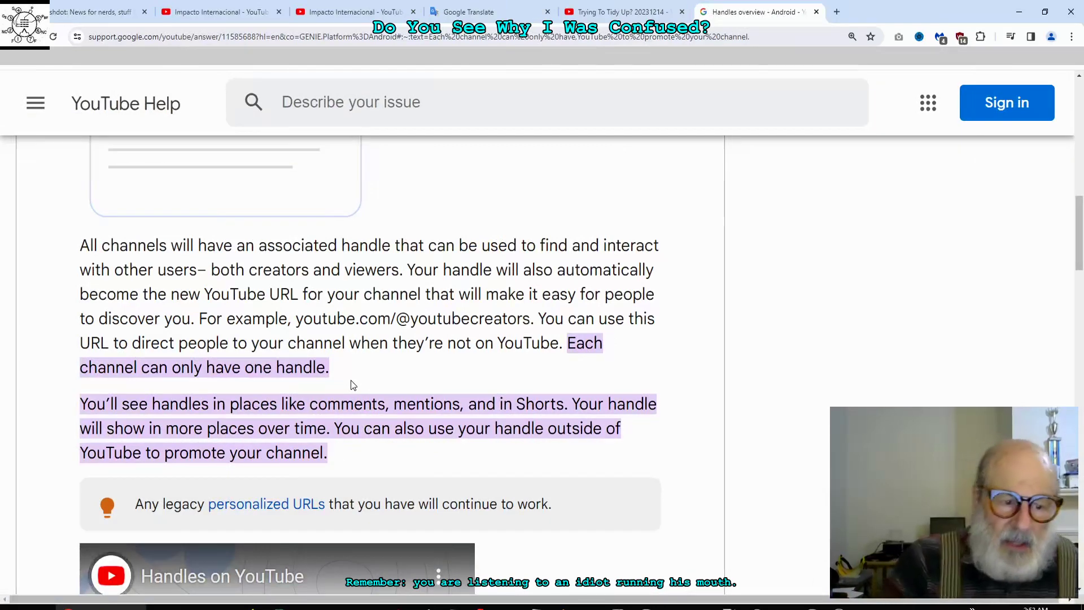
Step: Scroll the Handles overview page past the one-handle rule to the change-handle steps
scroll("down", 3)
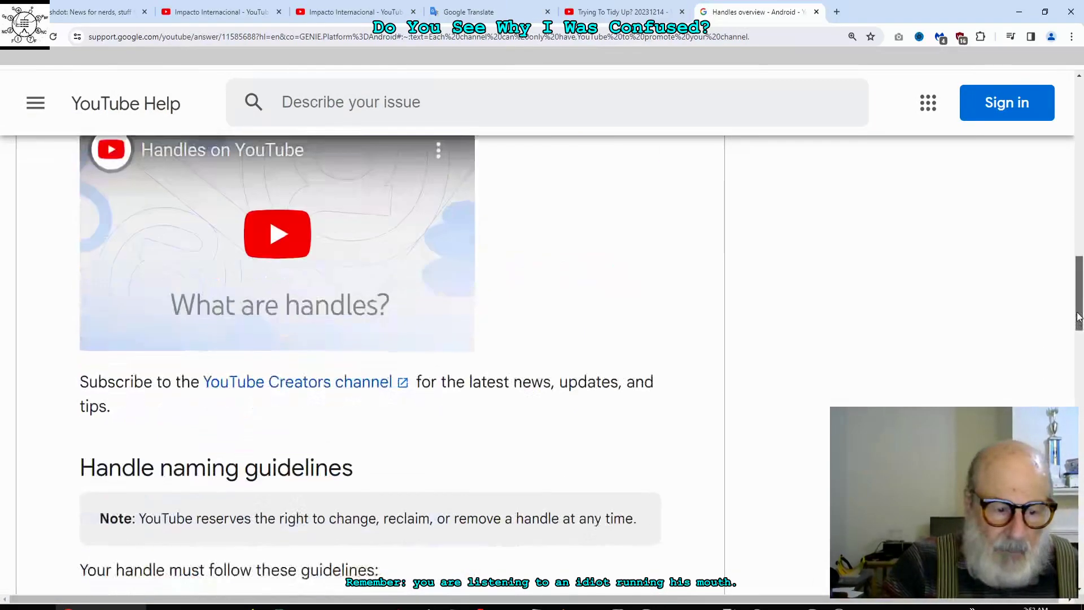
scroll("down", 3)
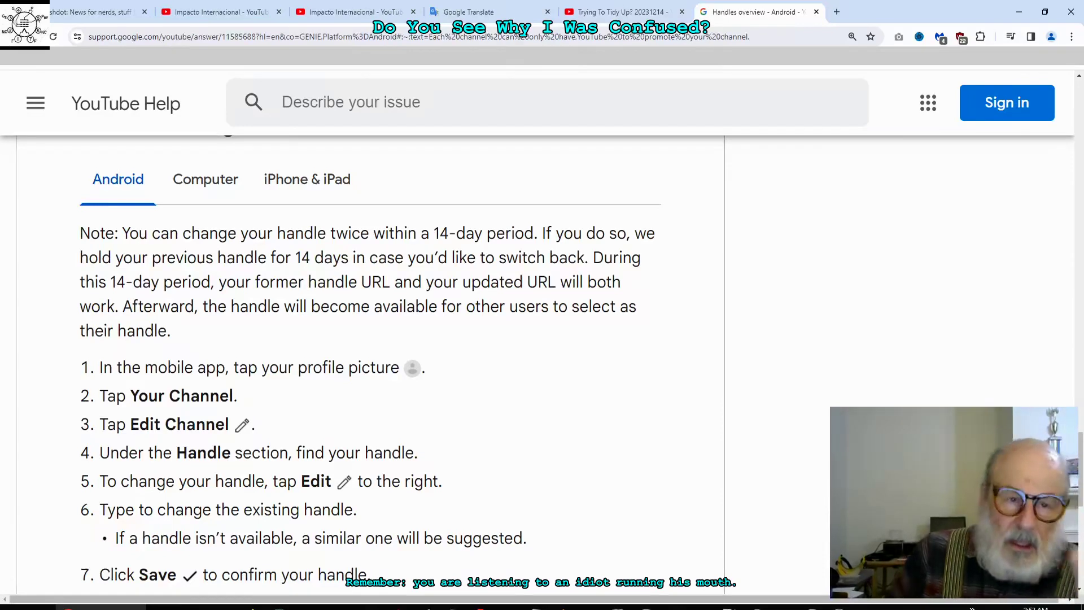
Step: Review Impacto Internacional's videos page, then return to the Handles overview article
left_click(214, 12)
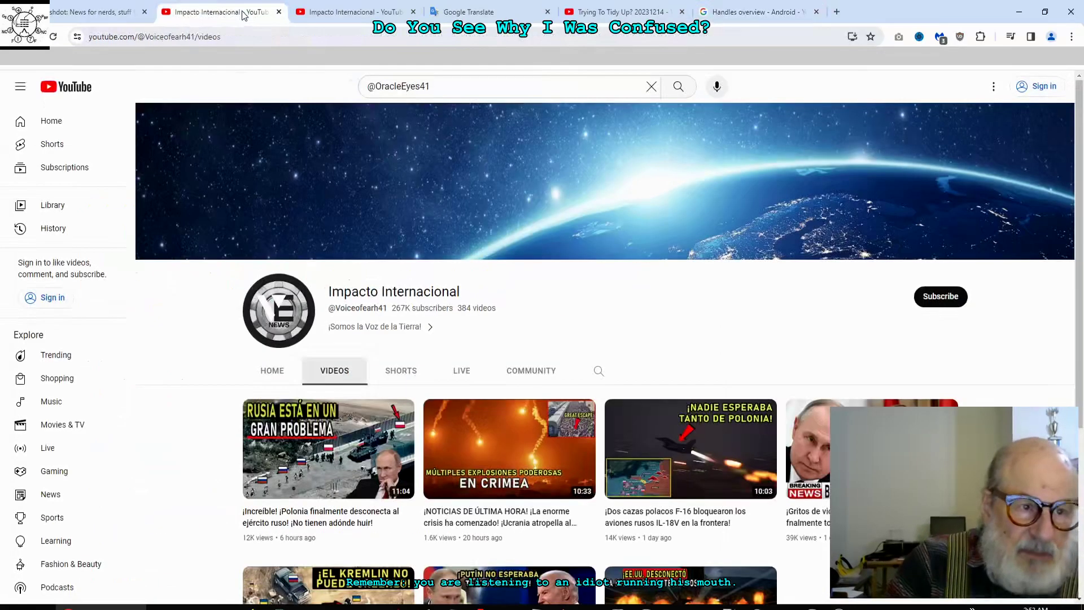
mouse_move(356, 323)
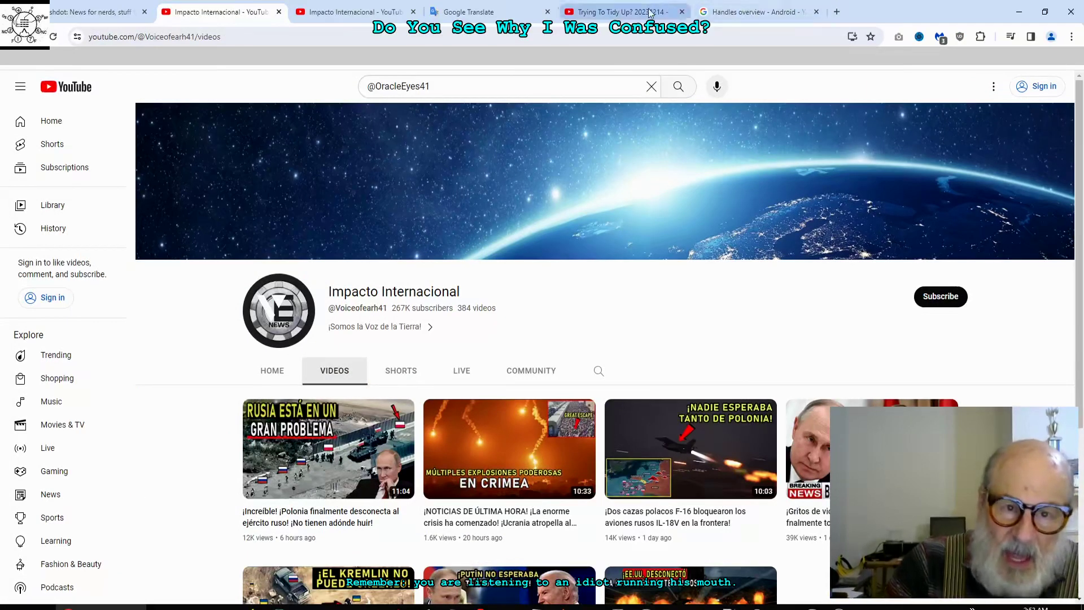
mouse_move(752, 290)
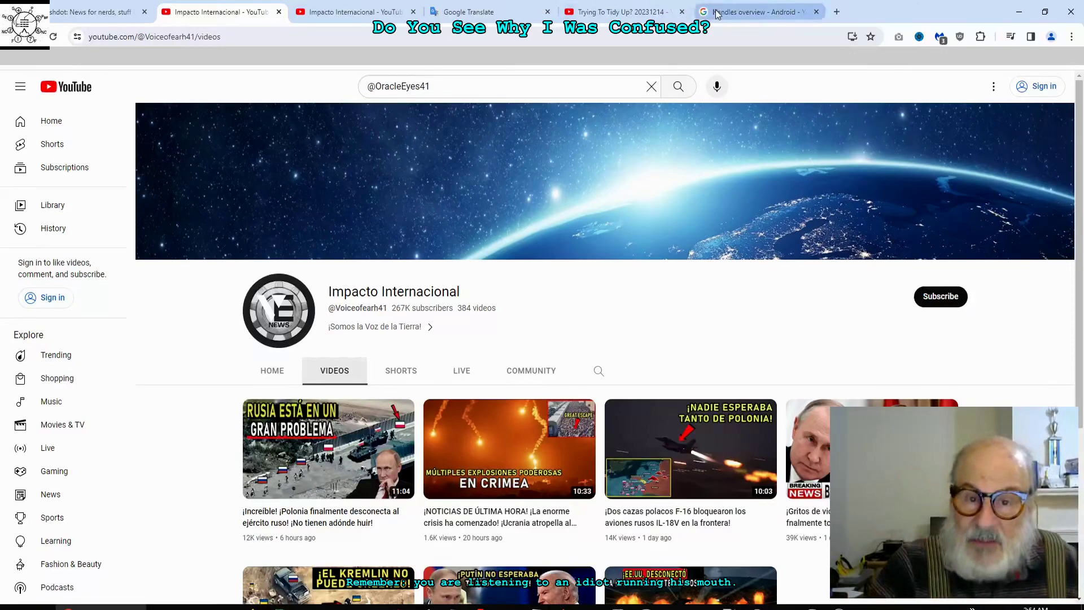
left_click(754, 12)
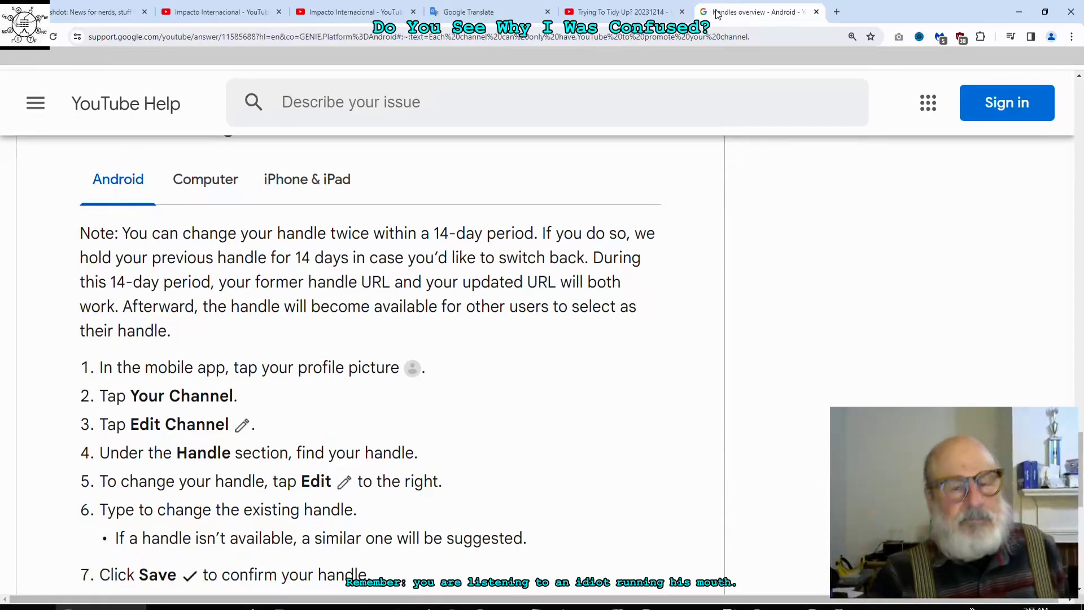
mouse_move(915, 193)
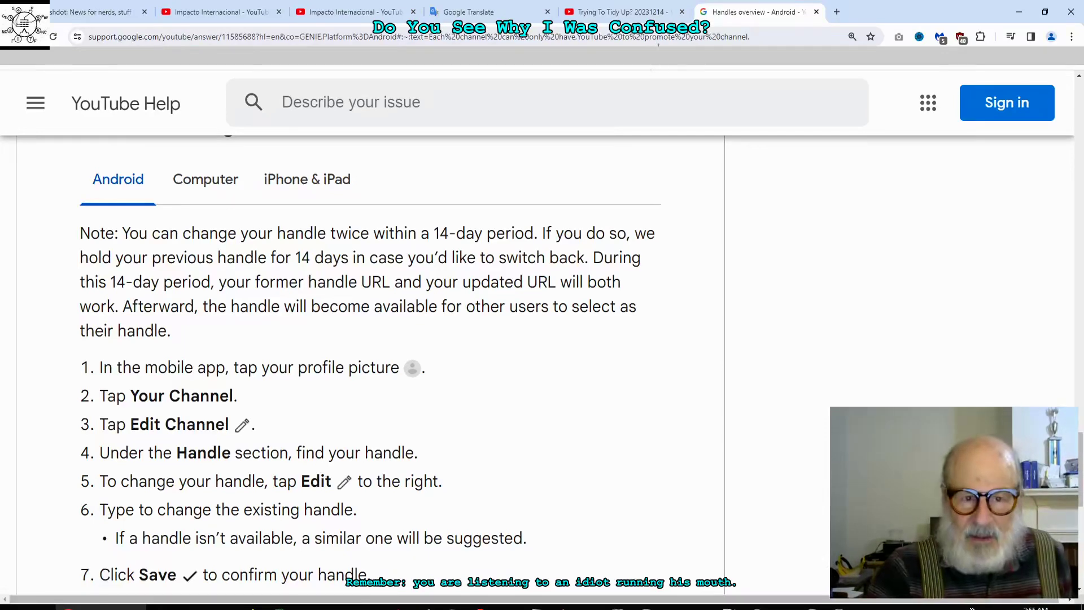
left_click(218, 12)
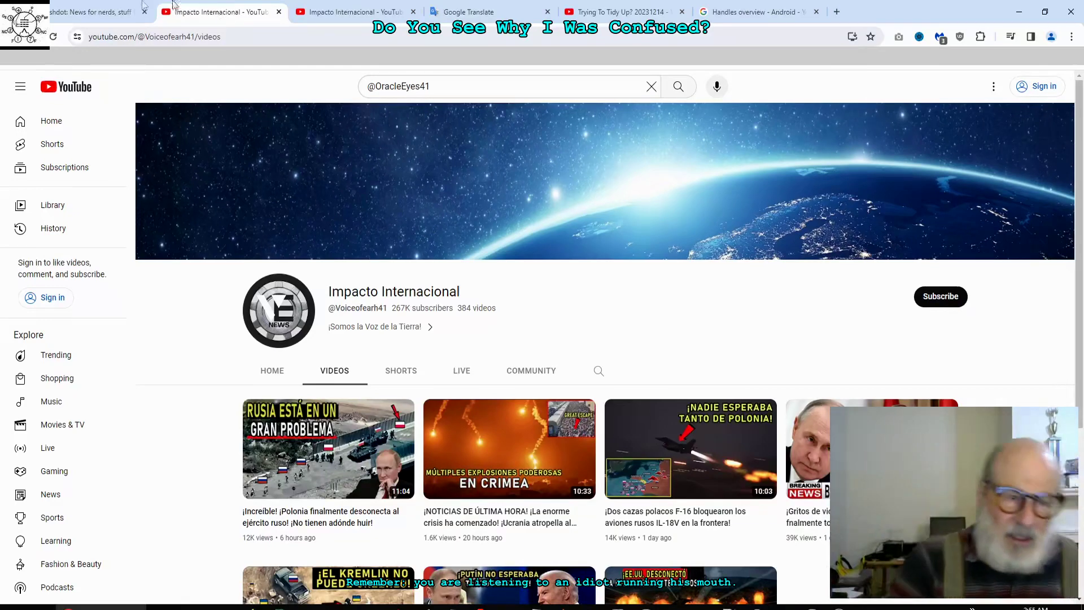
mouse_move(77, 12)
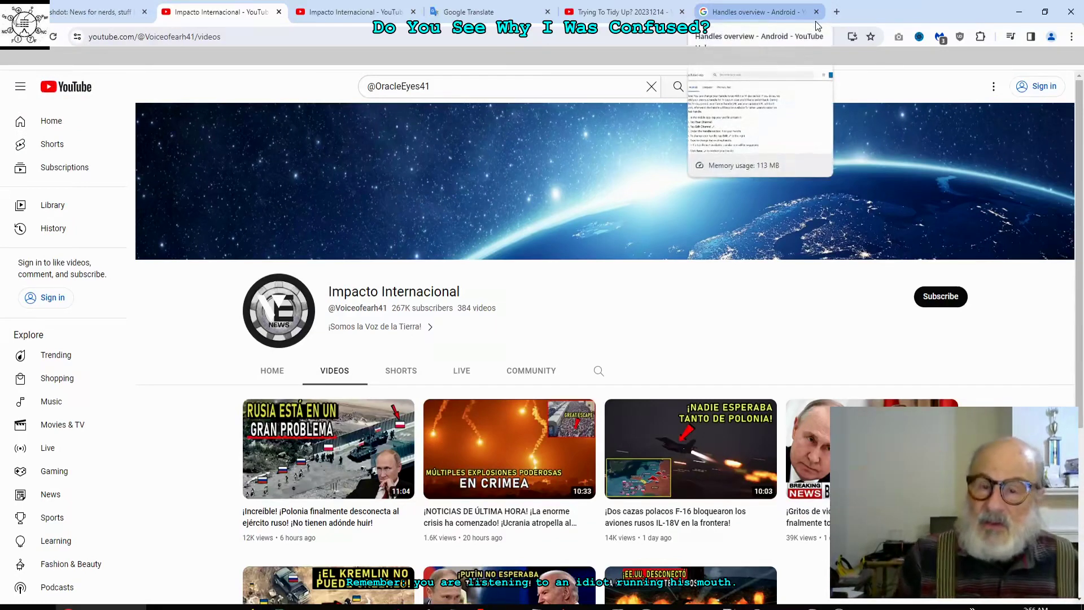
mouse_move(827, 386)
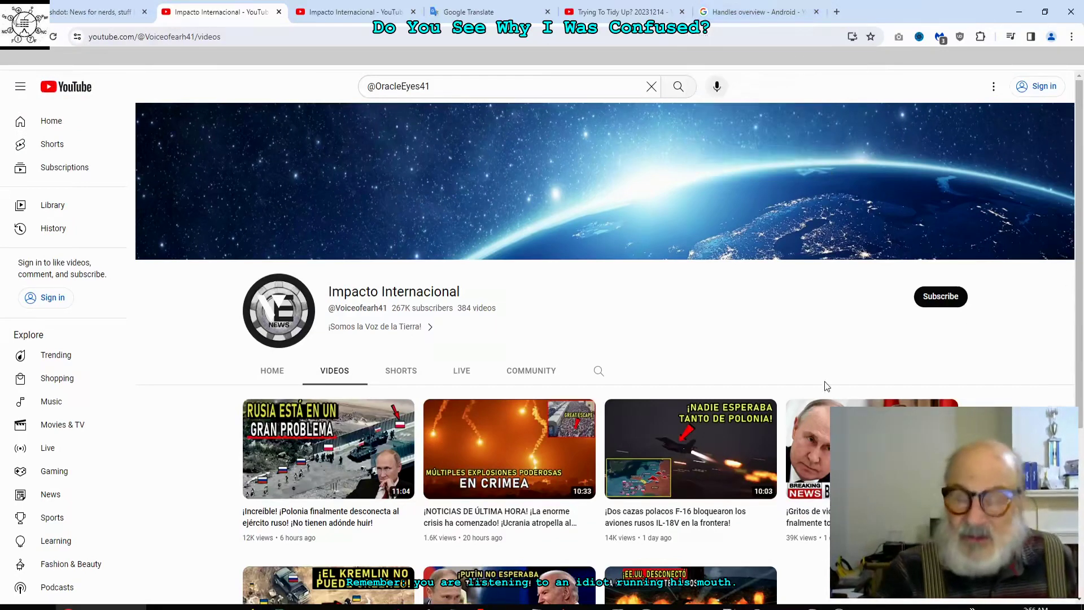